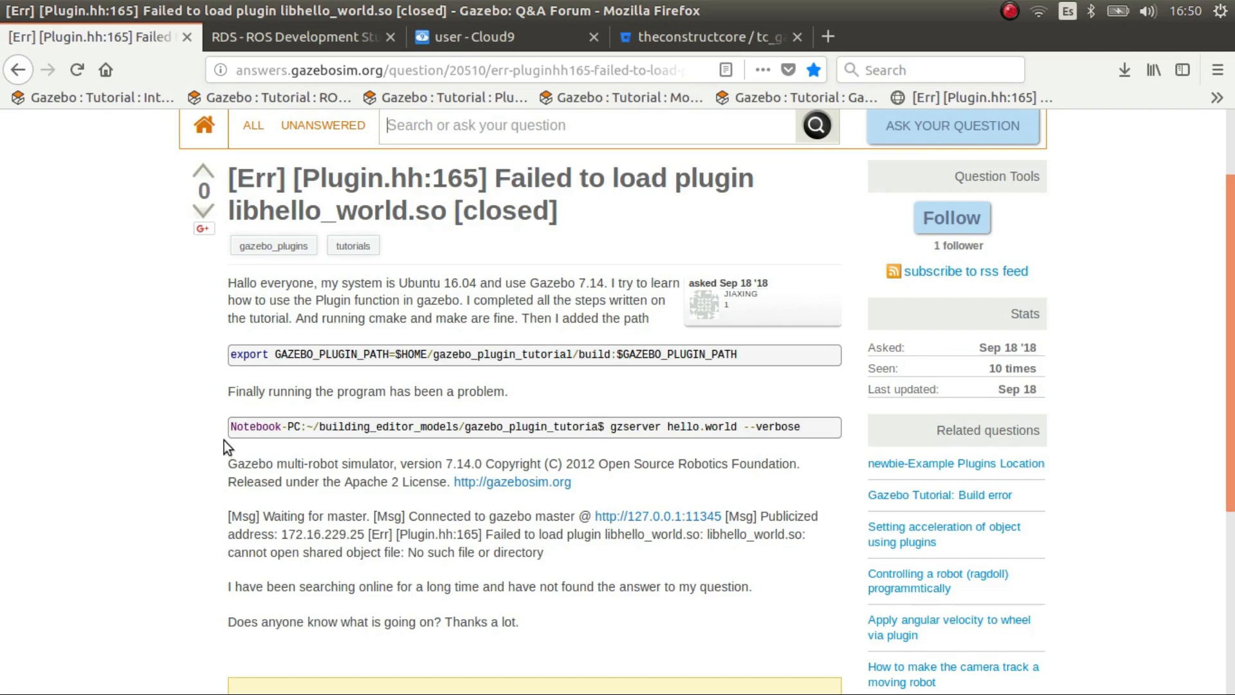
mouse_move(301, 37)
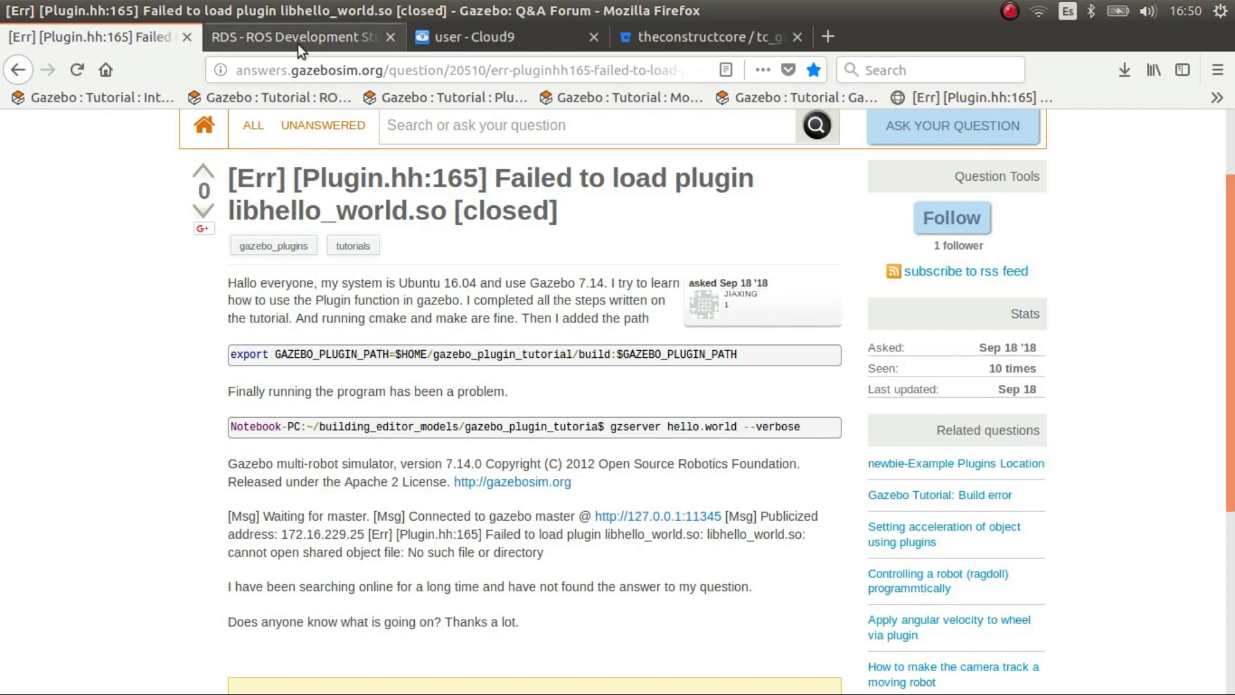
Leave the Gazebo Q&A question and bring the ROS Development Studio shell to the front
left_click(300, 37)
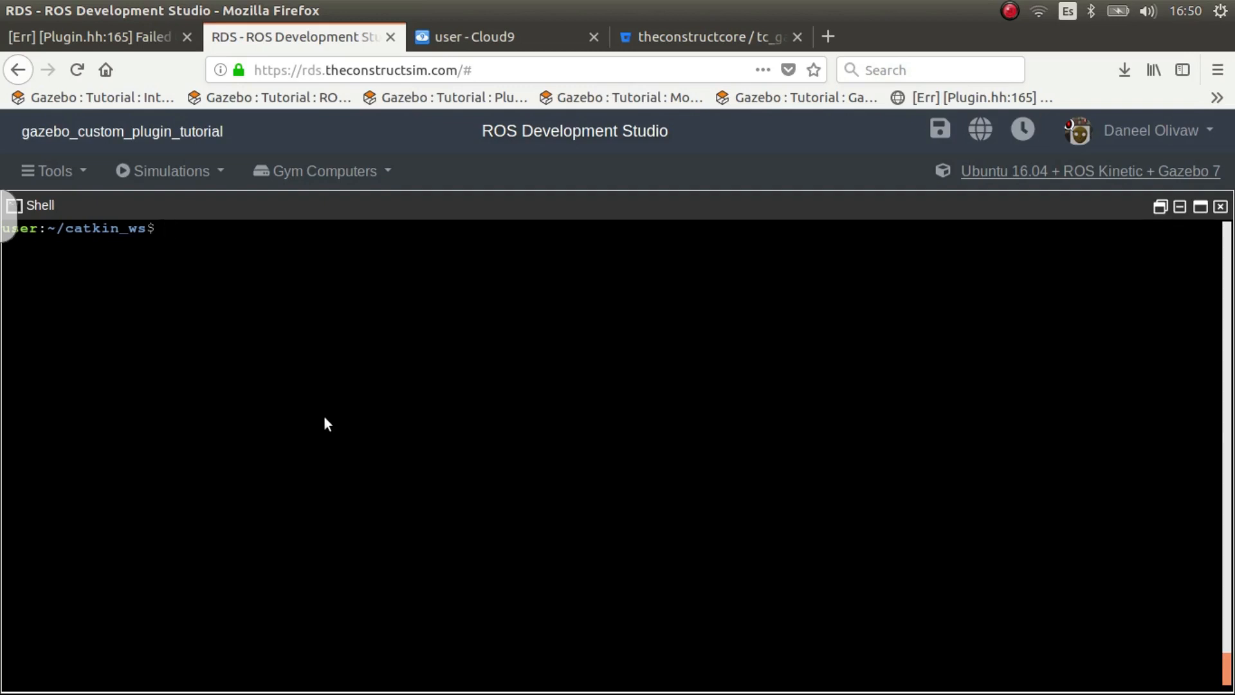
mouse_move(283, 289)
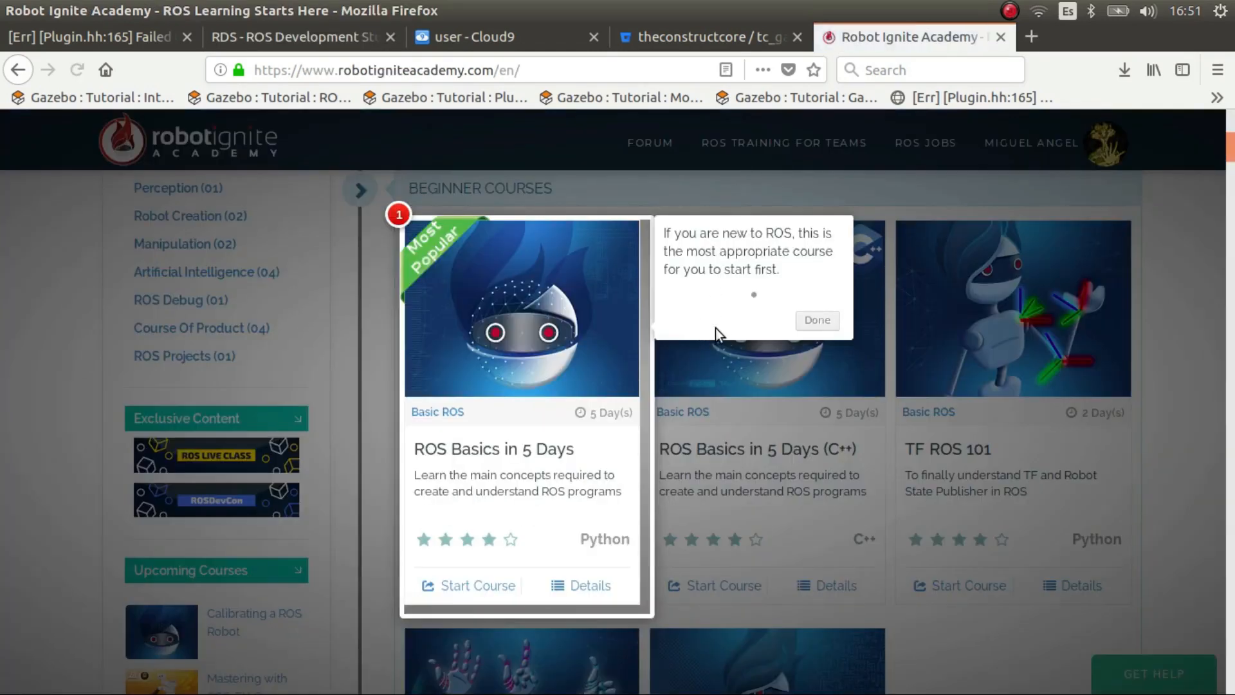
mouse_move(795, 317)
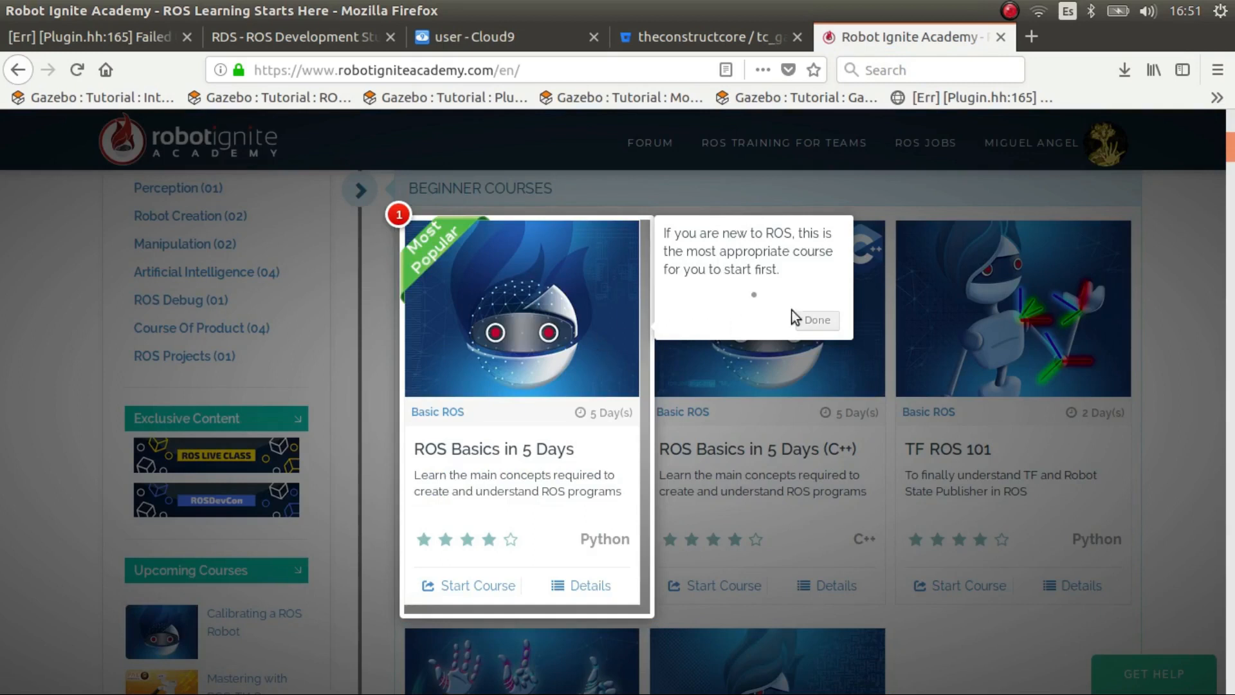
Dismiss the 'If you are new to ROS' tip on the Robot Ignite Academy courses page
left_click(815, 323)
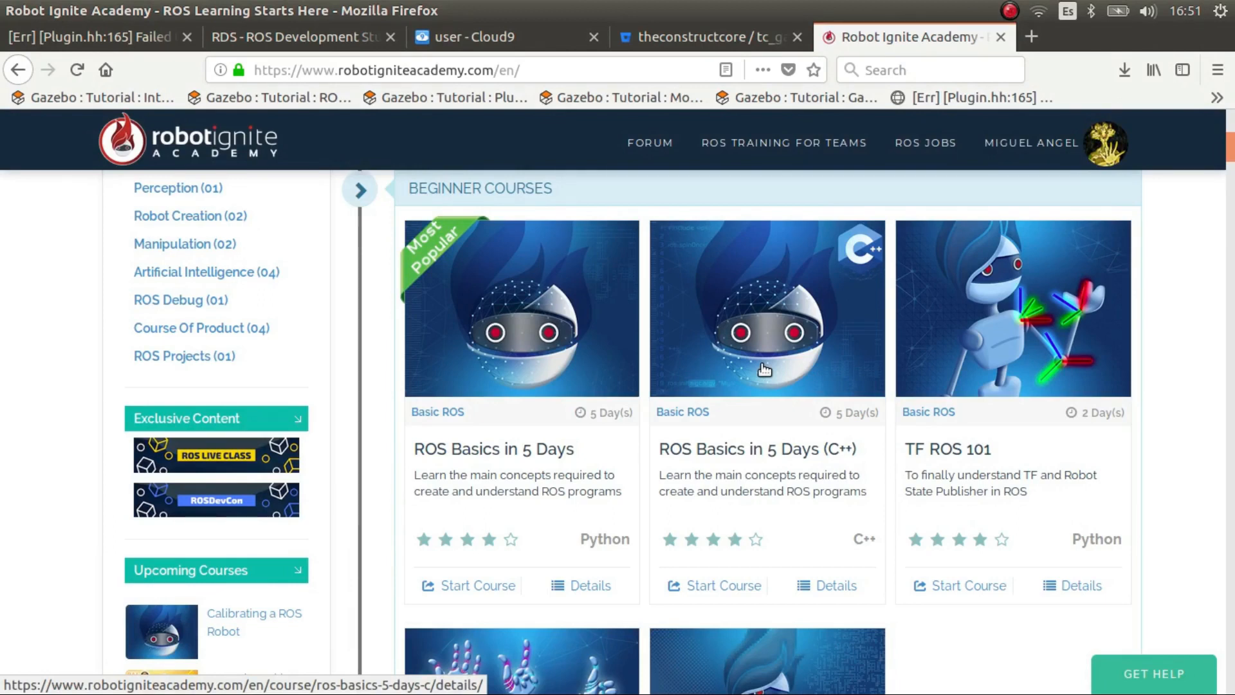
mouse_move(787, 385)
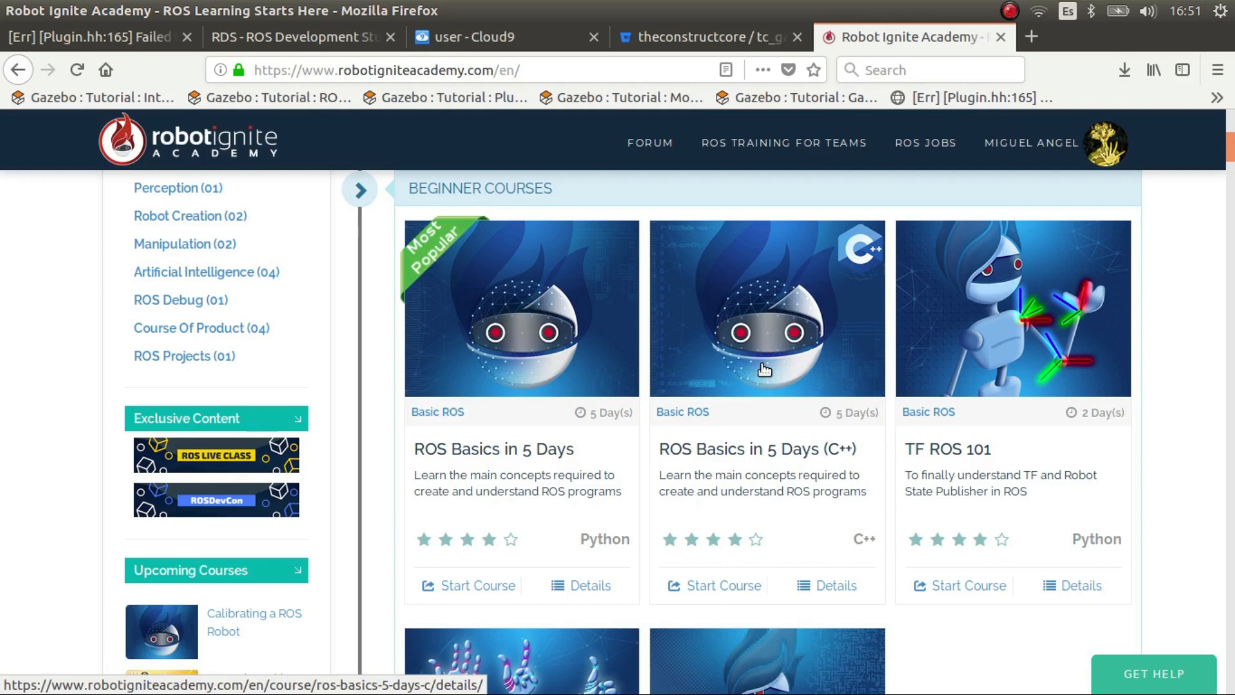
mouse_move(625, 219)
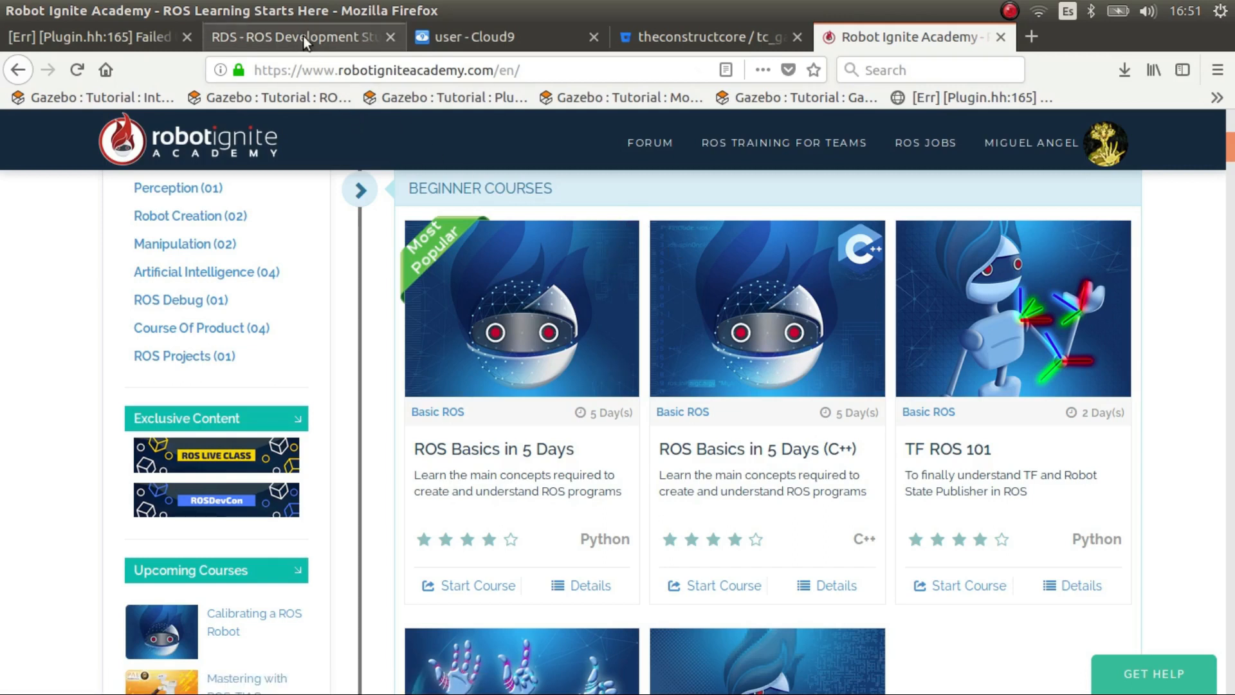
Close the Robot Ignite Academy page, review the tc_gazebo_custom_plugins Bitbucket repo, then show the Cloud9 workspace
left_click(297, 37)
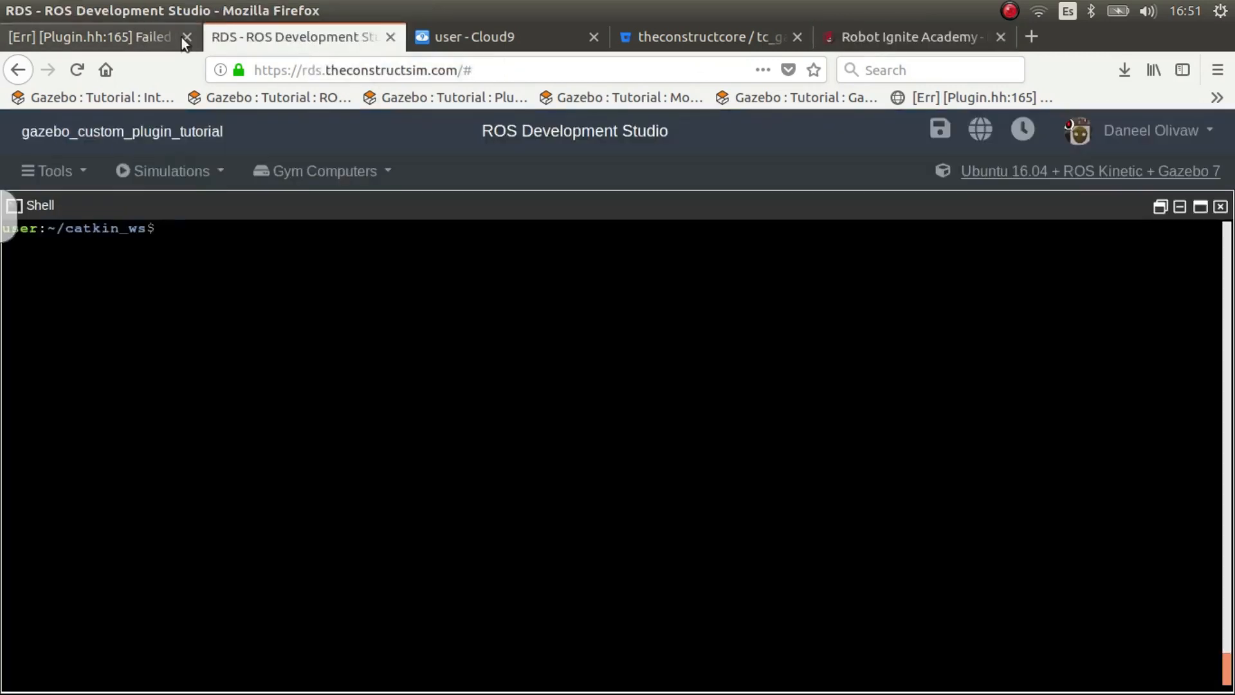
left_click(1001, 37)
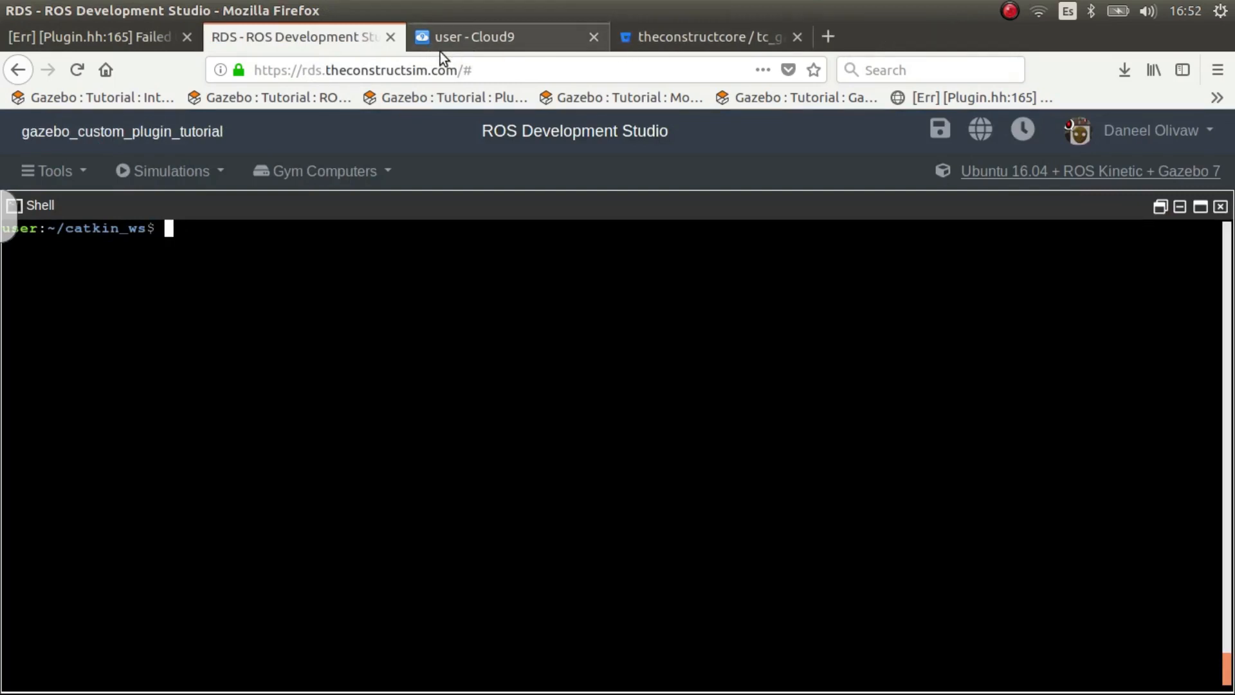
left_click(709, 37)
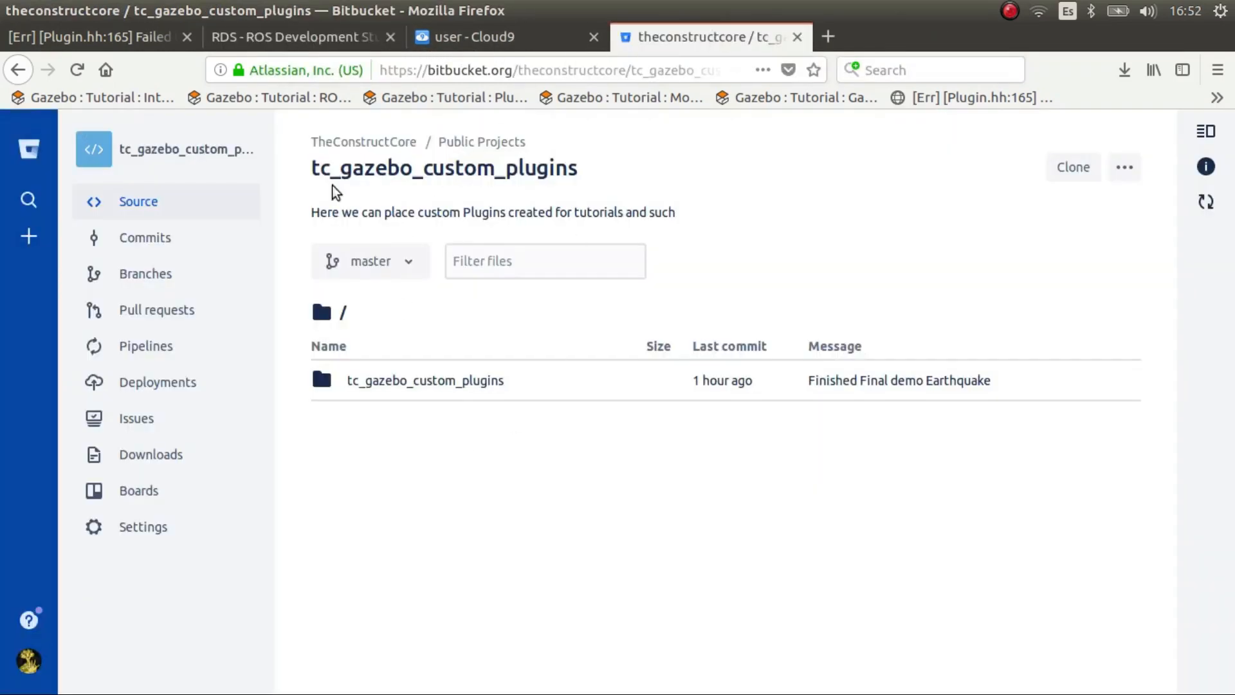
mouse_move(394, 133)
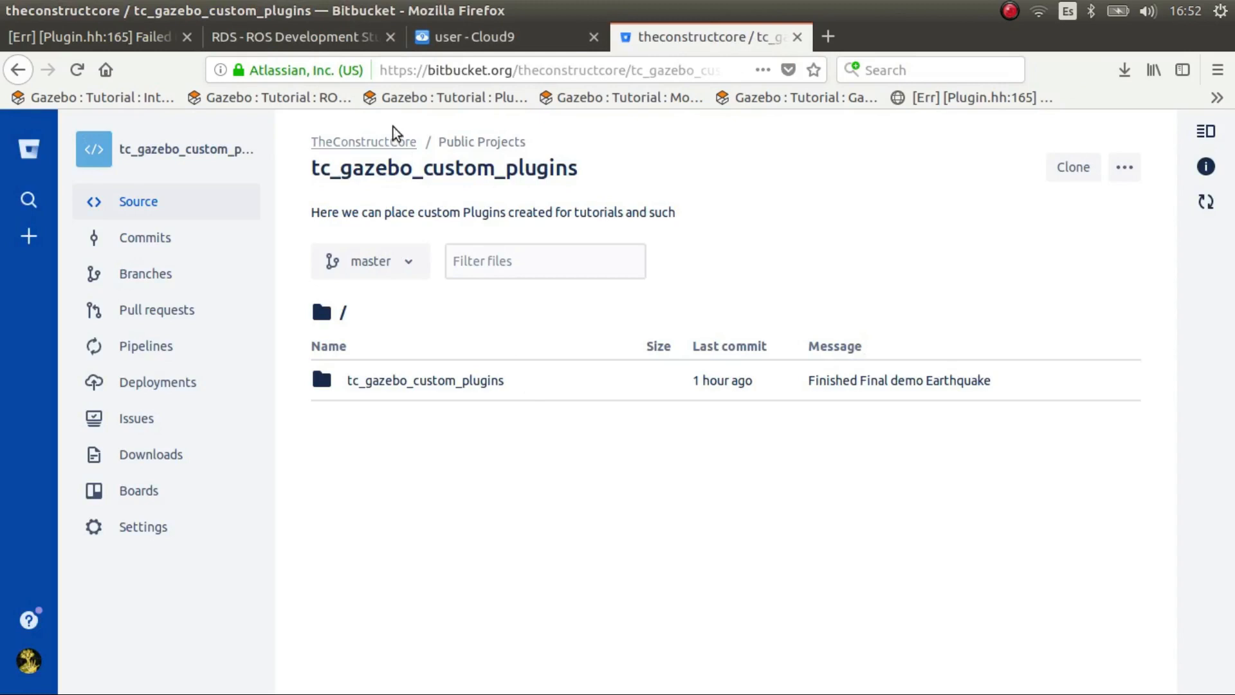
mouse_move(513, 373)
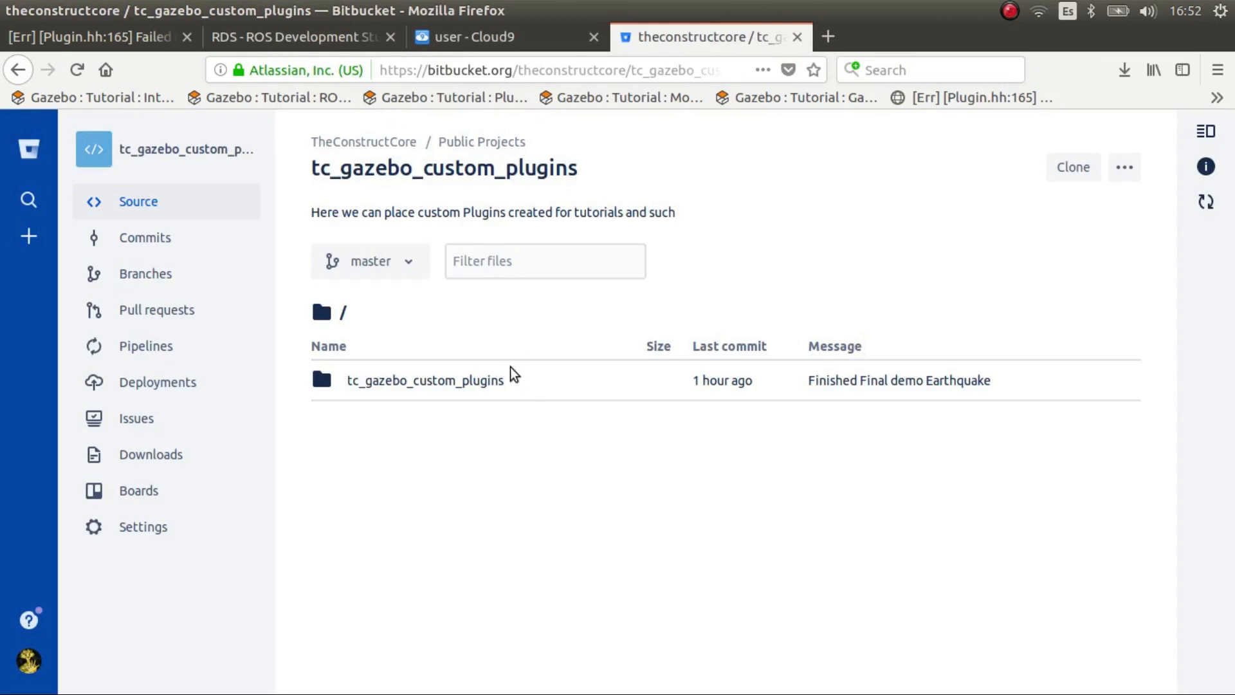
mouse_move(302, 38)
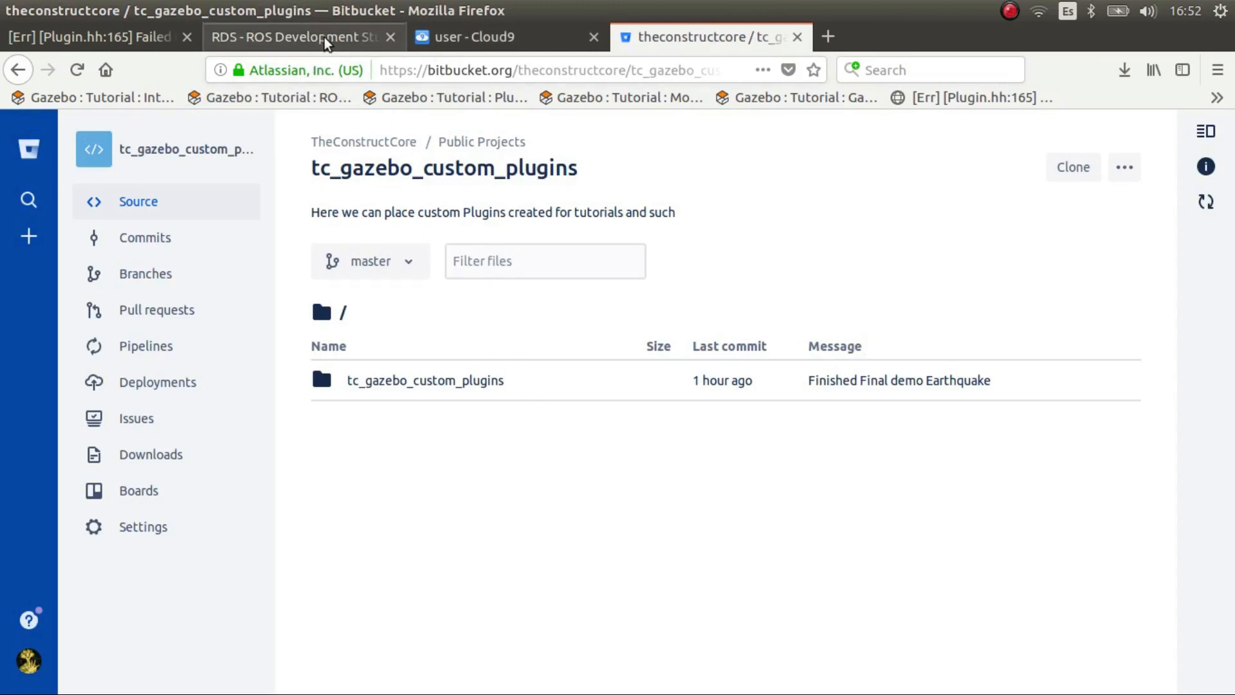
mouse_move(301, 37)
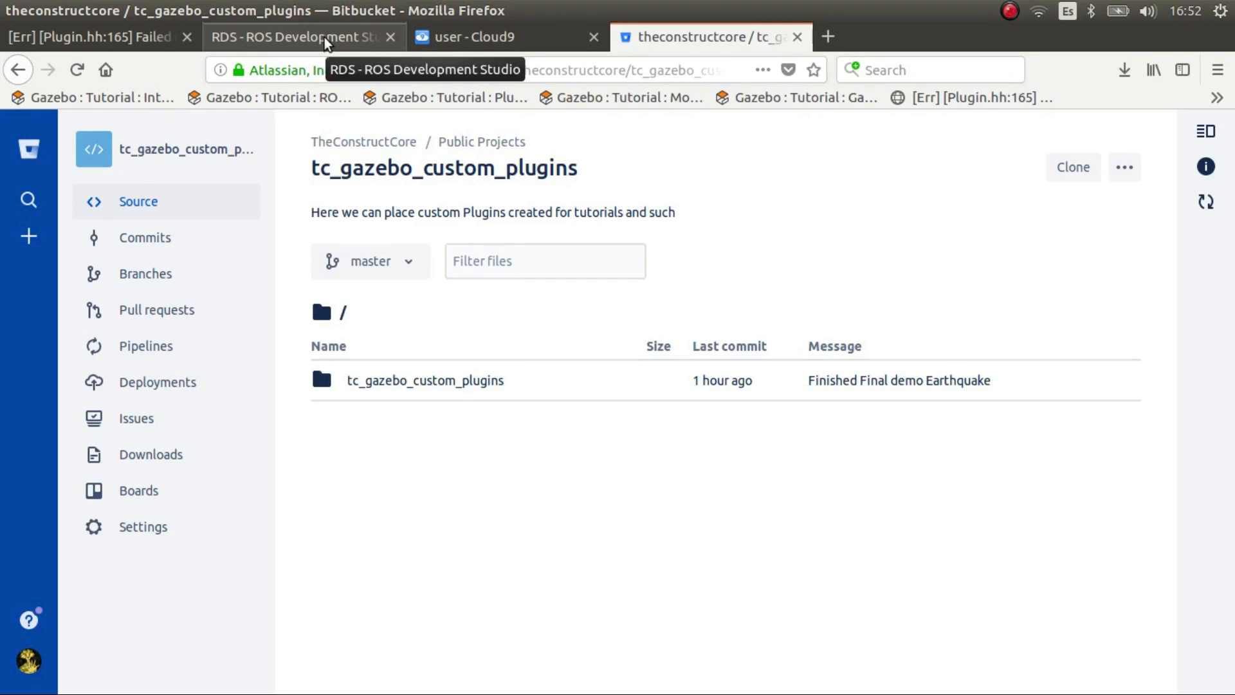
left_click(296, 37)
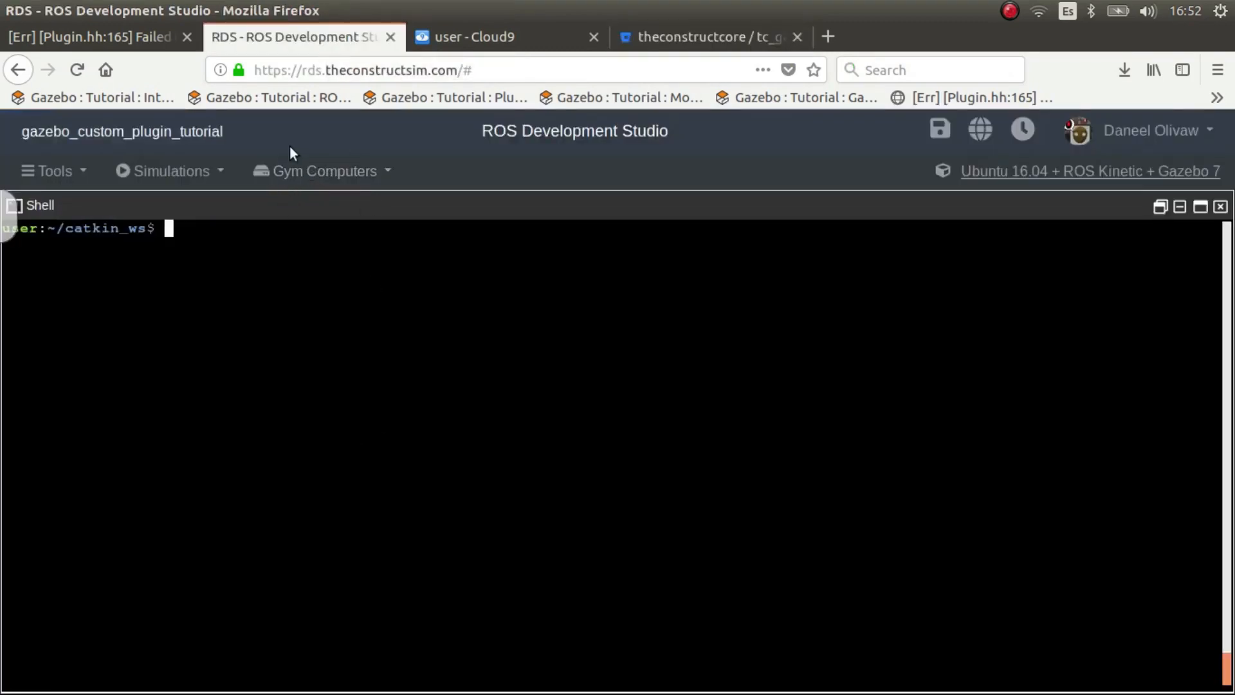
left_click(489, 38)
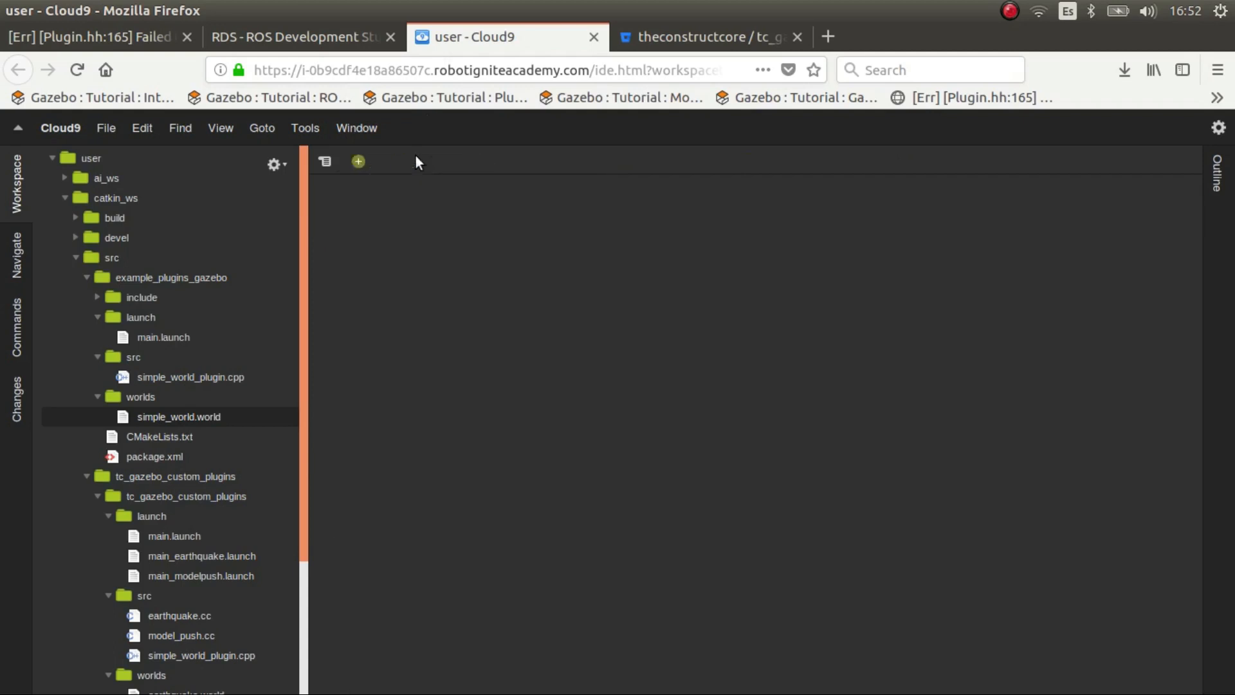
double_click(178, 415)
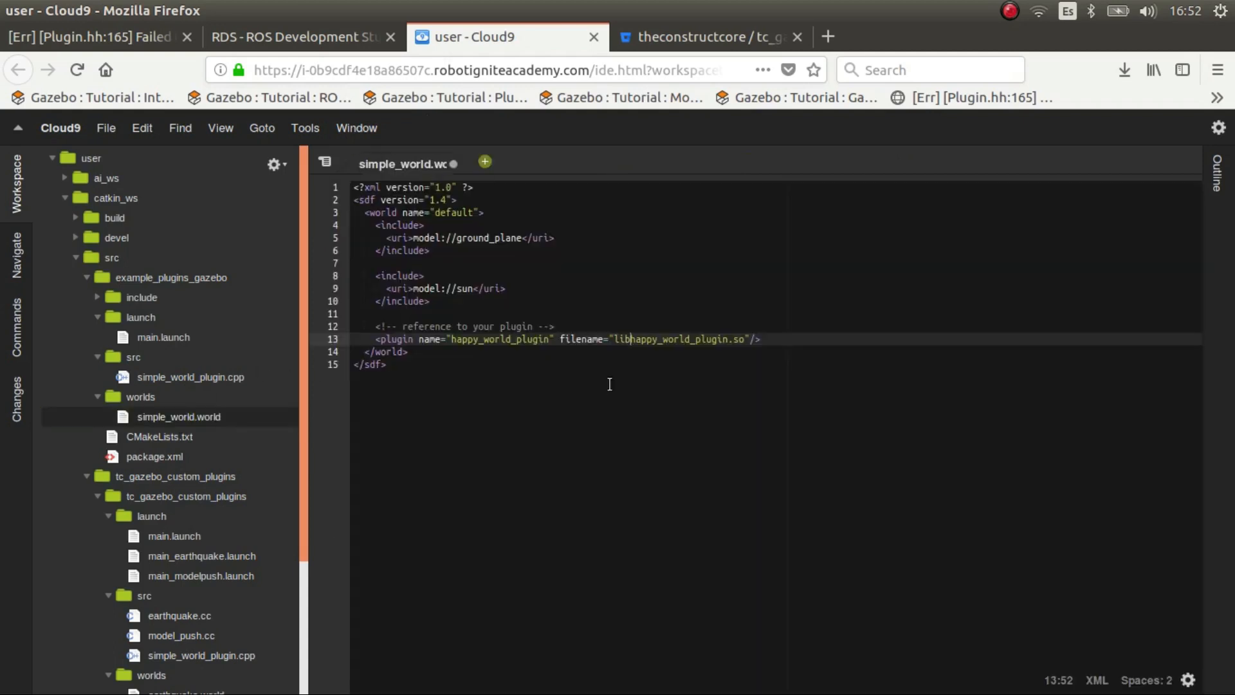
mouse_move(407, 164)
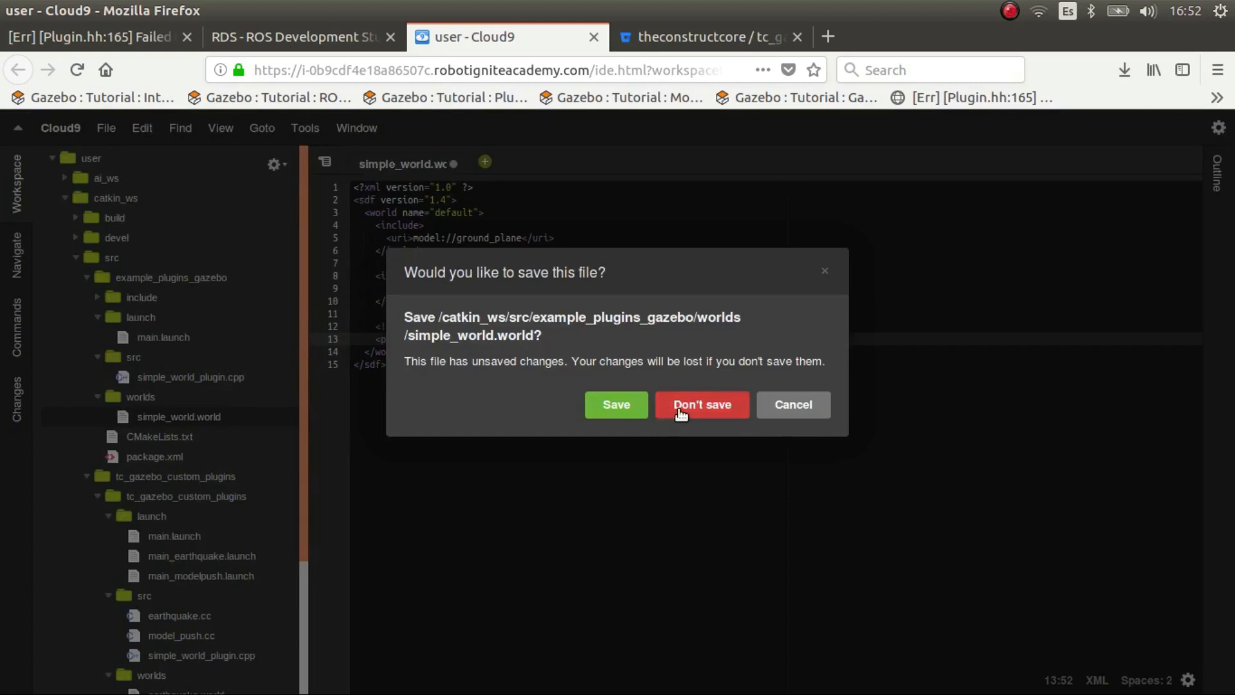
mouse_move(716, 410)
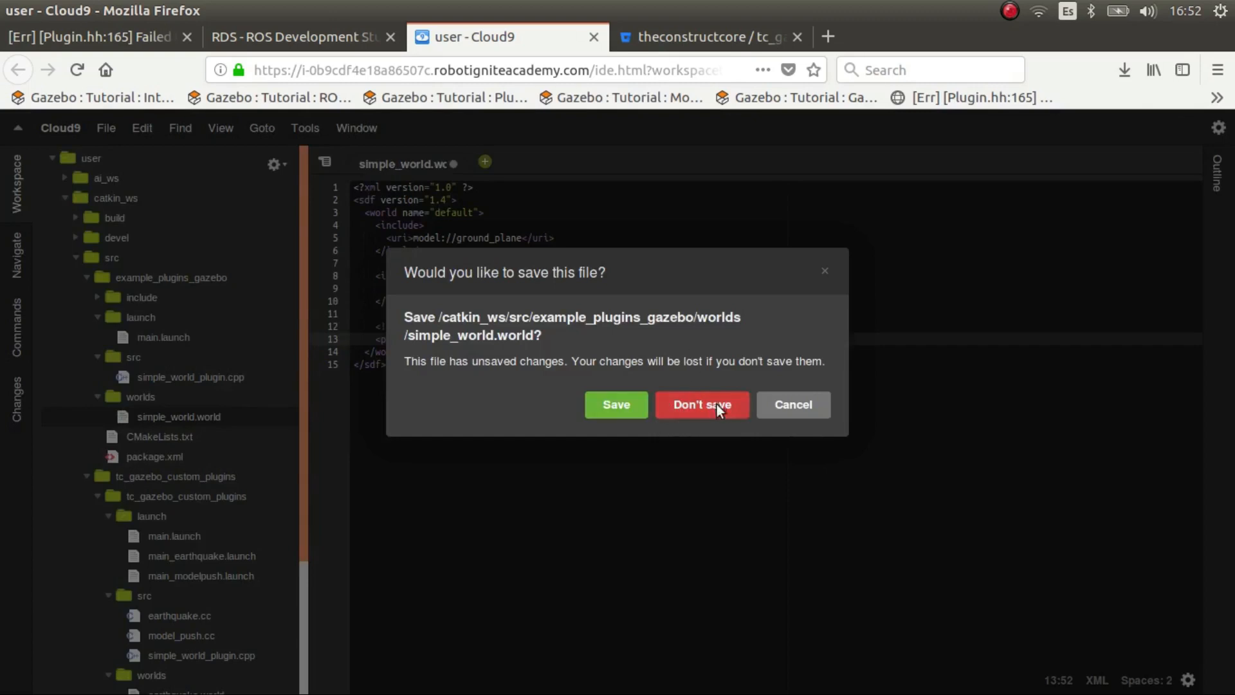
left_click(699, 404)
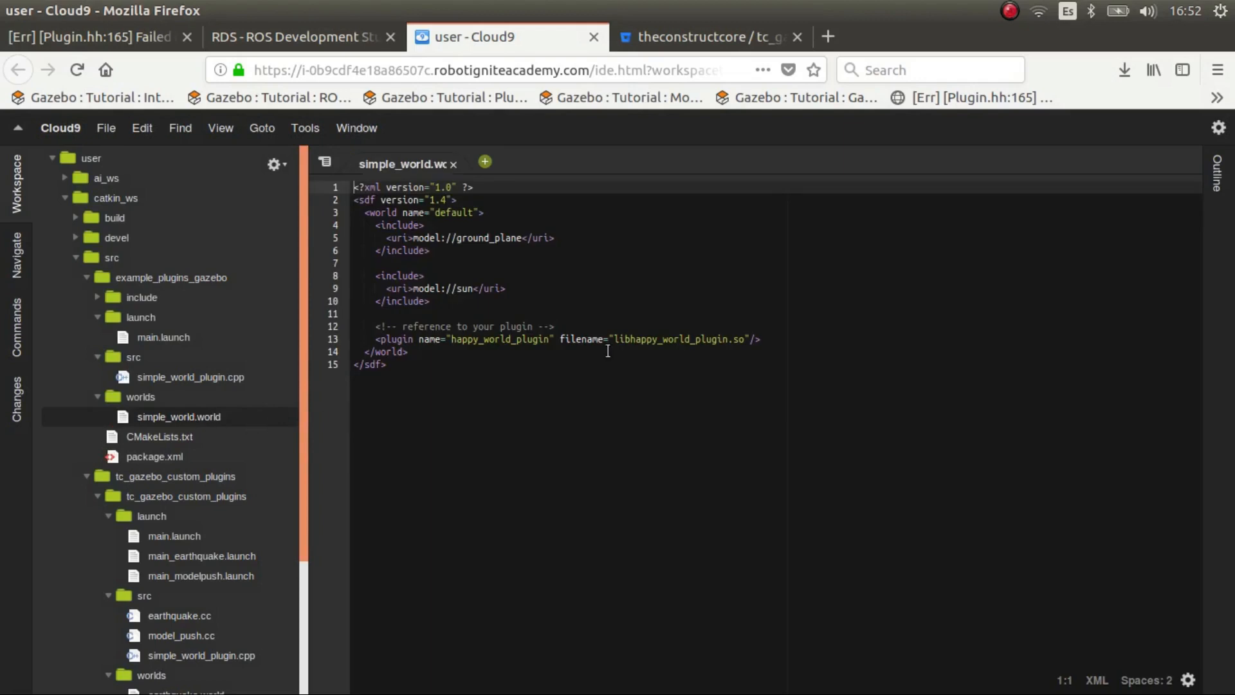
left_click(454, 163)
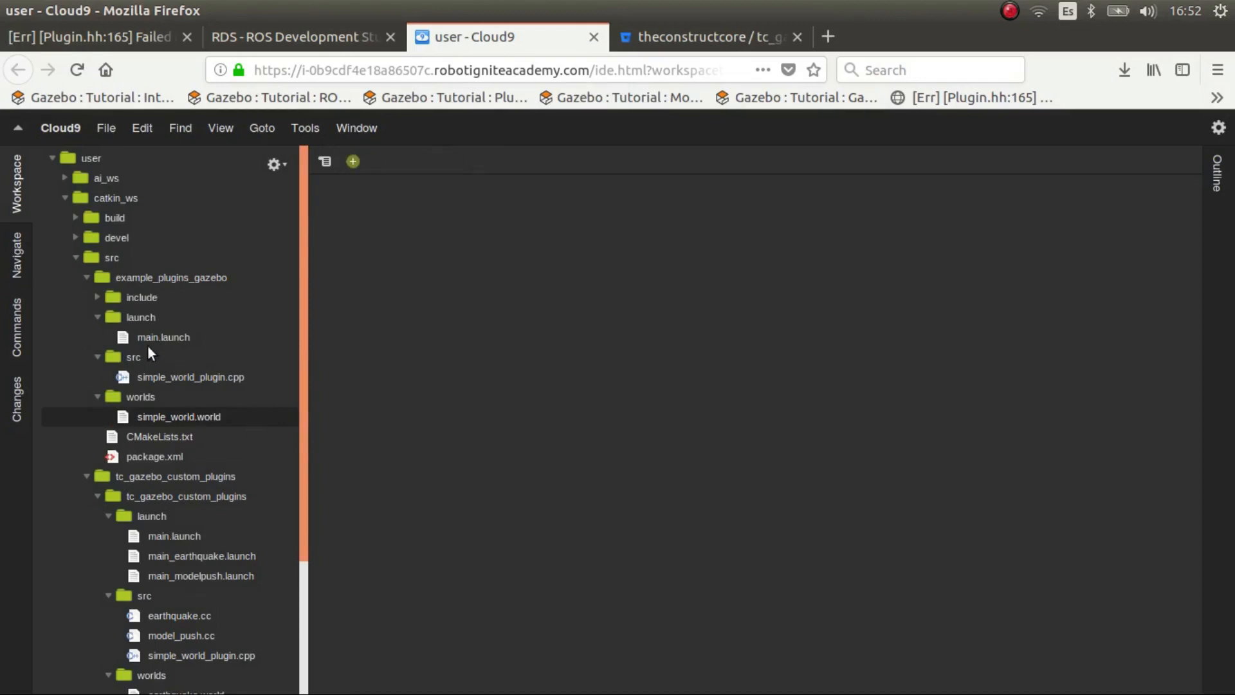
mouse_move(163, 384)
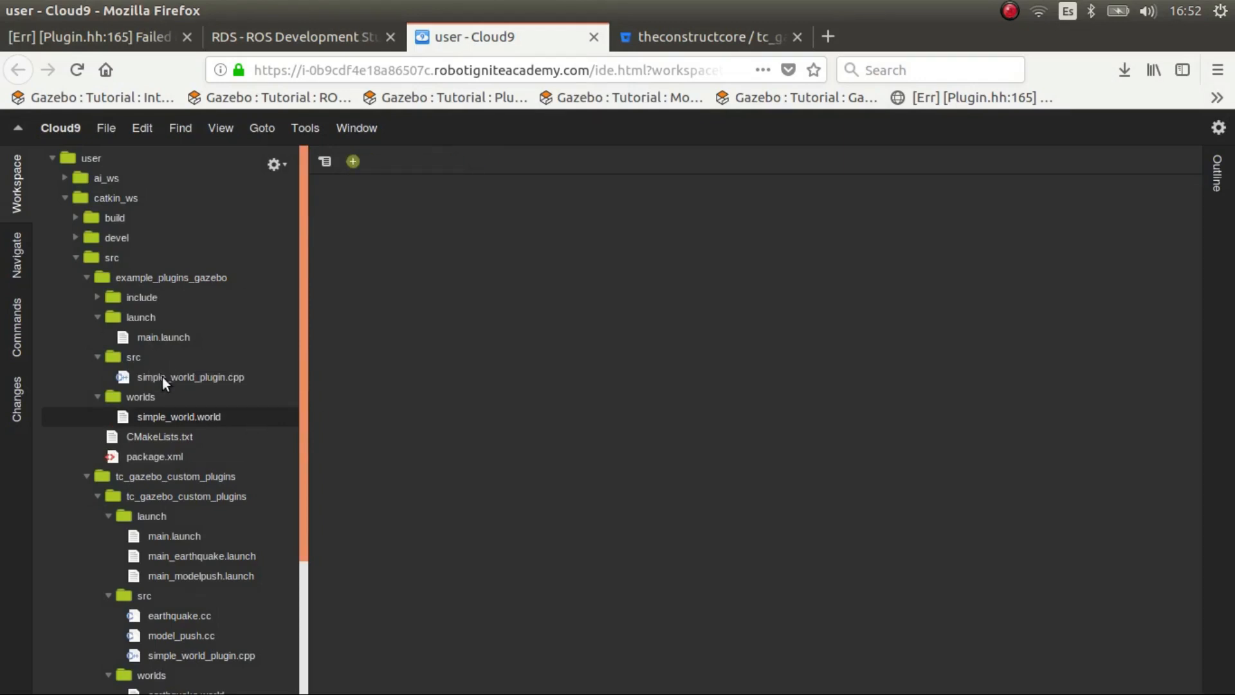
mouse_move(194, 400)
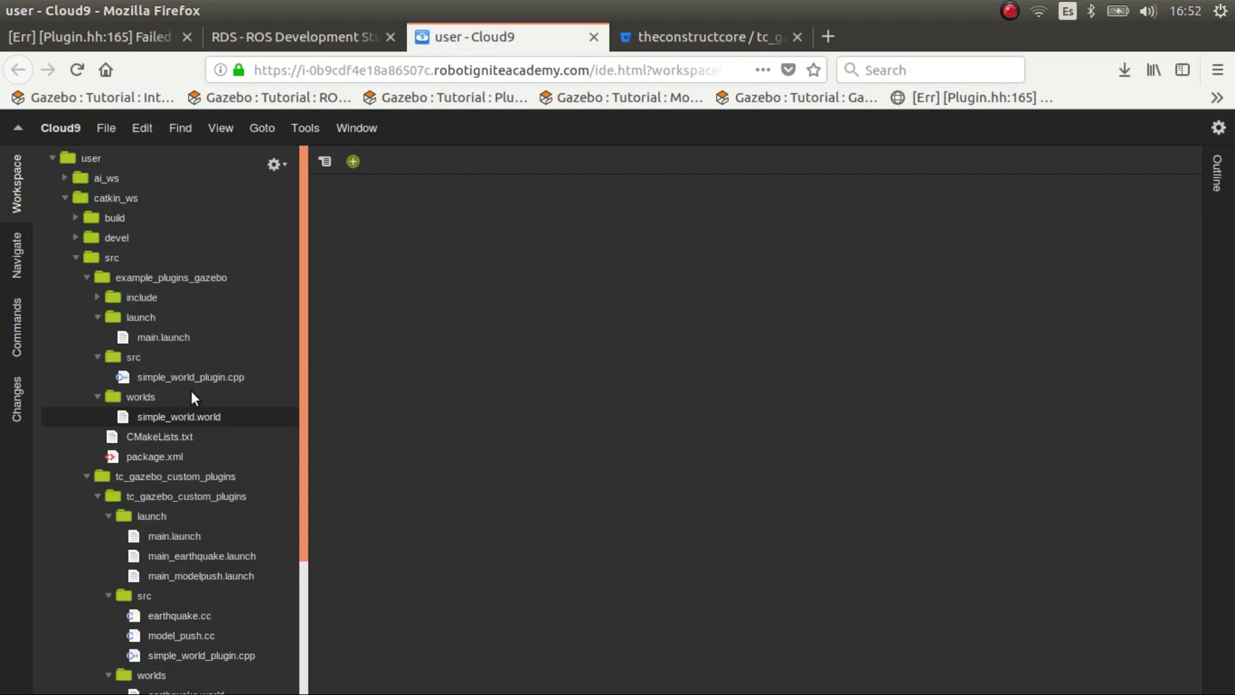
scroll("down", 3)
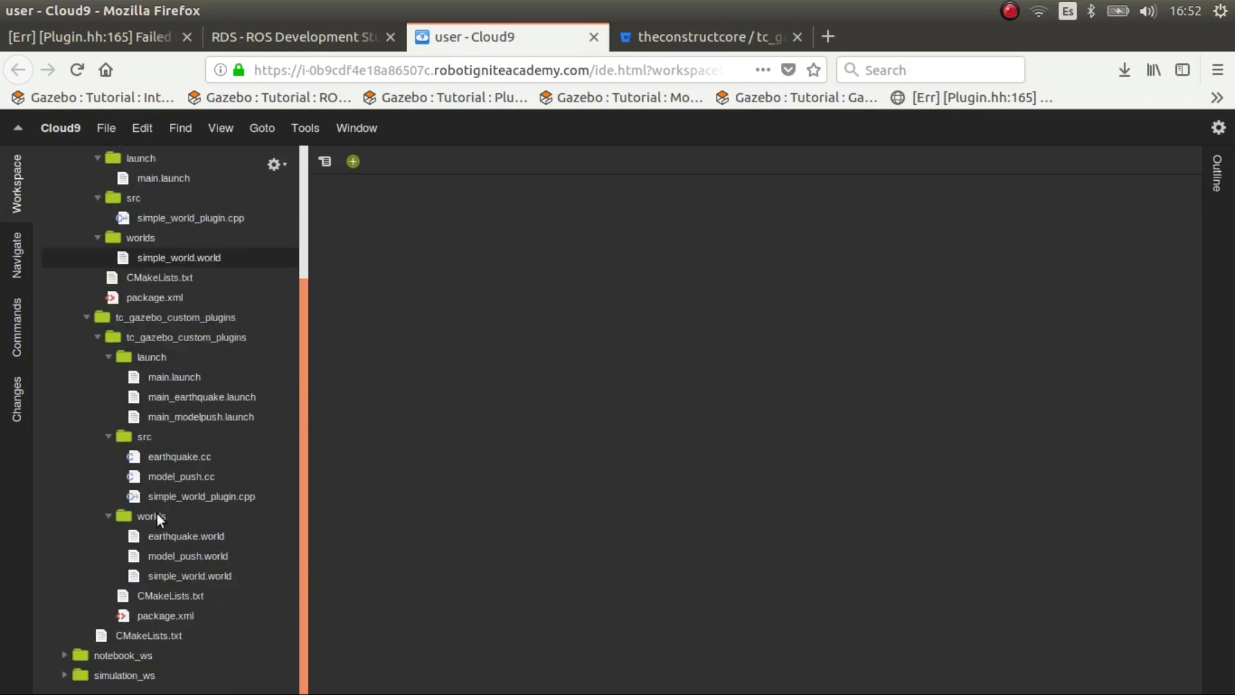
left_click(181, 476)
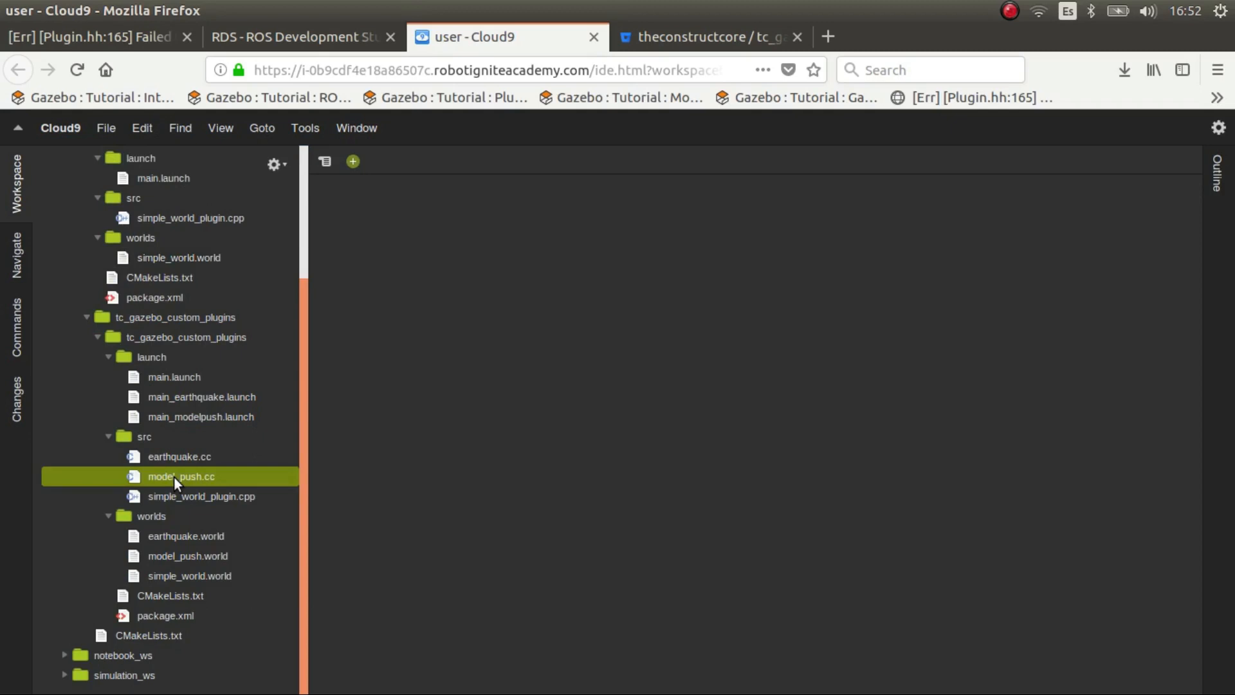
scroll("up", 3)
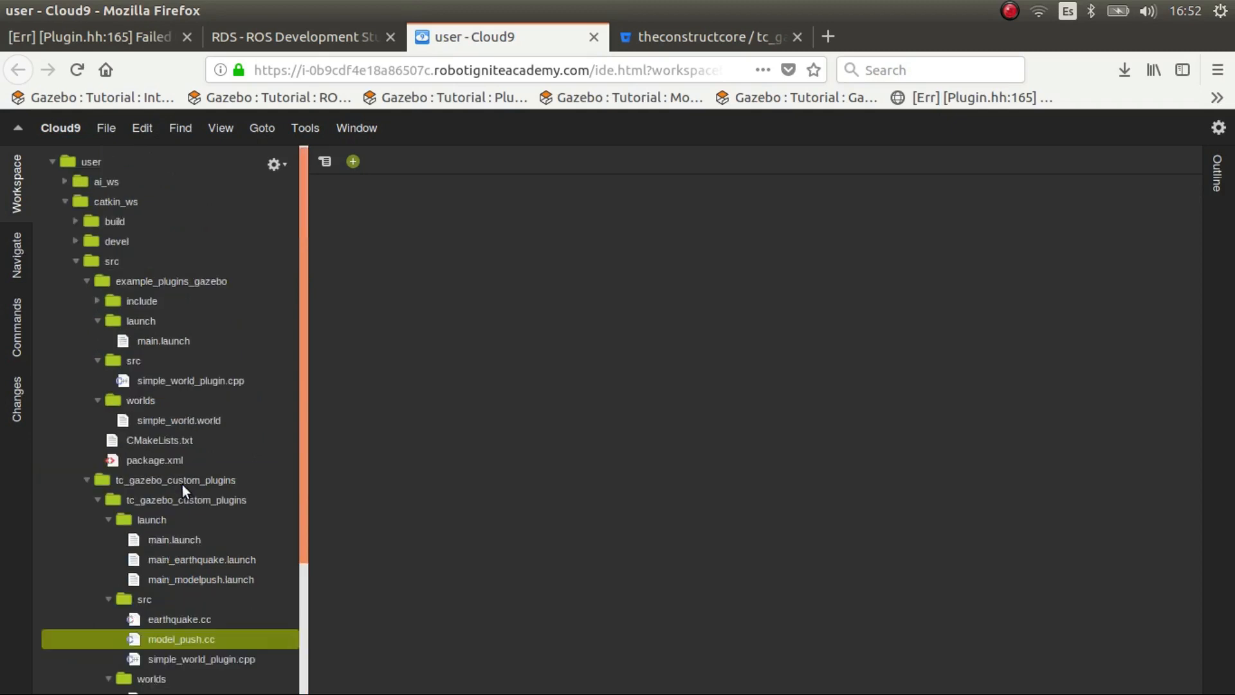
left_click(133, 364)
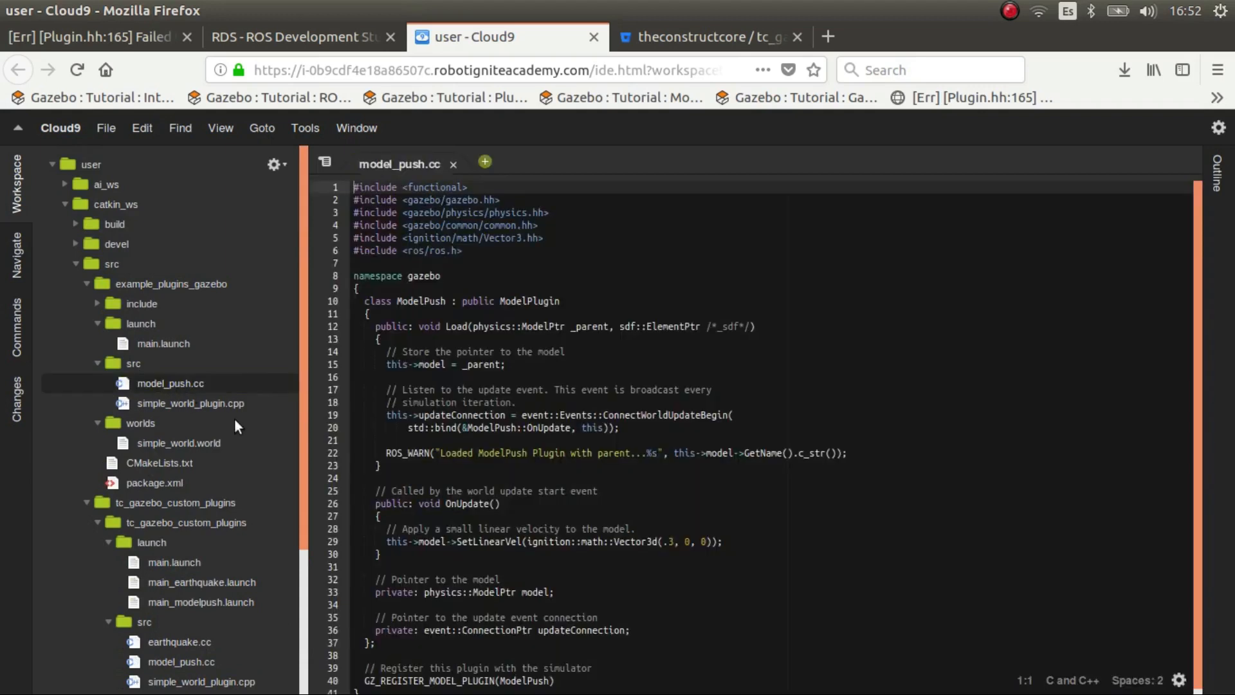
mouse_move(566, 375)
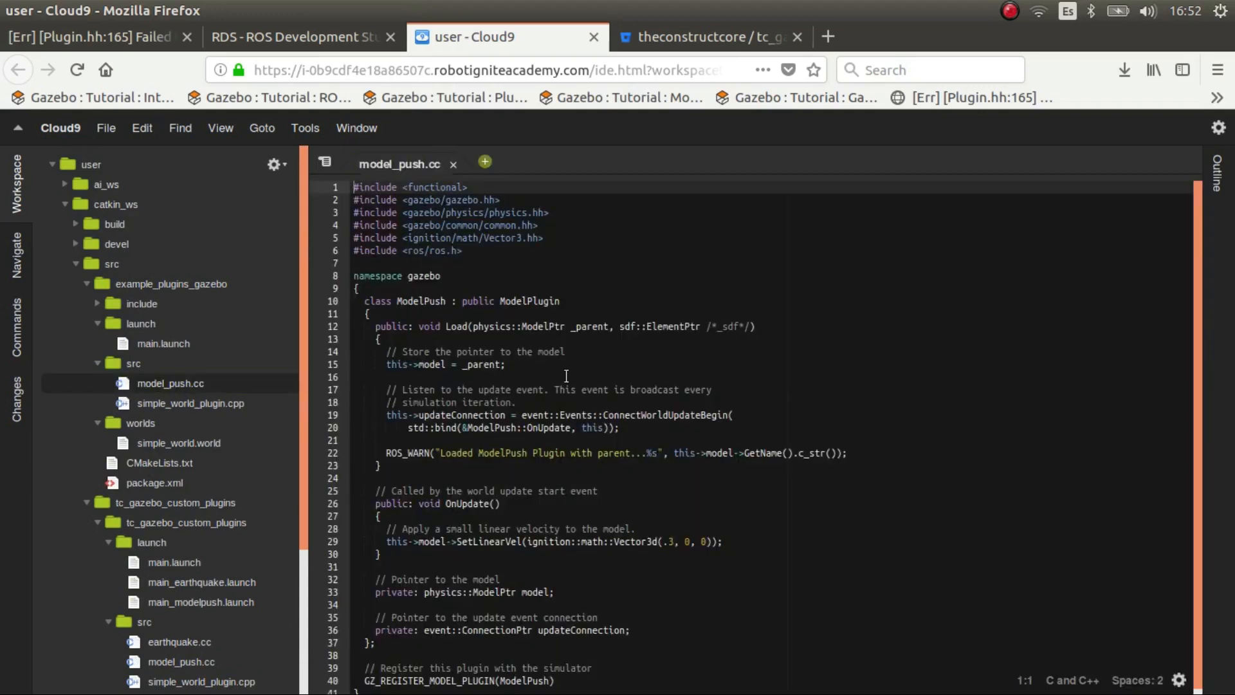
mouse_move(559, 404)
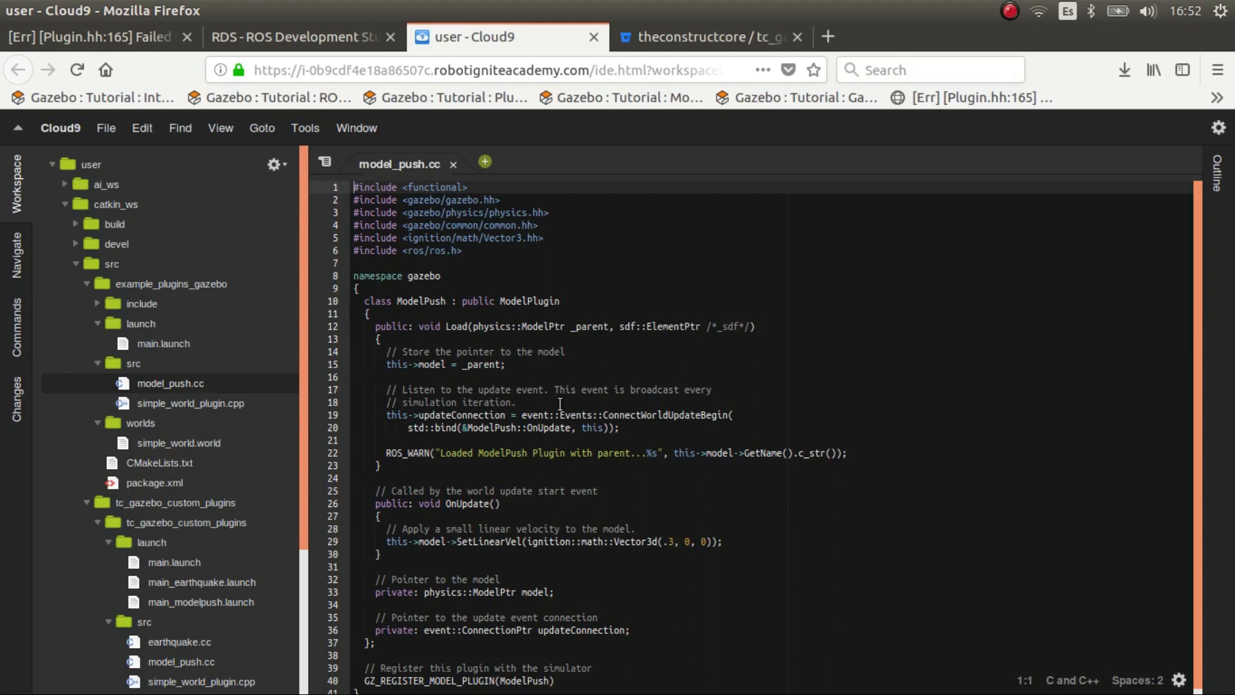
scroll("down", 3)
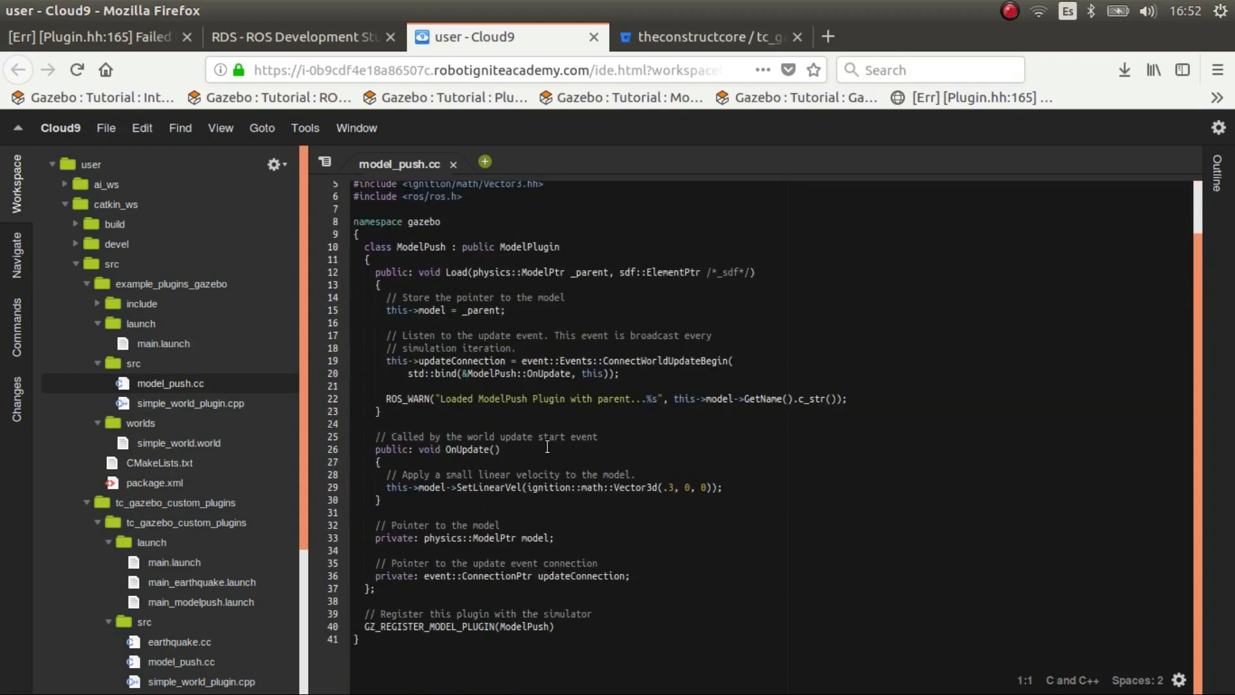
mouse_move(418, 310)
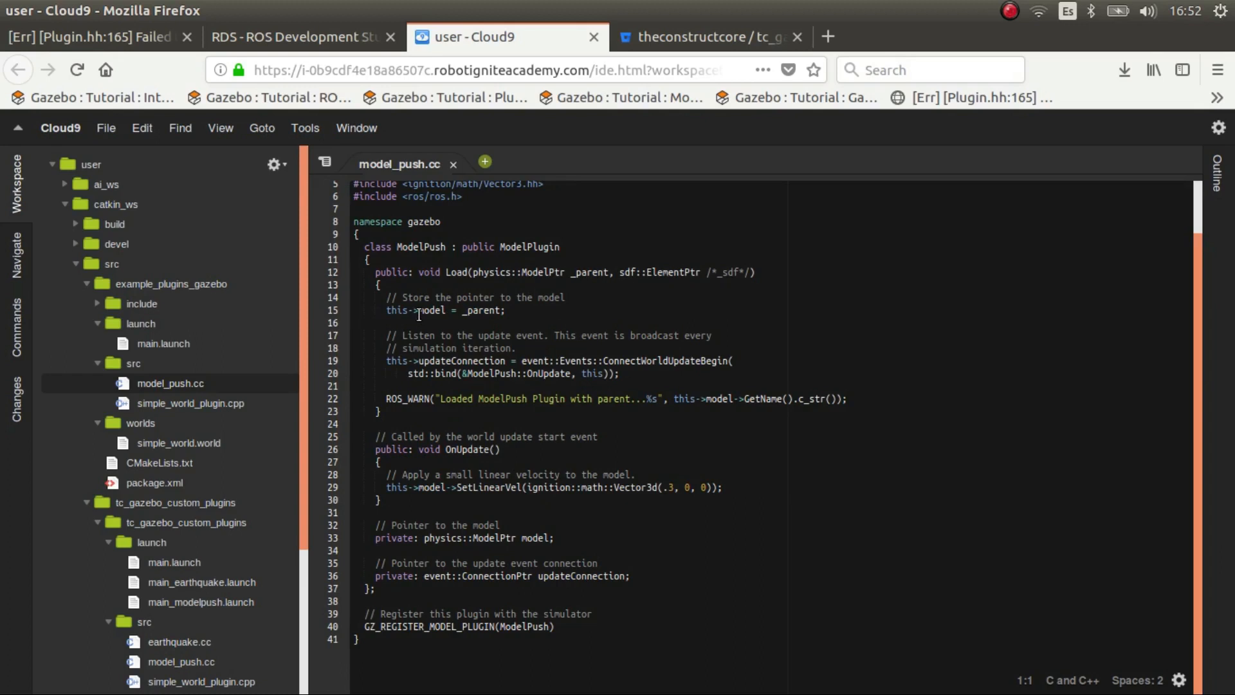
mouse_move(427, 326)
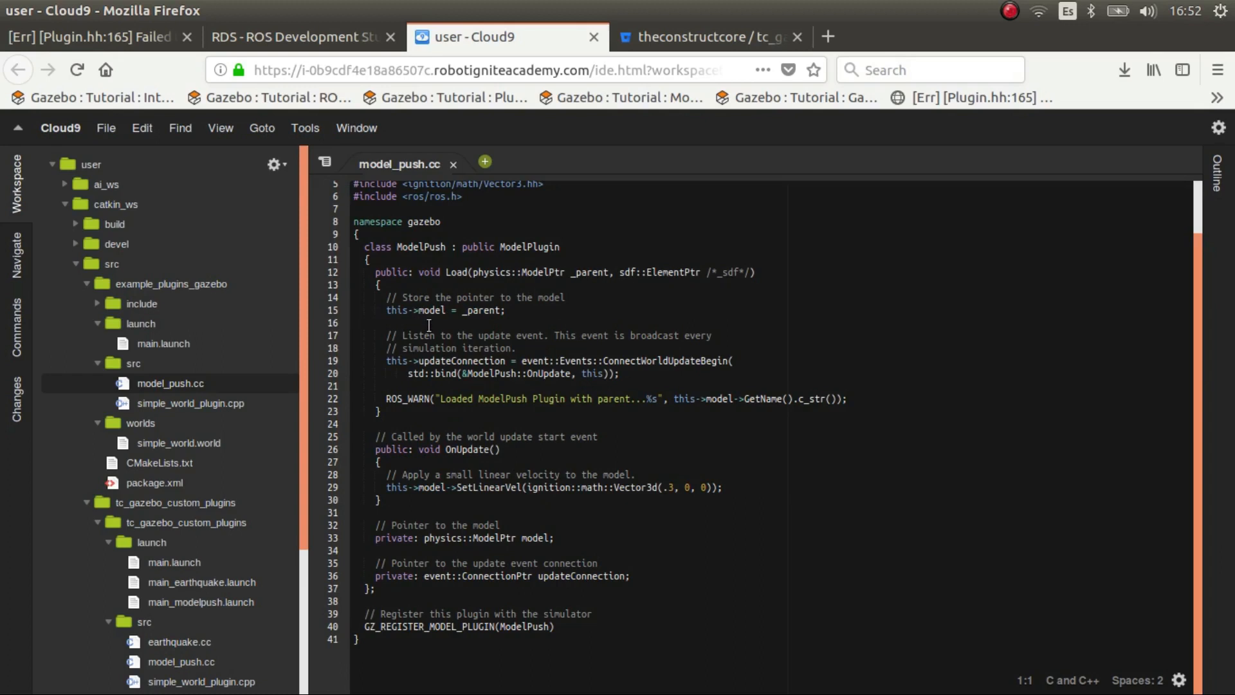
mouse_move(519, 447)
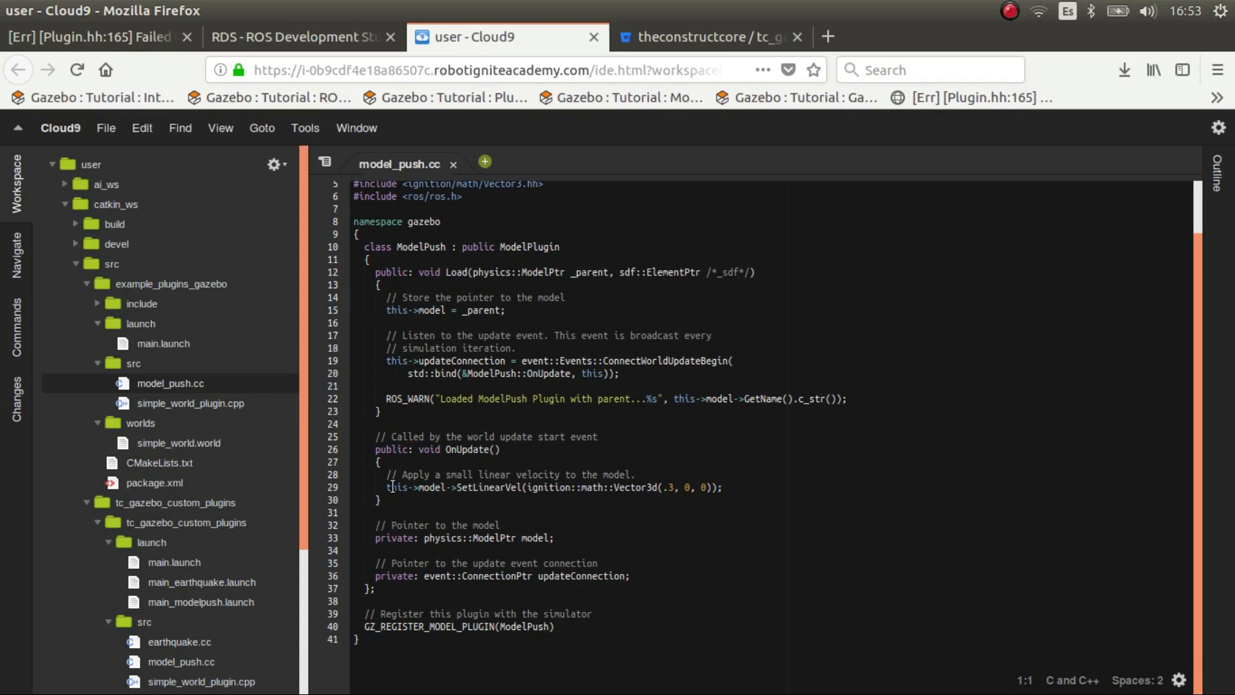
left_click(700, 486)
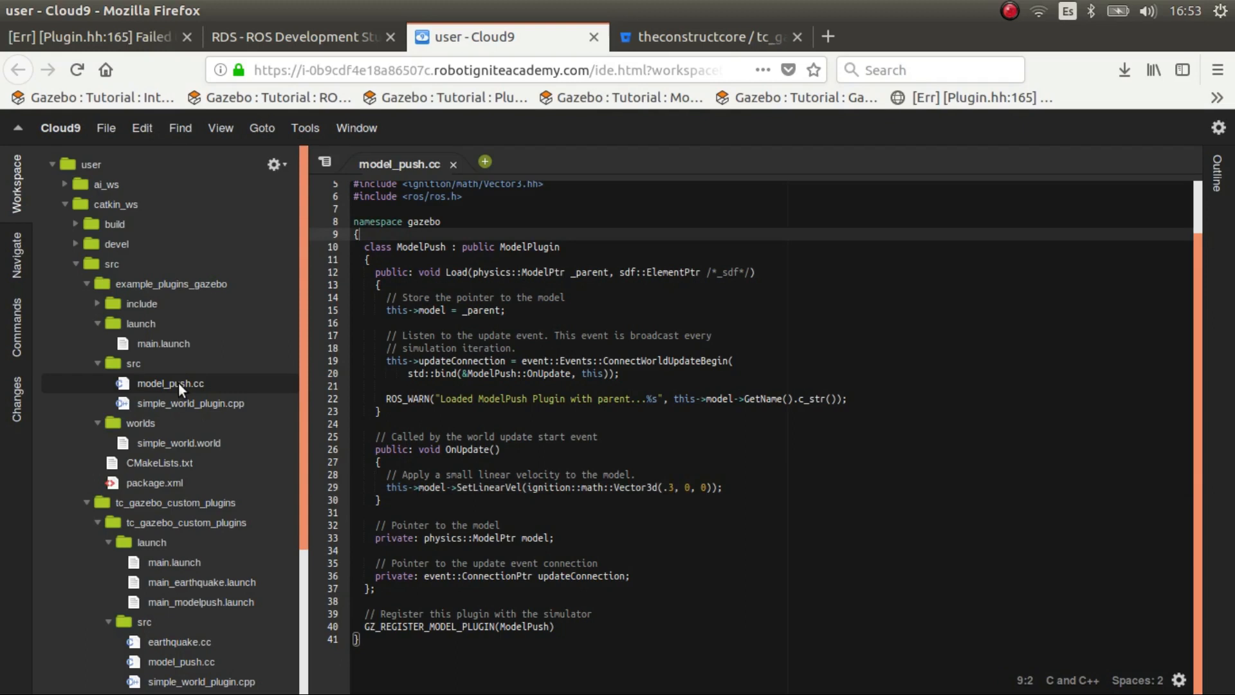
scroll("down", 3)
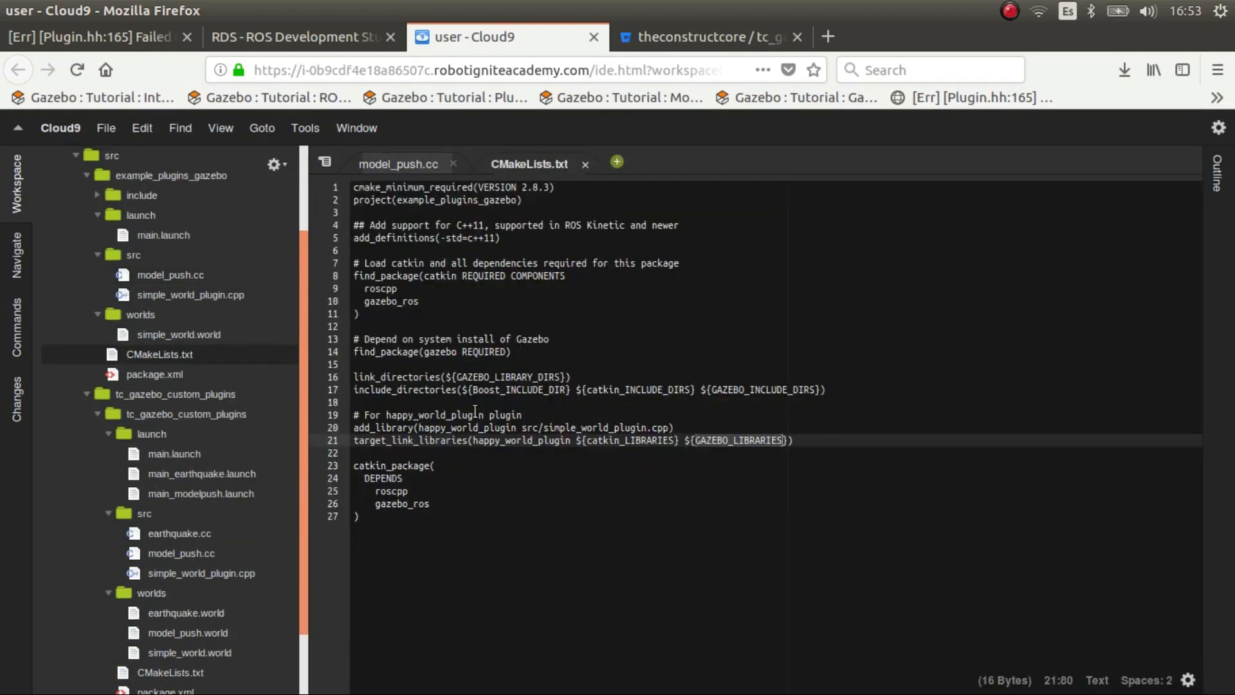
Copy the model_push_plugin build block from the reference CMakeLists into example_plugins_gazebo's CMakeLists
scroll("down", 3)
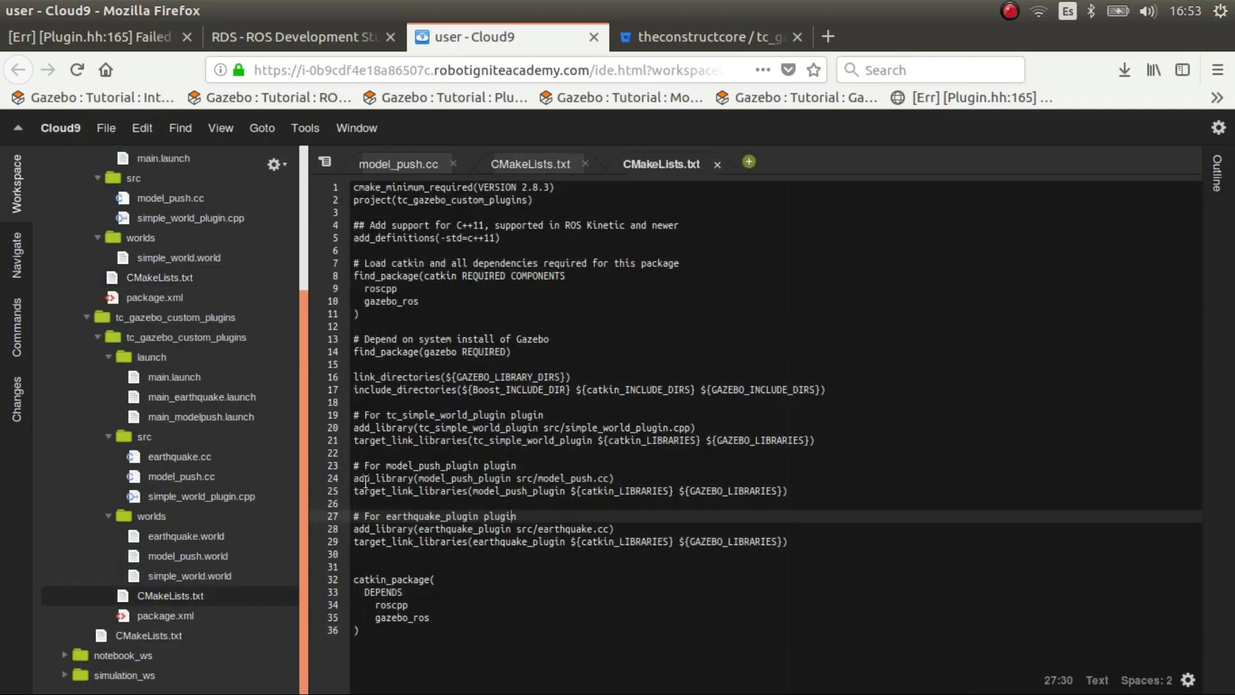
left_click(787, 490)
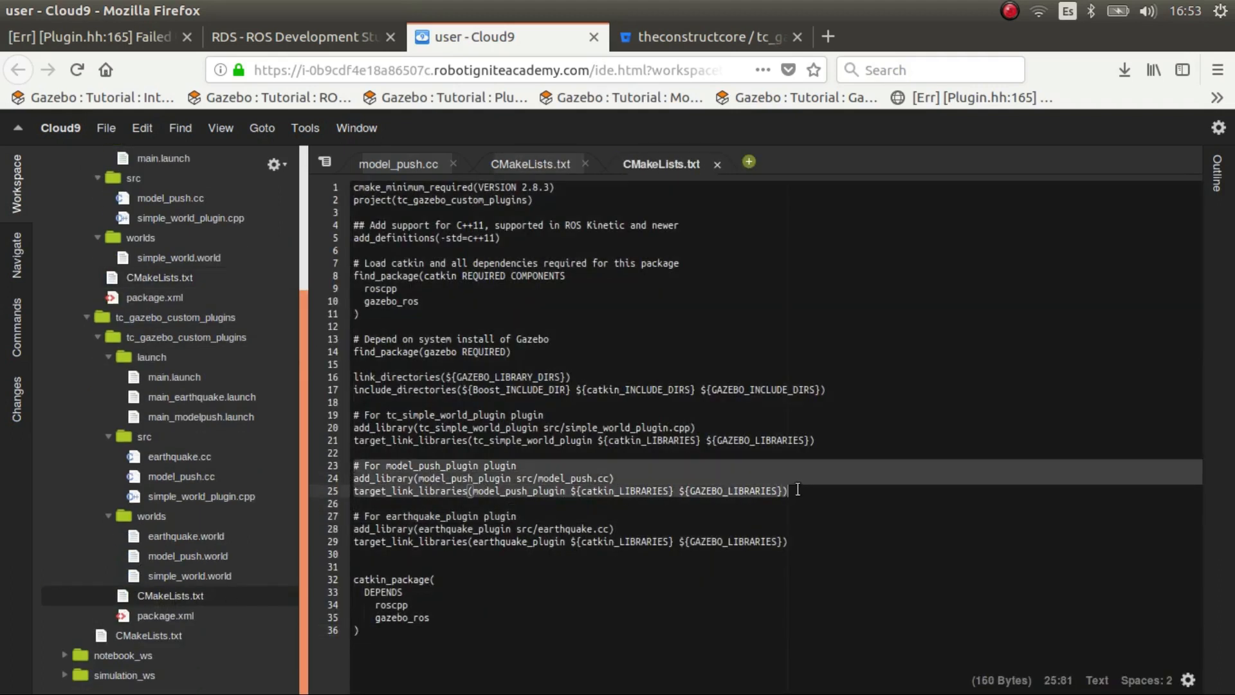
left_click(716, 163)
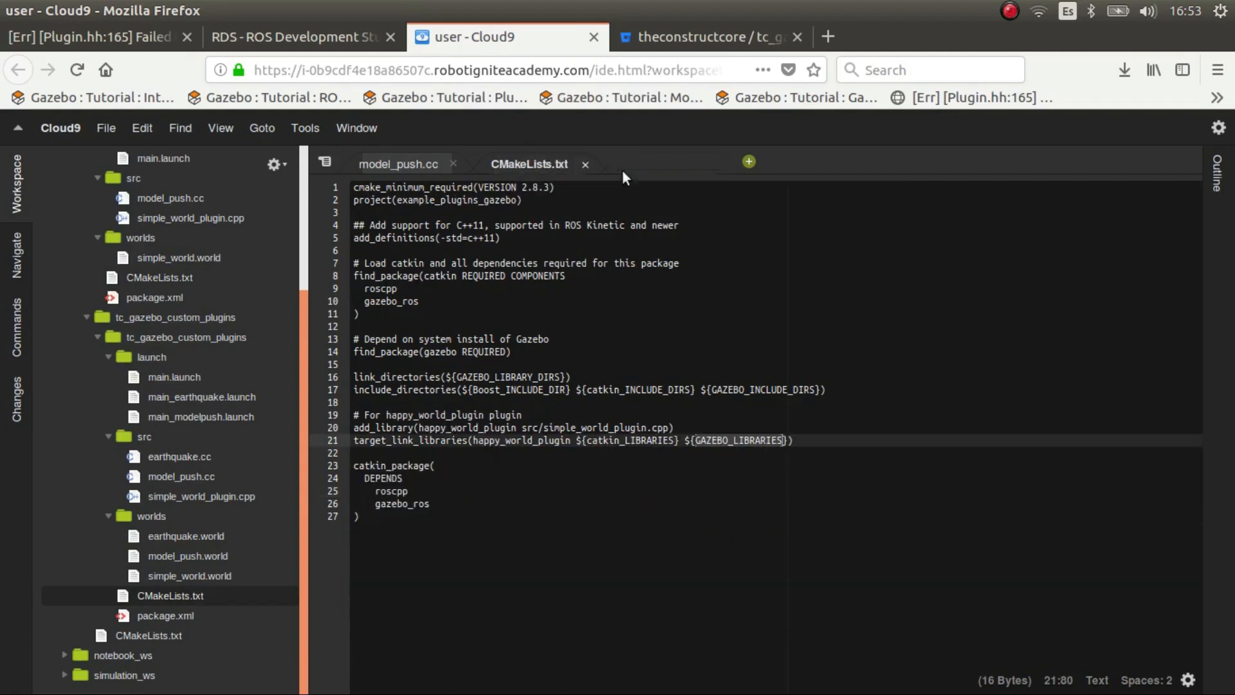
left_click(795, 440)
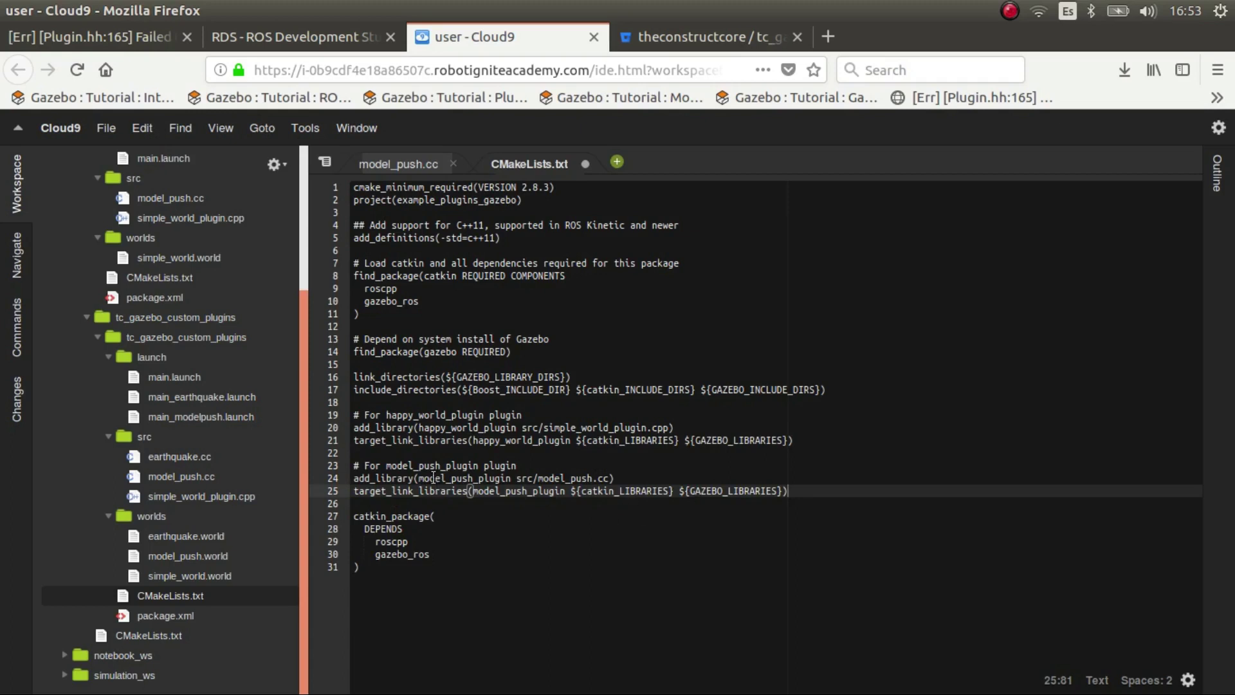
Rename the pasted library to tut_model_push_plugin and save the CMakeLists file
double_click(441, 479)
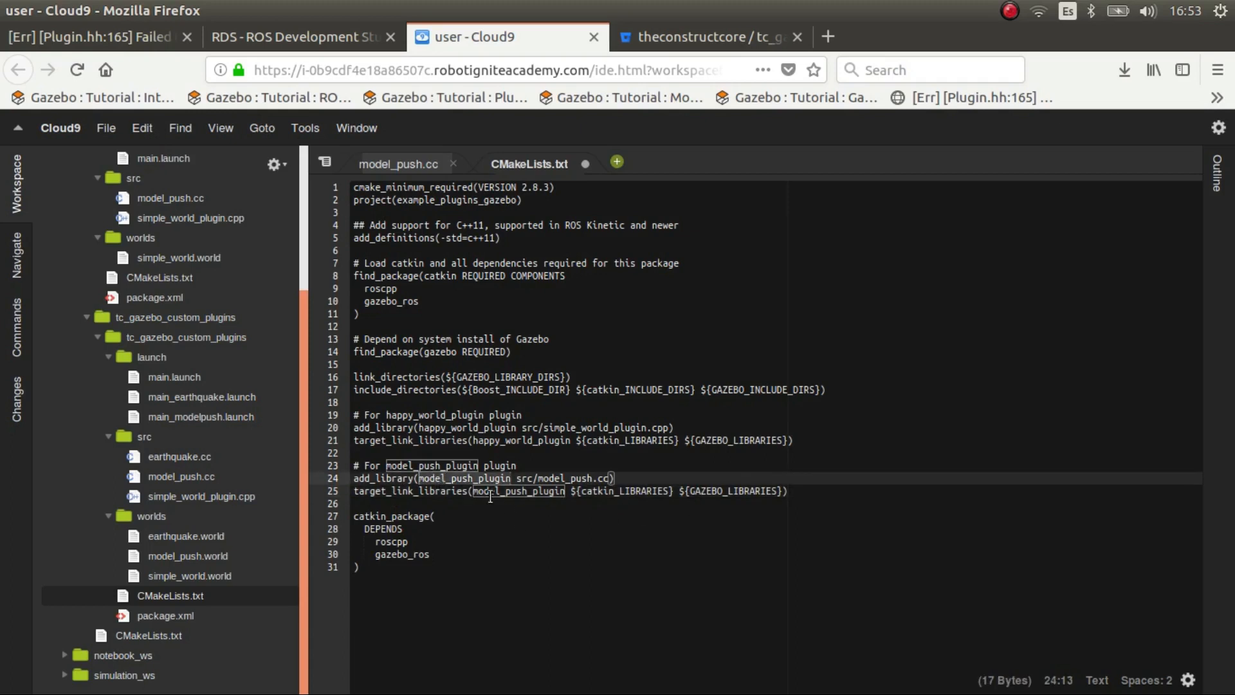
left_click(559, 478)
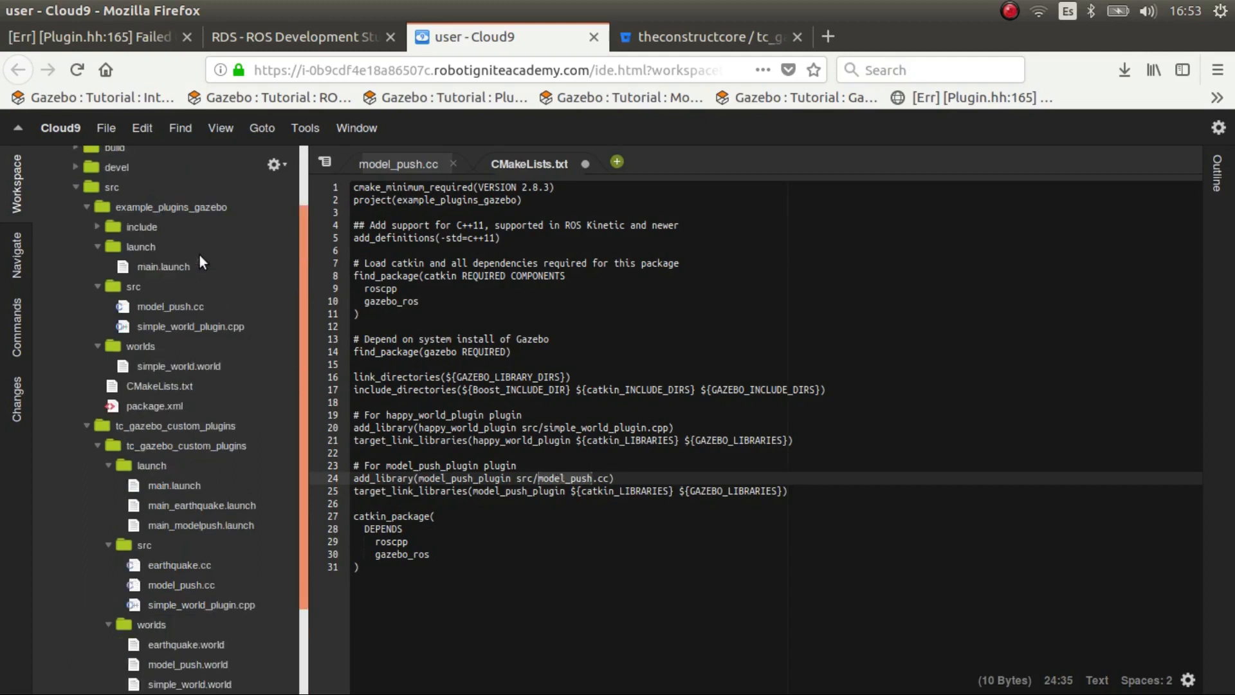
mouse_move(186, 316)
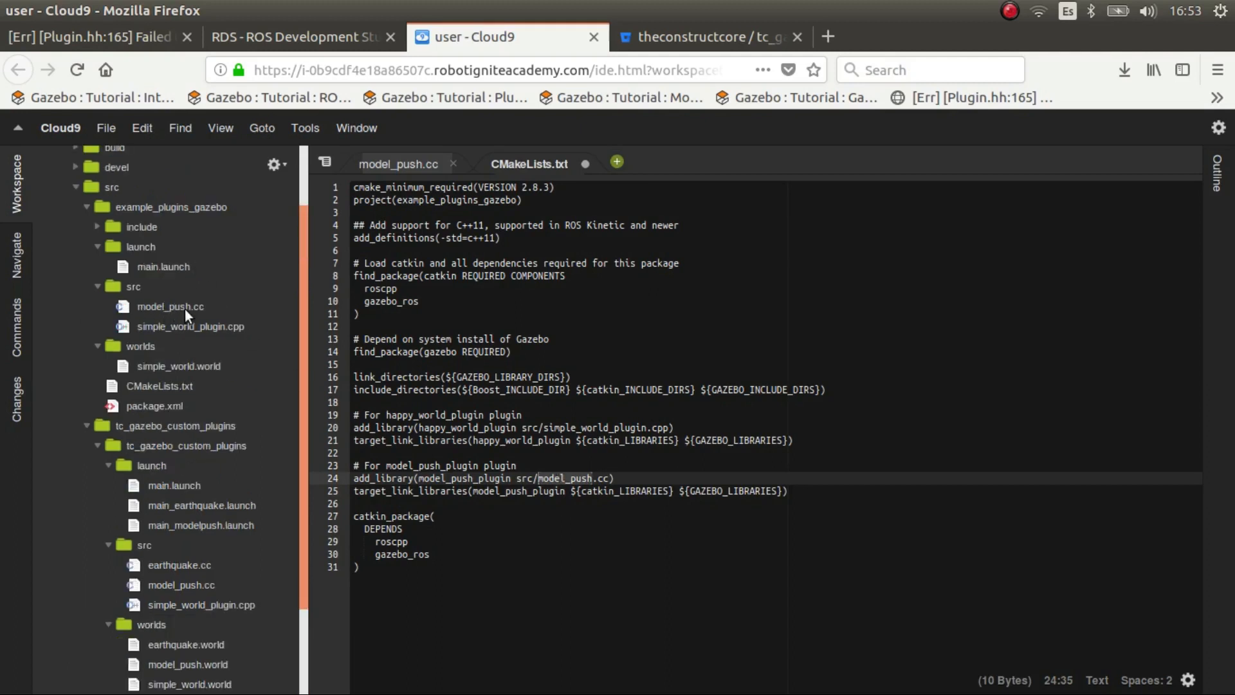
left_click(486, 480)
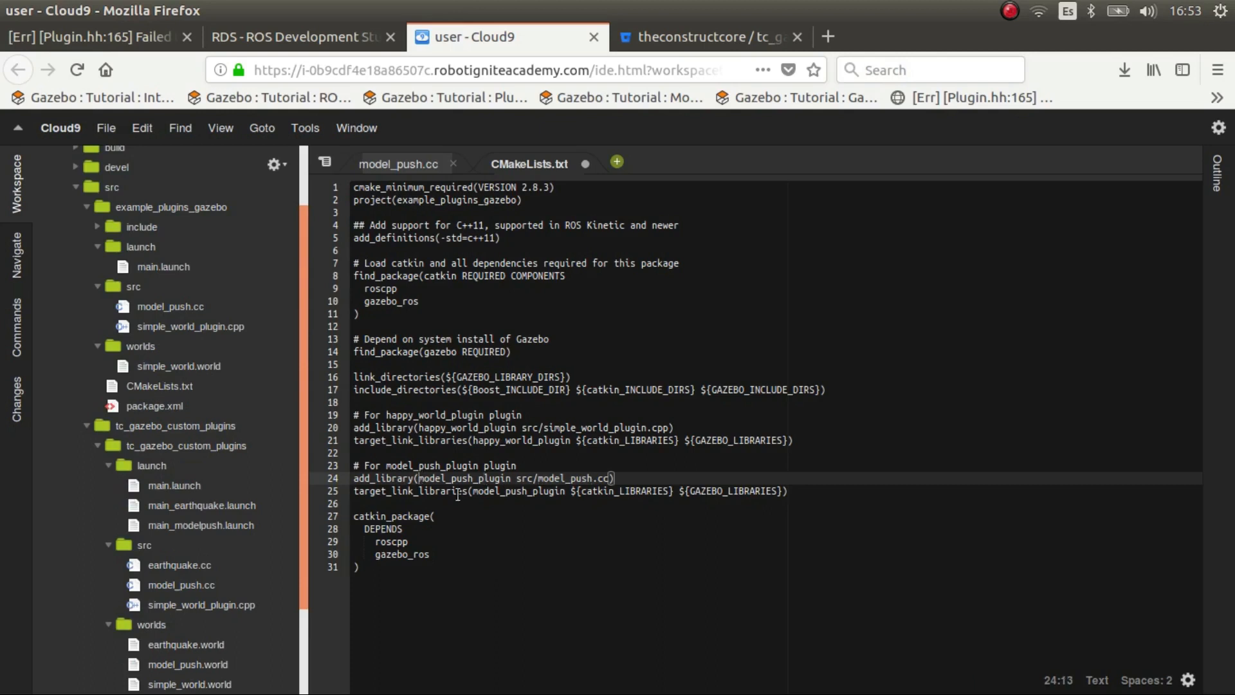
type("tut_")
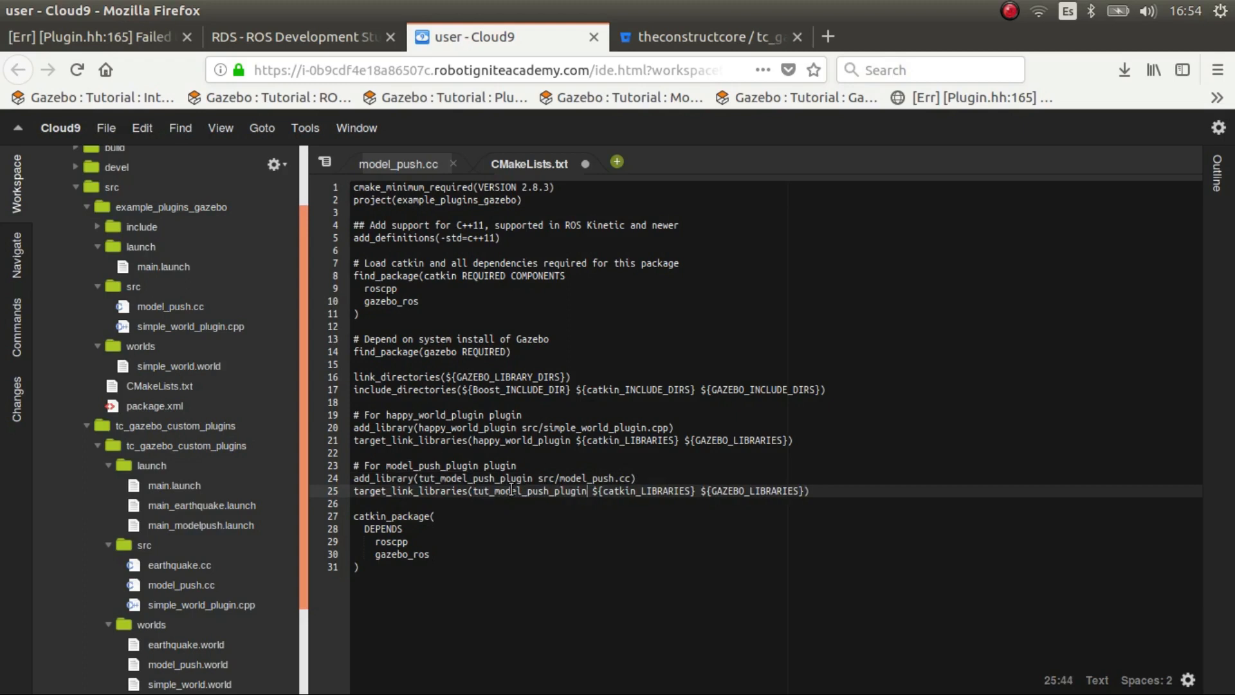
key("ctrl+s")
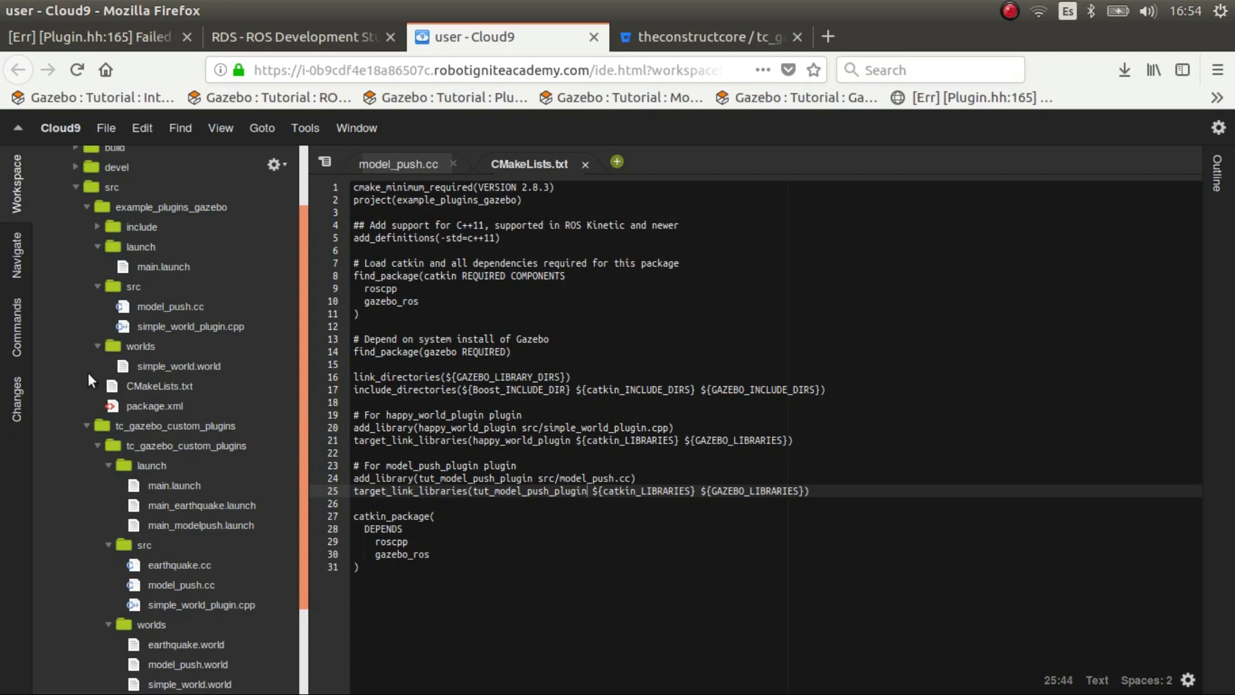
scroll("up", 3)
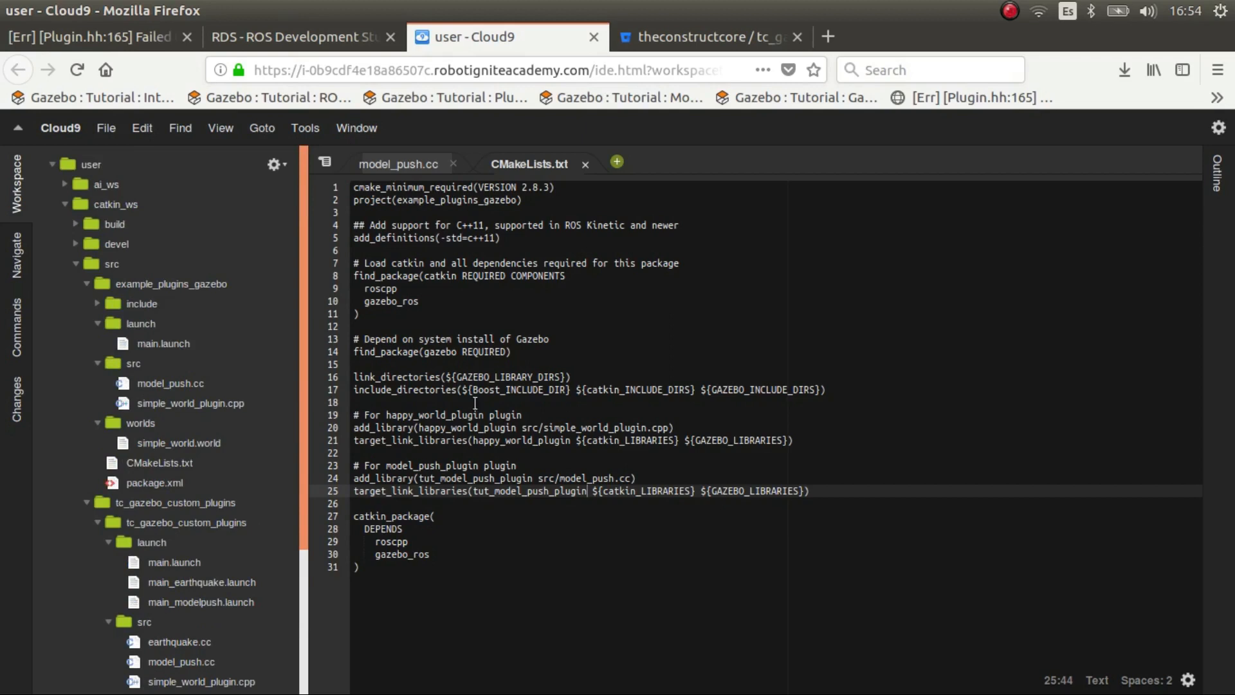
Close the CMakeLists file and return to model_push.cc at its ROS_WARN line
left_click(399, 163)
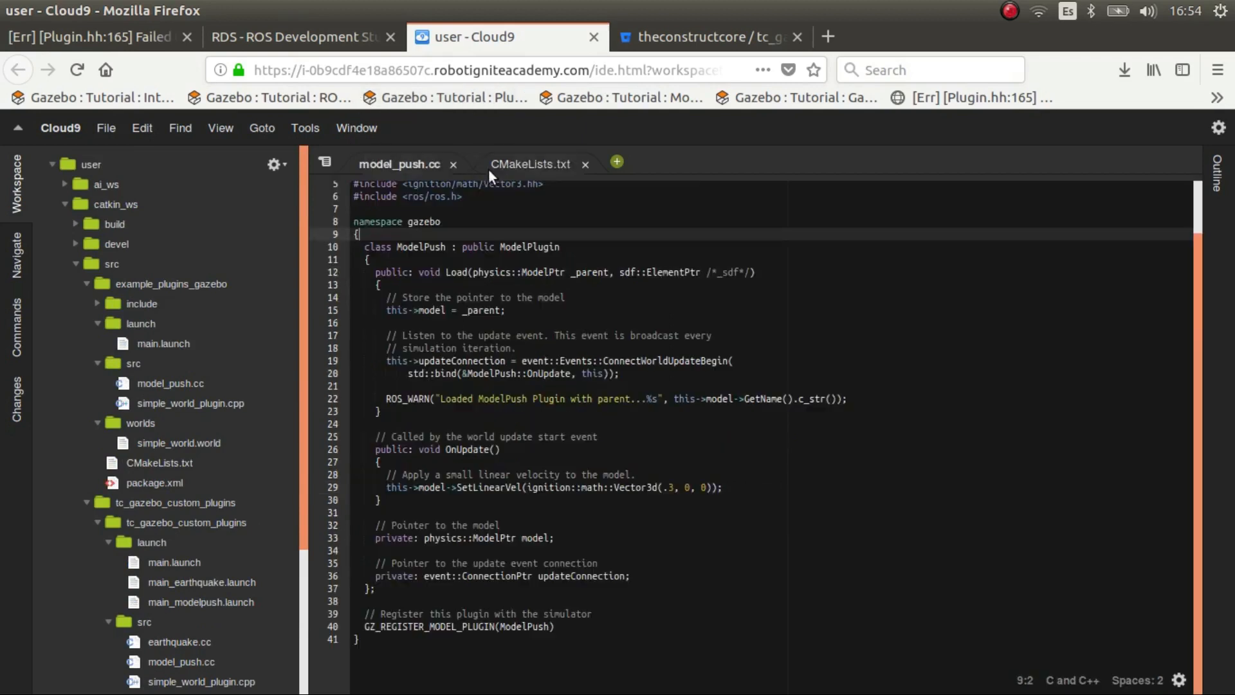
left_click(585, 165)
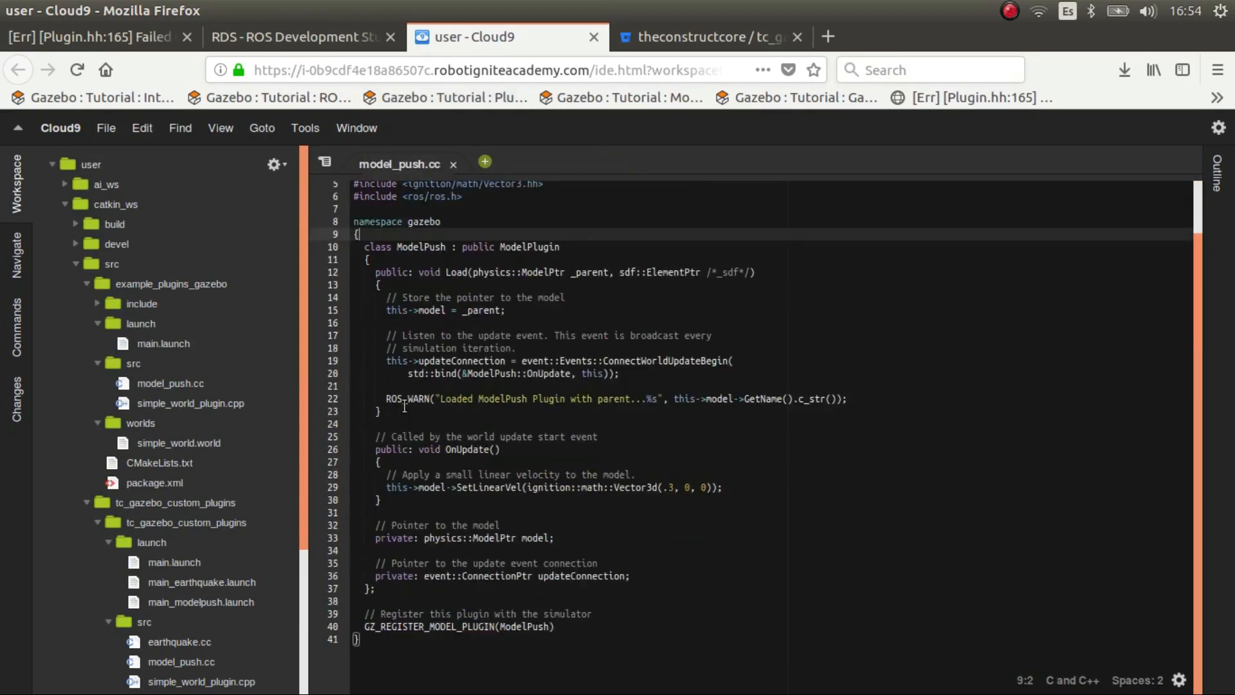
left_click(848, 398)
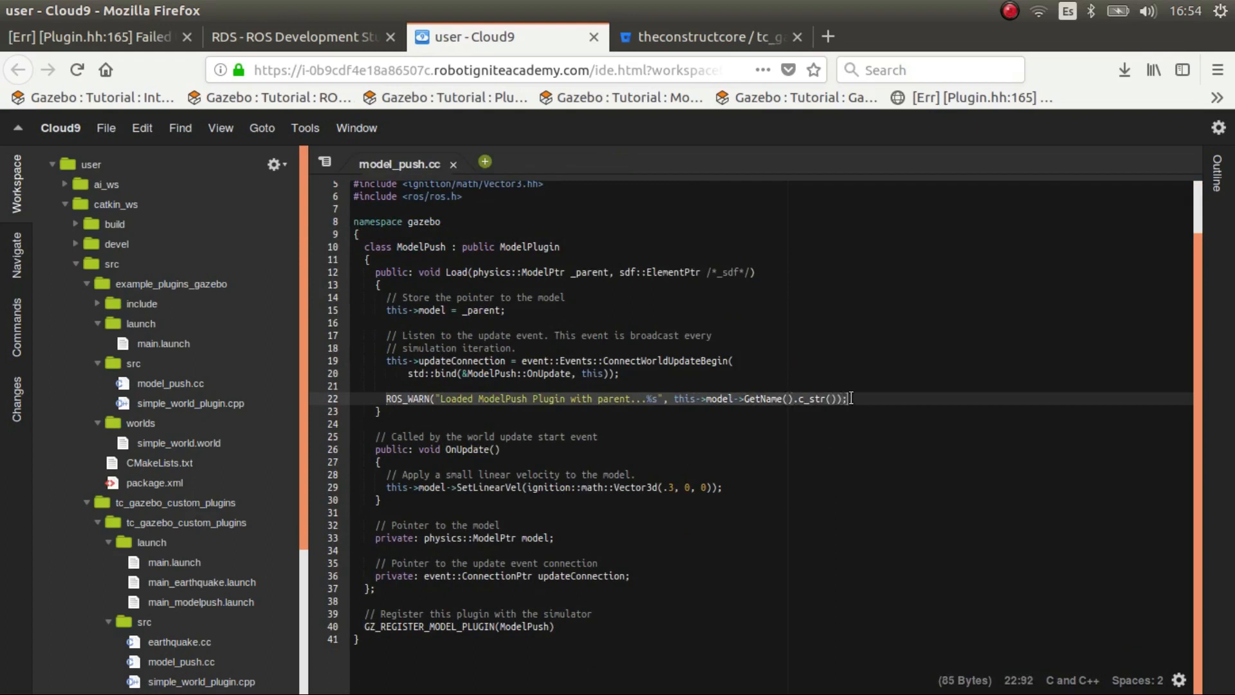
mouse_move(537, 180)
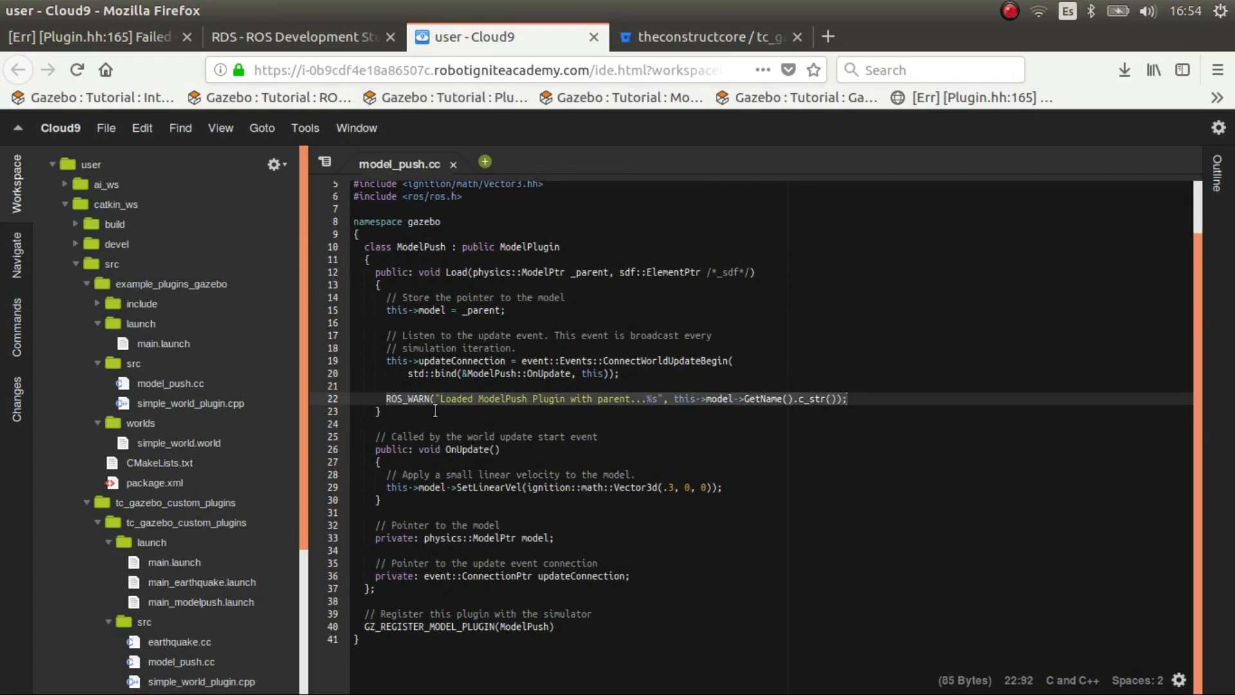
scroll("up", 3)
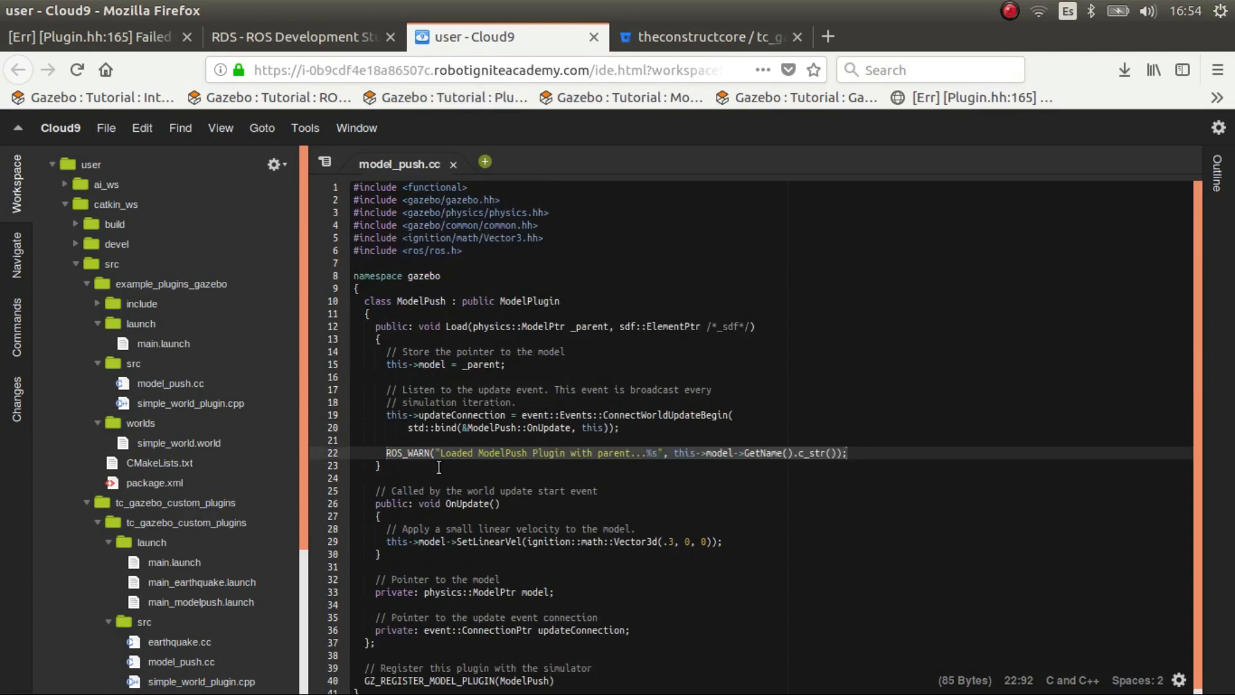
Review the ROS_WARN load message and its %s placeholder, then bring the RDS shell forward
left_click(440, 453)
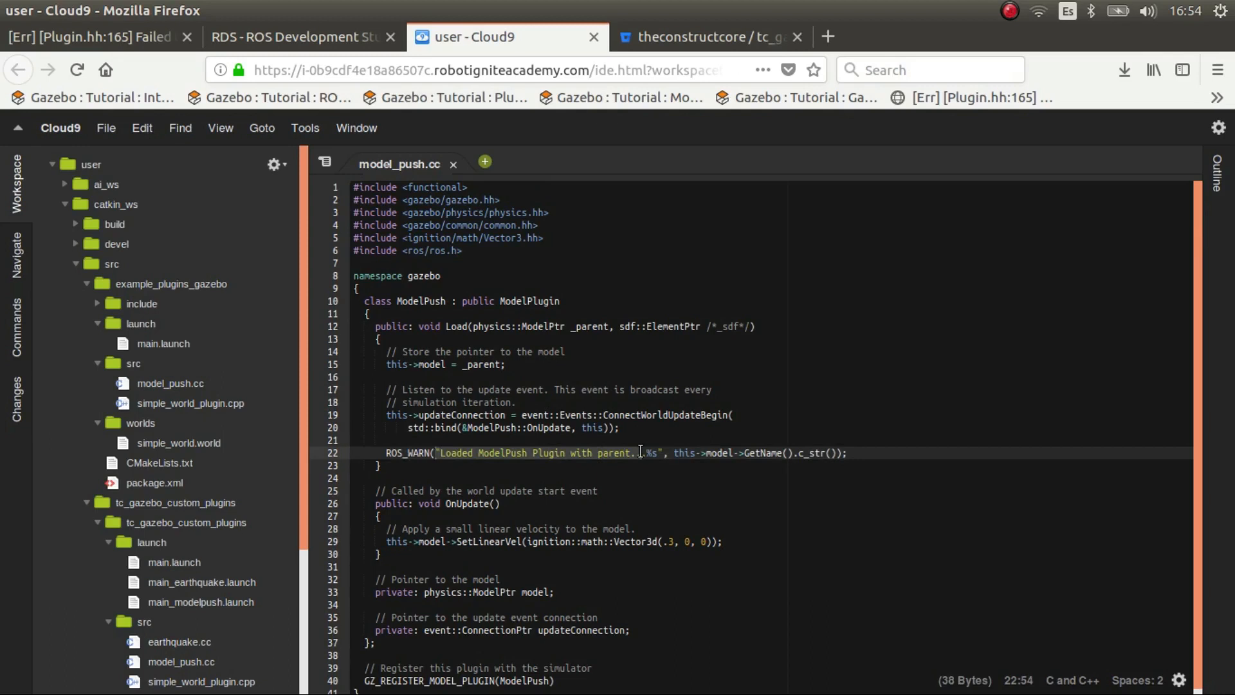
mouse_move(640, 446)
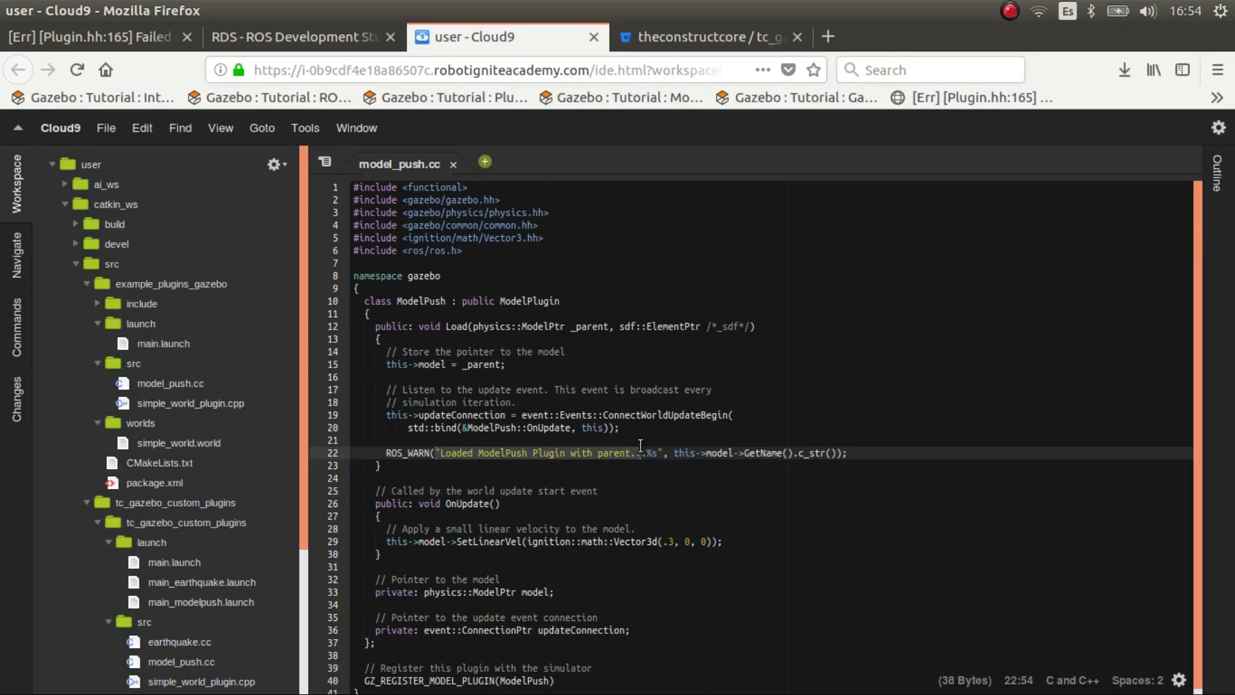
left_click(645, 453)
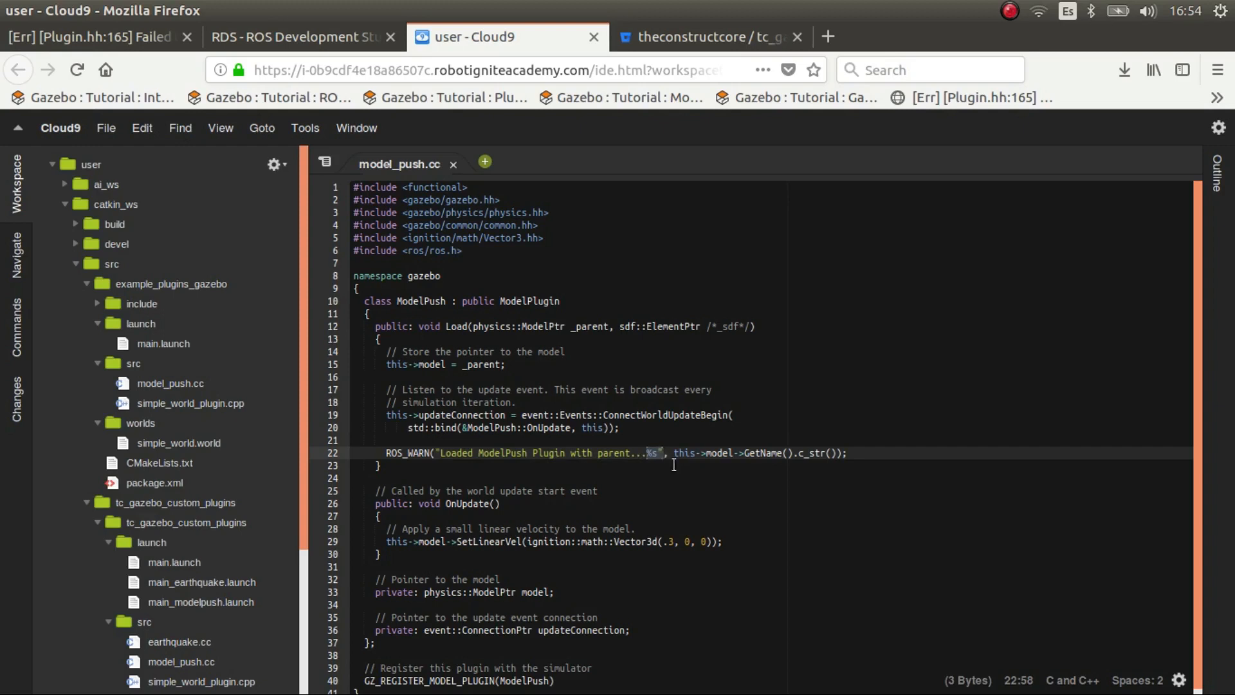
left_click(299, 38)
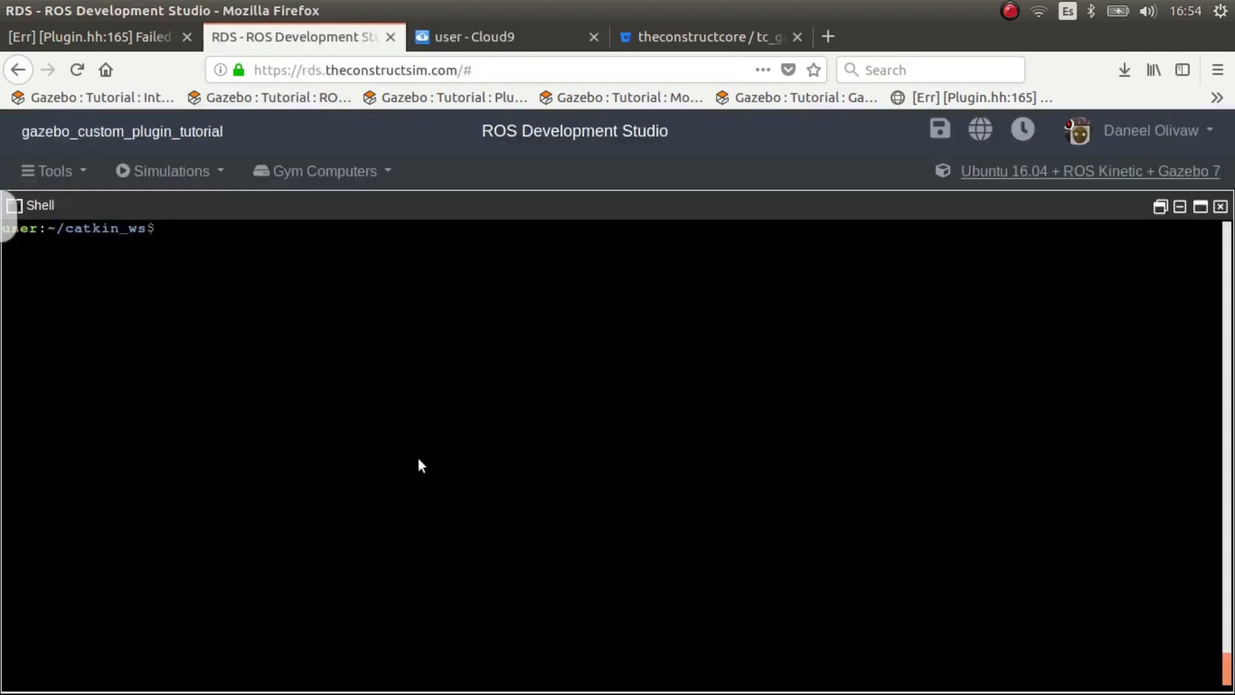
Build the catkin workspace with catkin_make so tut_model_push_plugin compiles
type("catki")
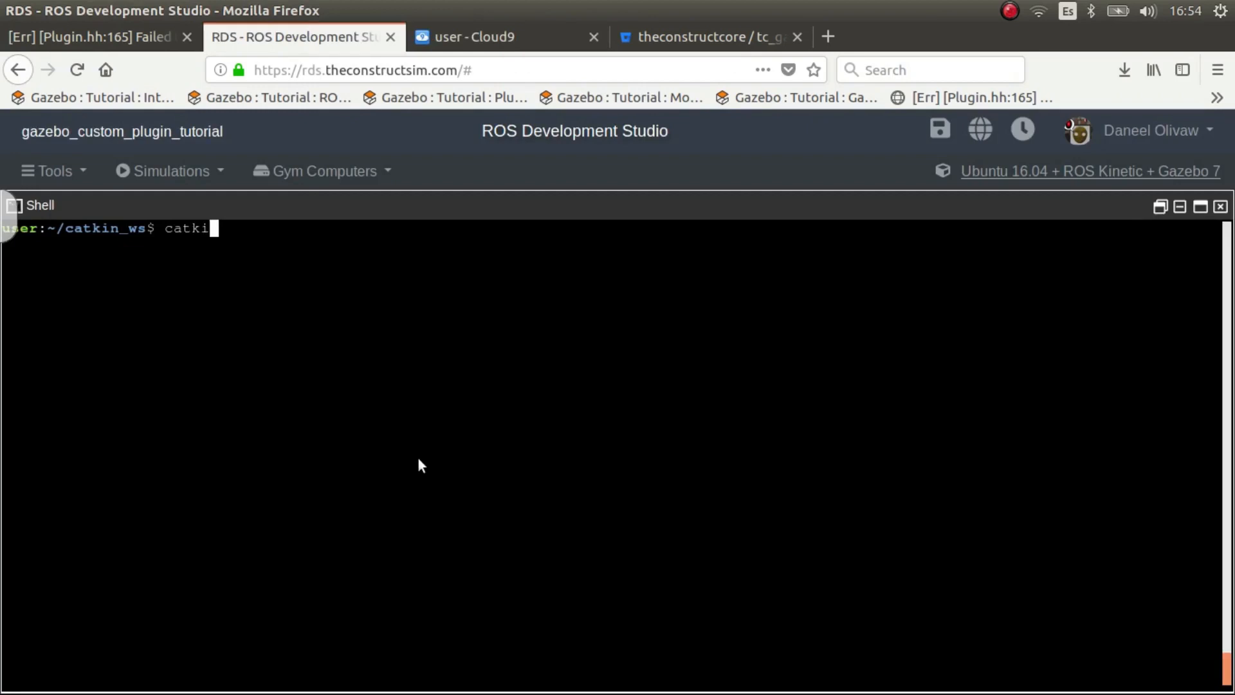
type("n_M")
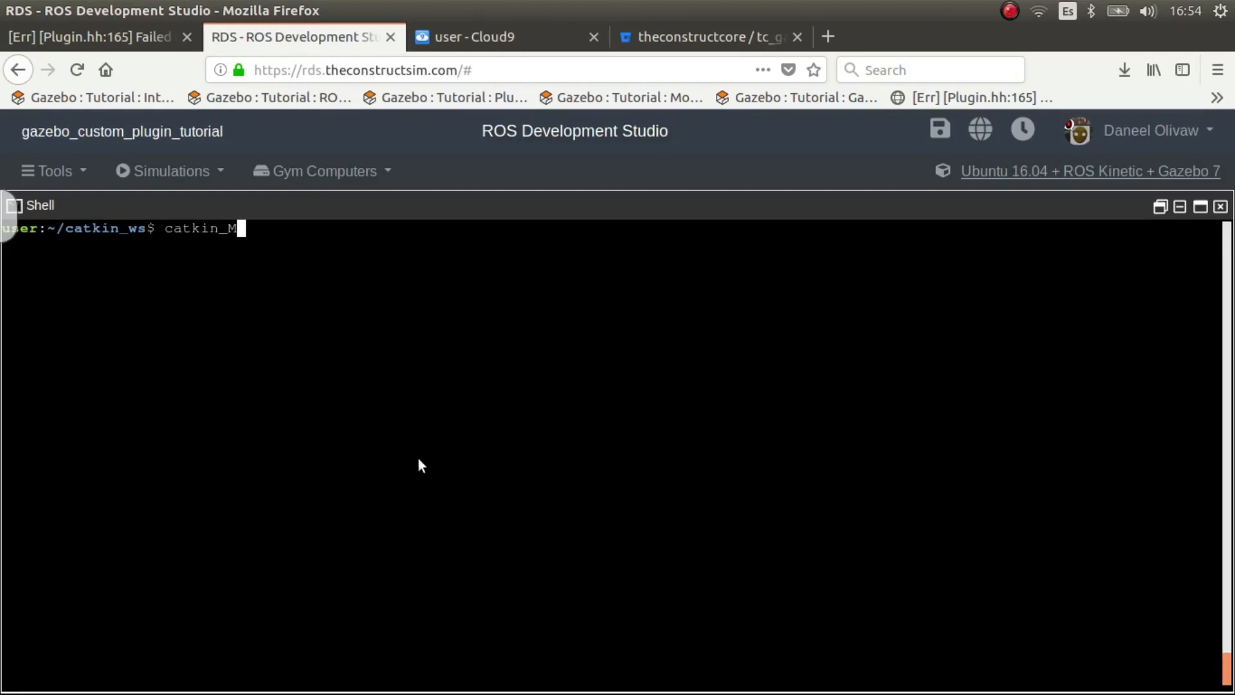
key("Return")
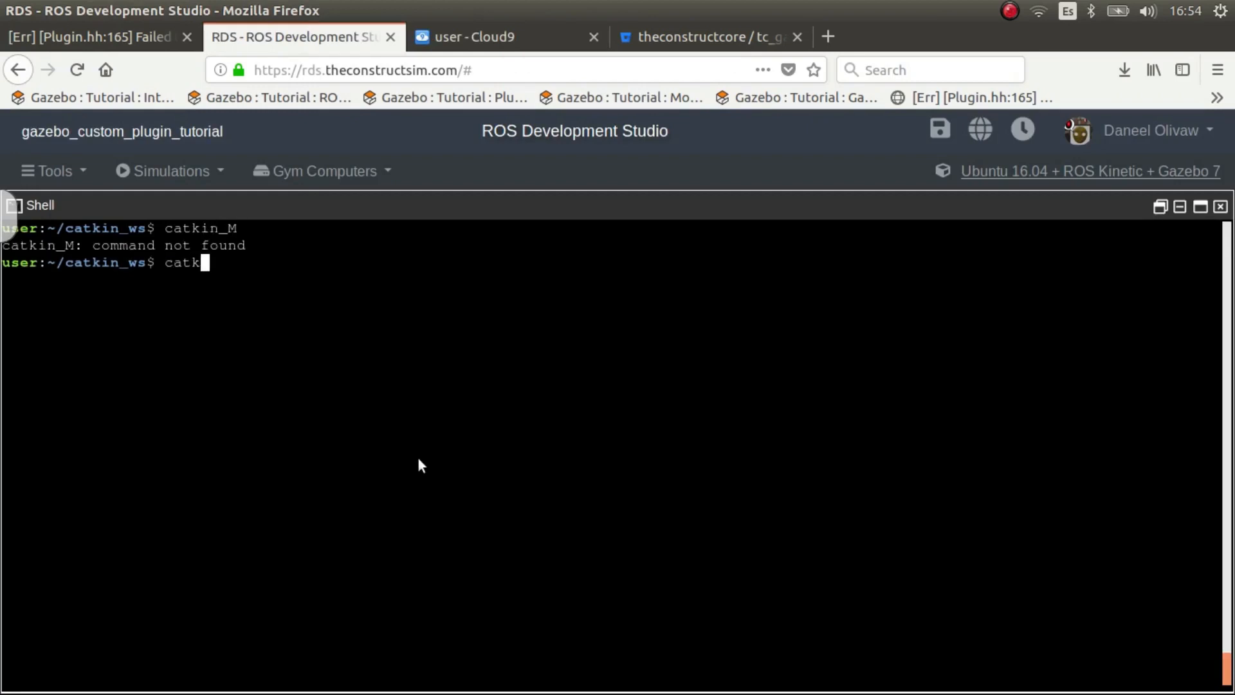
type("in_make")
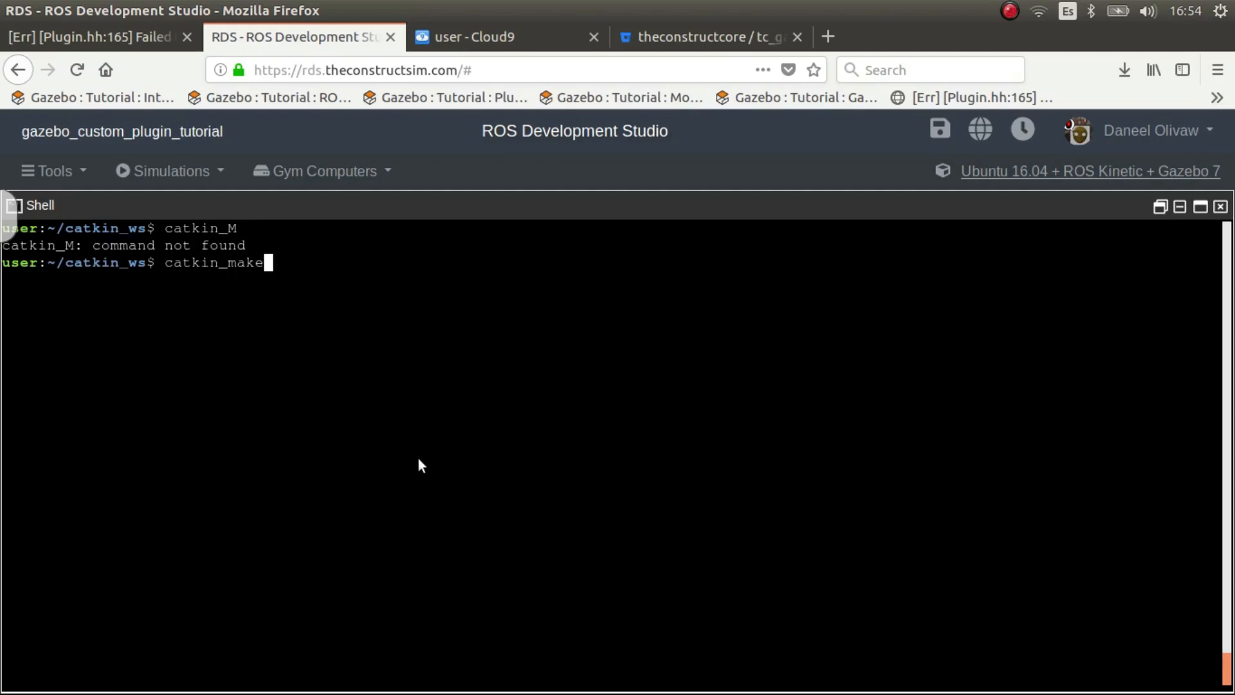
key("Return")
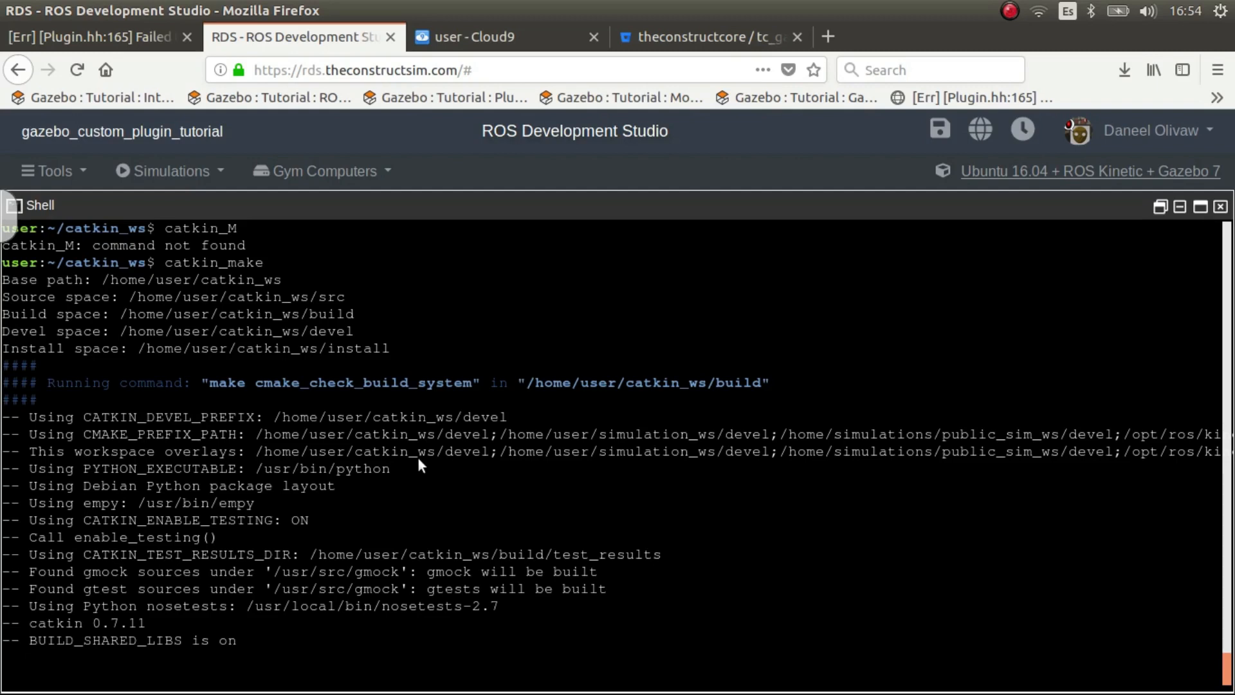
scroll("down", 3)
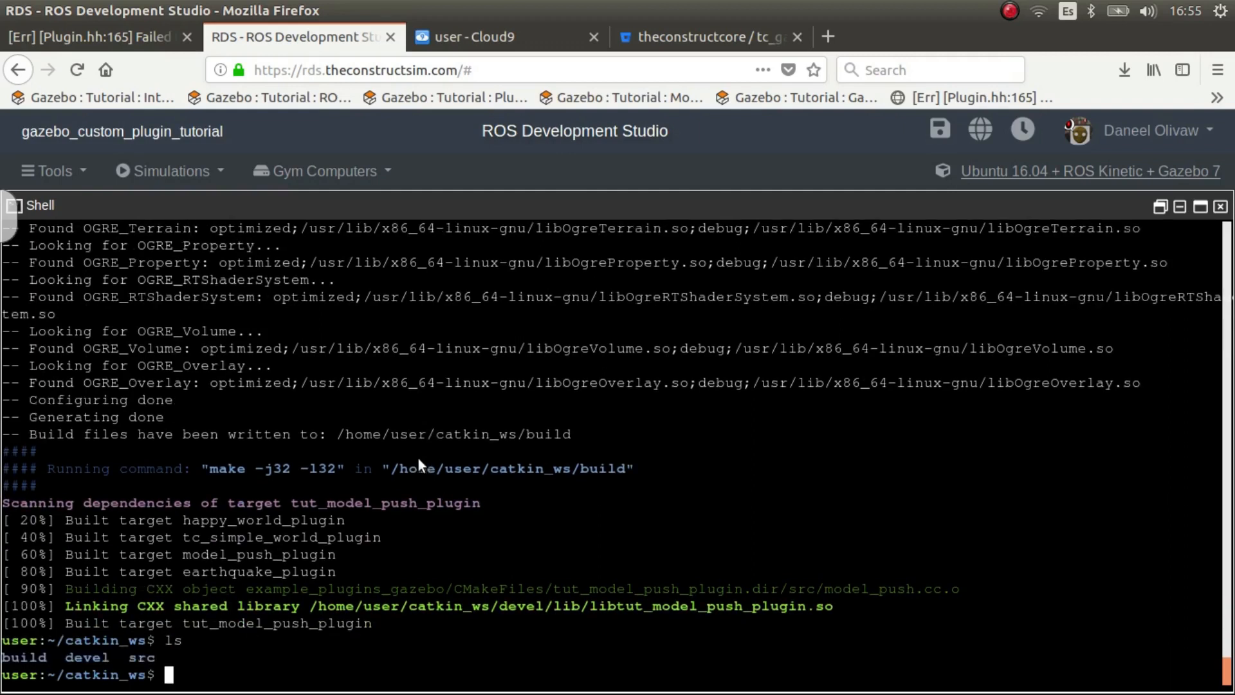
List devel/lib/ to confirm libtut_model_push_plugin.so among the compiled plugin libraries
type("ls devel/li")
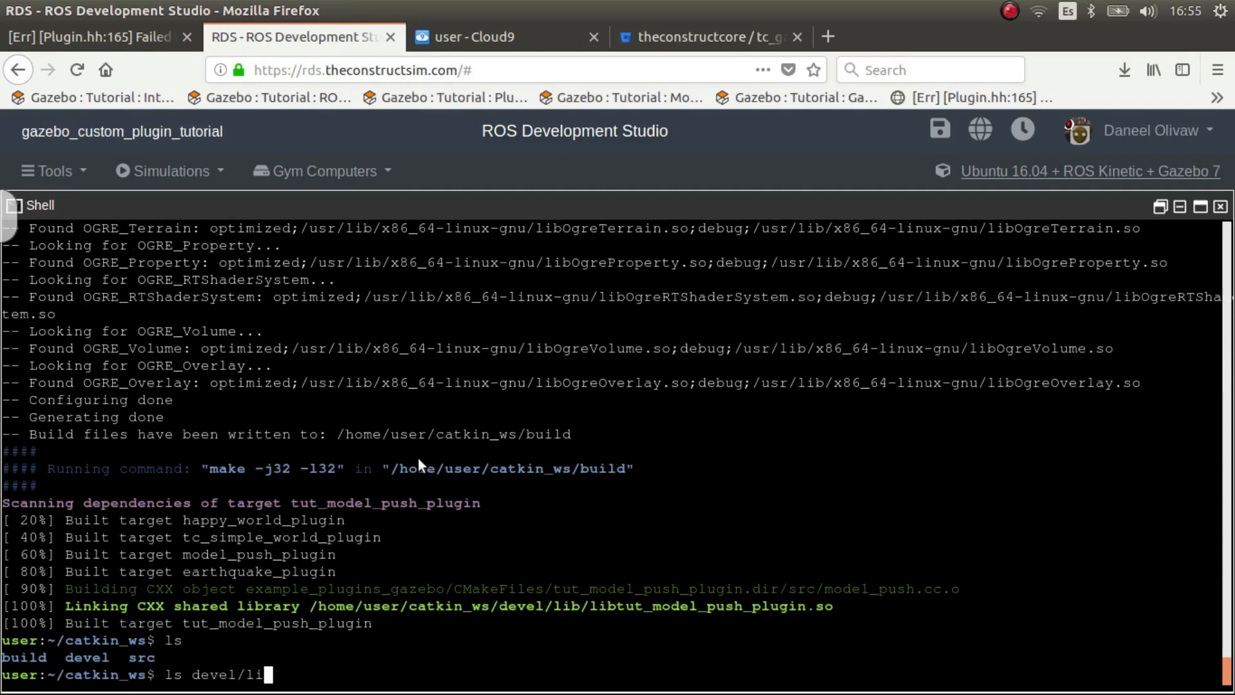
type("b/")
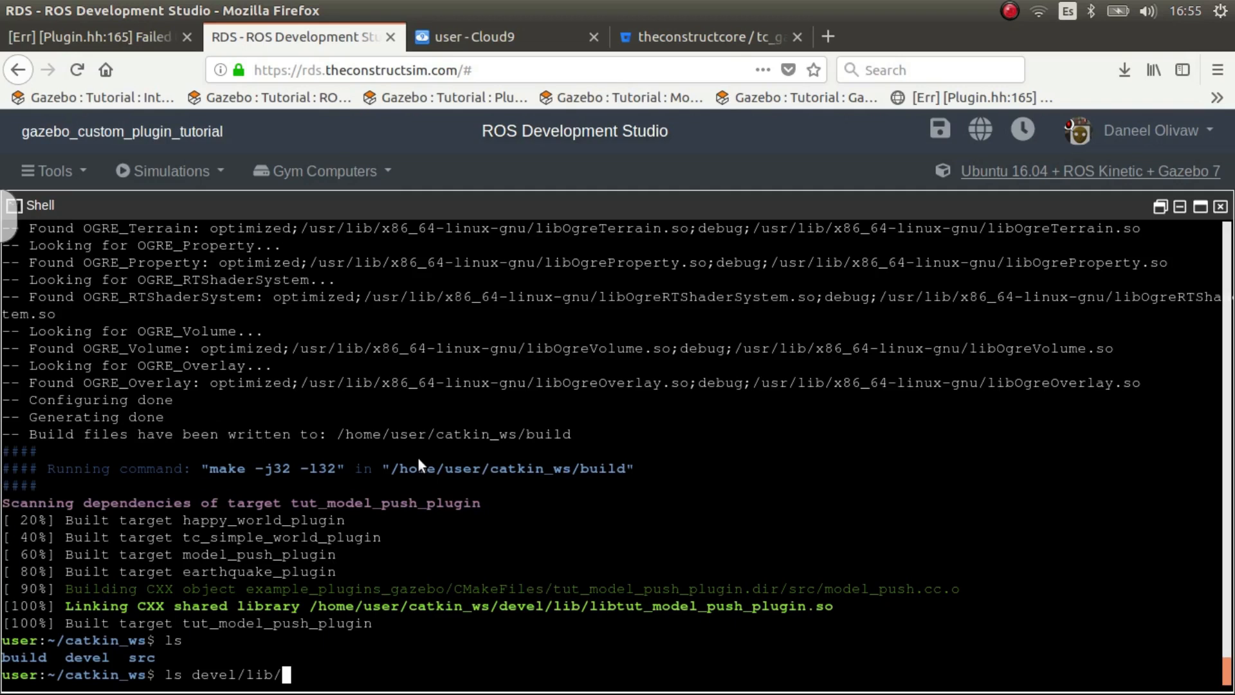
key("Return")
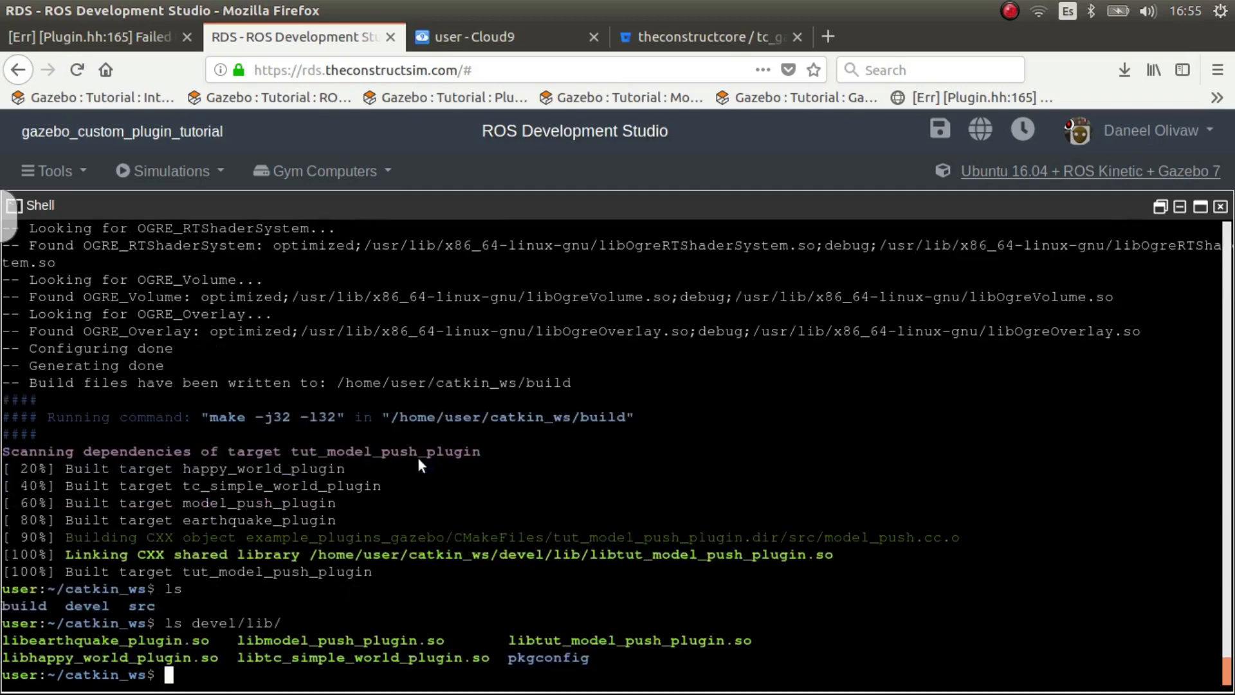
mouse_move(377, 657)
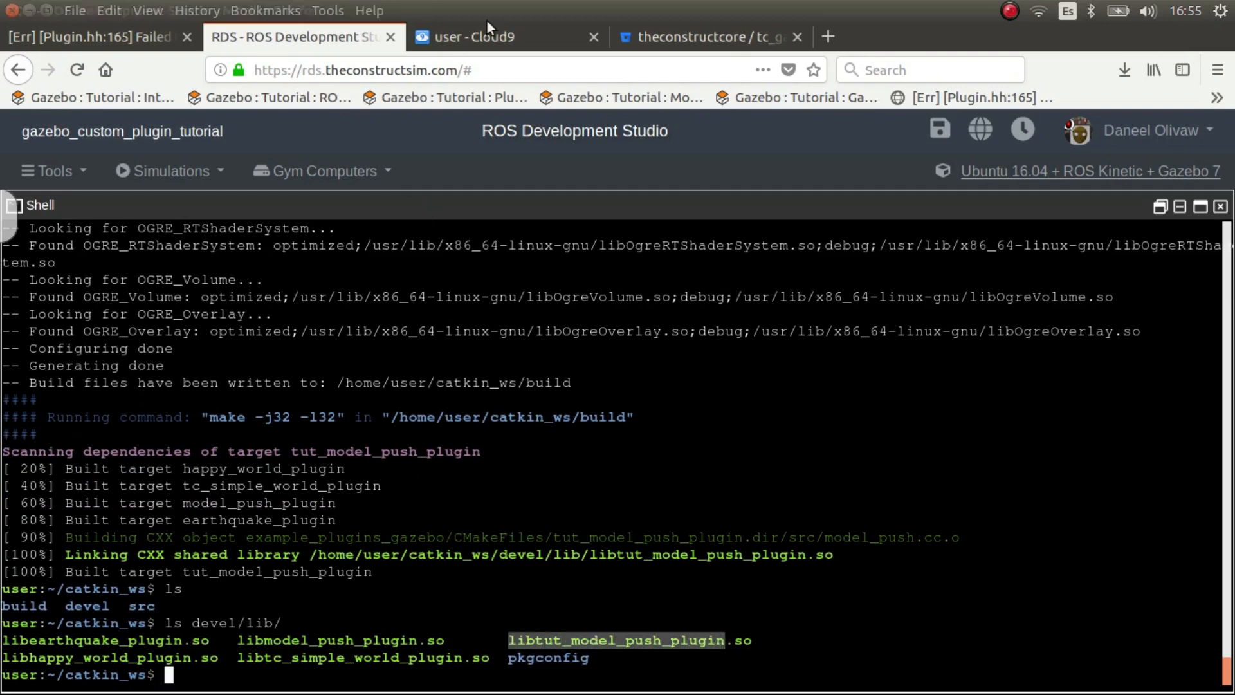
Open main_modelpush.launch and model_push.world in the example_plugins_gazebo package, then return to the shell
left_click(509, 38)
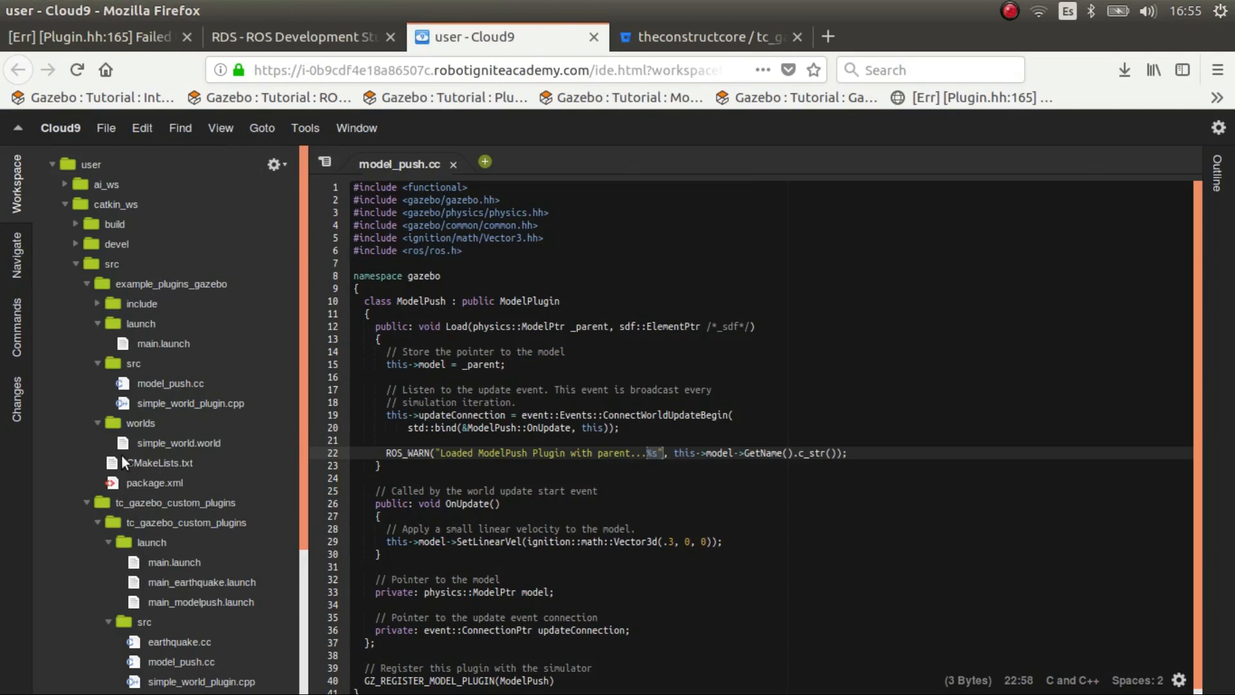
left_click(200, 492)
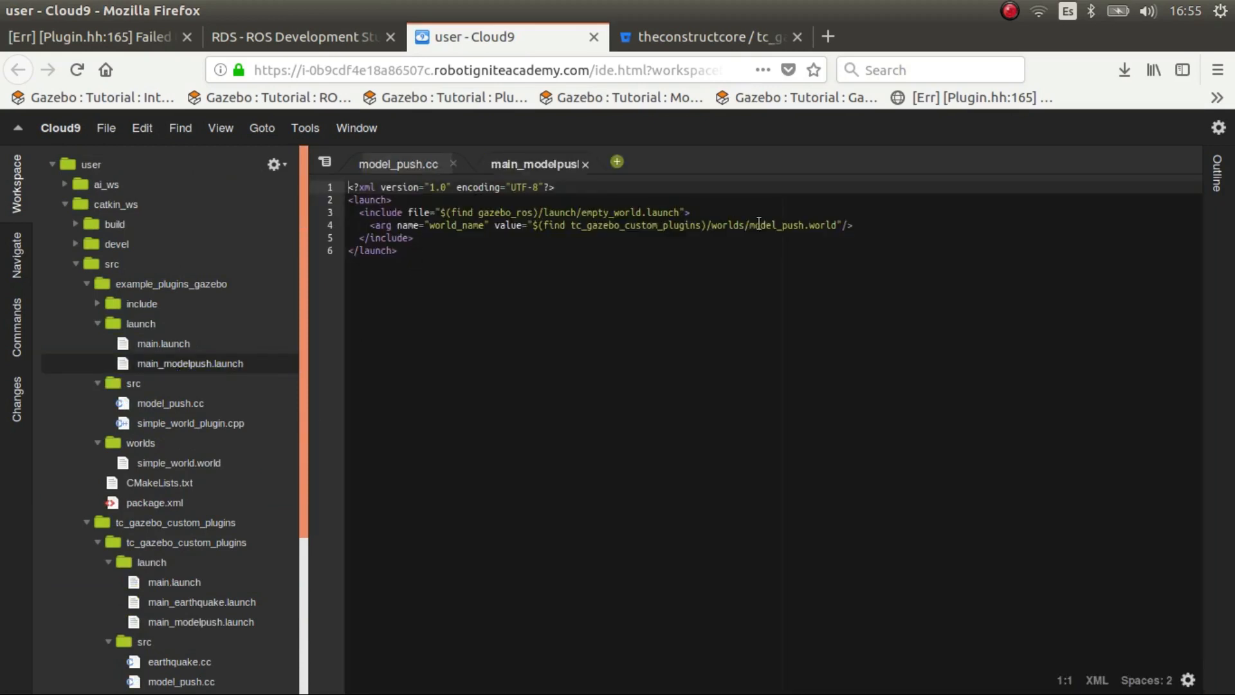
scroll("down", 3)
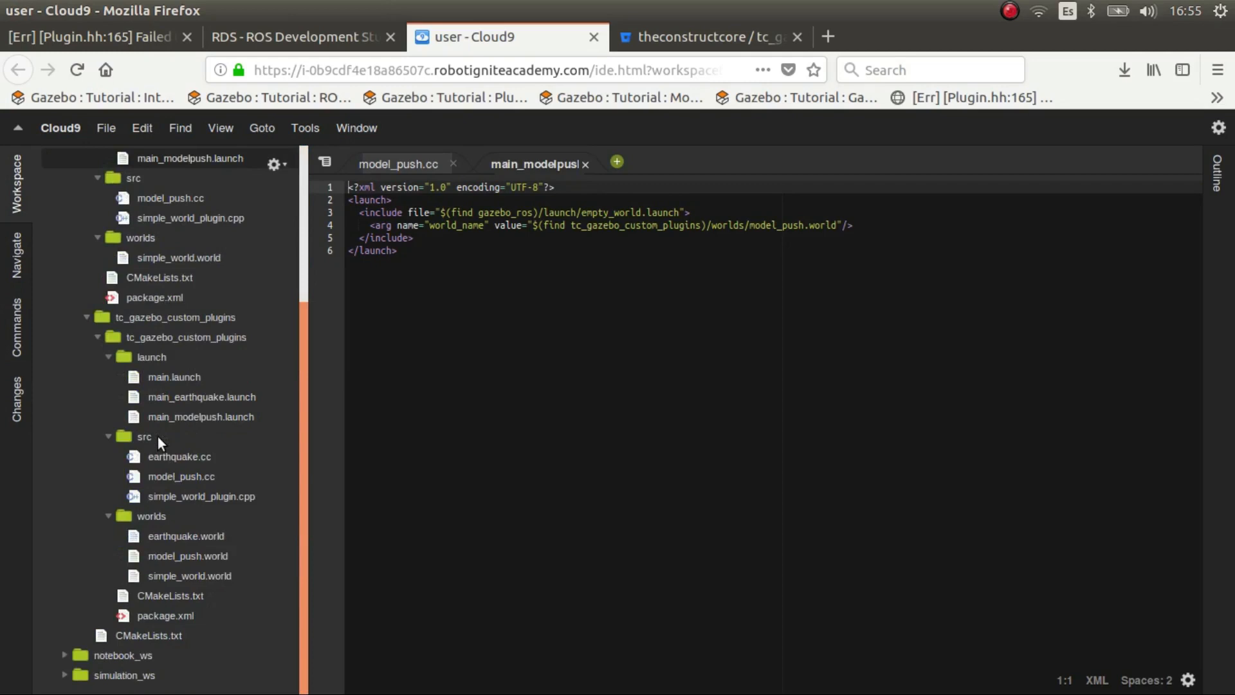
left_click(188, 556)
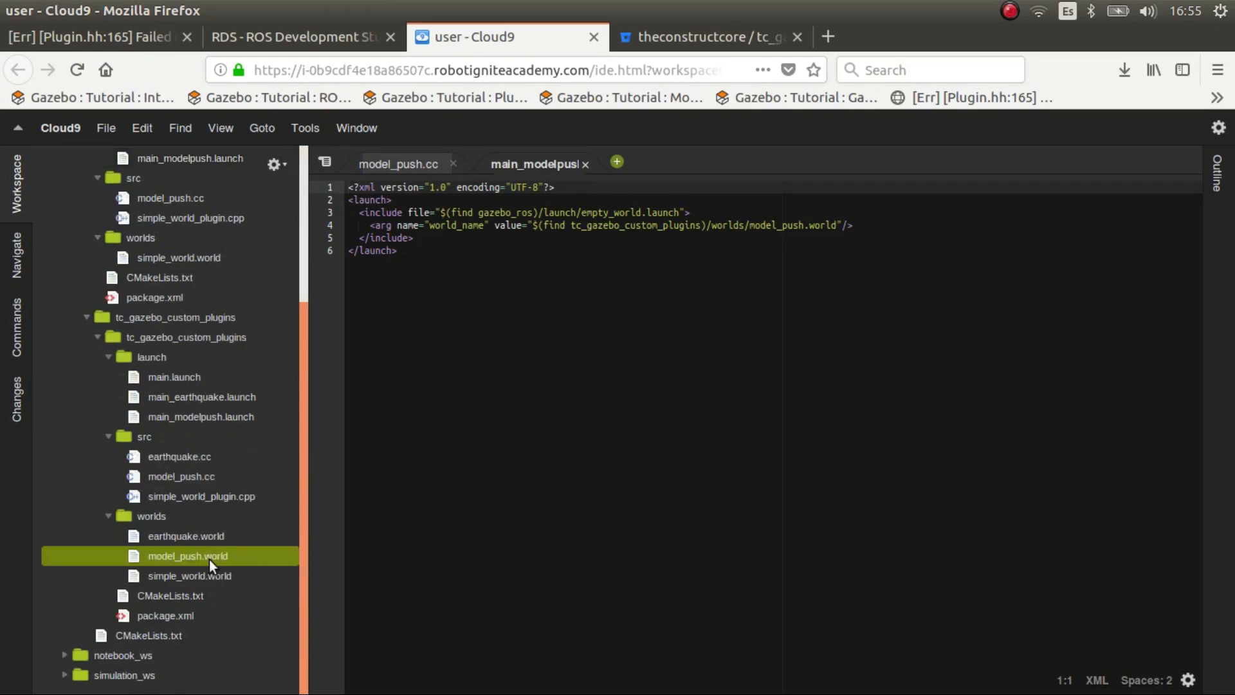
scroll("up", 3)
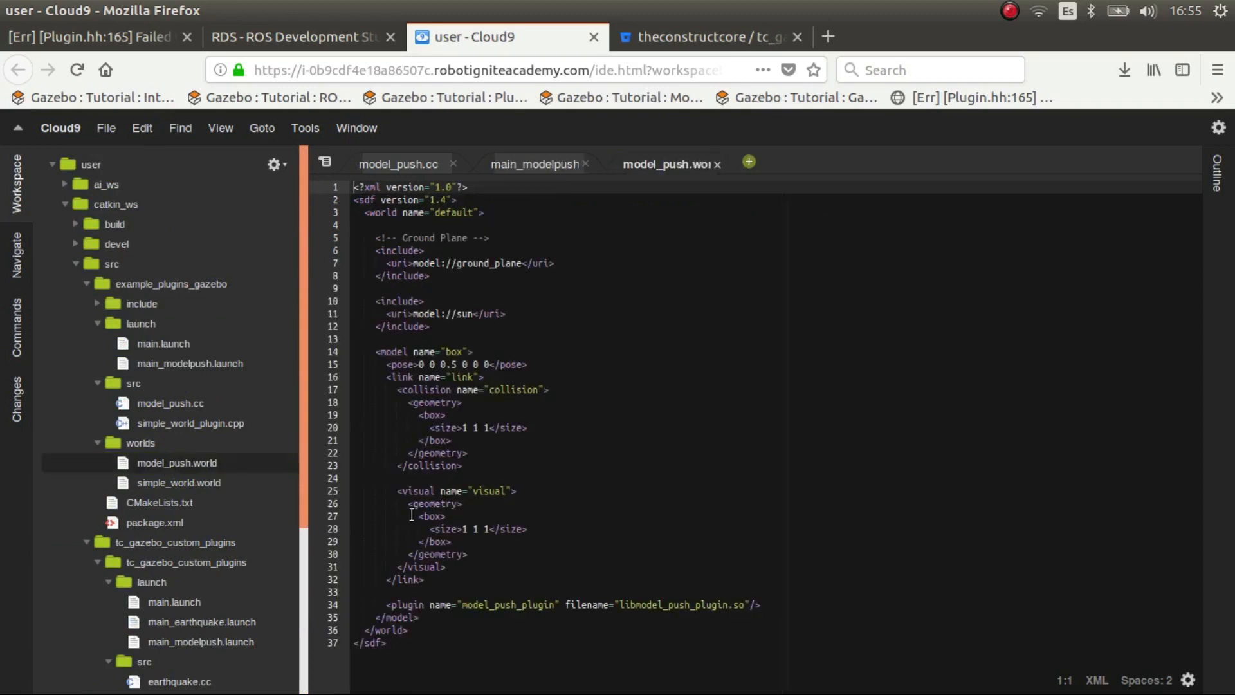
left_click(300, 37)
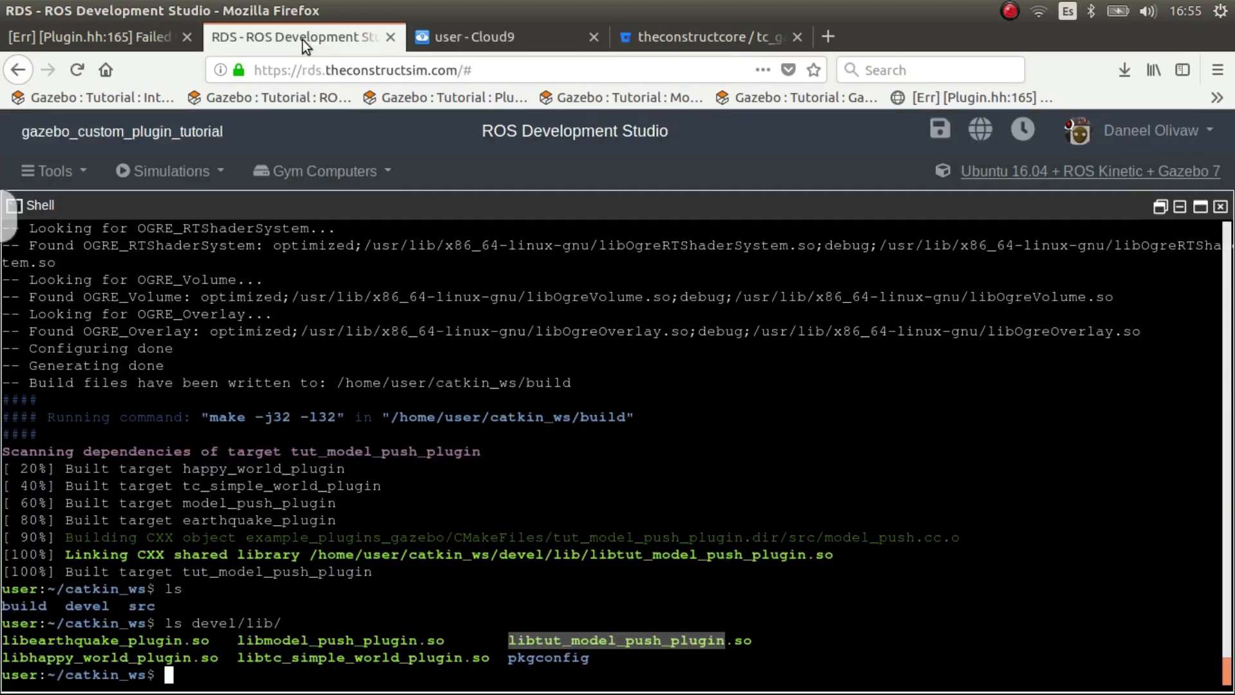
mouse_move(512, 645)
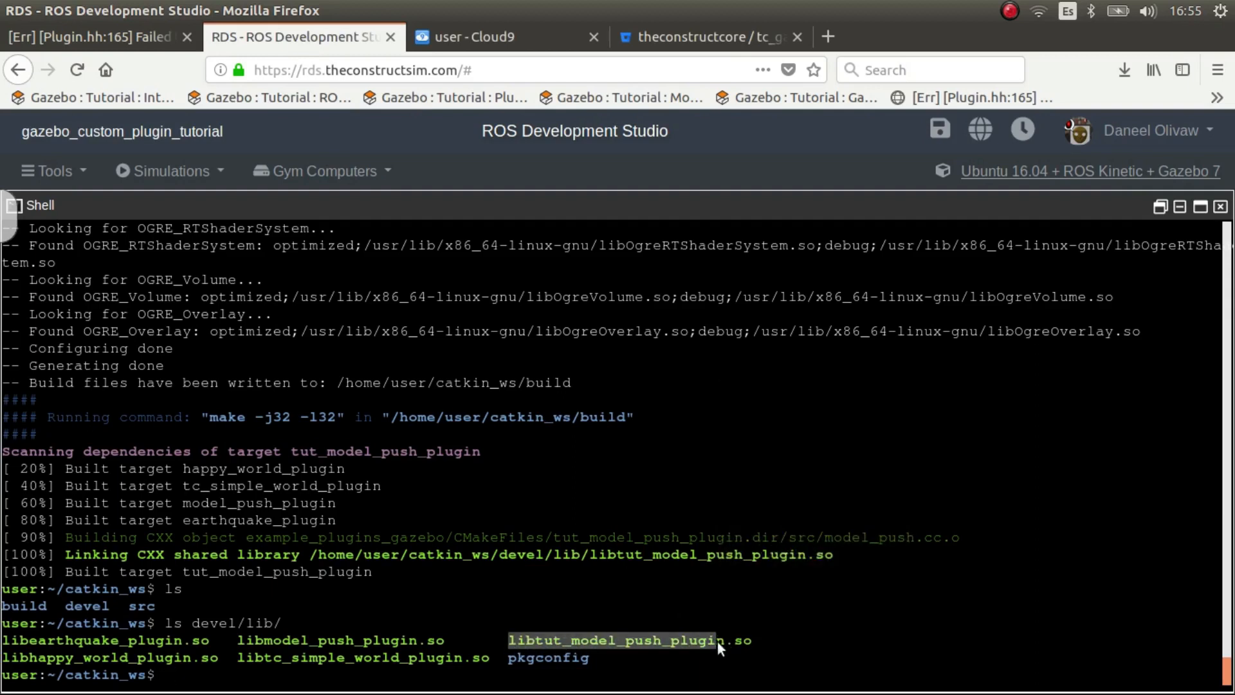
Point the box's plugin tag in model_push.world to tut_model_push_plugin from libtut_model_push_plugin.so
left_click(482, 37)
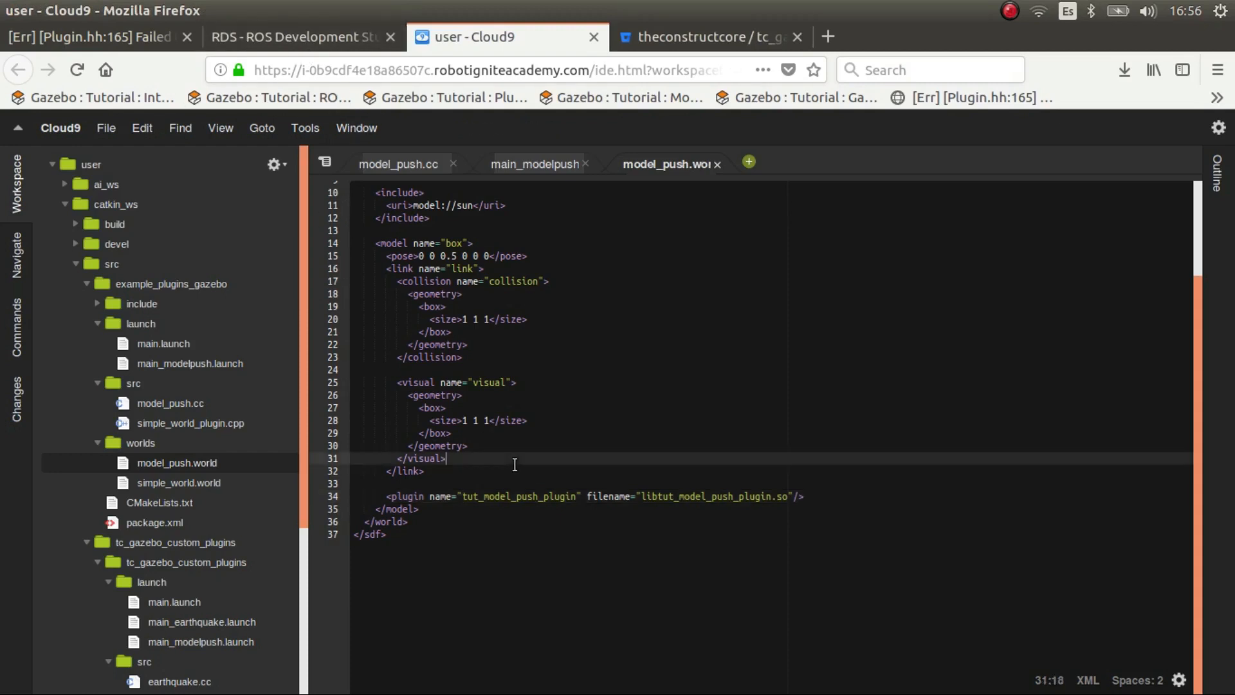
left_click(299, 38)
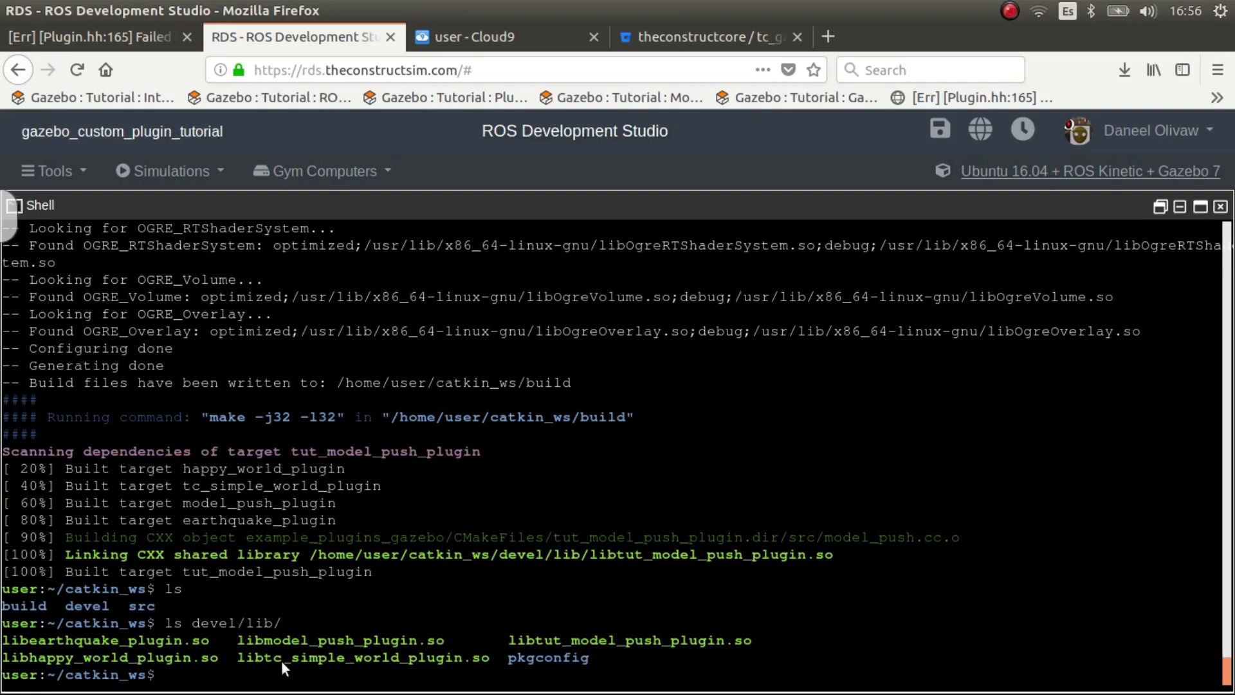
Source devel/setup.bash in the shell and begin a roslaunch command
type("source")
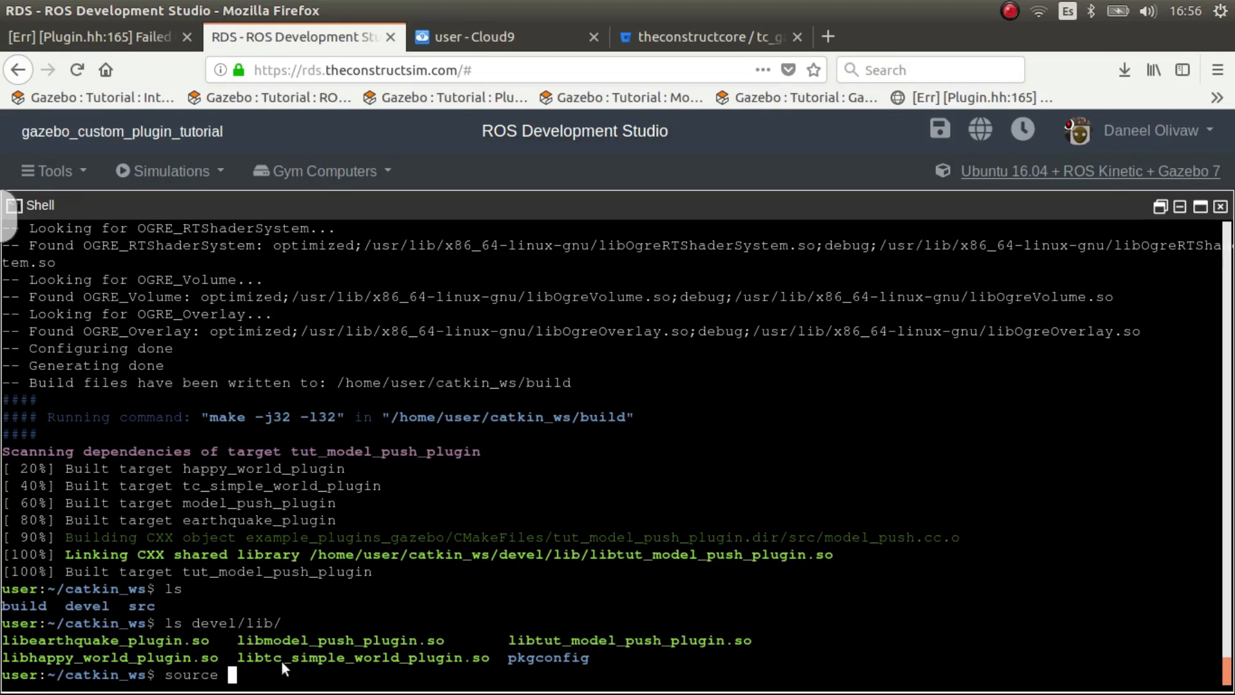
type("devel/setup.bash")
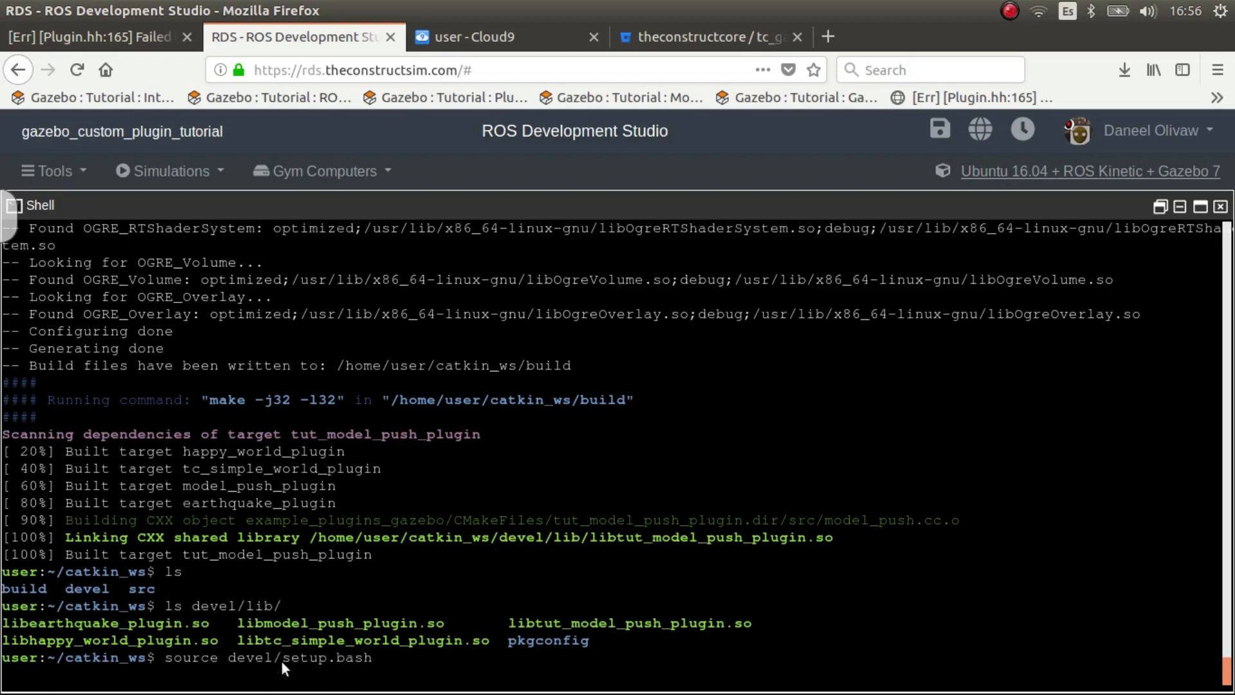
type("roslaun")
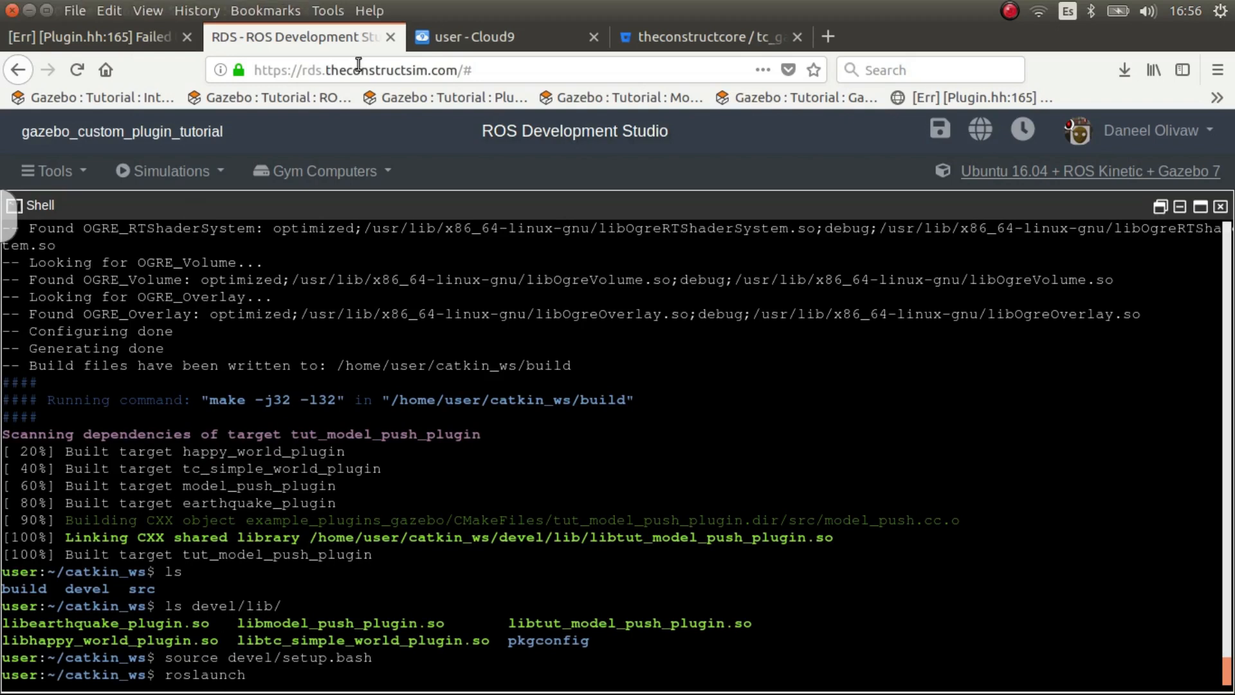
left_click(504, 37)
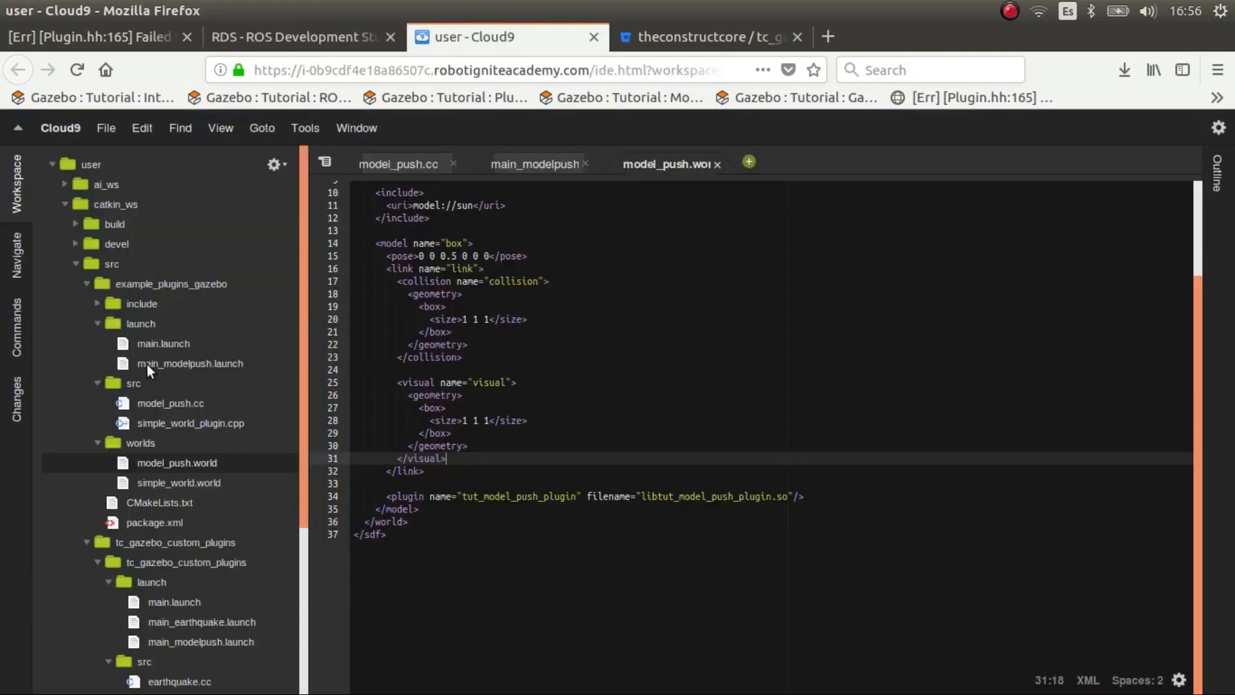
Change main_modelpush.launch's world_name package to example_plugins_gazebo and return to the shell
left_click(538, 163)
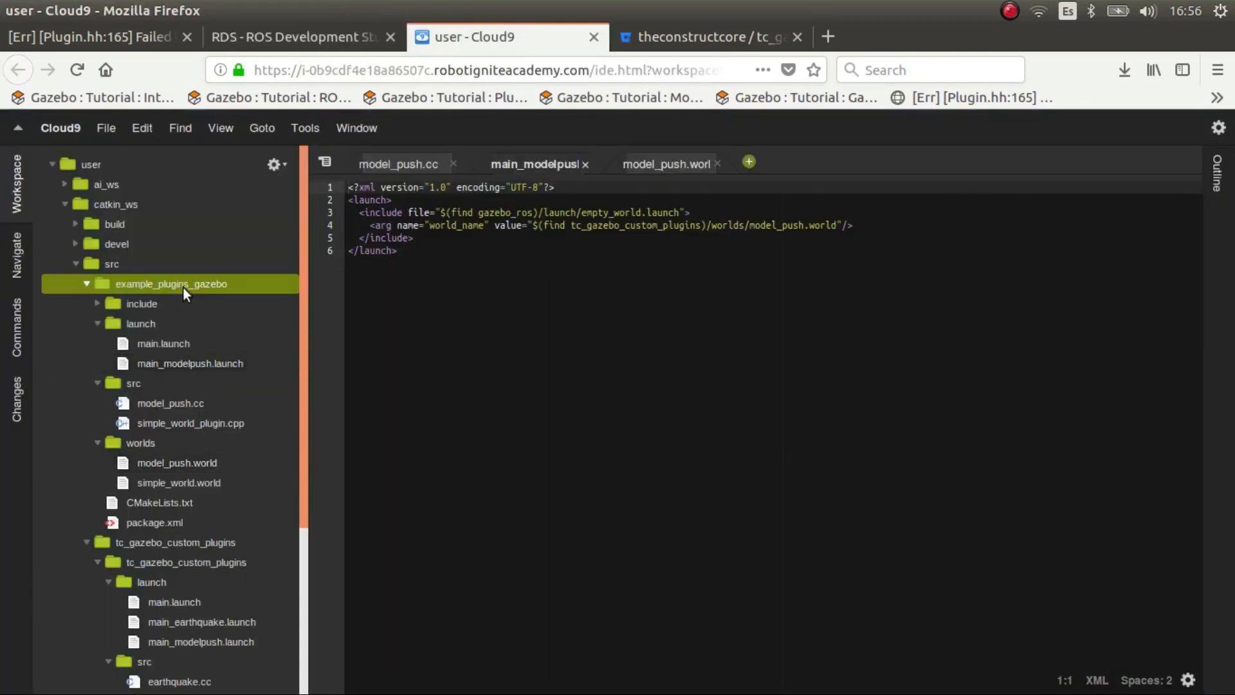
left_click(630, 226)
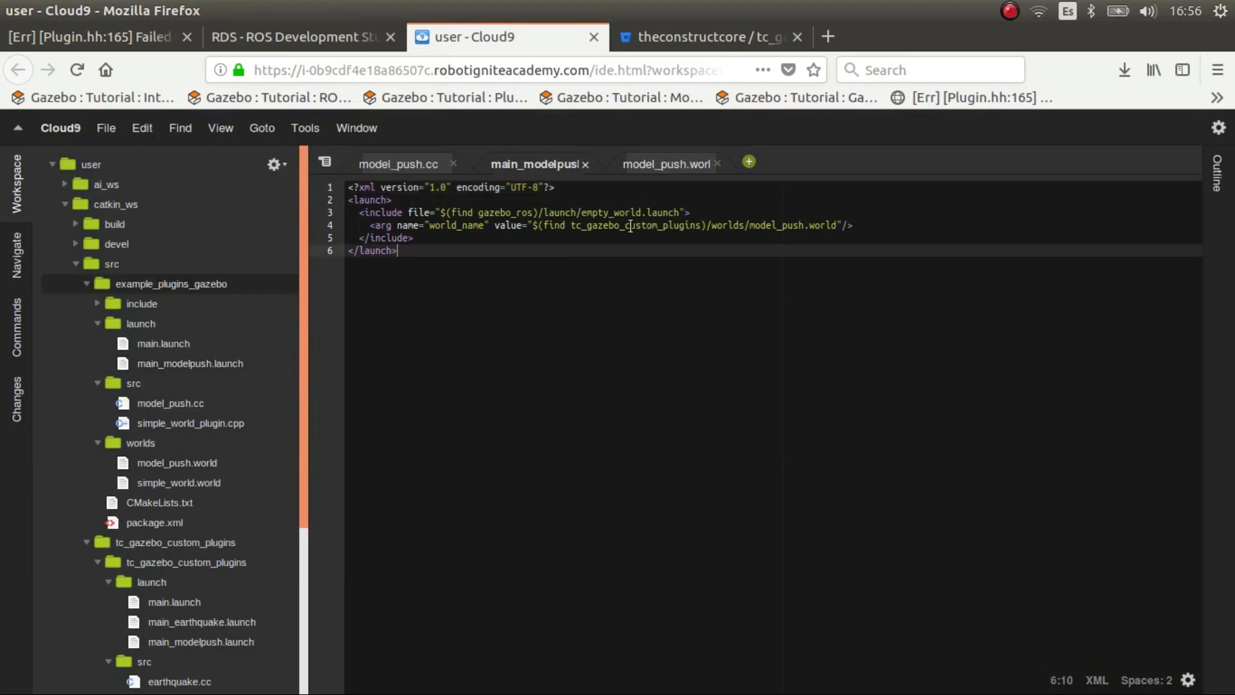
type("example_plugins_gazebo")
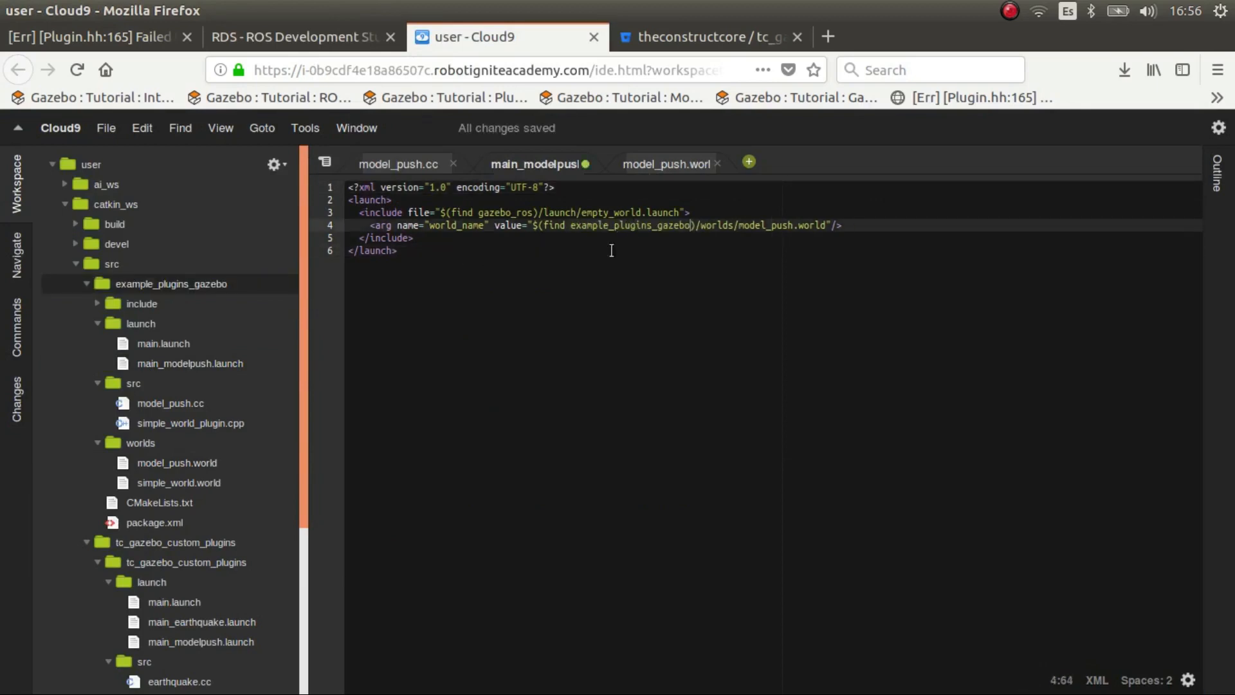
left_click(299, 38)
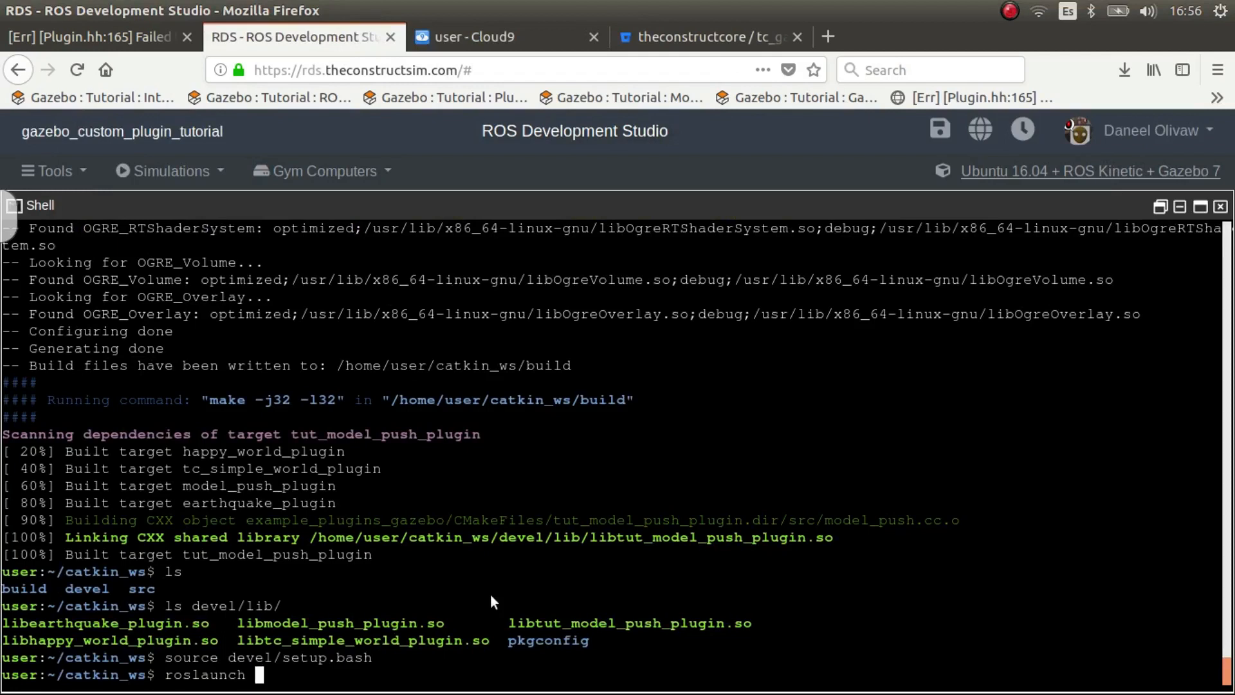
Run roslaunch example_plugins_gazebo main_modelpush.launch and bring up the Tools menu
type("example_plugins_gazebo main_modelpush.launch")
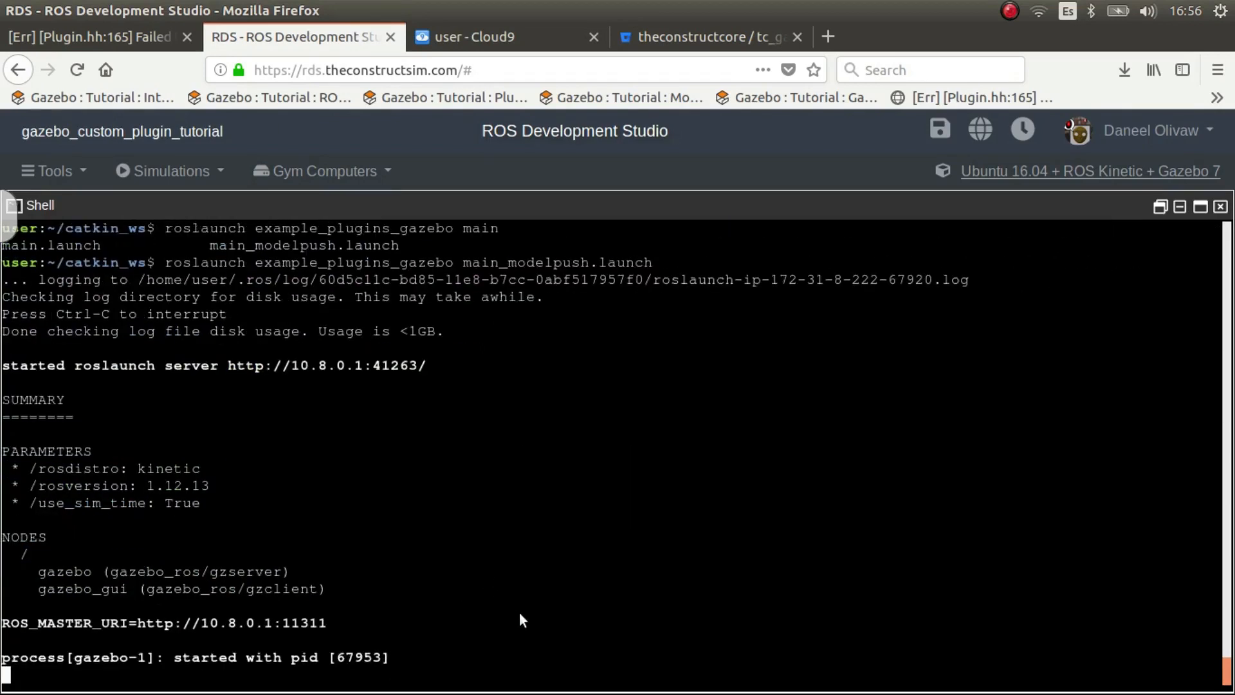
scroll("down", 3)
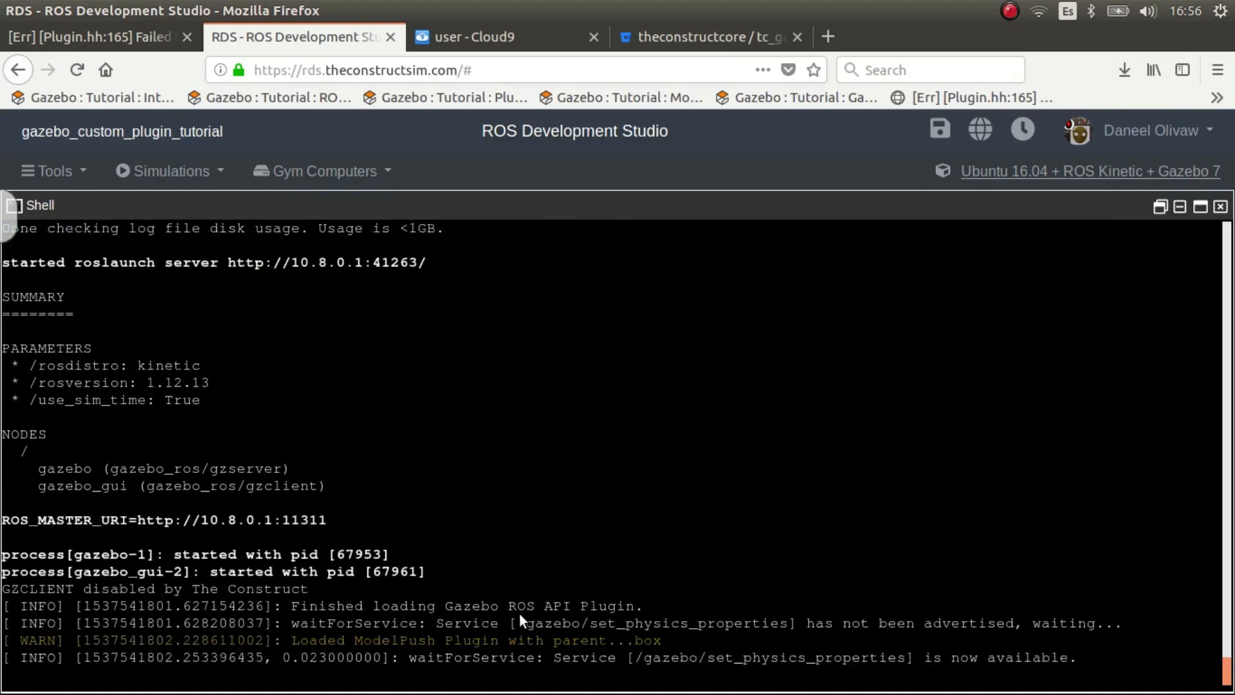
scroll("down", 3)
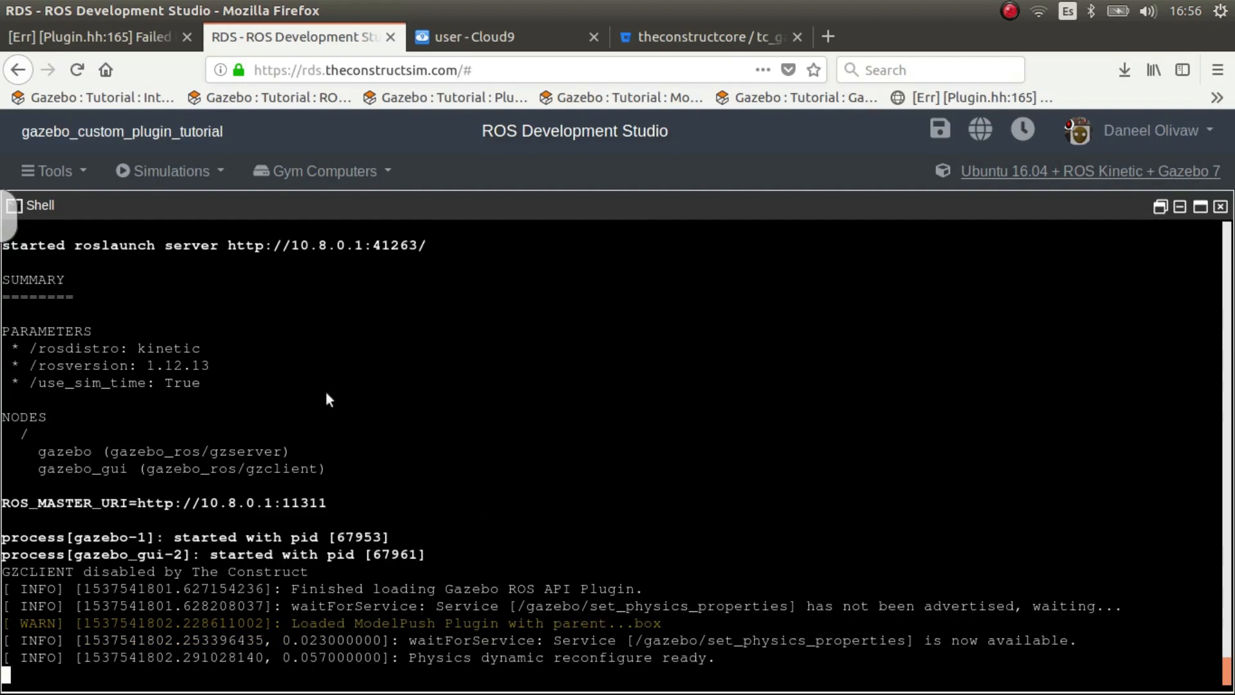
left_click(54, 171)
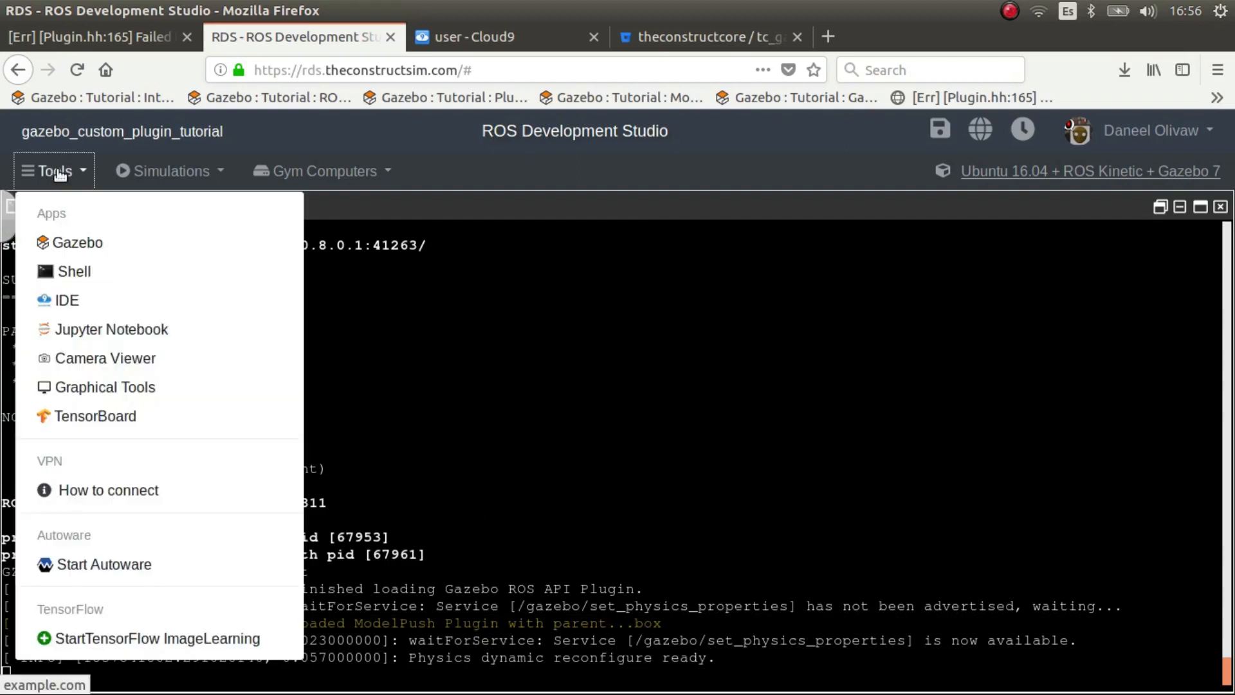
View then close the Gazebo simulation window and return to the Cloud9 workspace tab
left_click(79, 242)
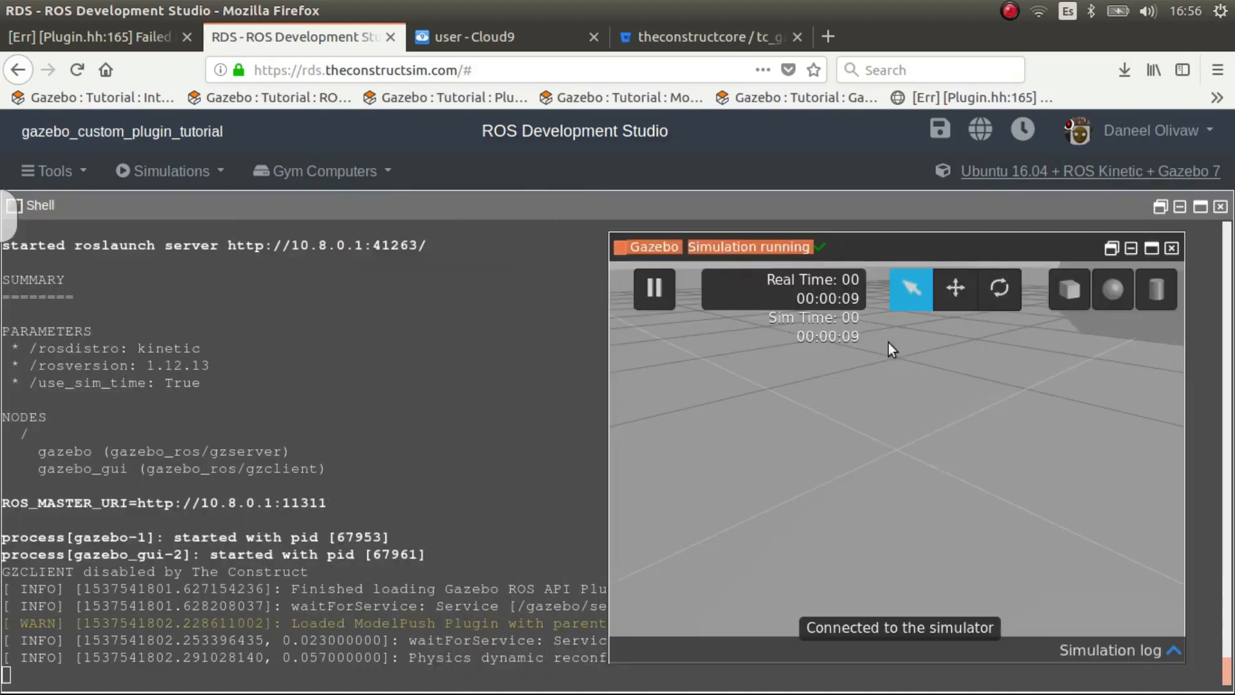
mouse_move(962, 425)
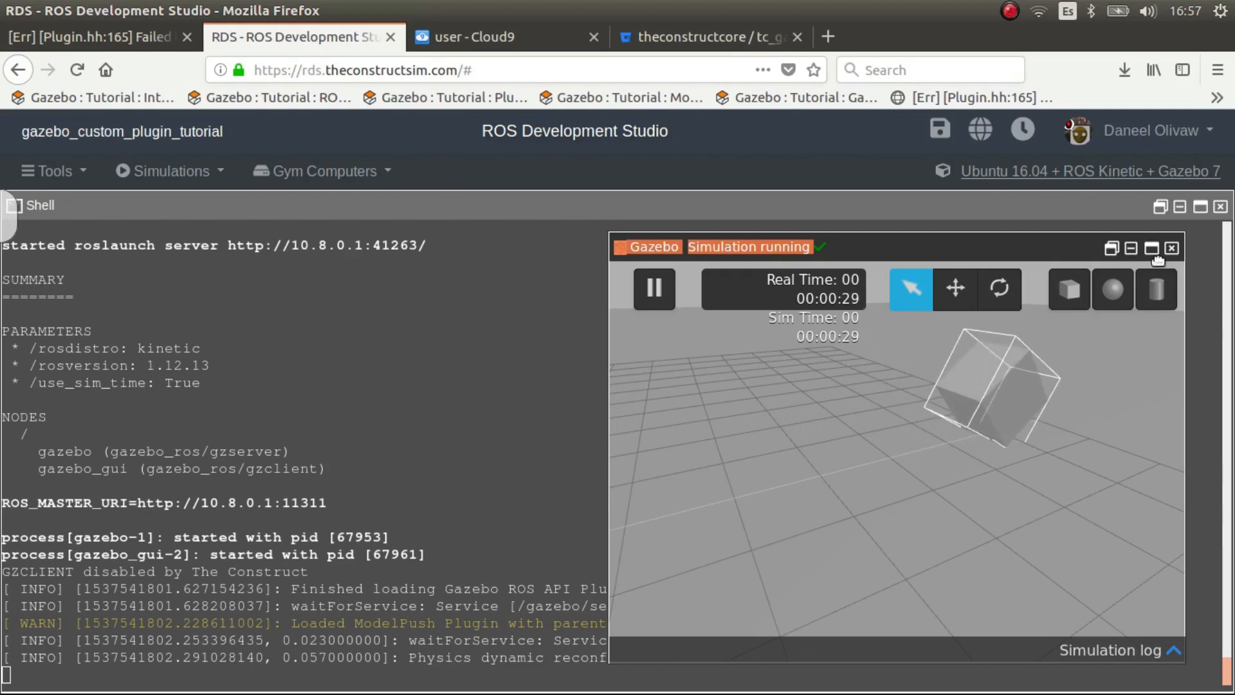
left_click(1173, 247)
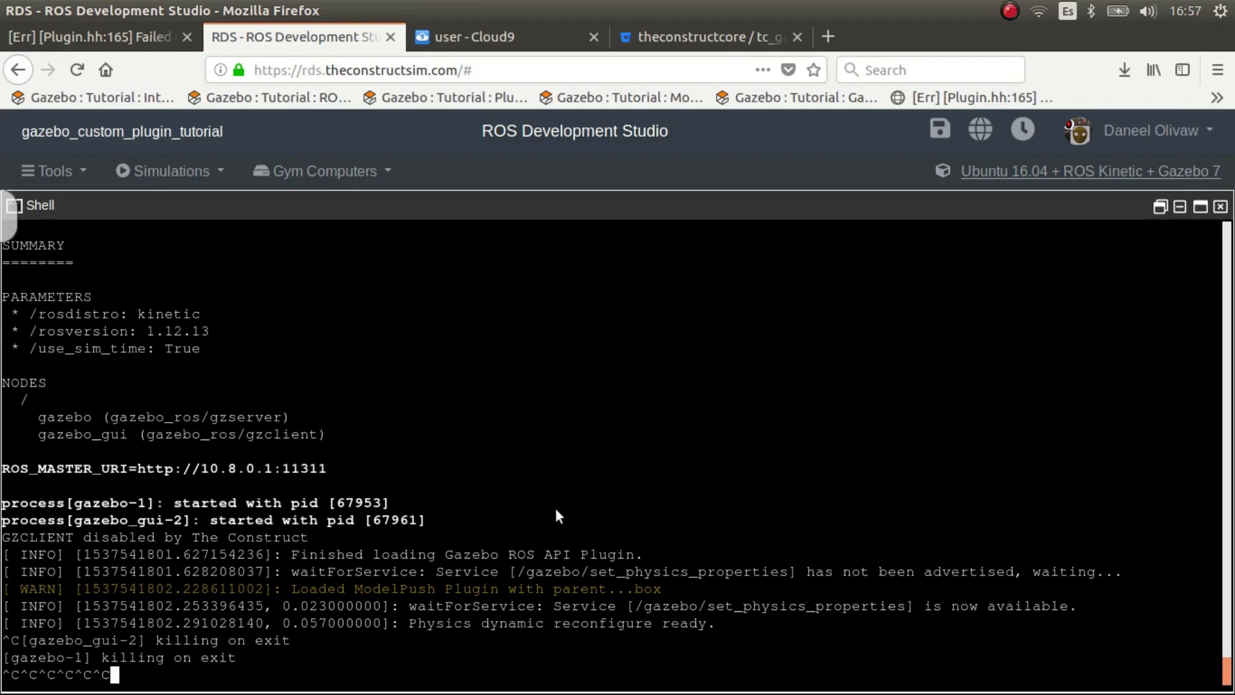
mouse_move(453, 341)
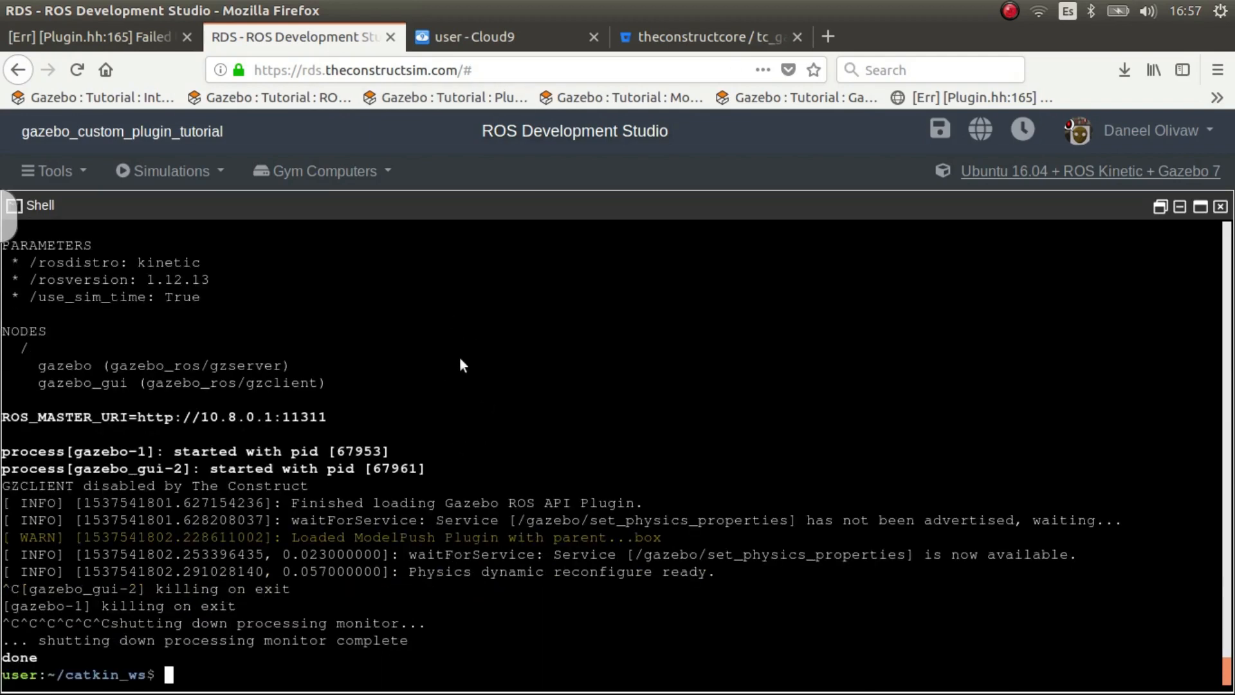
mouse_move(486, 397)
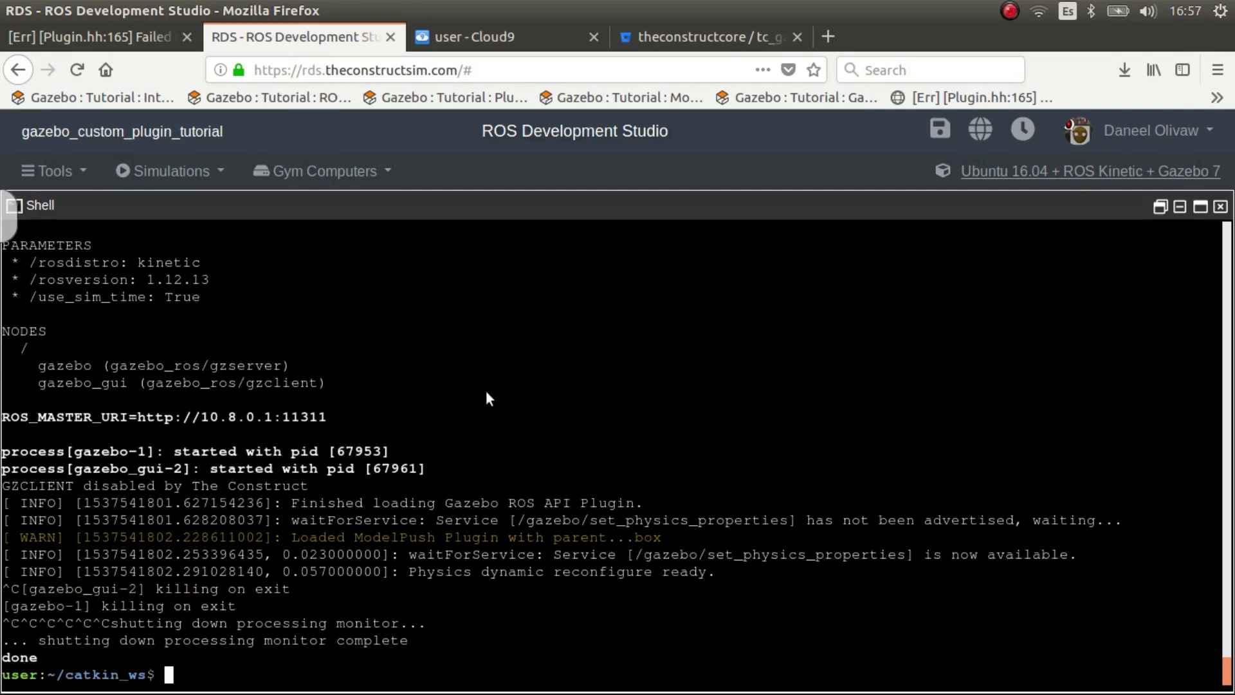
mouse_move(480, 401)
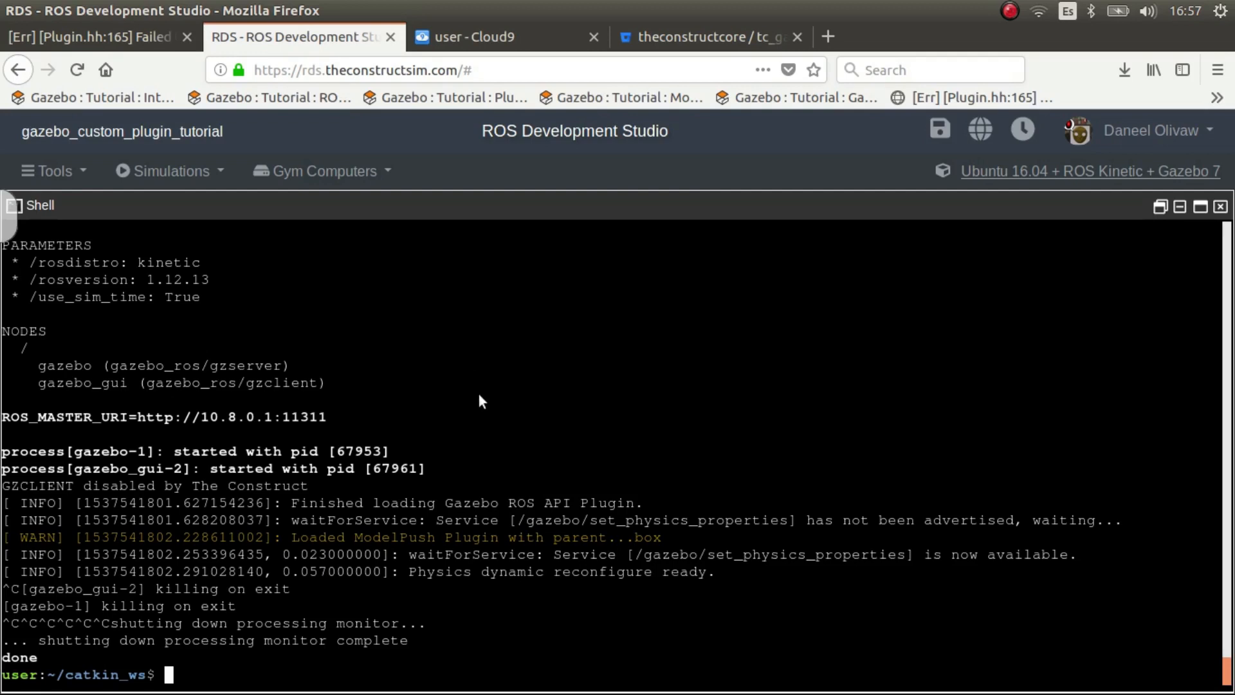
mouse_move(476, 415)
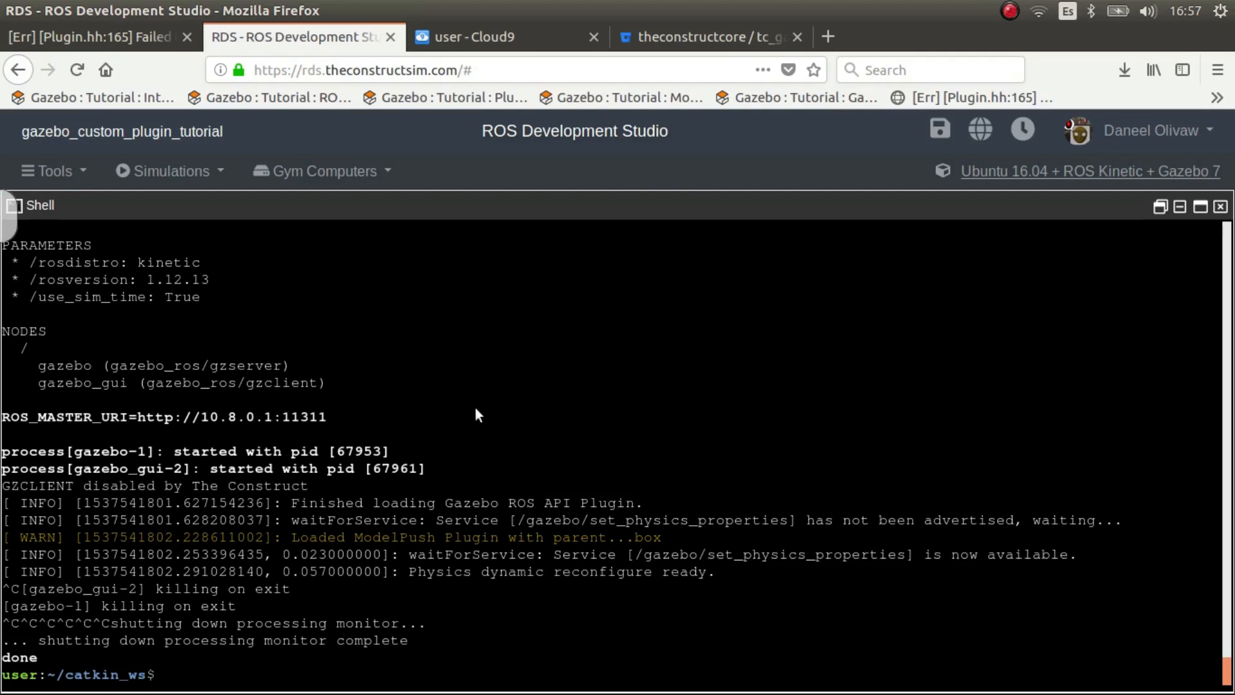
mouse_move(484, 437)
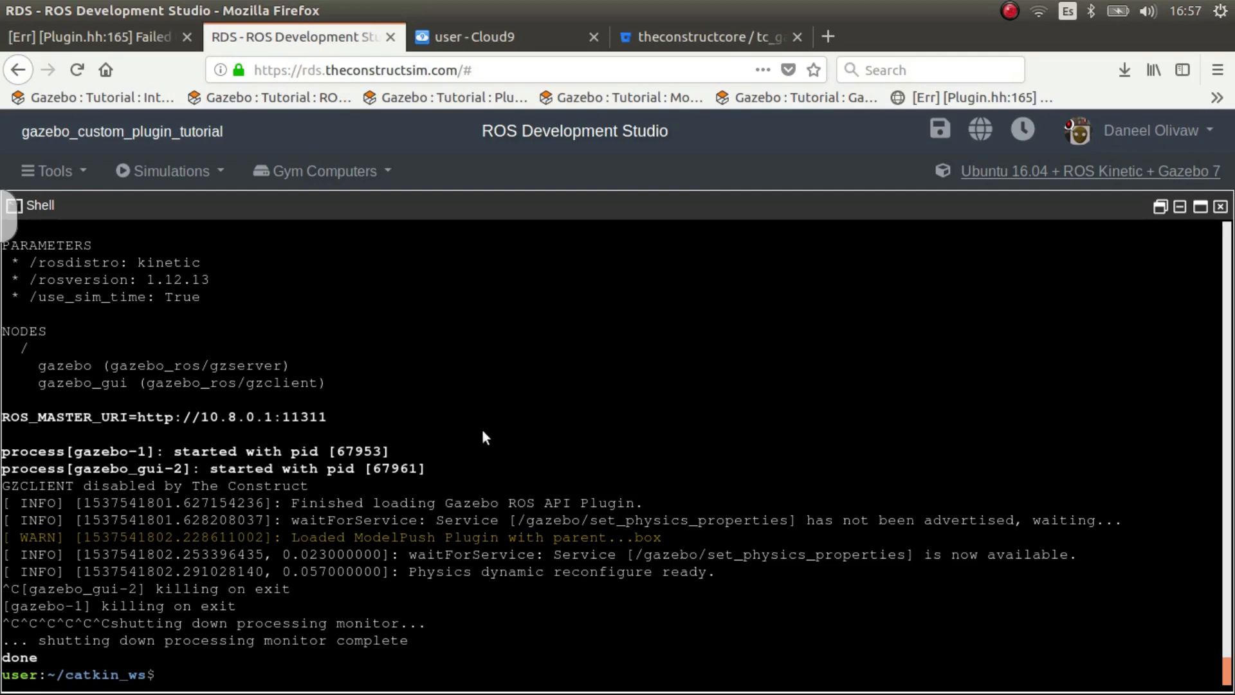
left_click(504, 37)
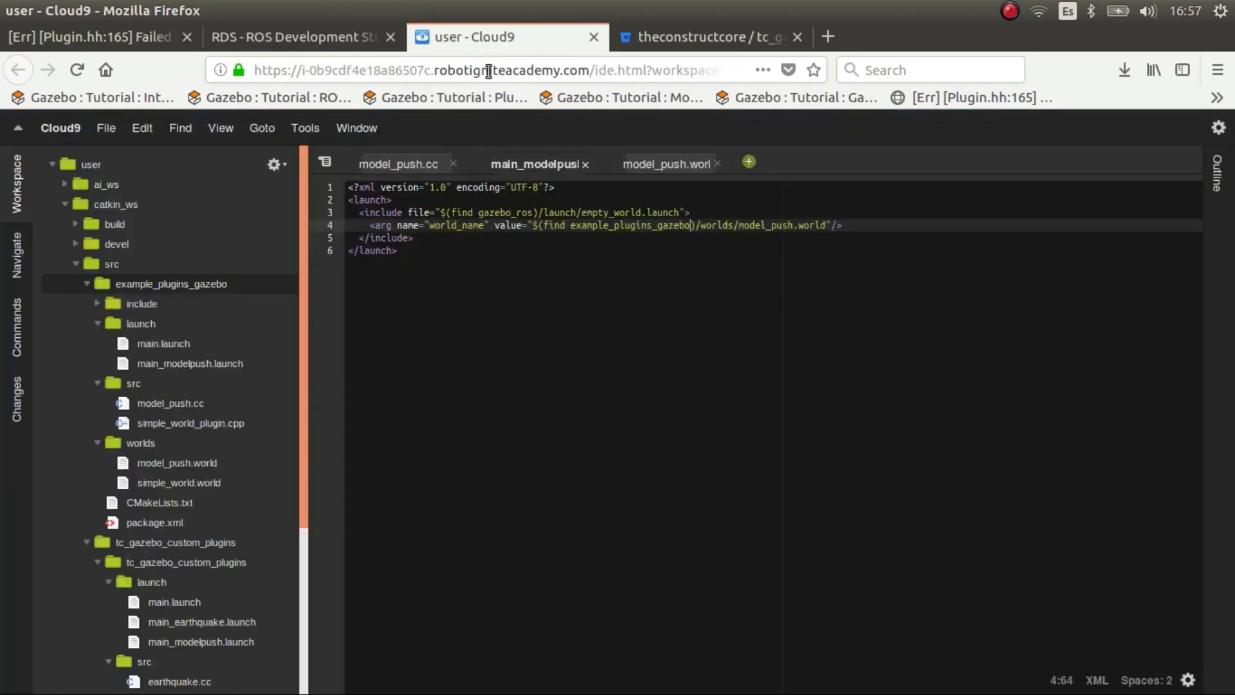
mouse_move(422, 272)
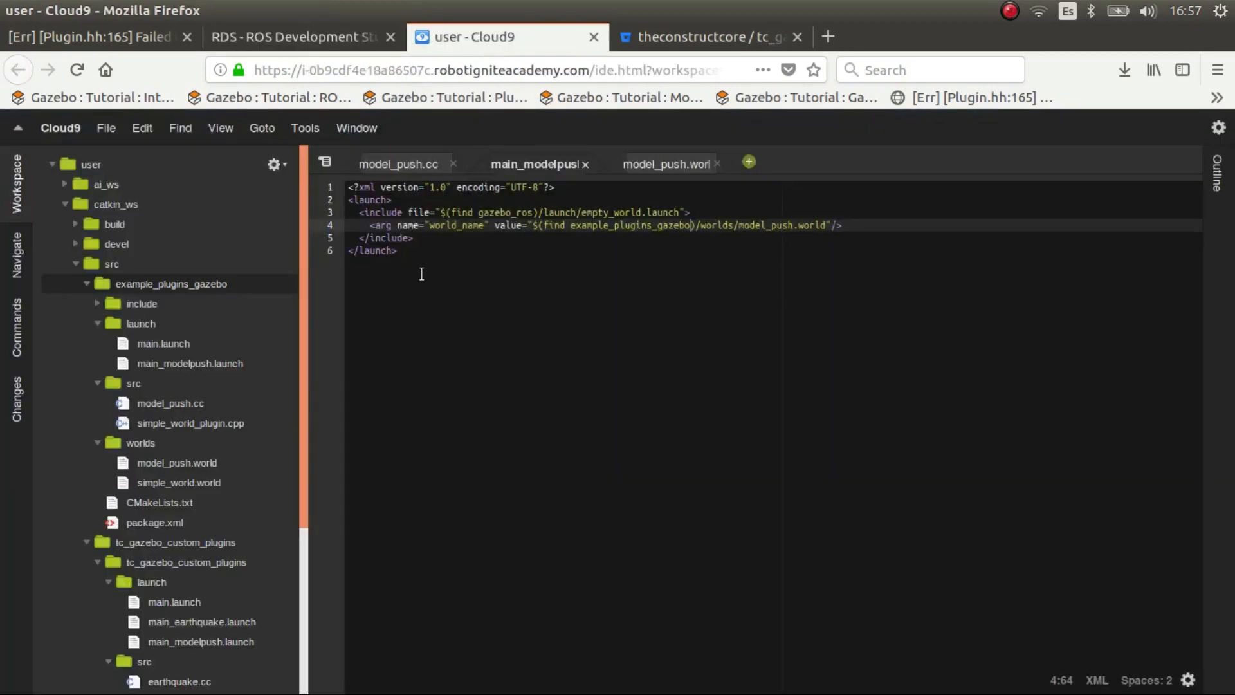
mouse_move(178, 462)
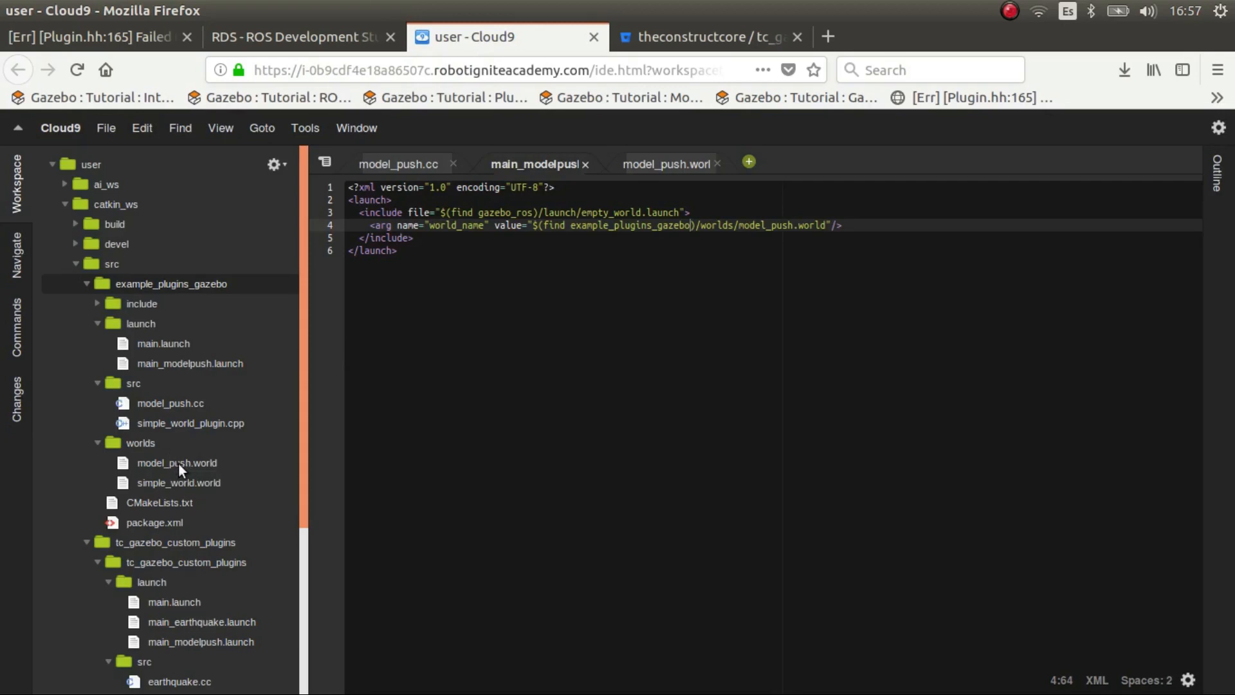
Collapse example_plugins_gazebo and select earthquake.cc under tc_gazebo_custom_plugins/src
scroll("down", 3)
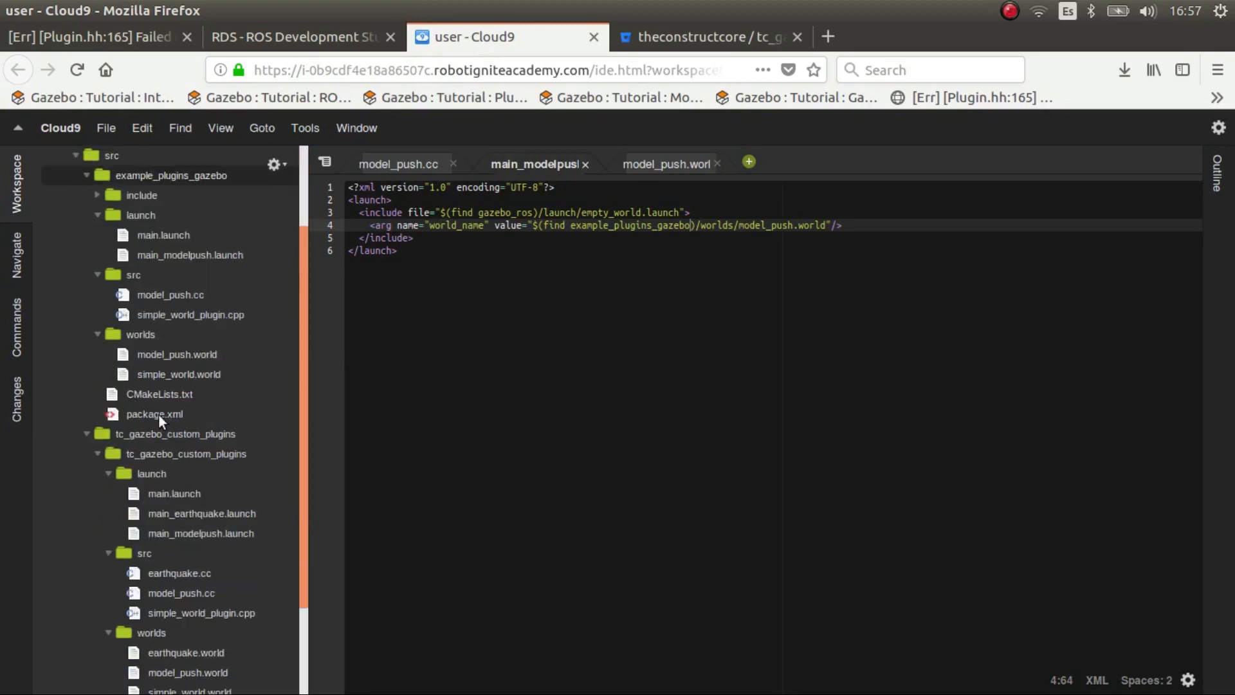
scroll("up", 3)
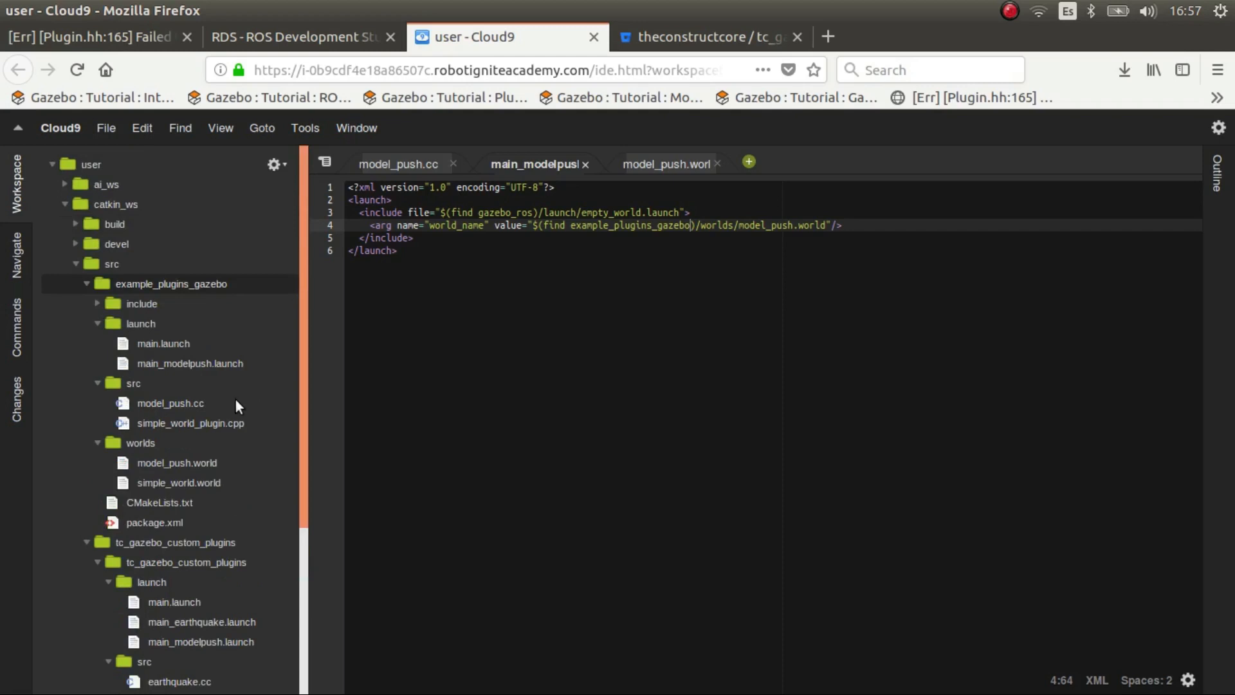
mouse_move(176, 431)
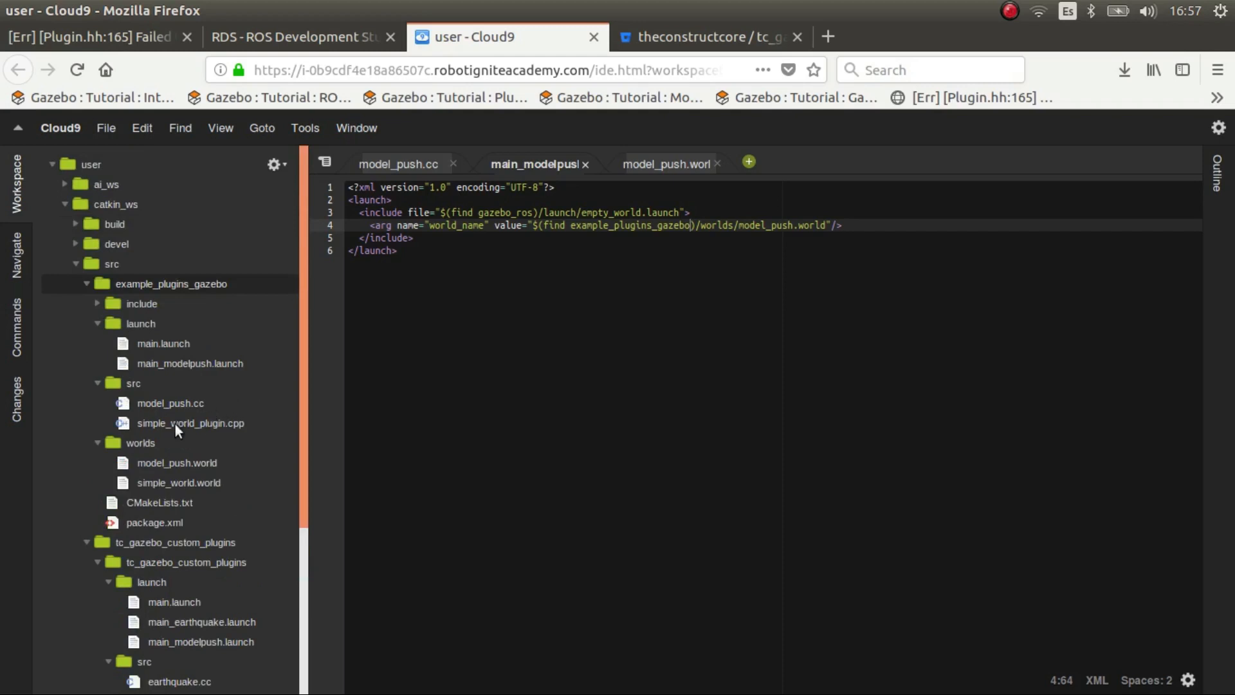
mouse_move(165, 443)
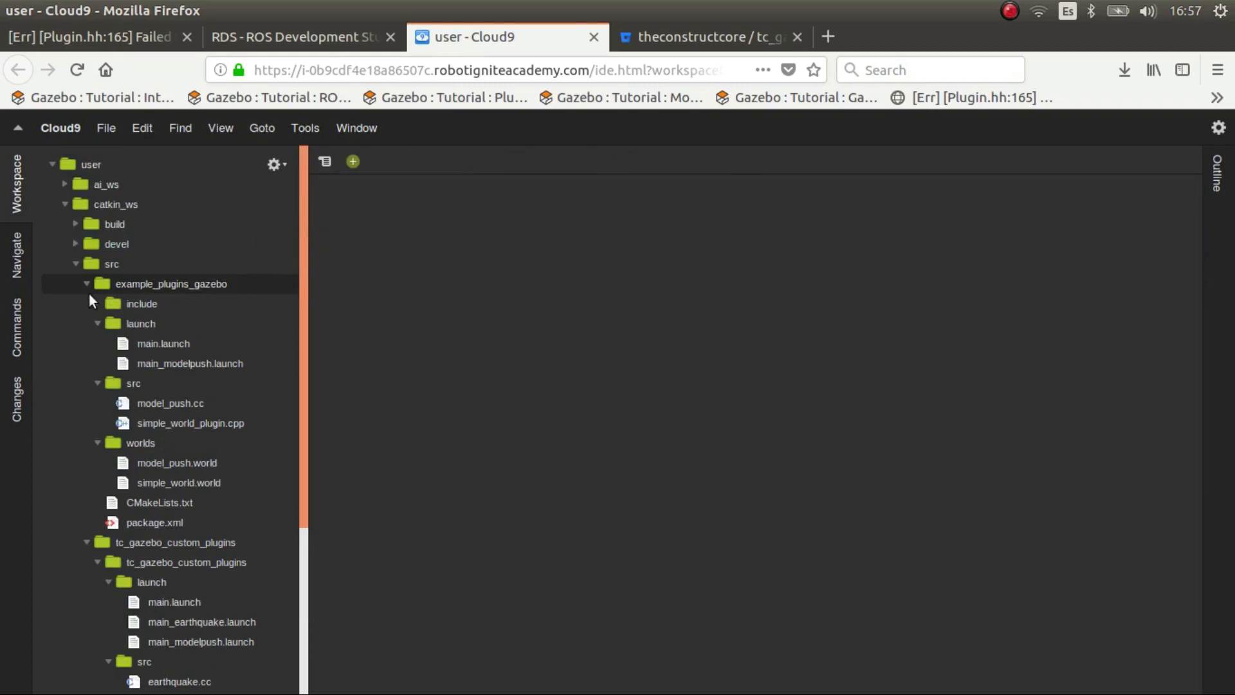
left_click(88, 283)
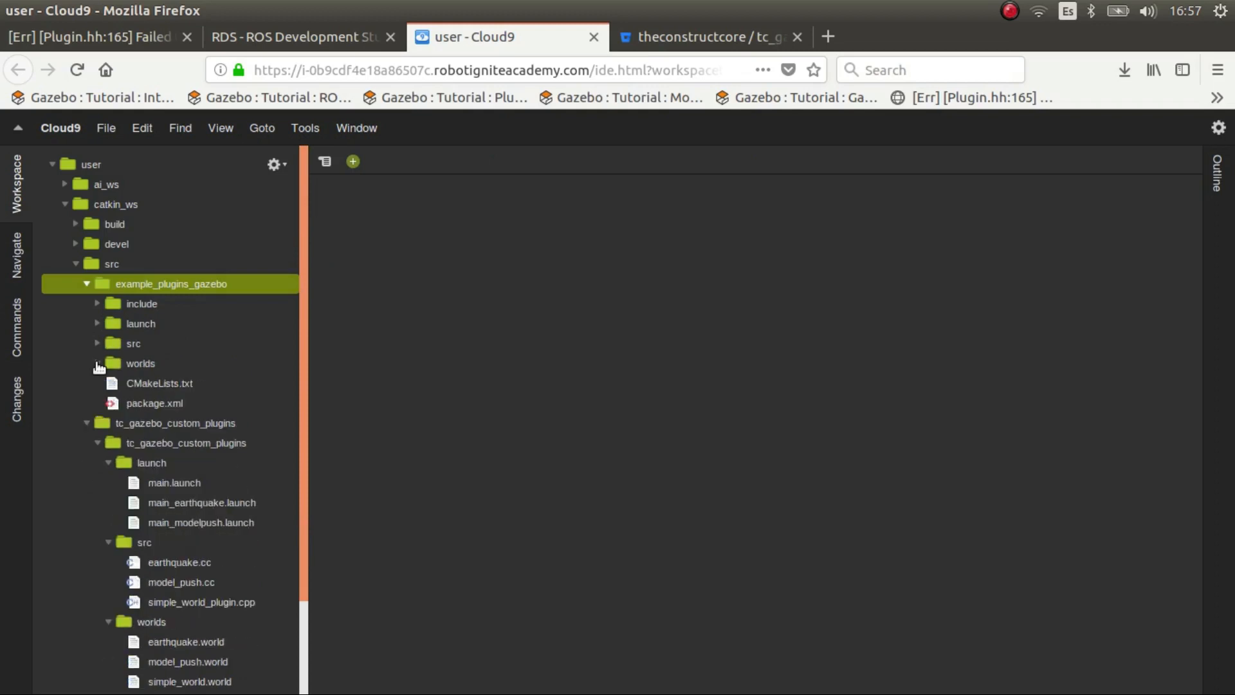
mouse_move(160, 384)
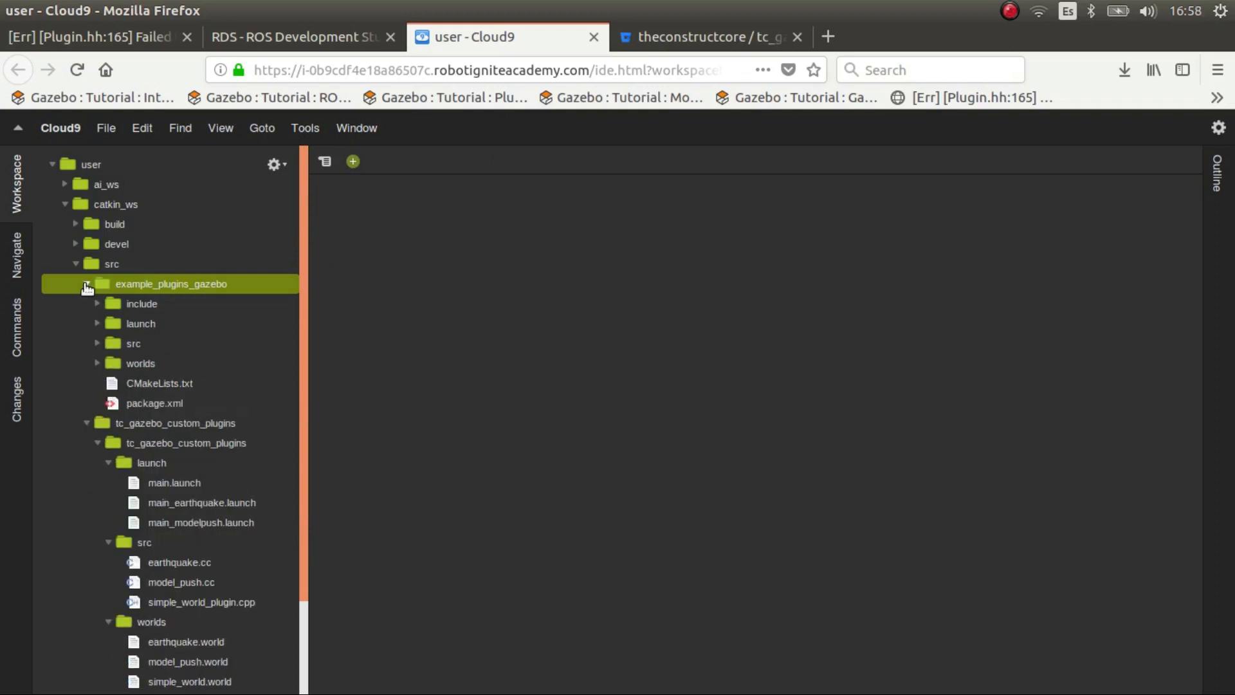
left_click(86, 287)
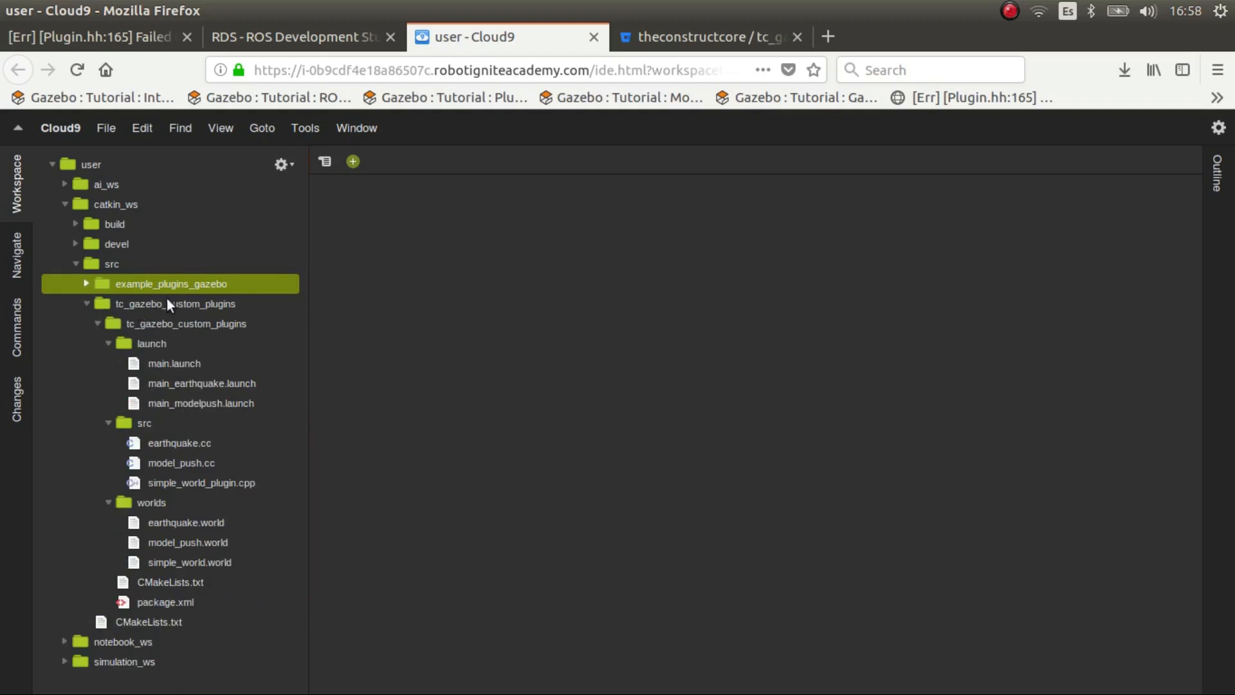
left_click(174, 303)
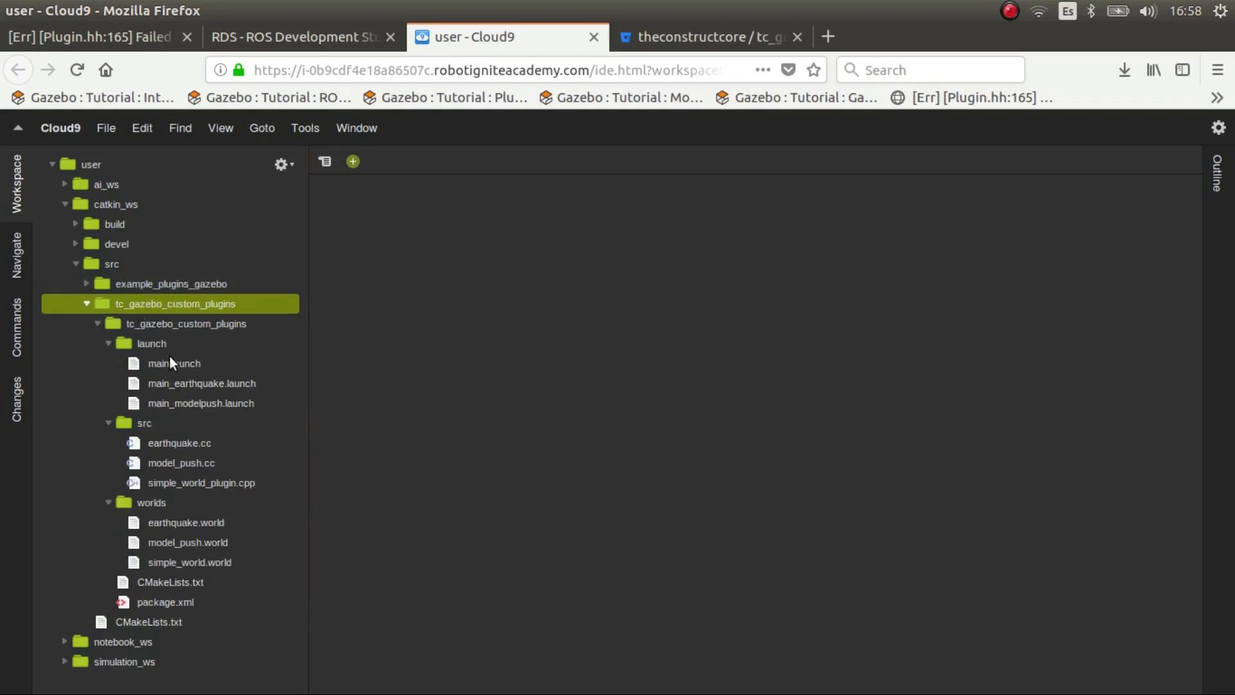
mouse_move(132, 459)
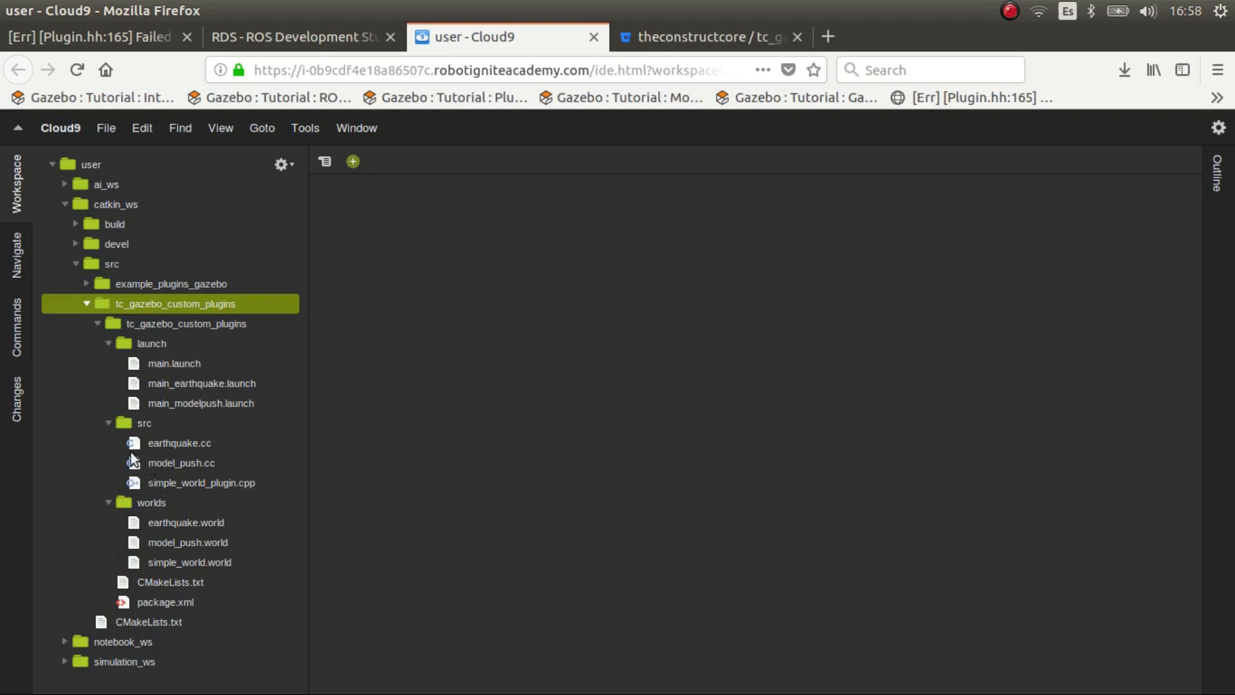
left_click(179, 443)
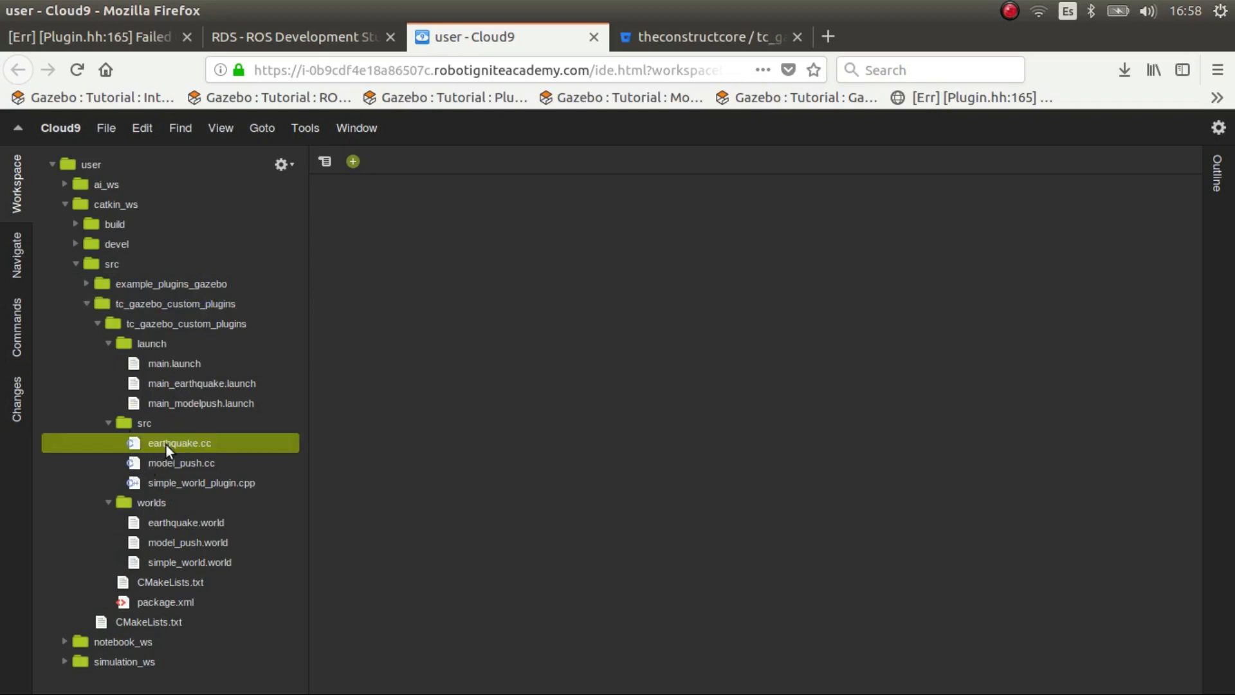
double_click(177, 443)
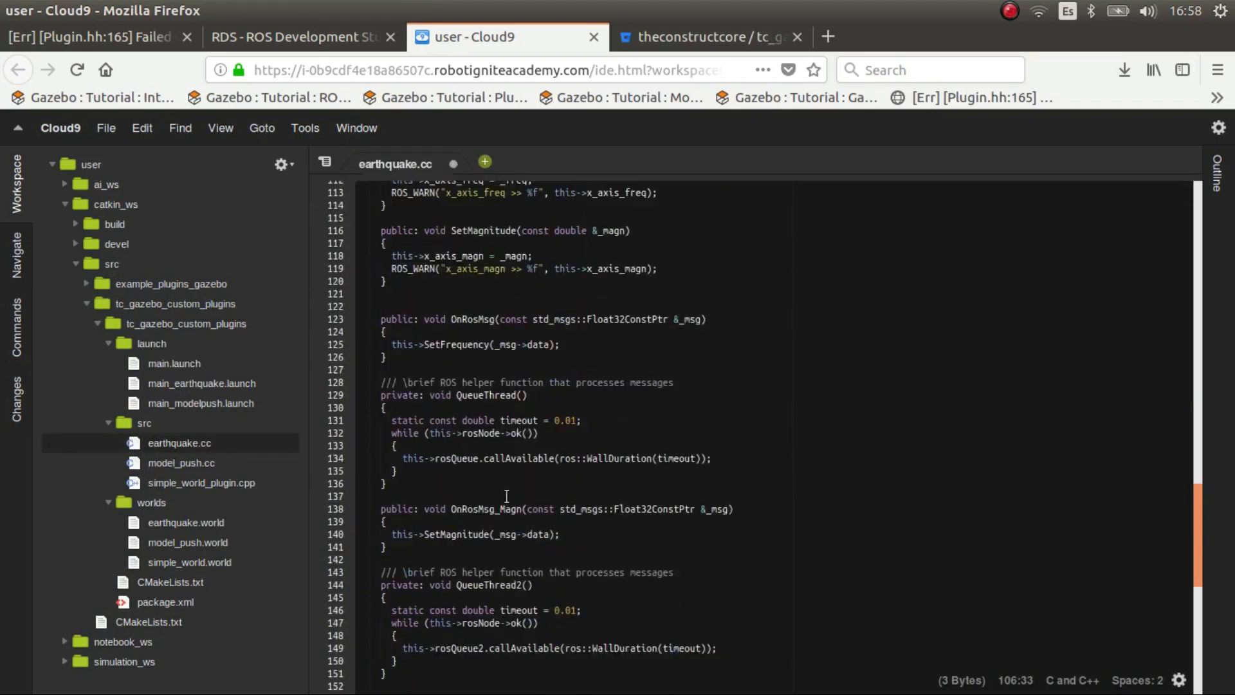
scroll("down", 3)
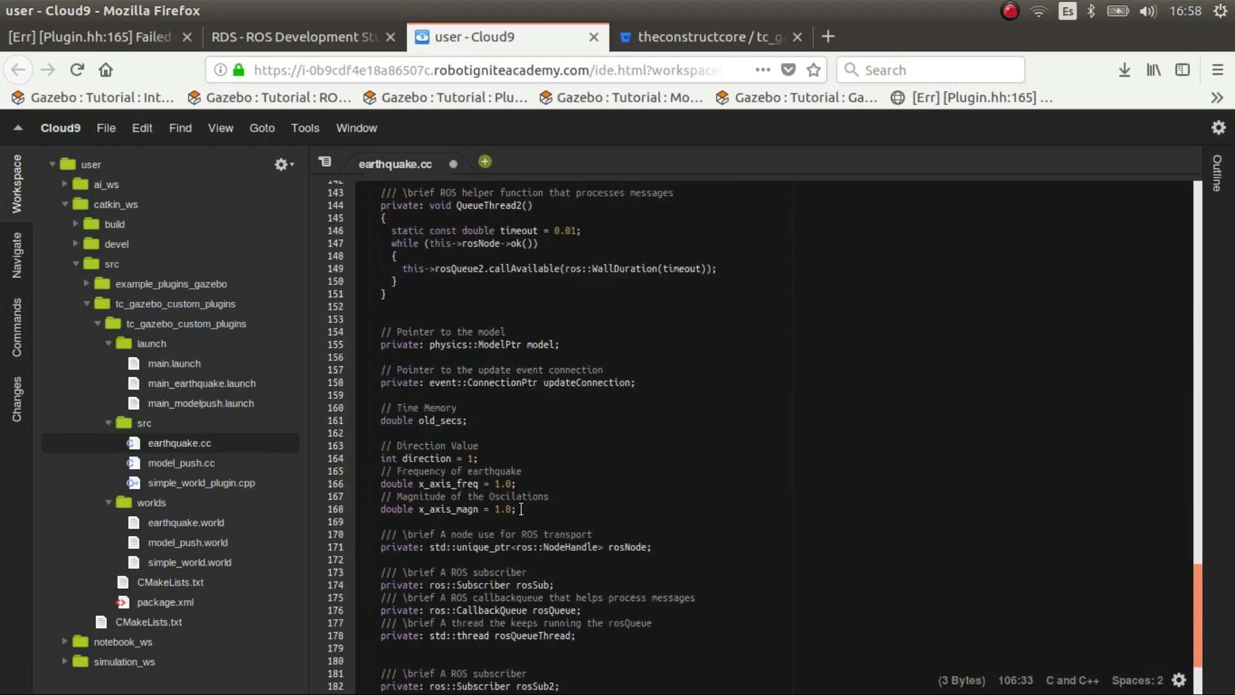
scroll("up", 3)
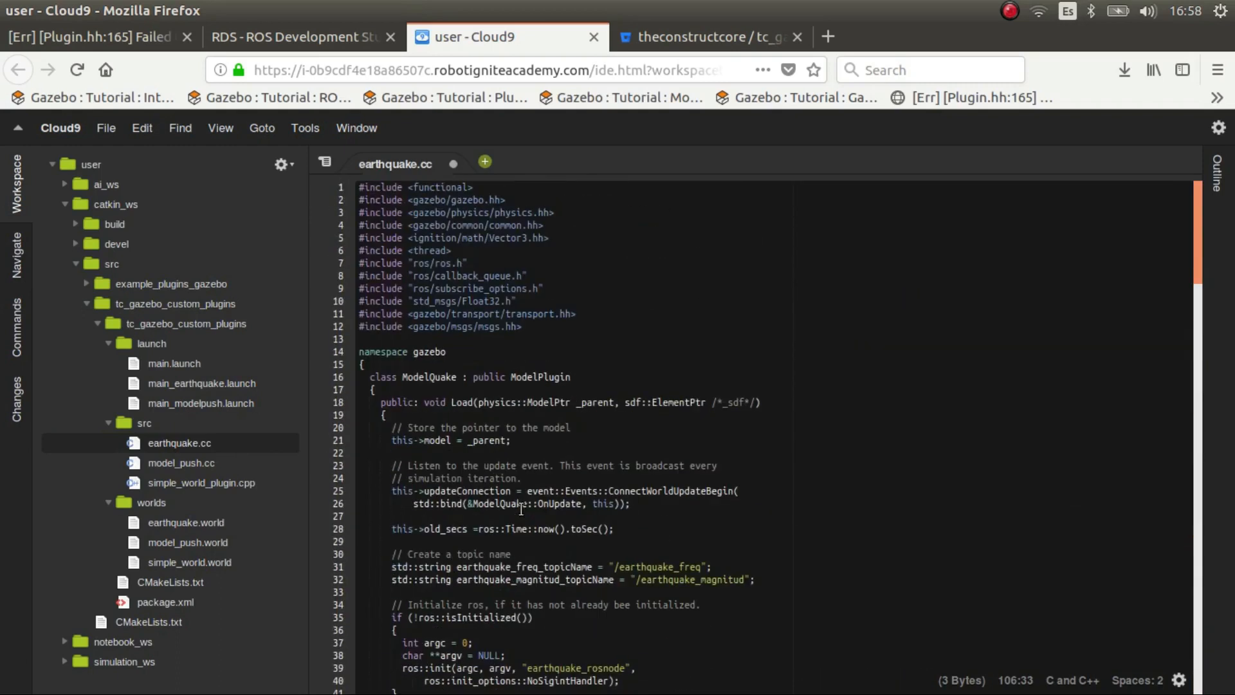
scroll("down", 3)
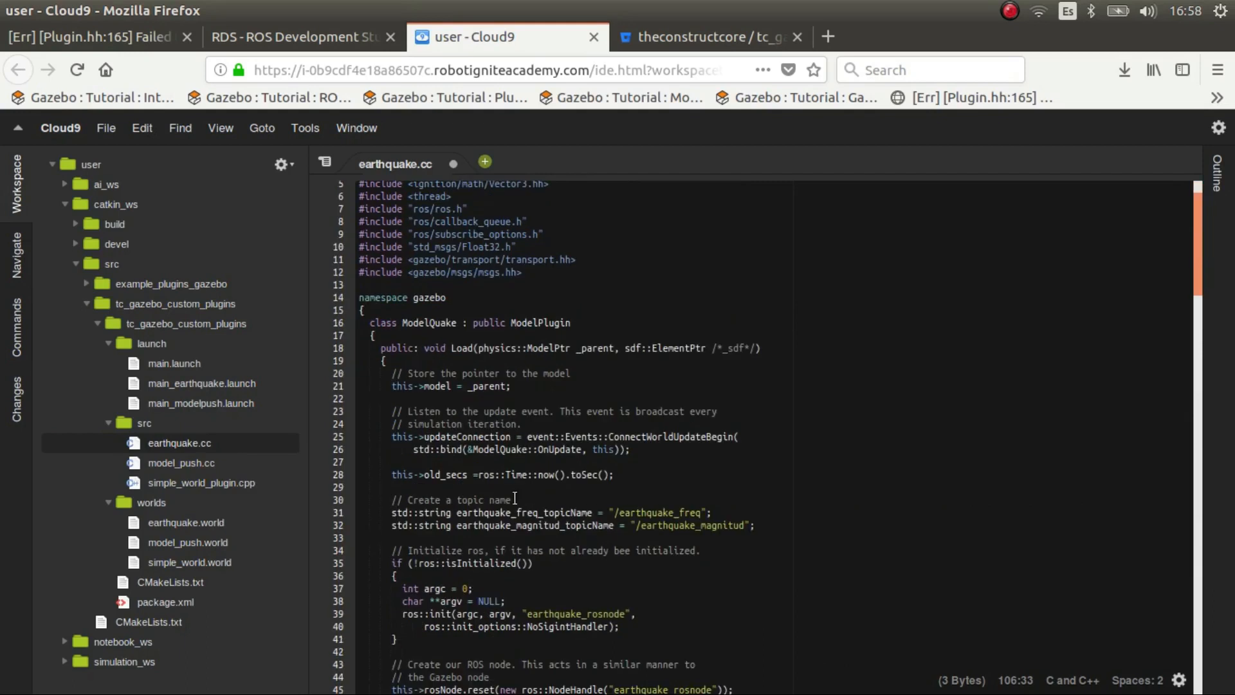
scroll("down", 3)
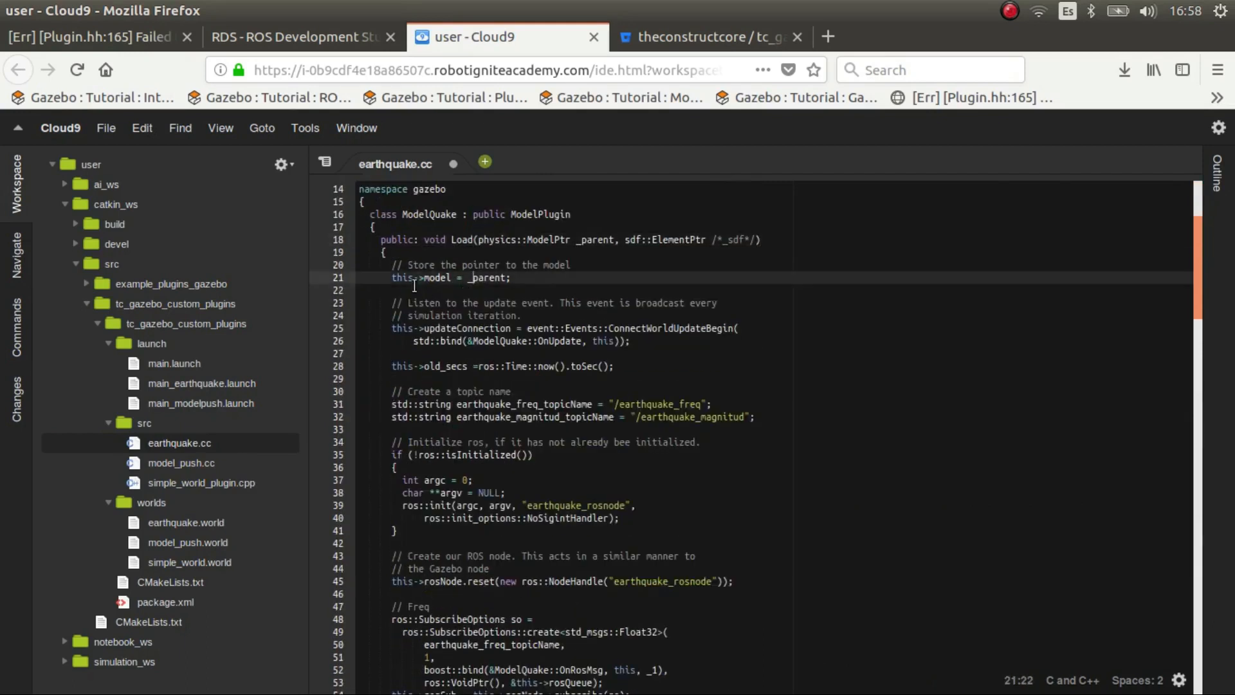
left_click(512, 278)
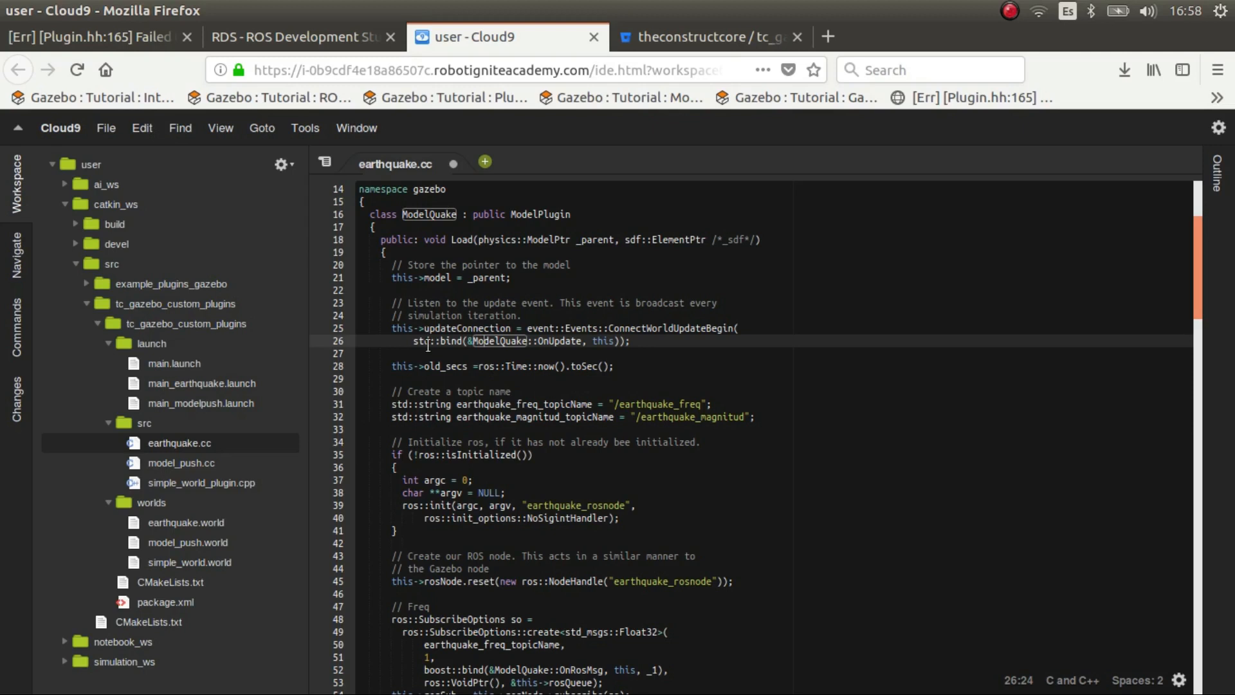
left_click(447, 377)
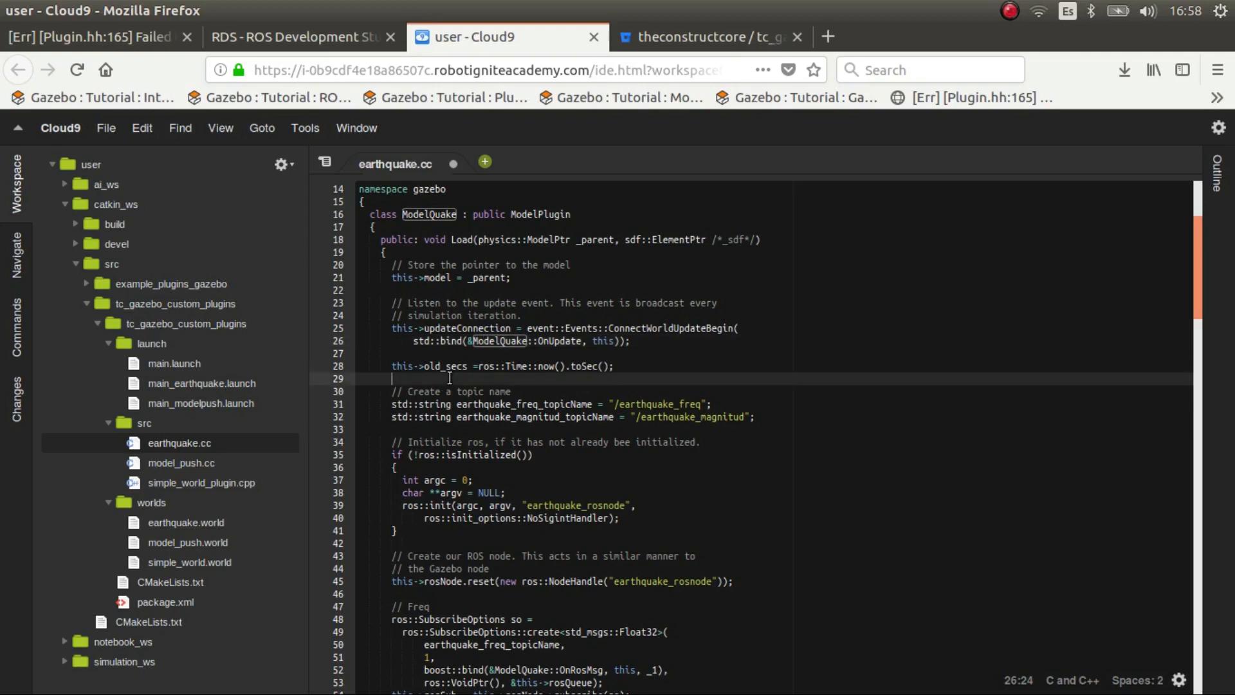
scroll("down", 3)
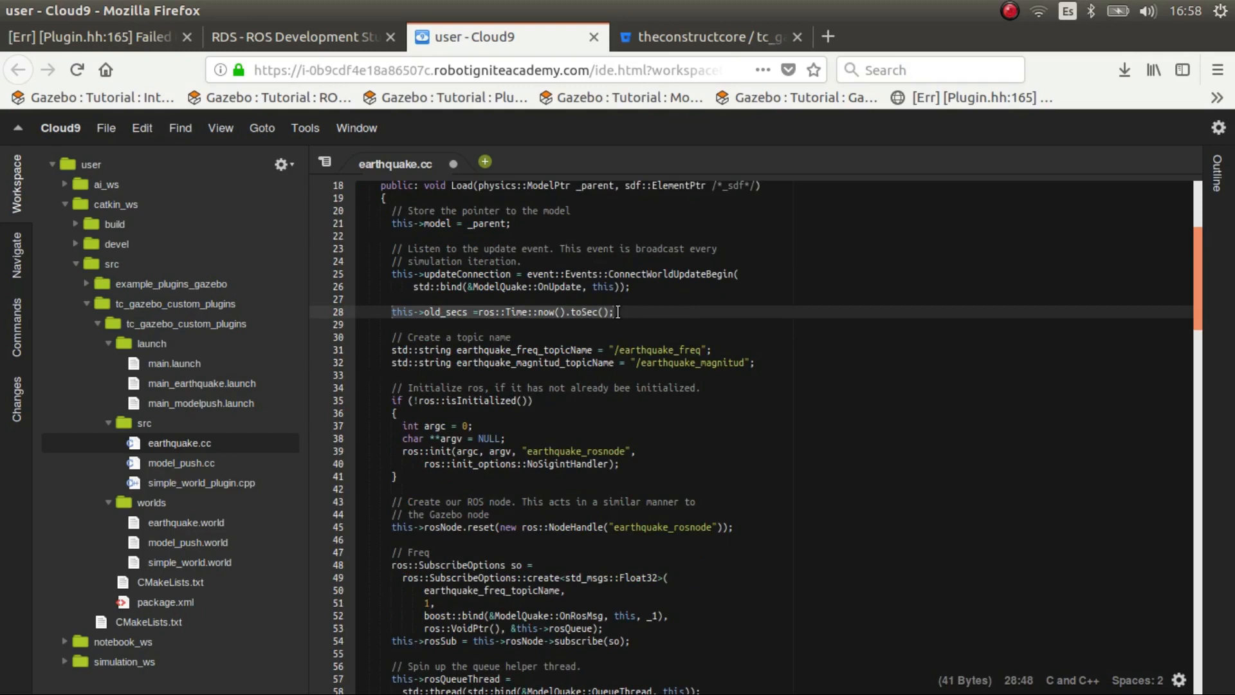
scroll("down", 3)
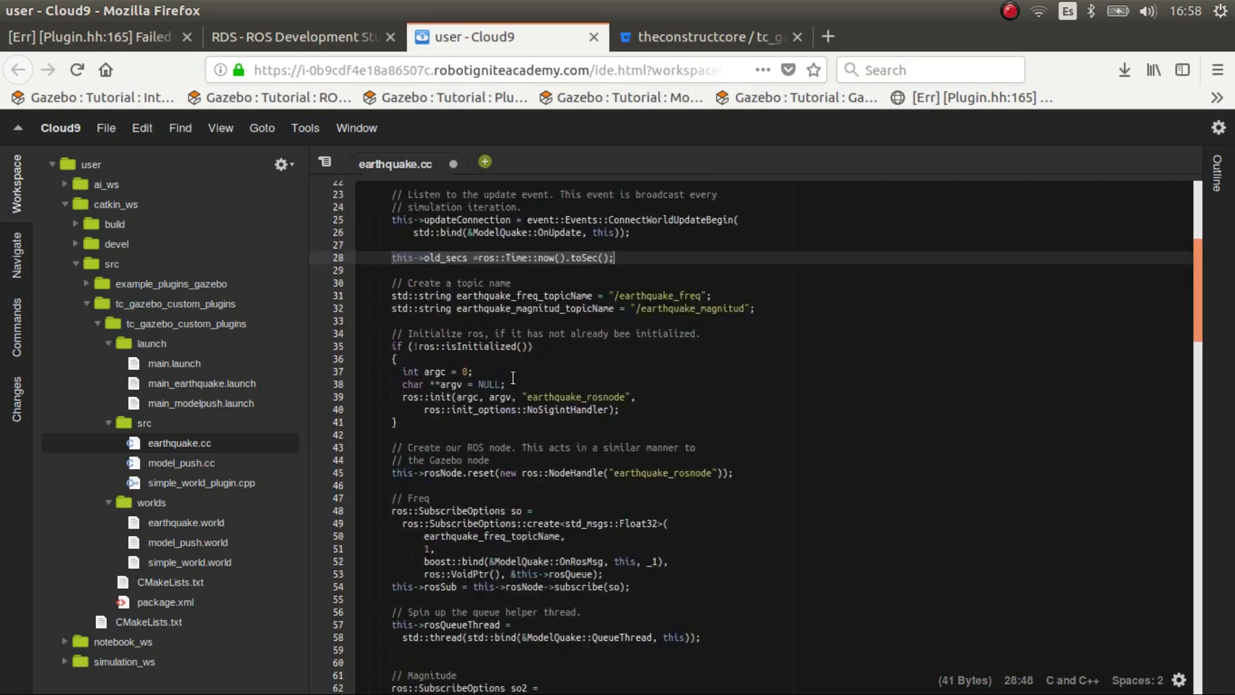
scroll("up", 3)
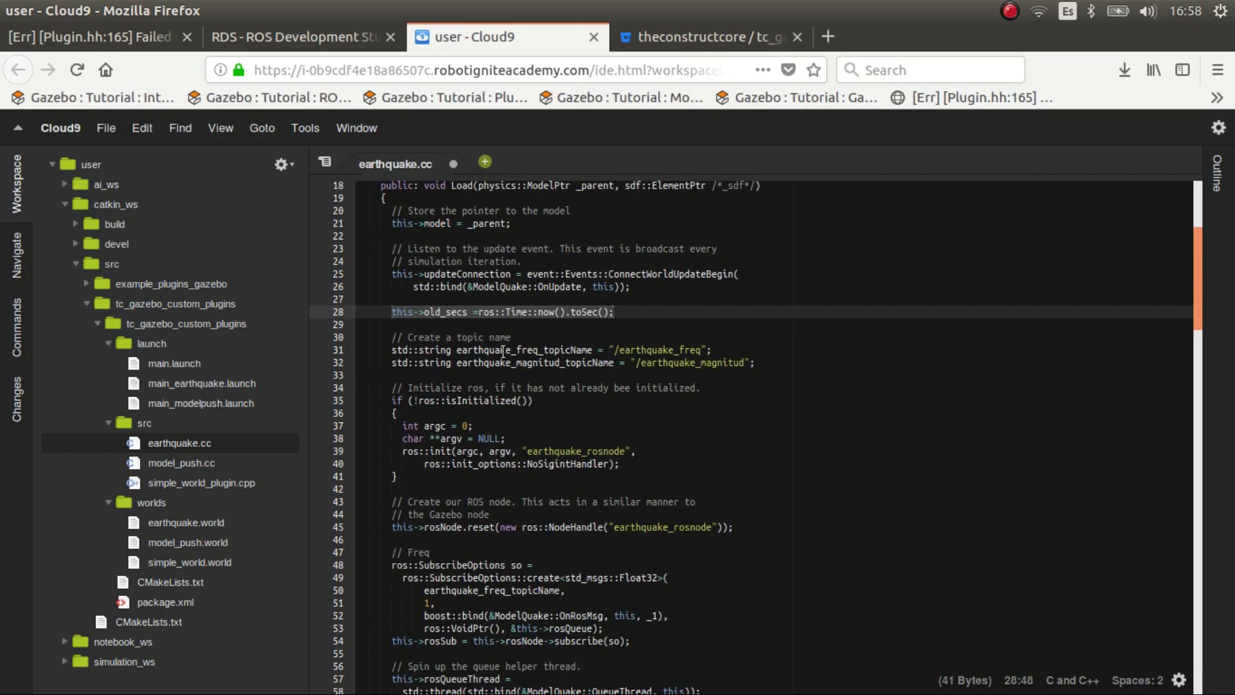
left_click(409, 350)
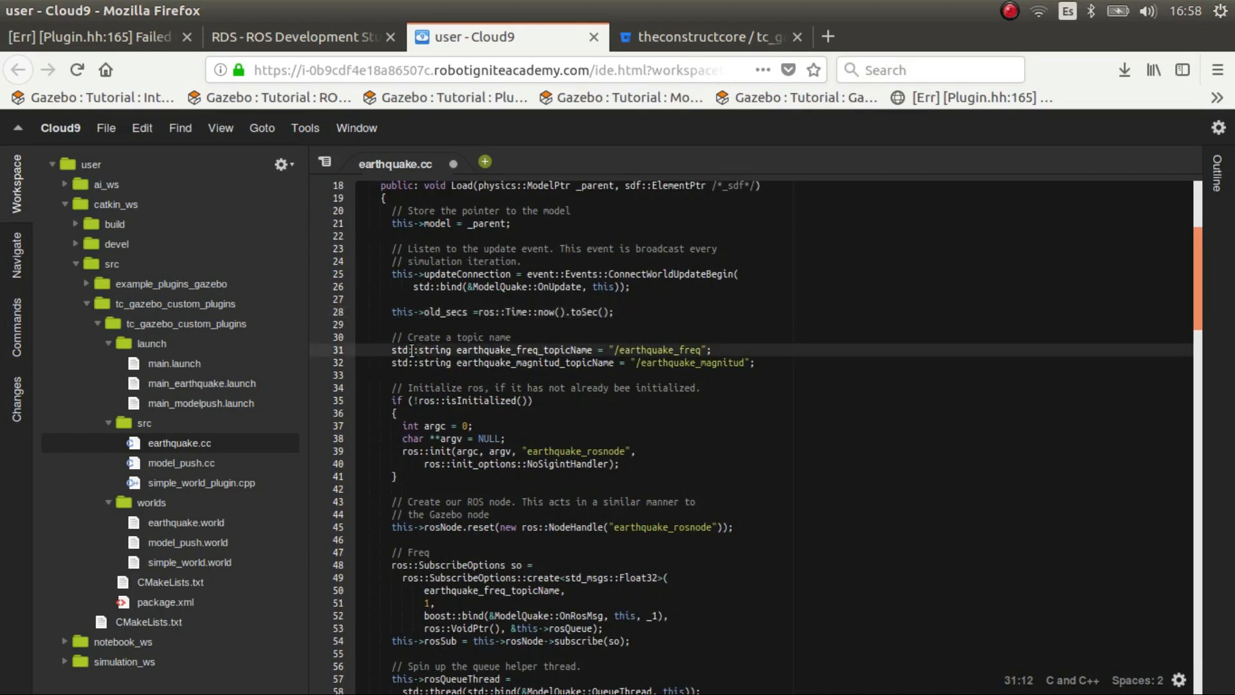
left_click(618, 311)
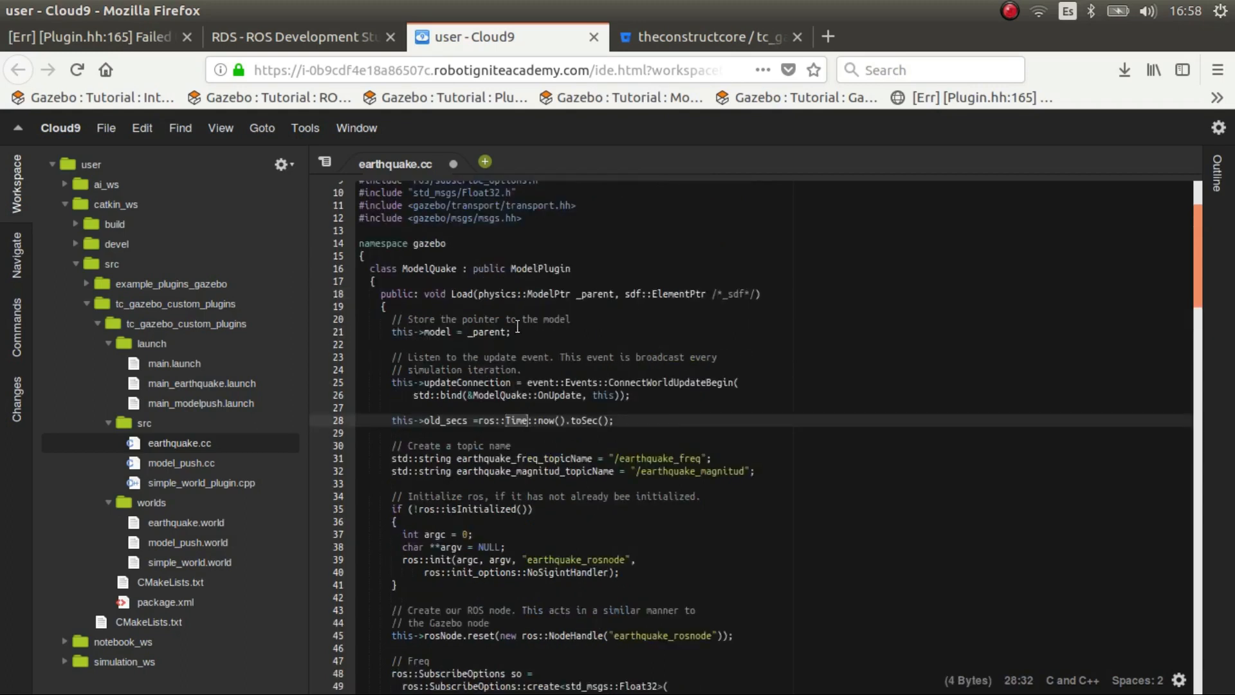
scroll("up", 3)
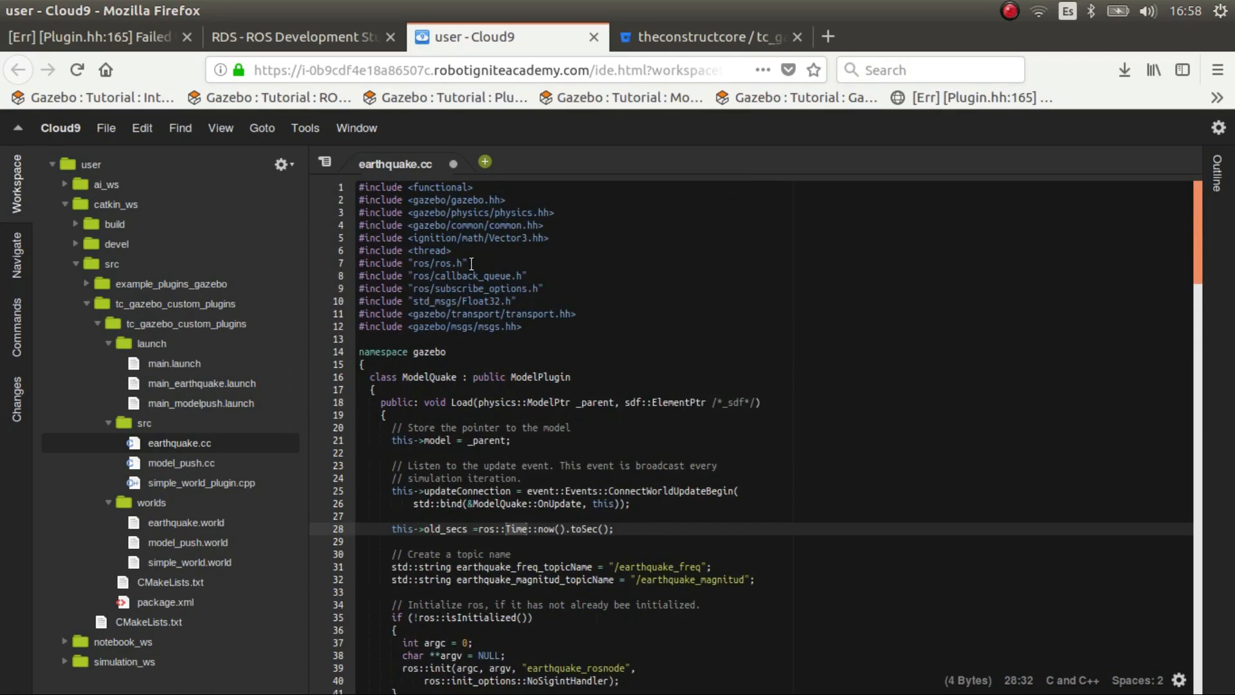
mouse_move(359, 256)
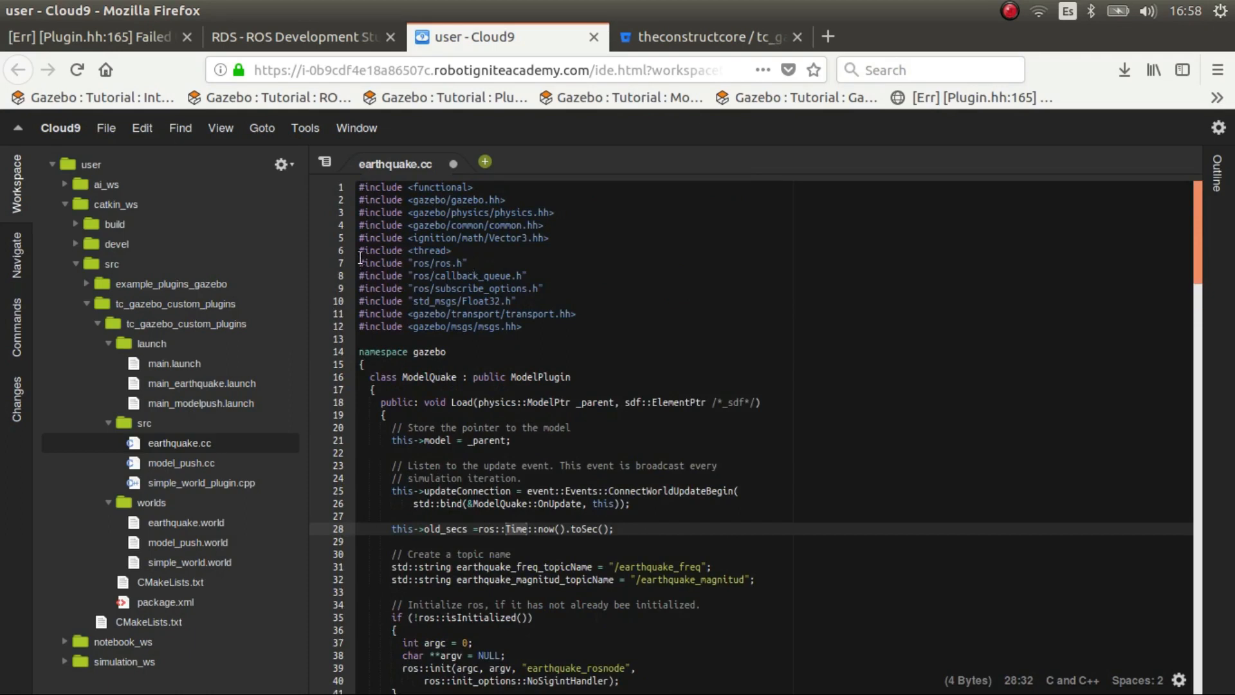
left_click(493, 276)
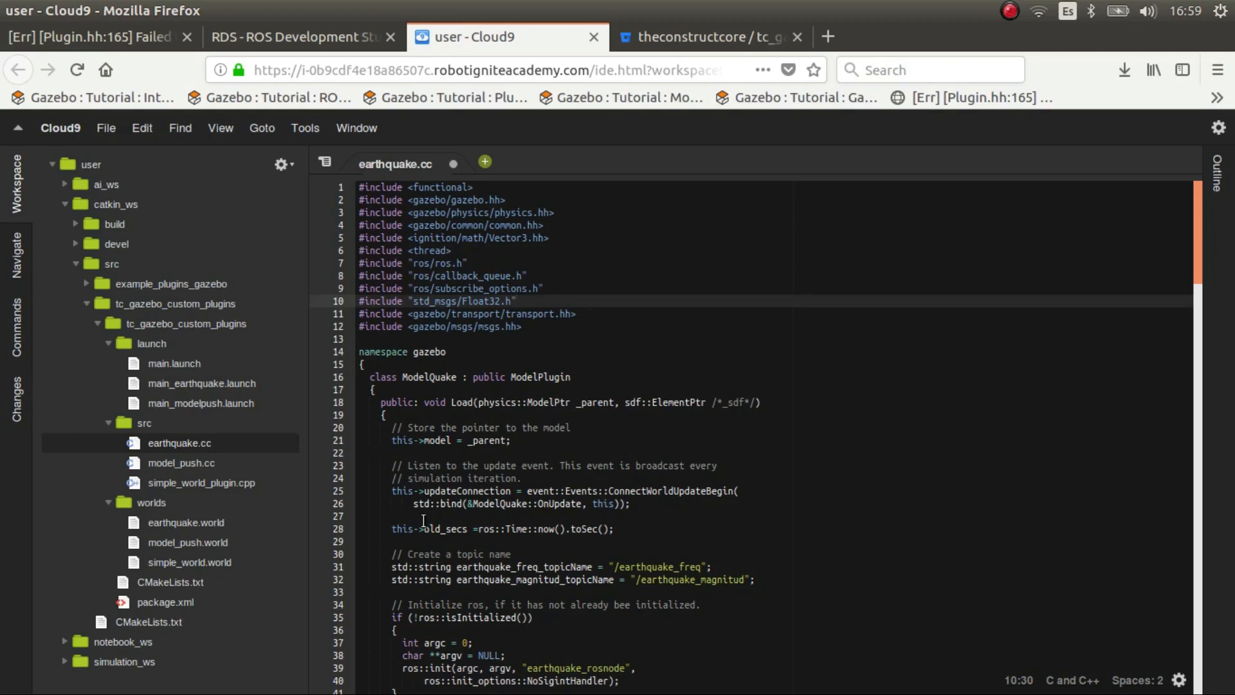
double_click(437, 262)
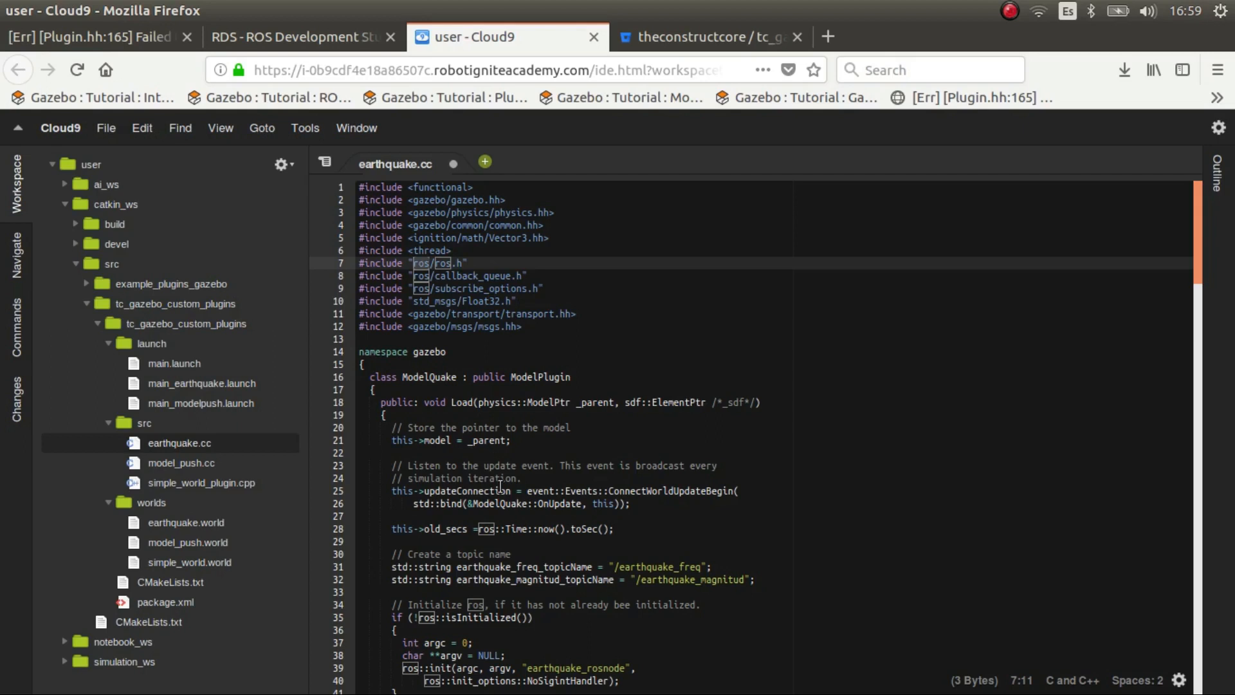
scroll("down", 3)
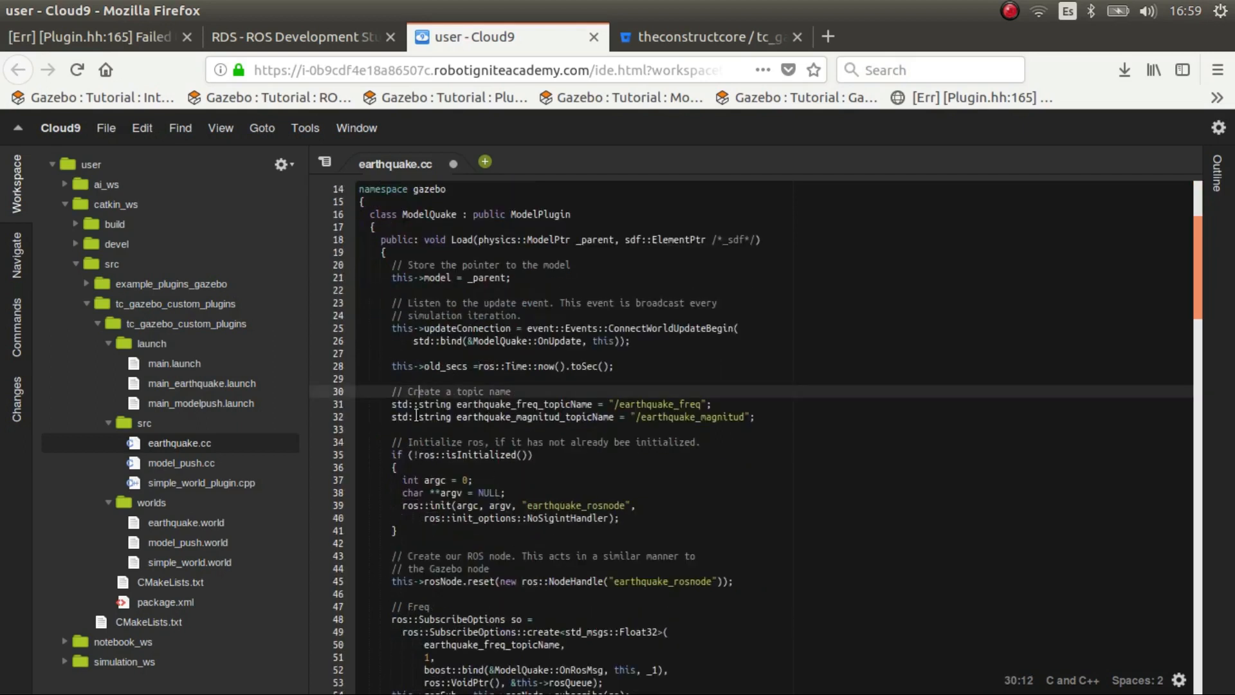
left_click(591, 404)
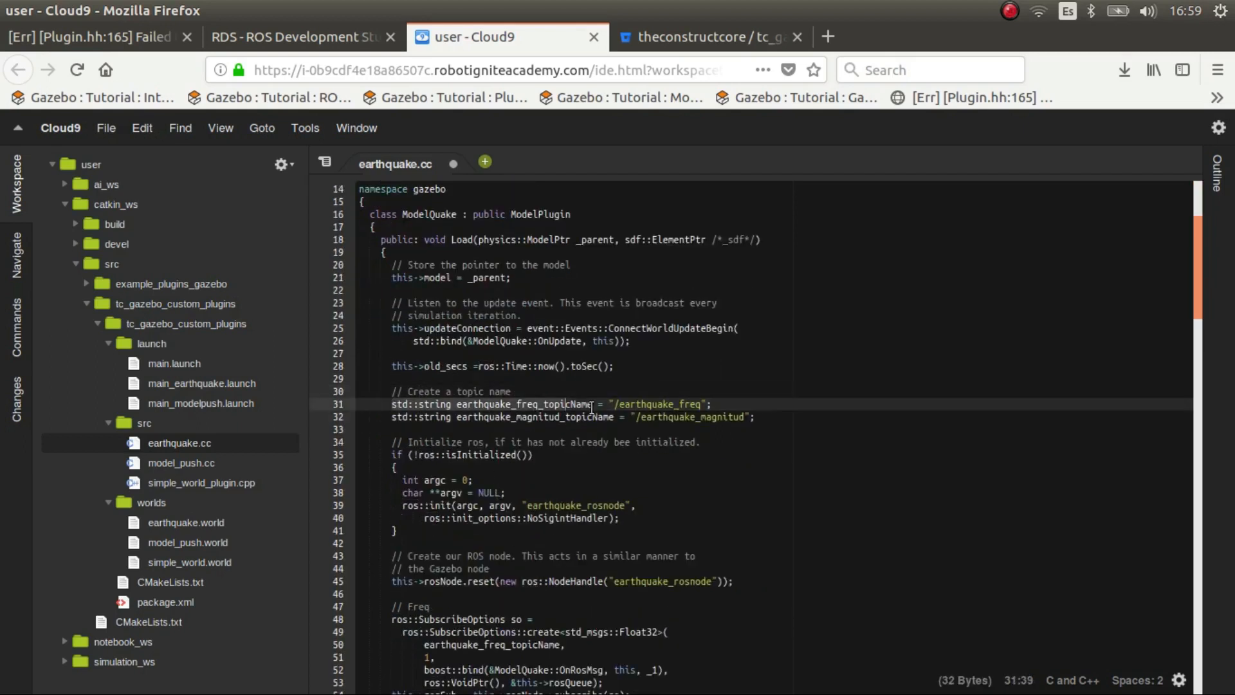
left_click(752, 416)
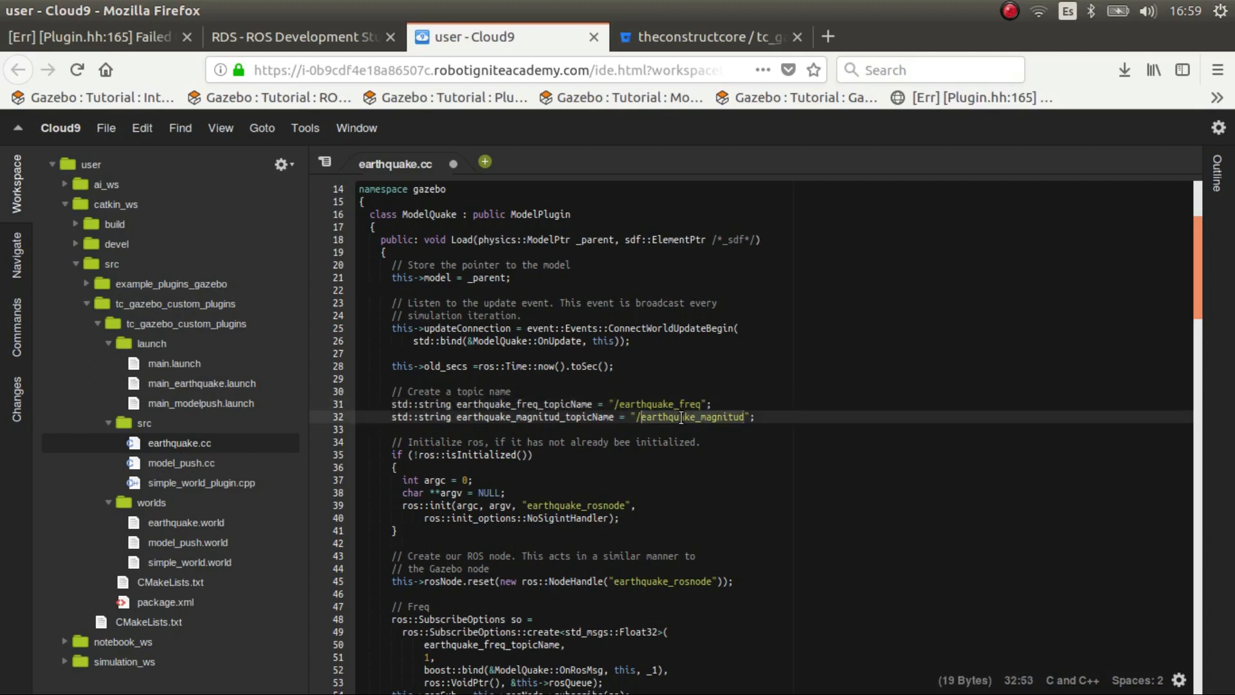
left_click(679, 404)
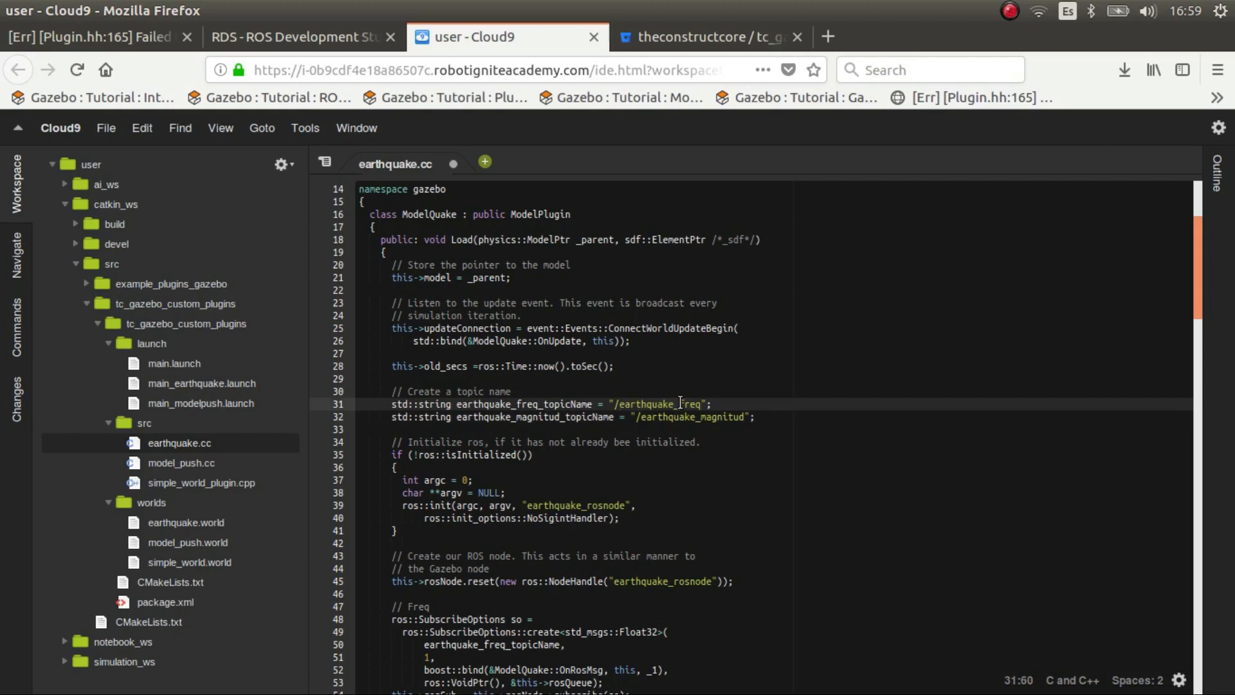
left_click(675, 417)
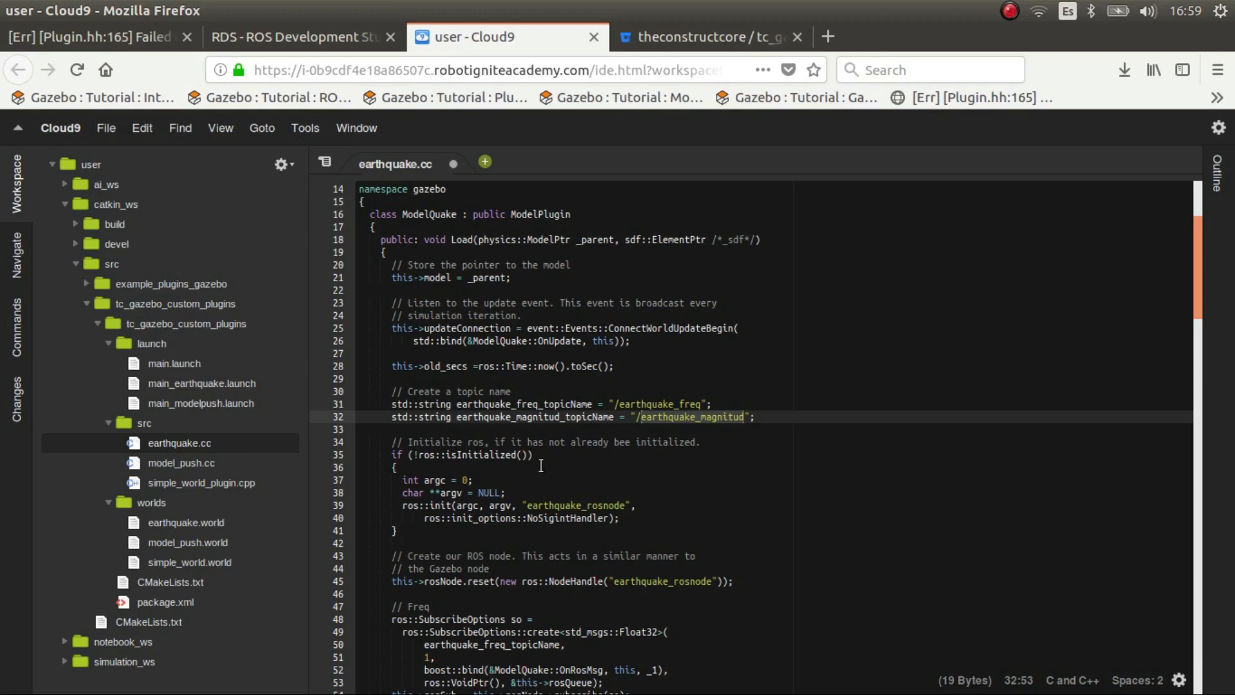
scroll("down", 3)
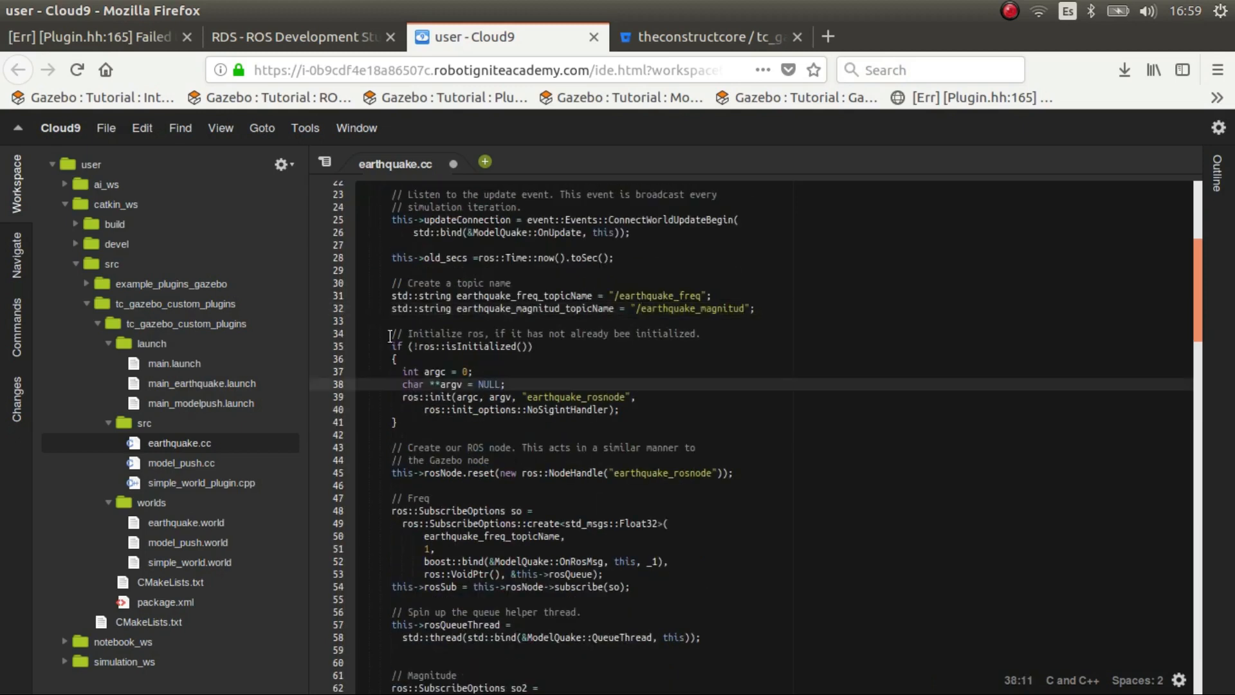
left_click(391, 346)
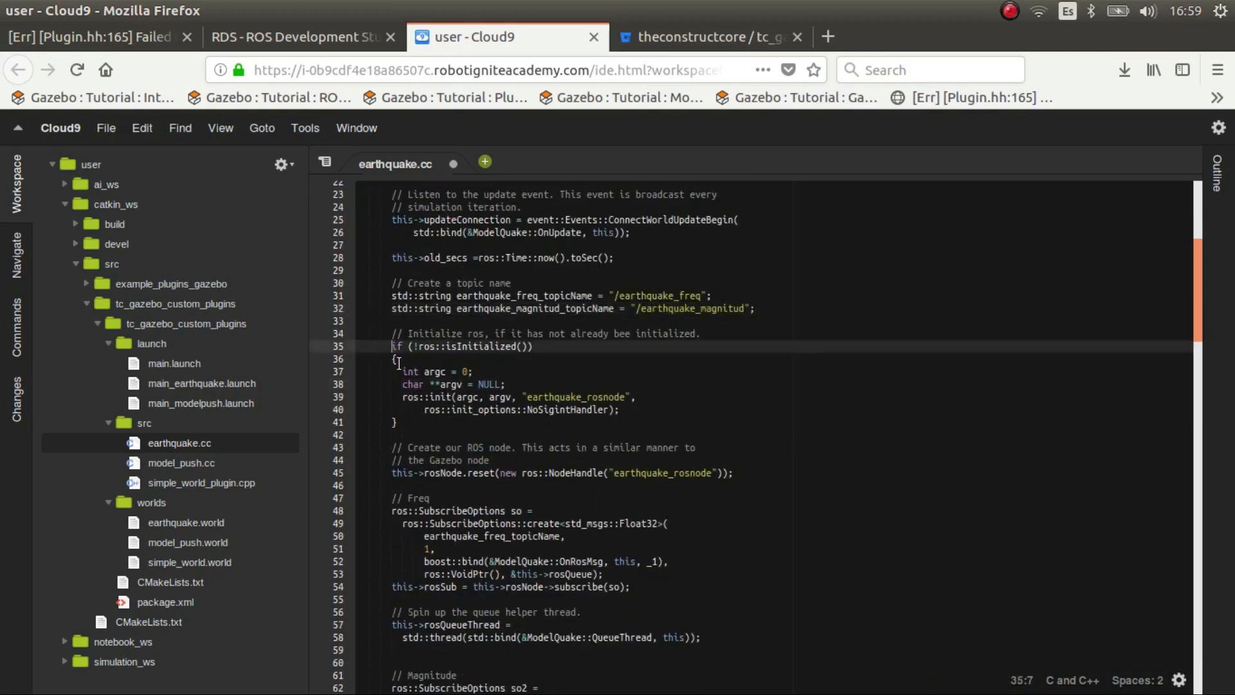
left_click(444, 396)
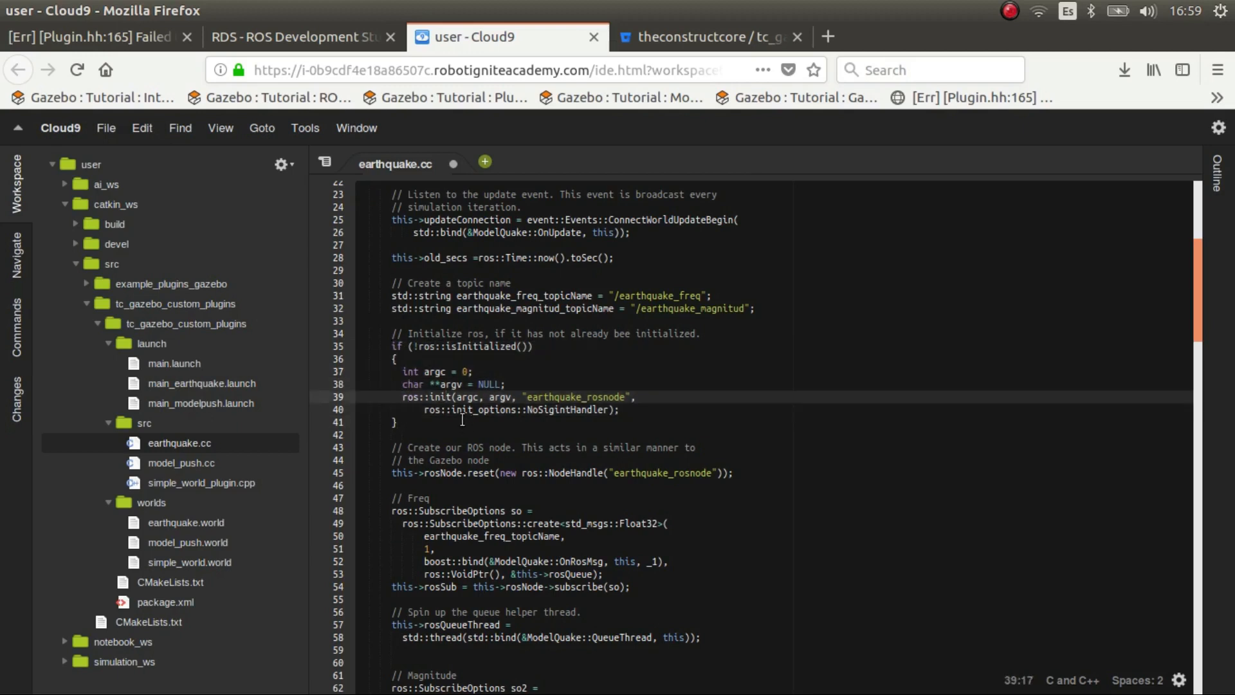
scroll("down", 3)
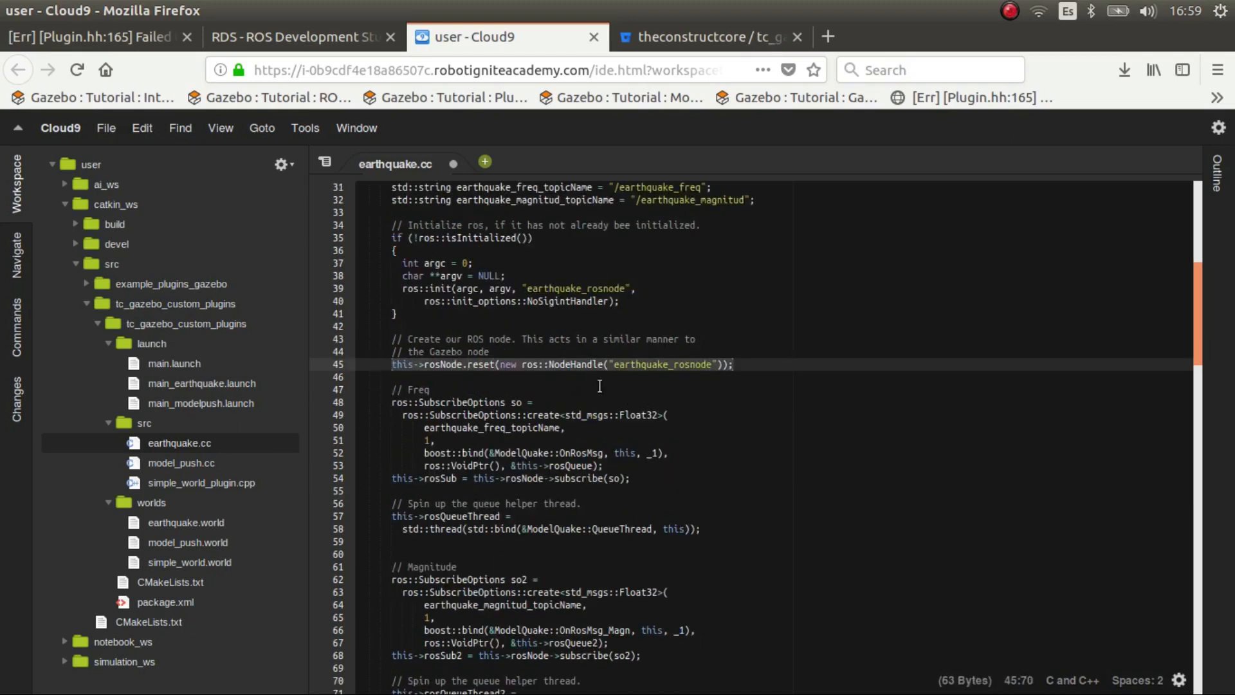
left_click(409, 401)
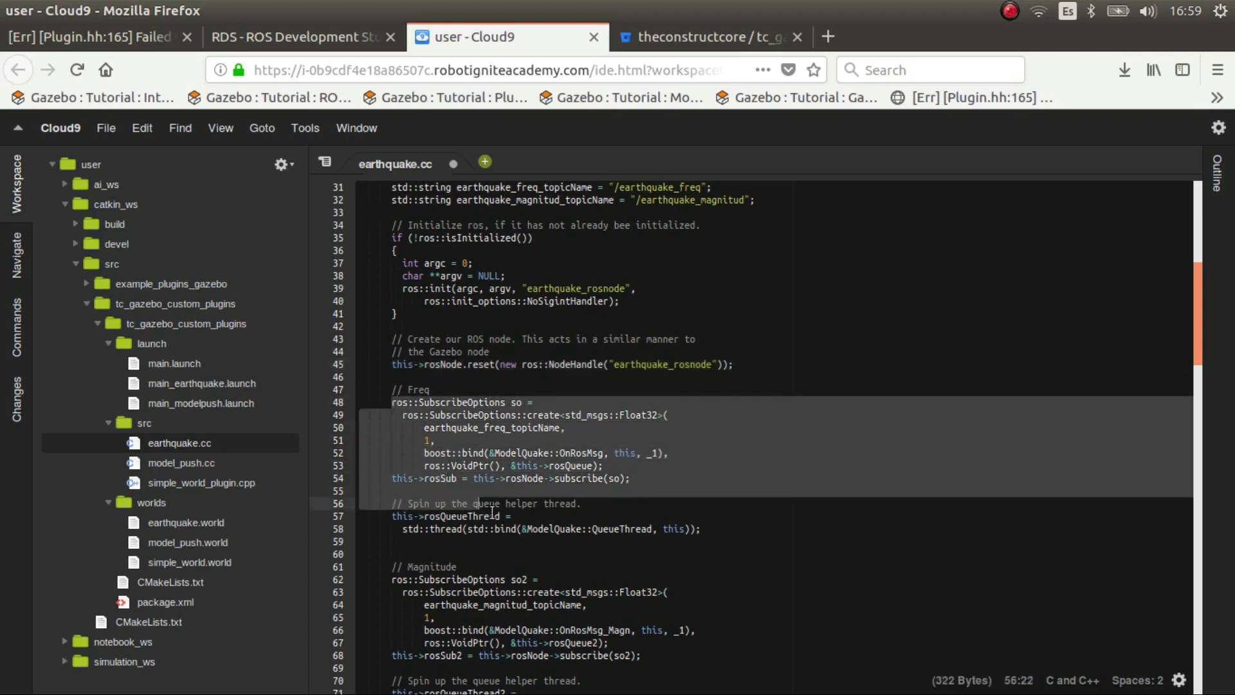
left_click(700, 528)
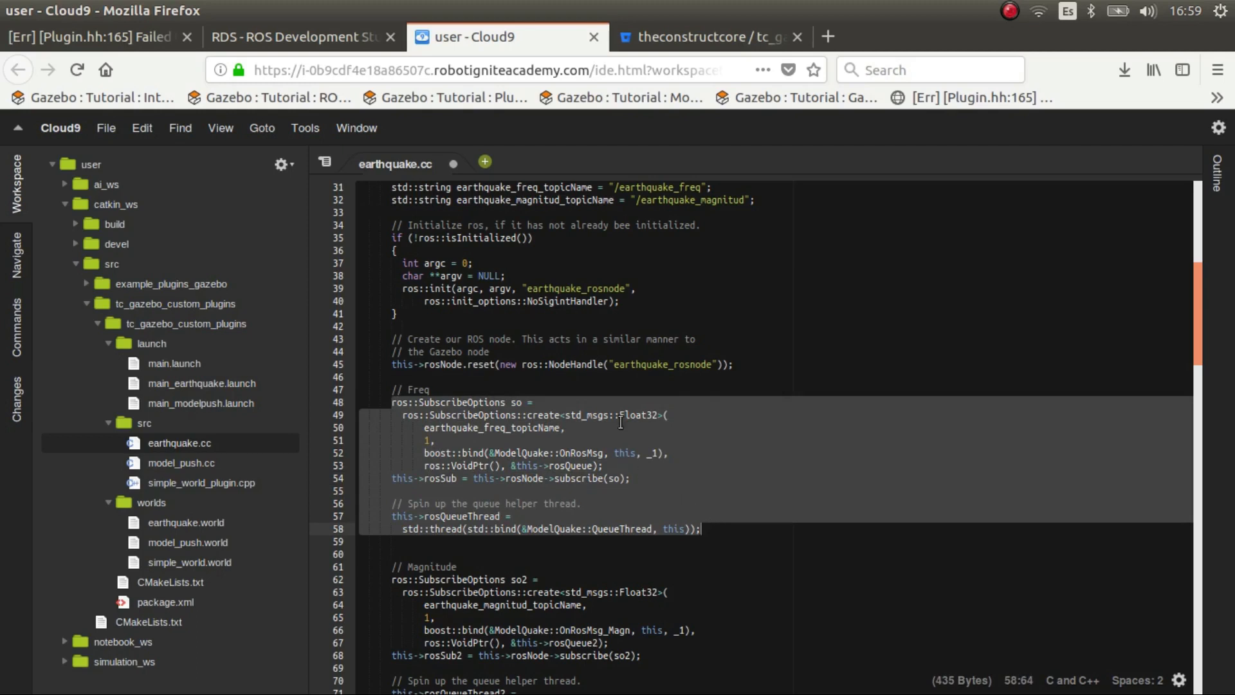
scroll("up", 3)
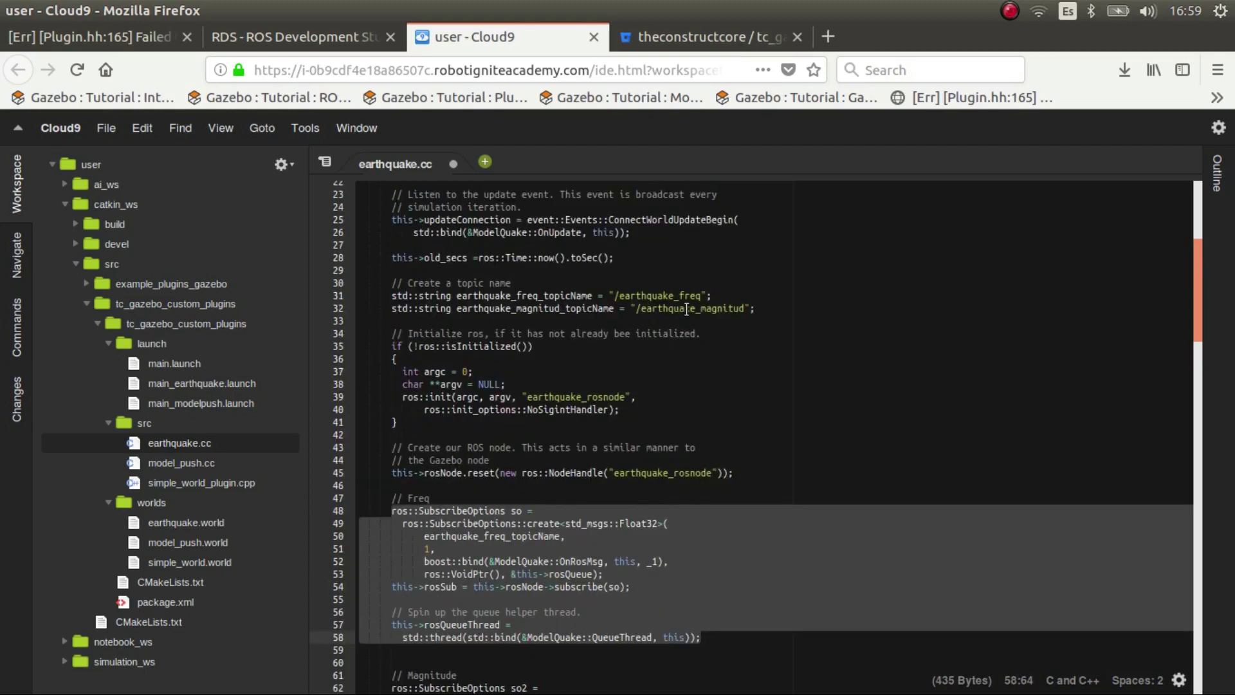
scroll("down", 3)
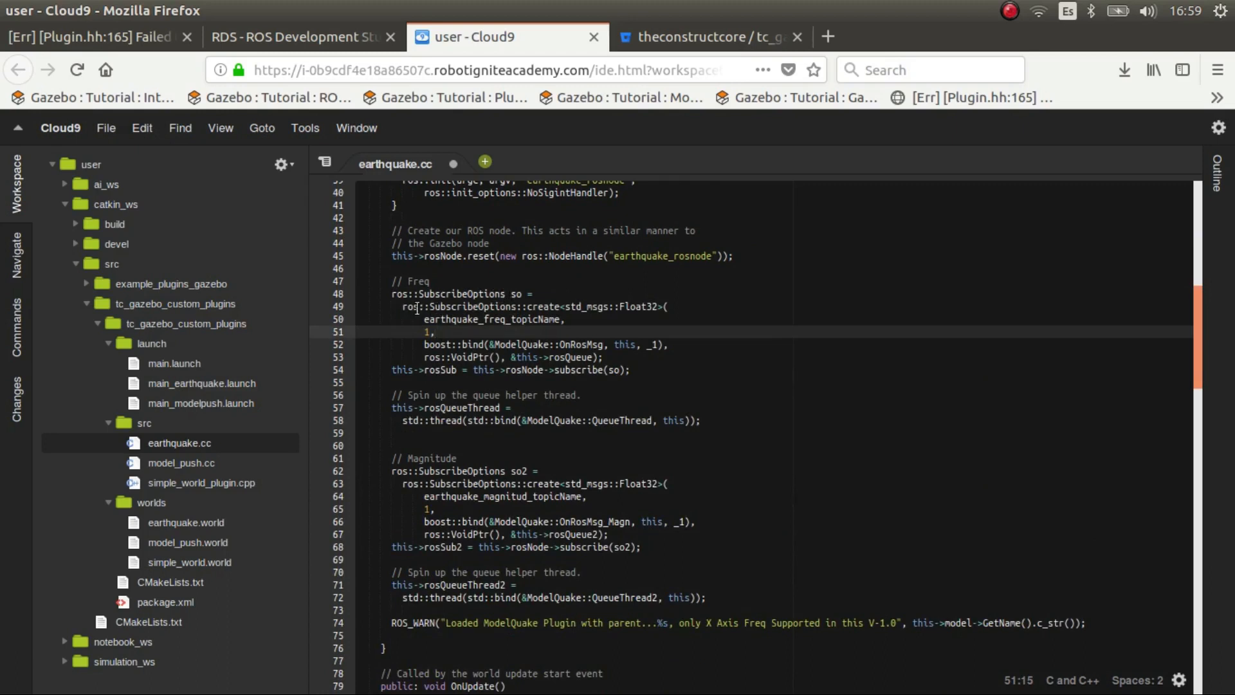
mouse_move(564, 306)
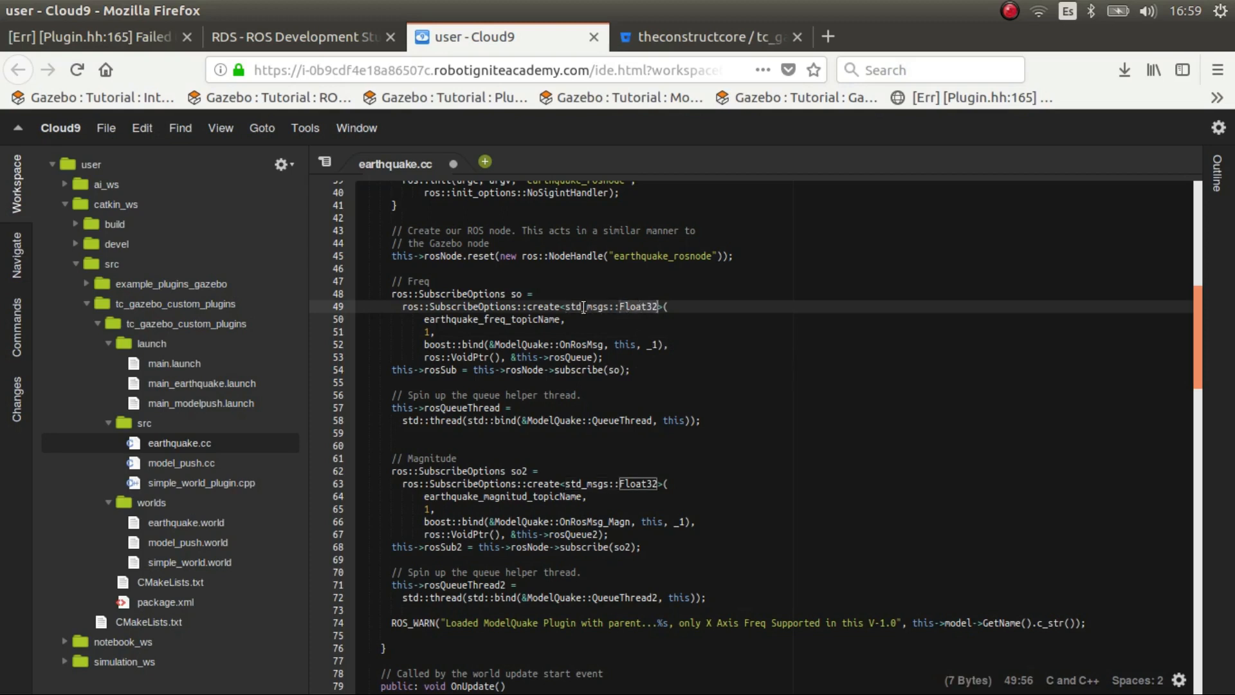
left_click(637, 307)
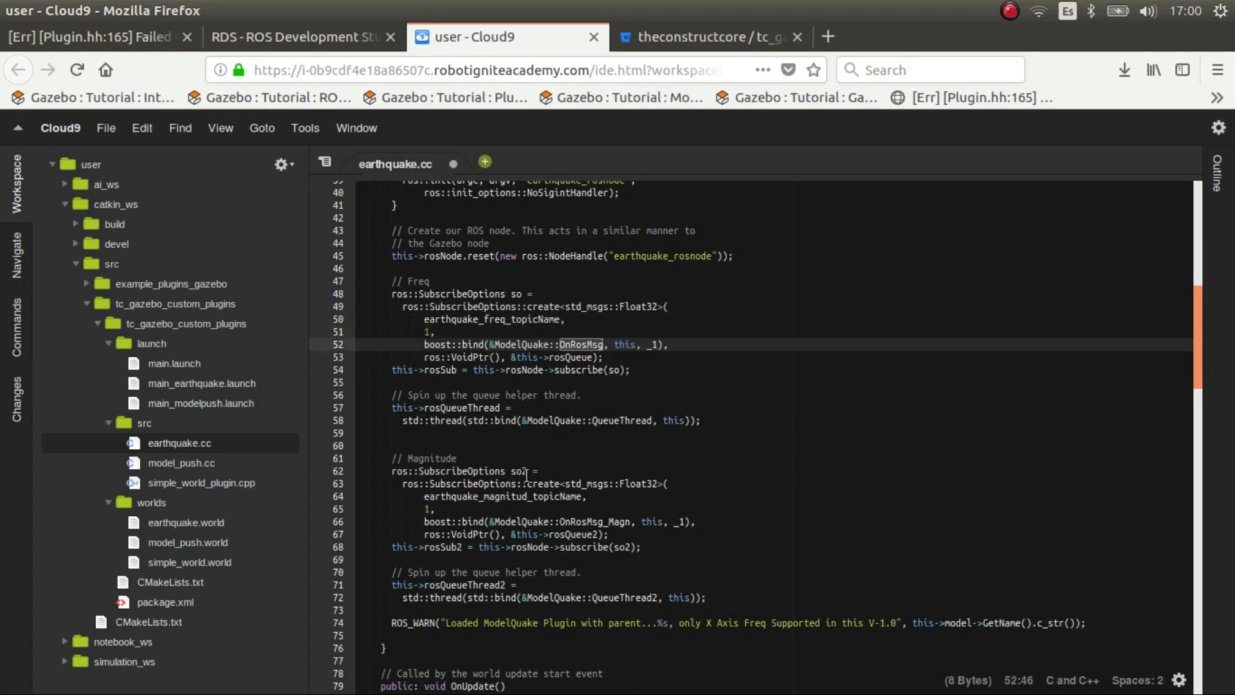
scroll("down", 3)
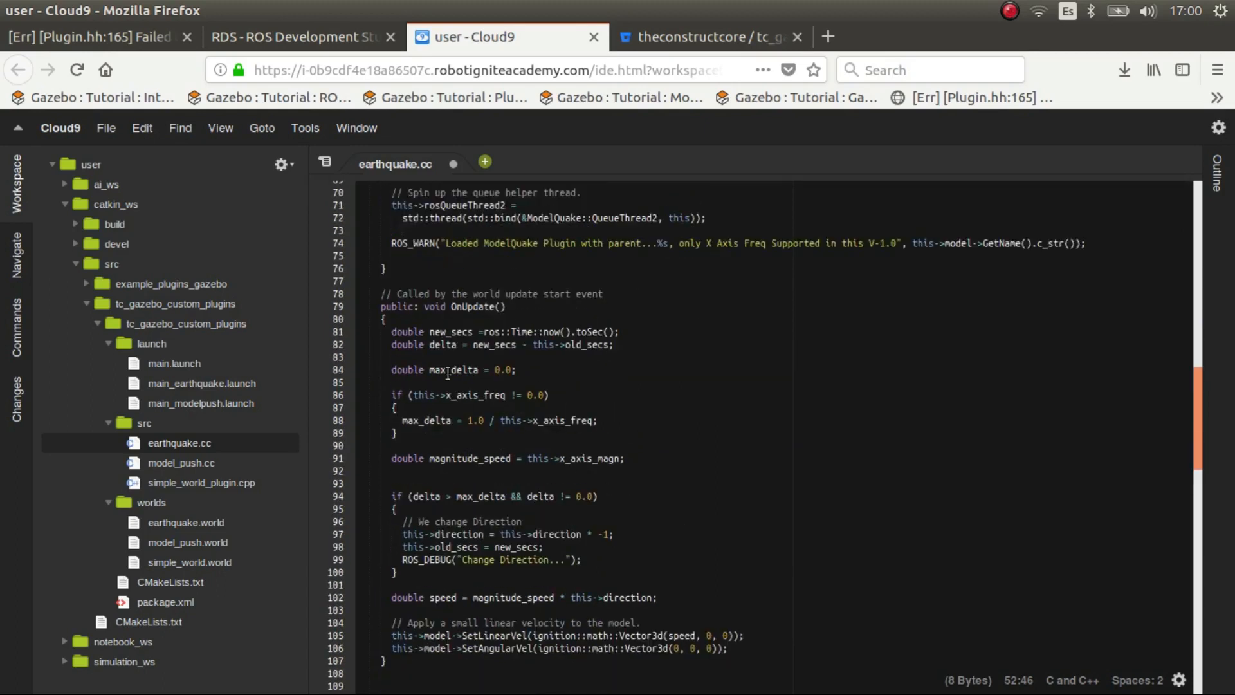
scroll("down", 3)
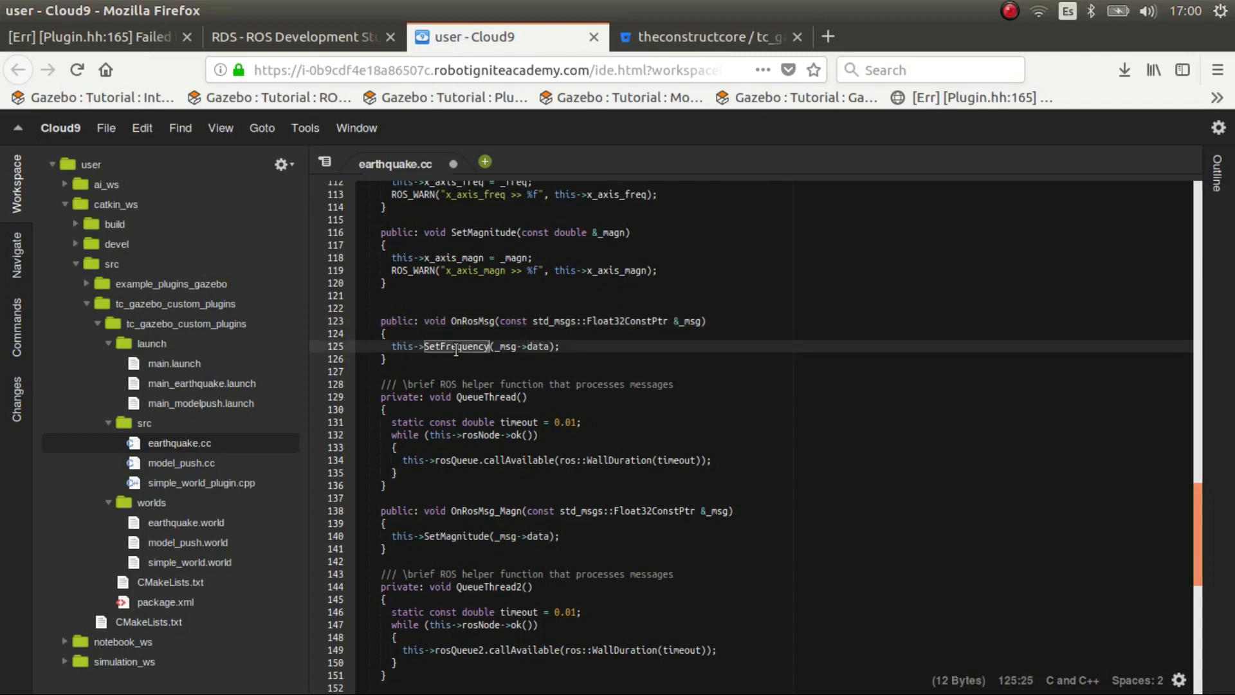
scroll("up", 3)
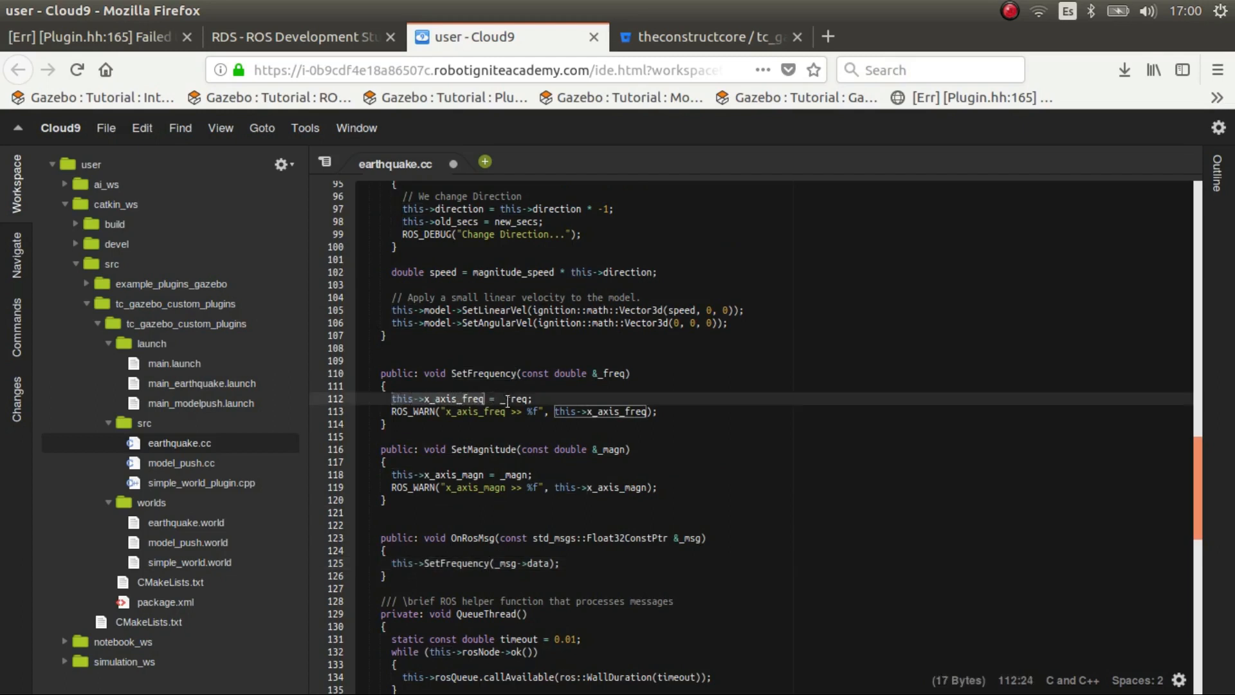
left_click(609, 373)
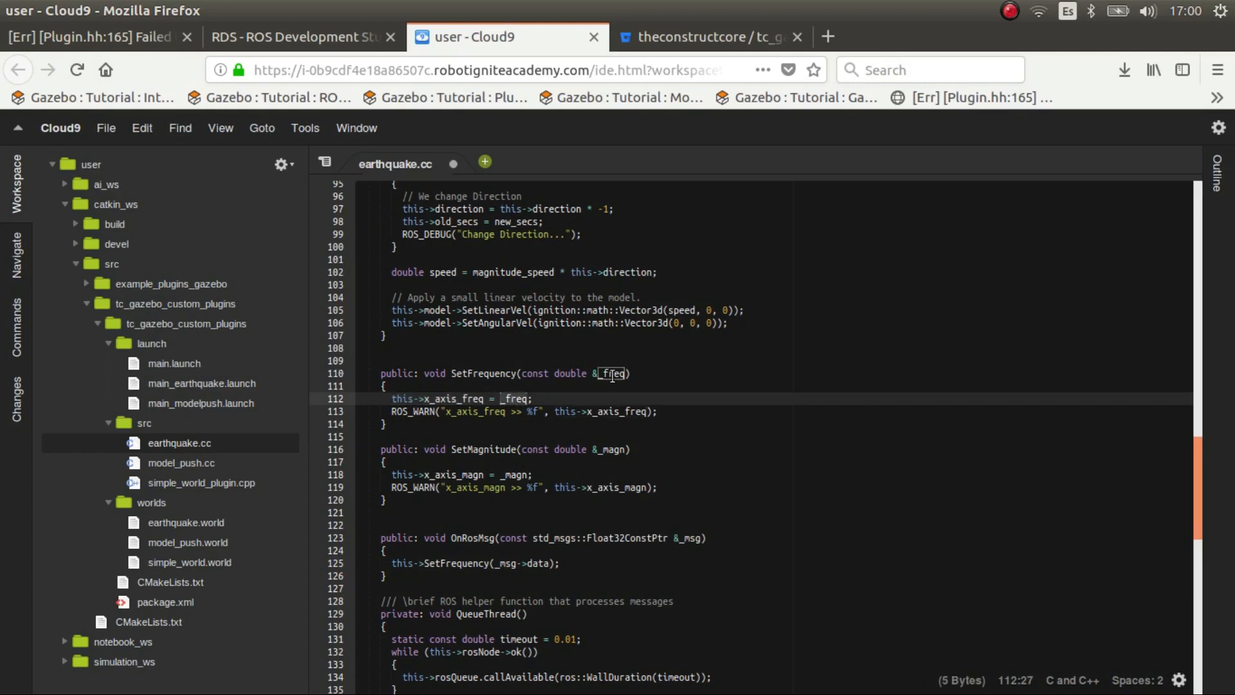
mouse_move(540, 394)
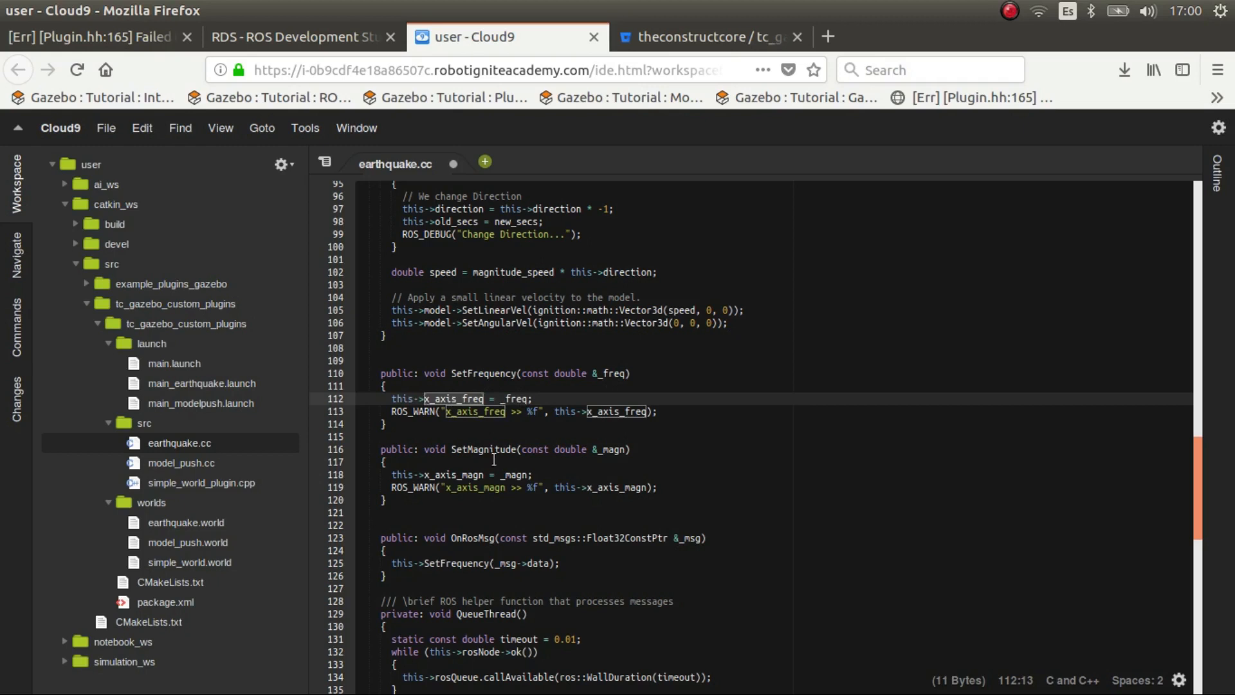
scroll("down", 3)
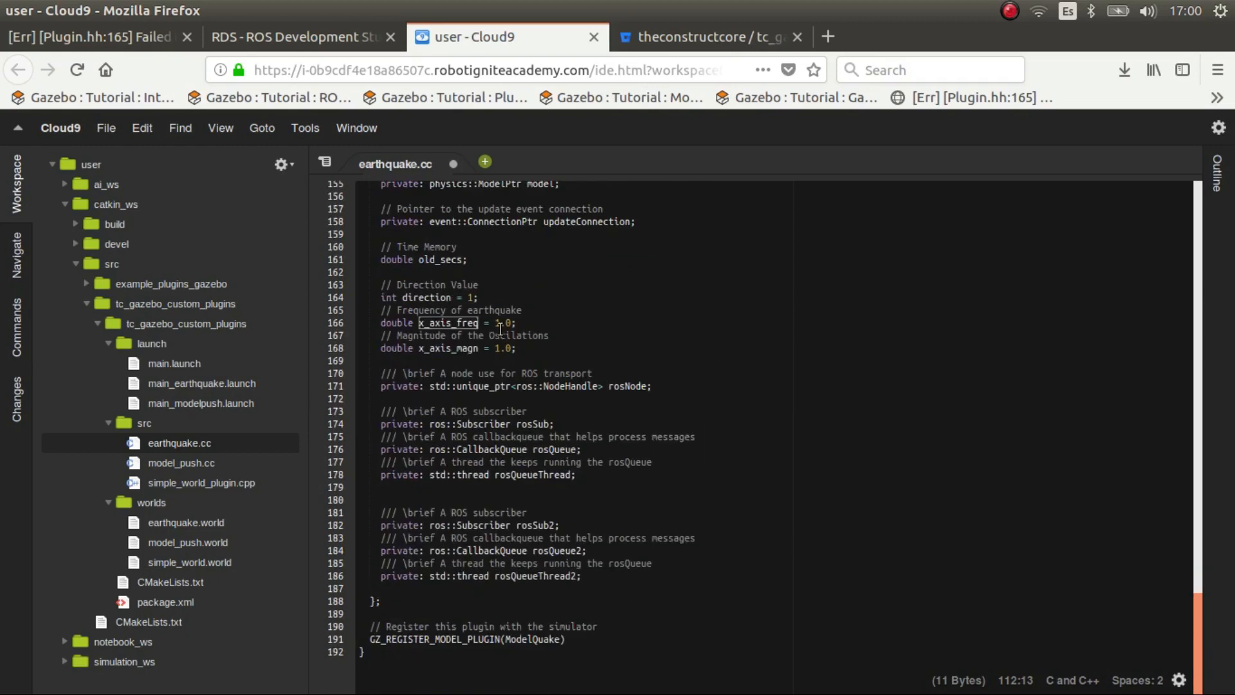
scroll("up", 3)
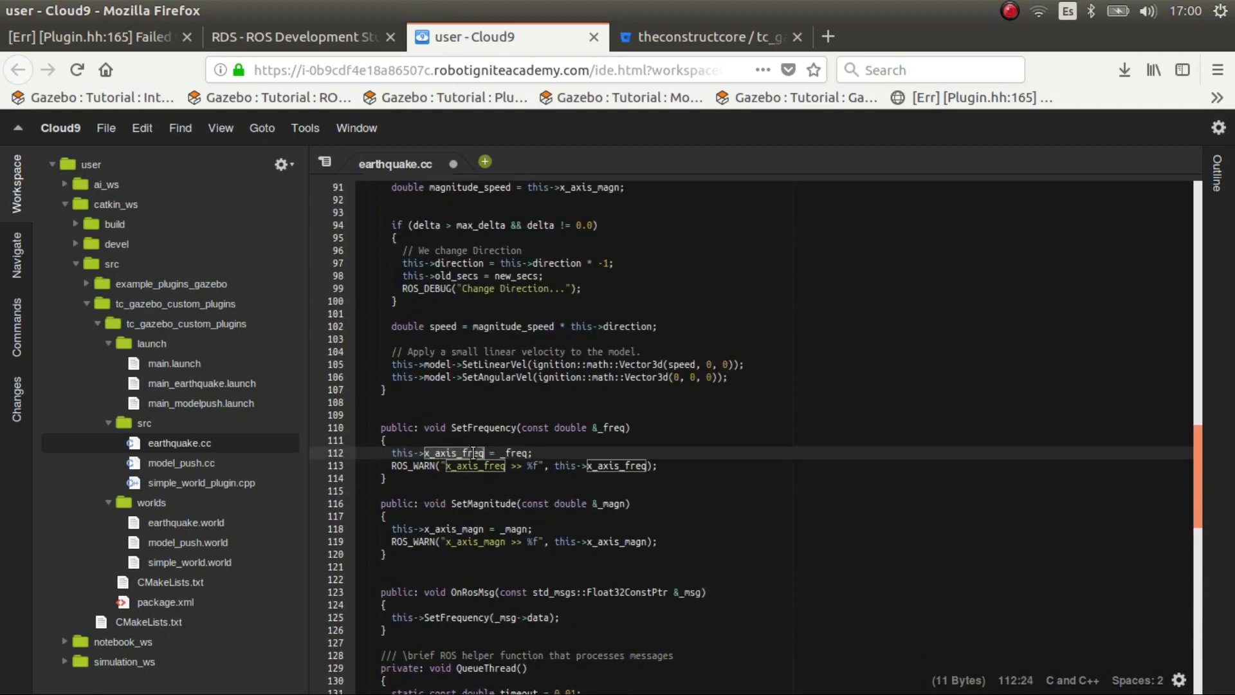
scroll("up", 3)
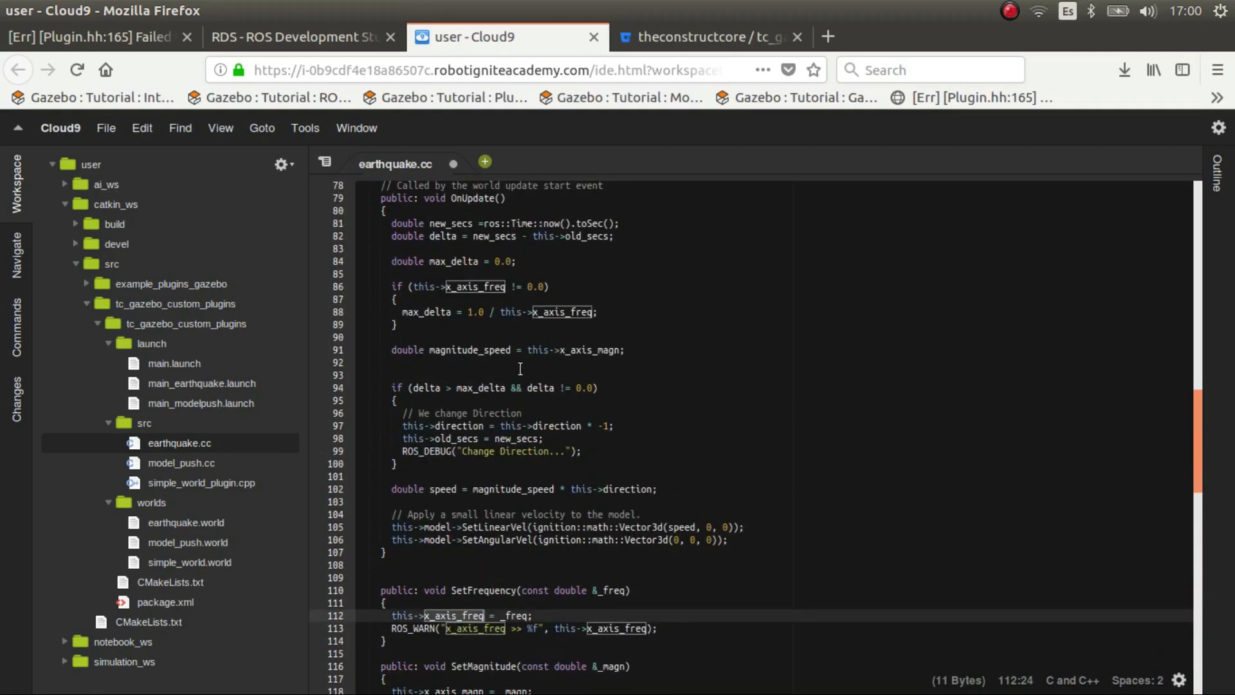
scroll("up", 3)
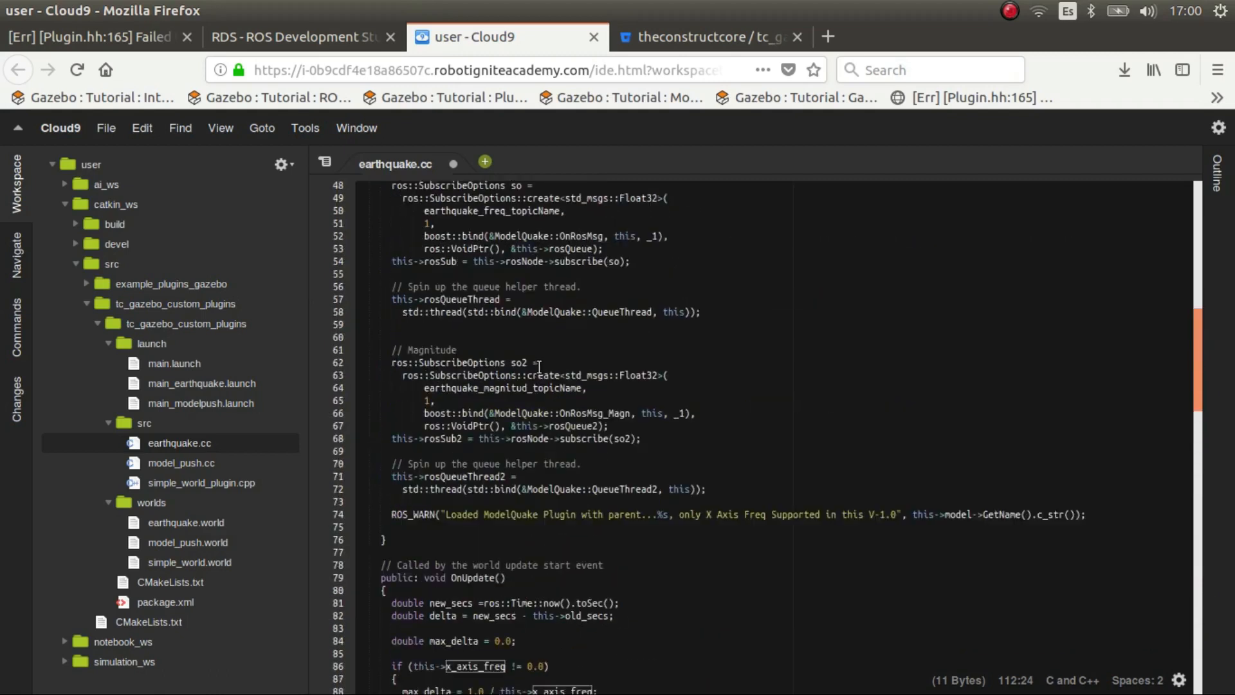
scroll("up", 3)
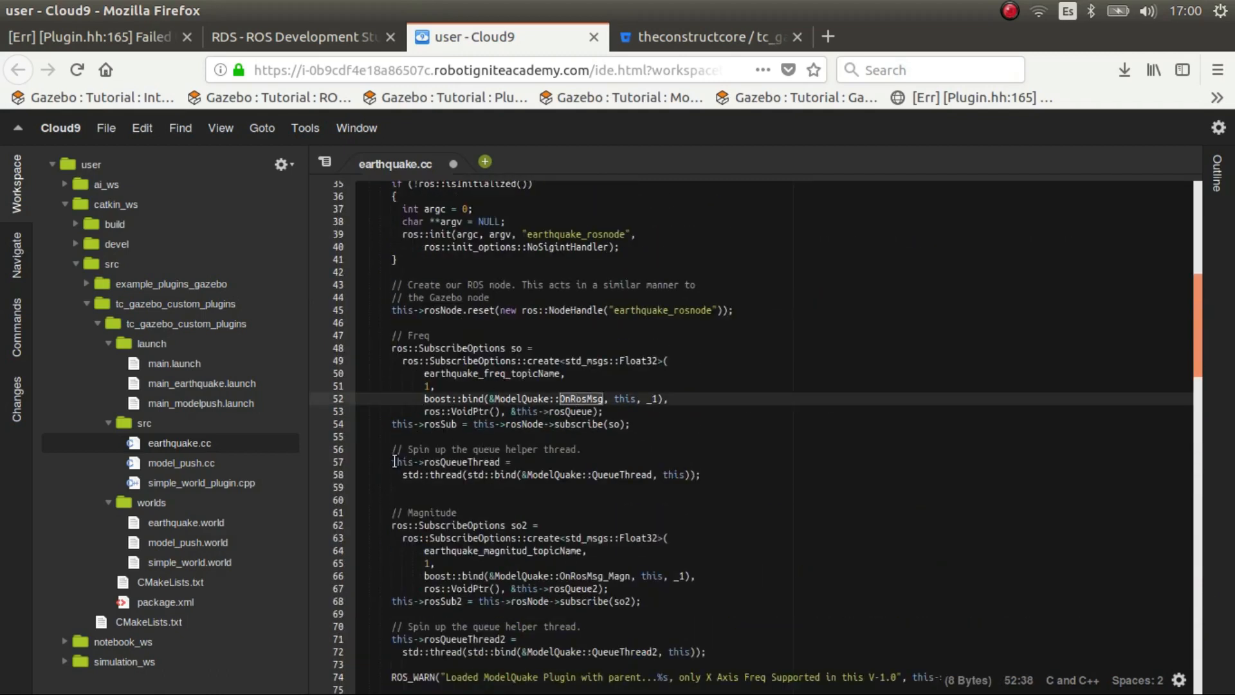
double_click(459, 461)
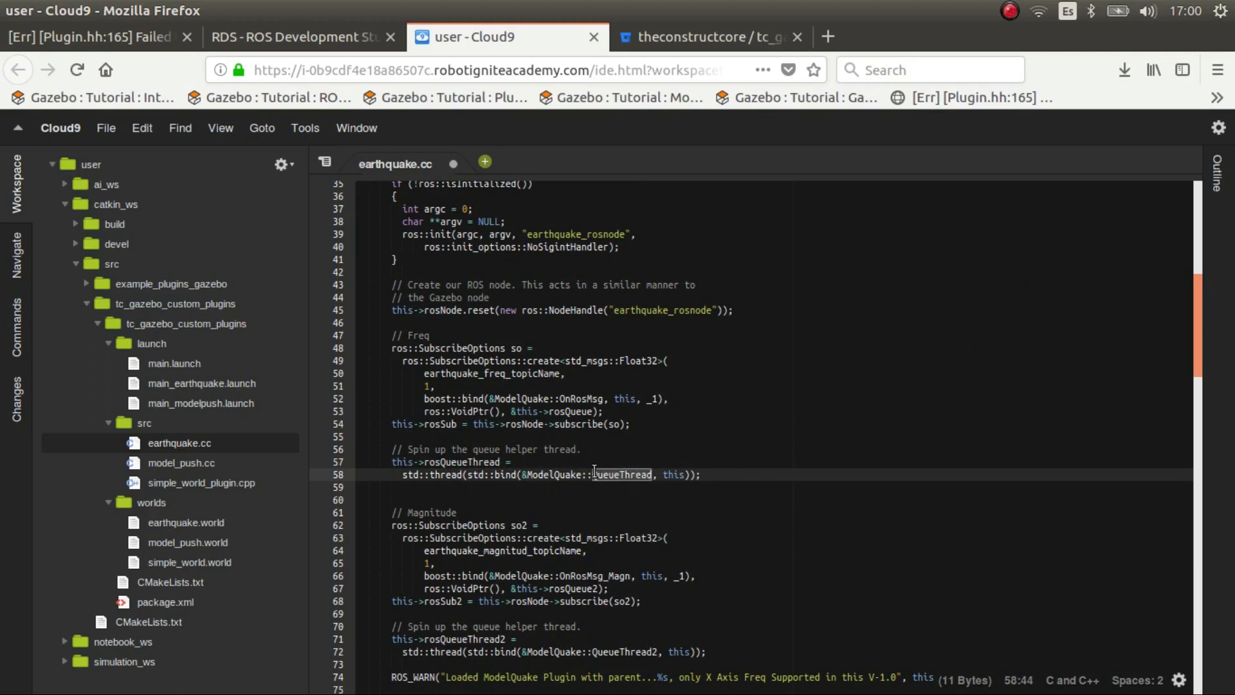
scroll("down", 3)
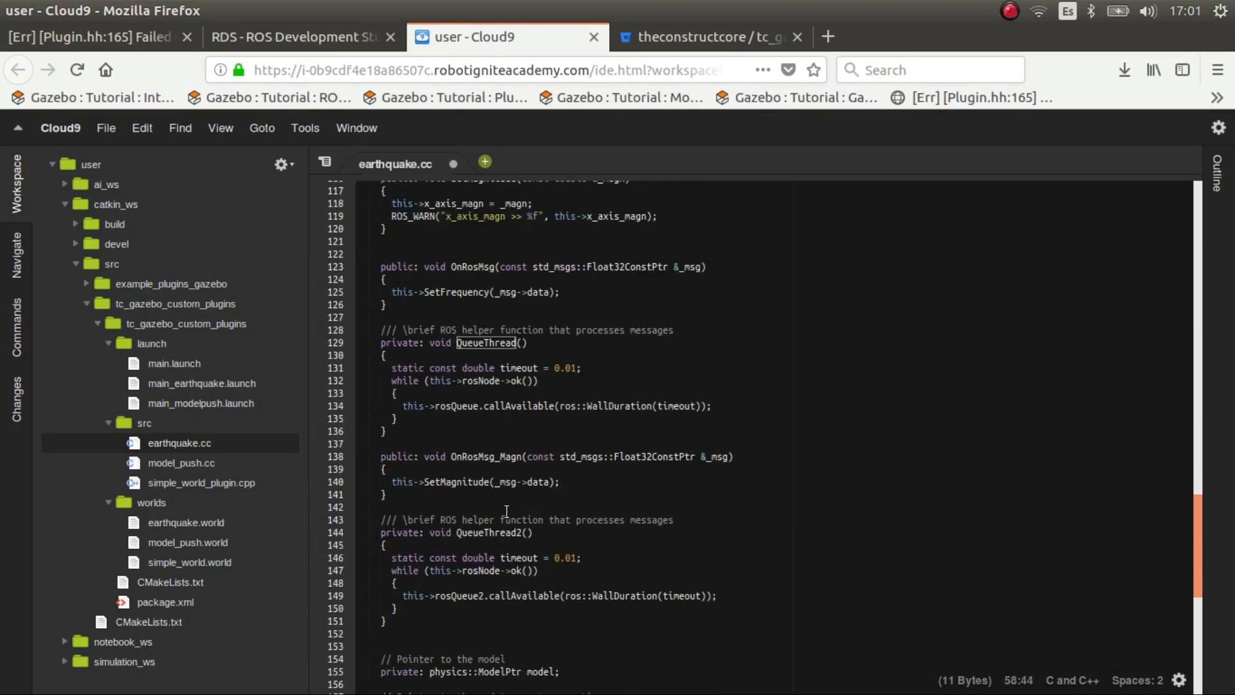
mouse_move(503, 438)
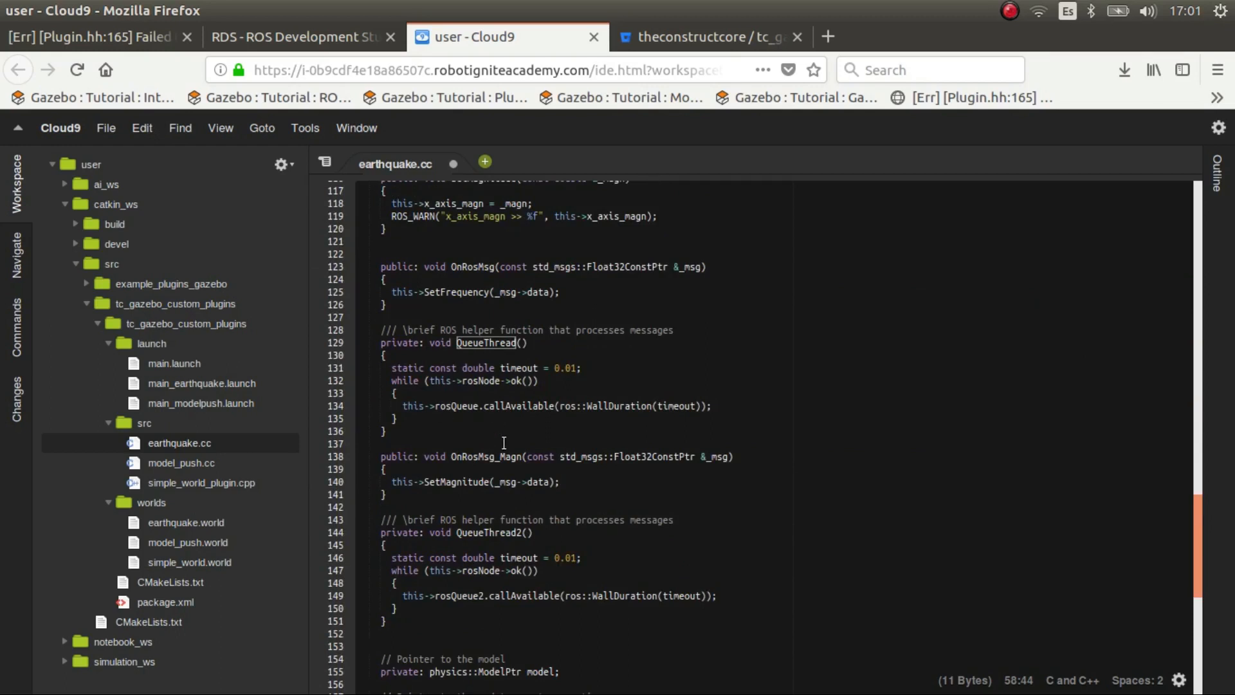
scroll("down", 3)
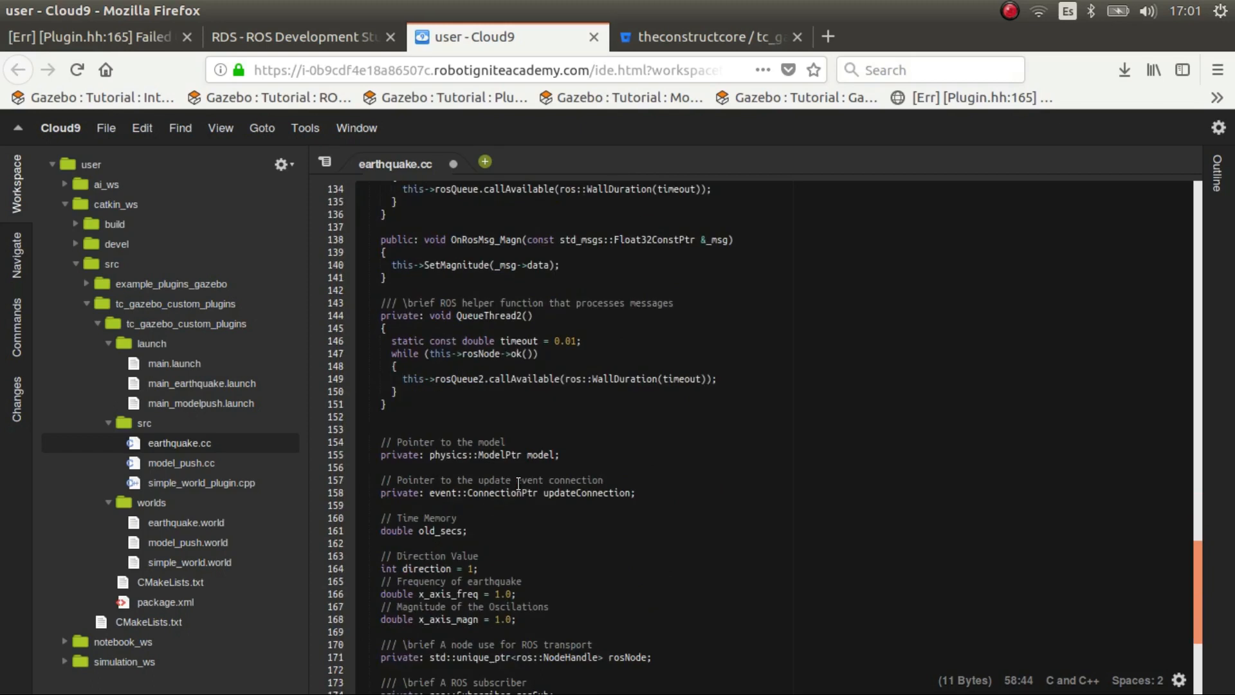
scroll("up", 3)
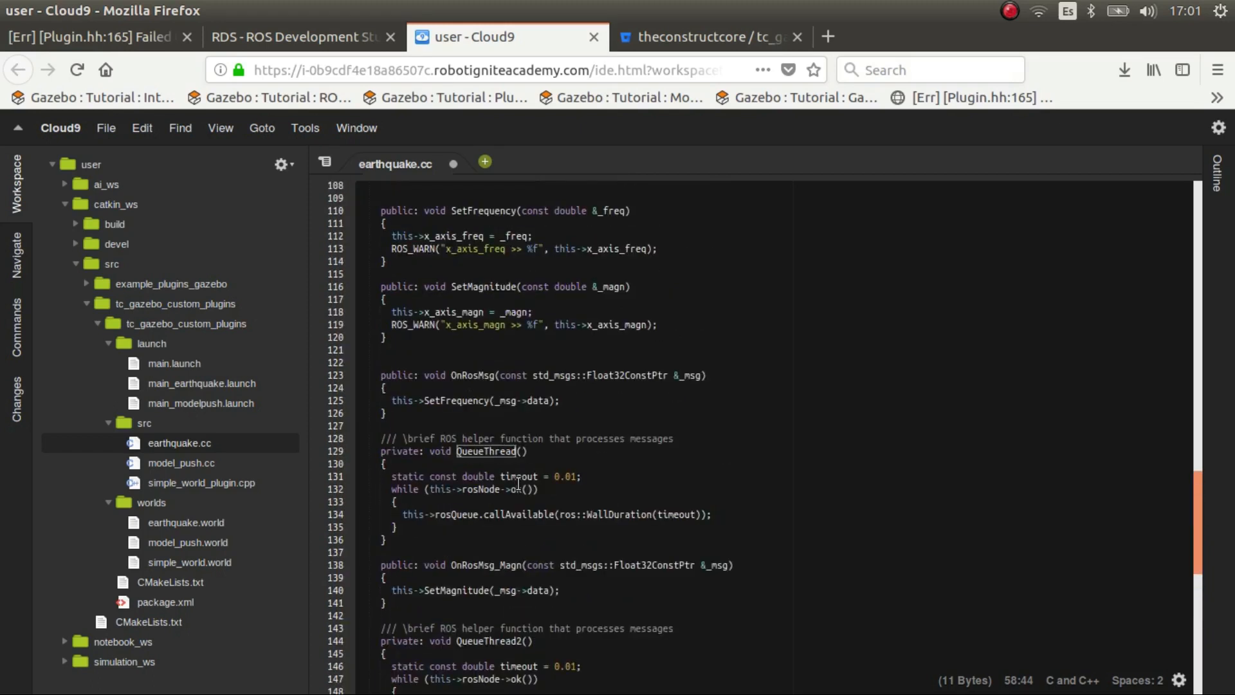
scroll("down", 3)
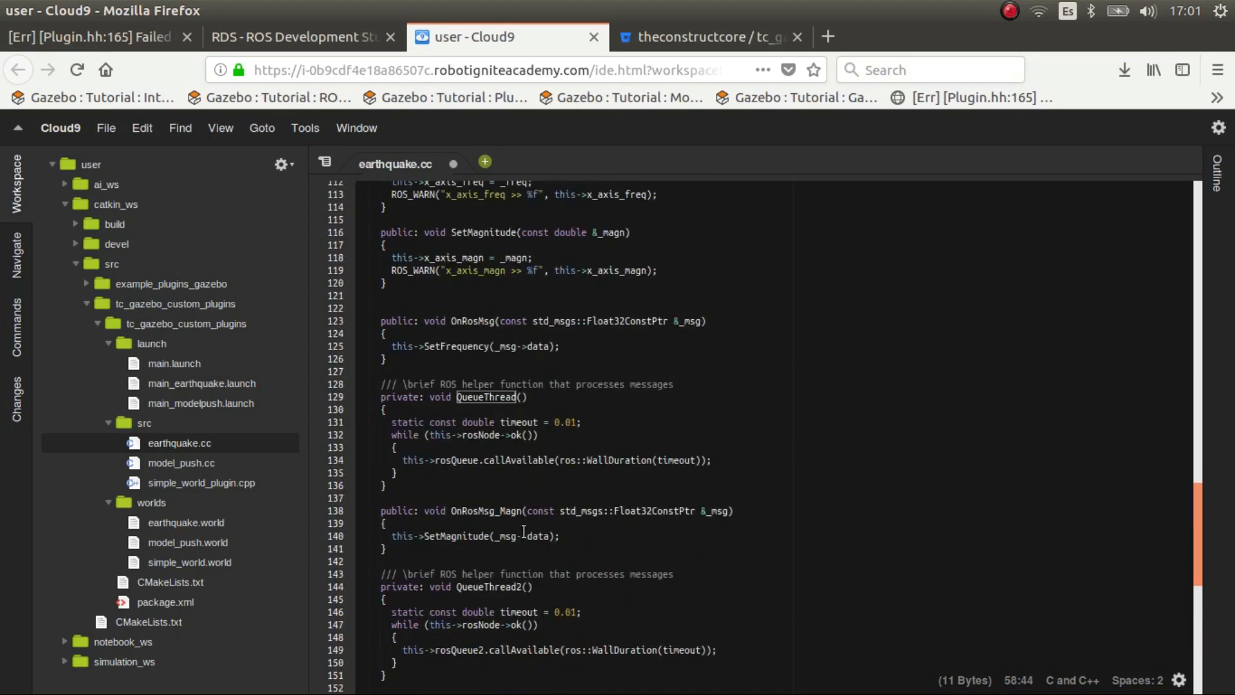
mouse_move(472, 511)
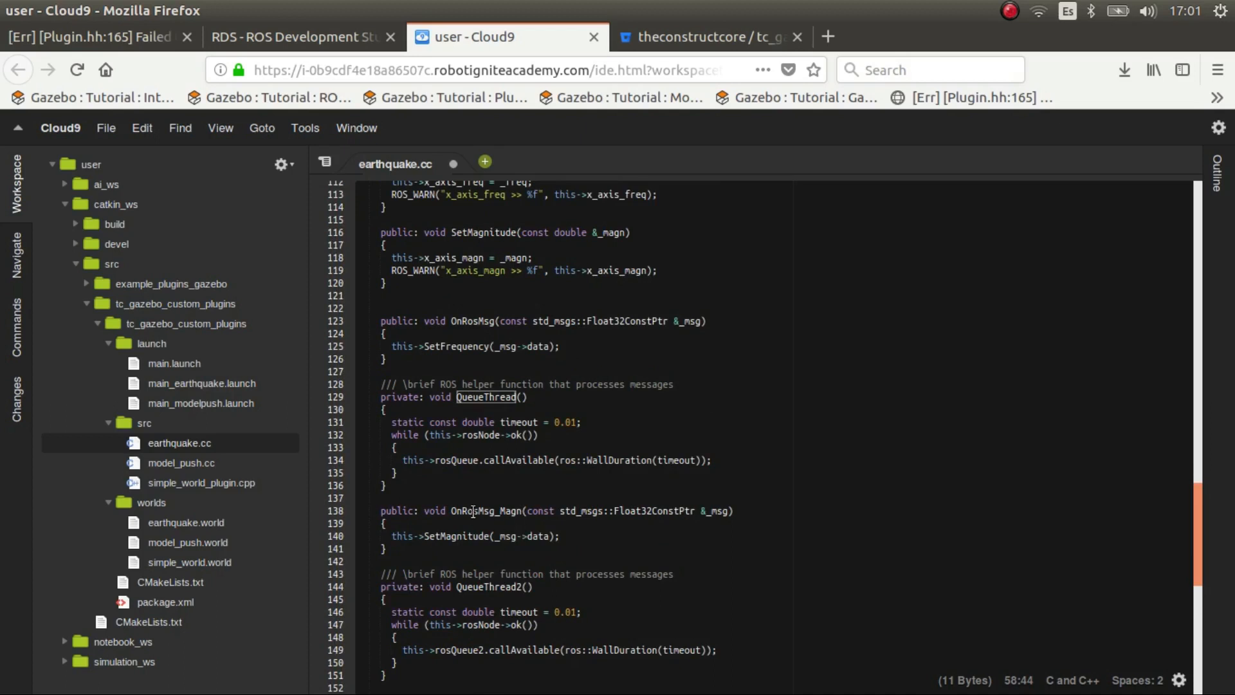
scroll("down", 3)
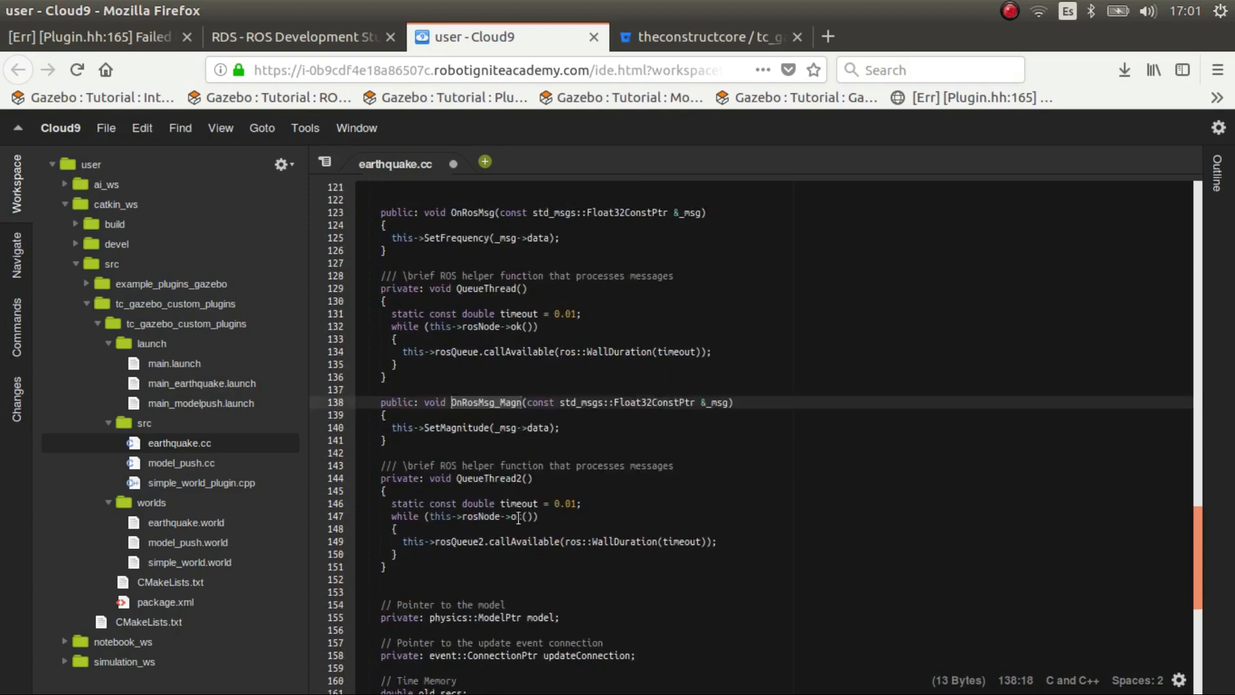
left_click(508, 478)
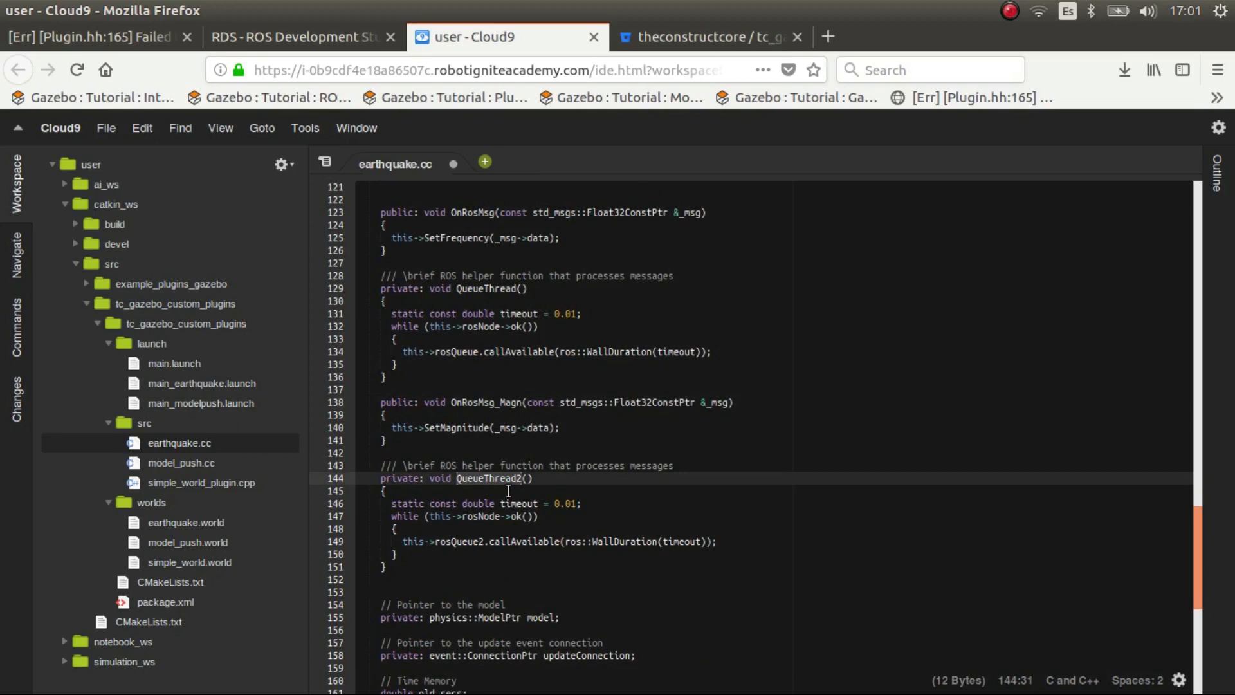
scroll("down", 3)
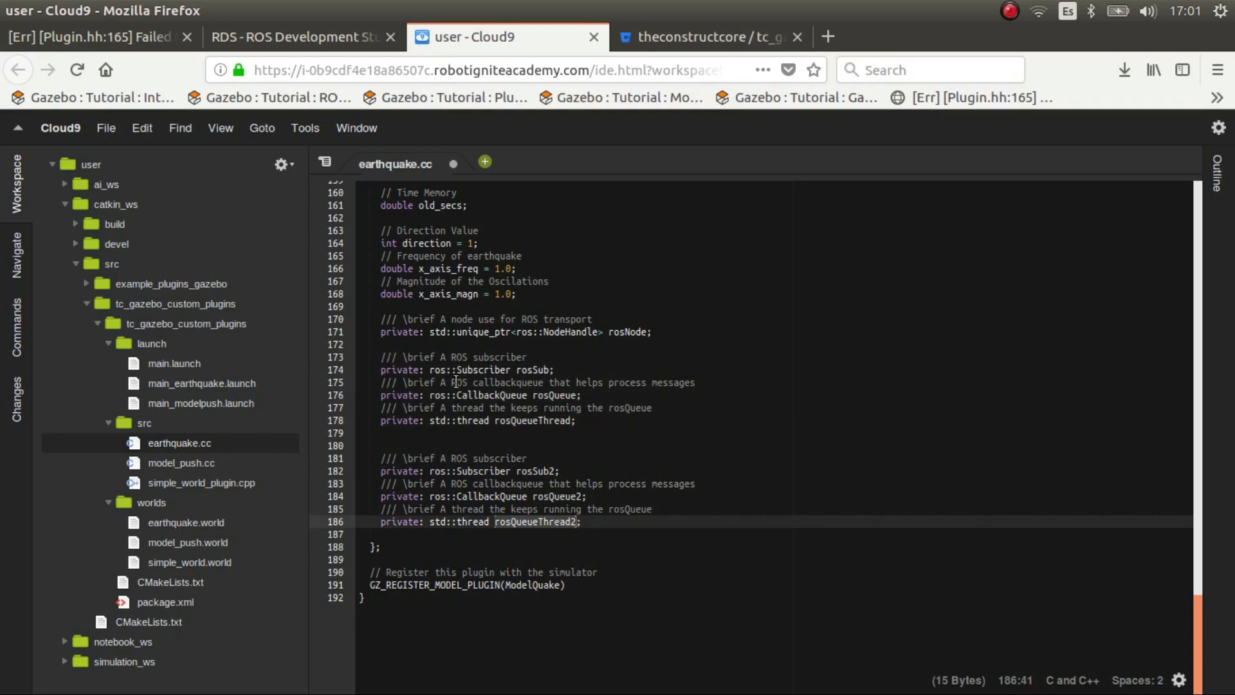
scroll("up", 3)
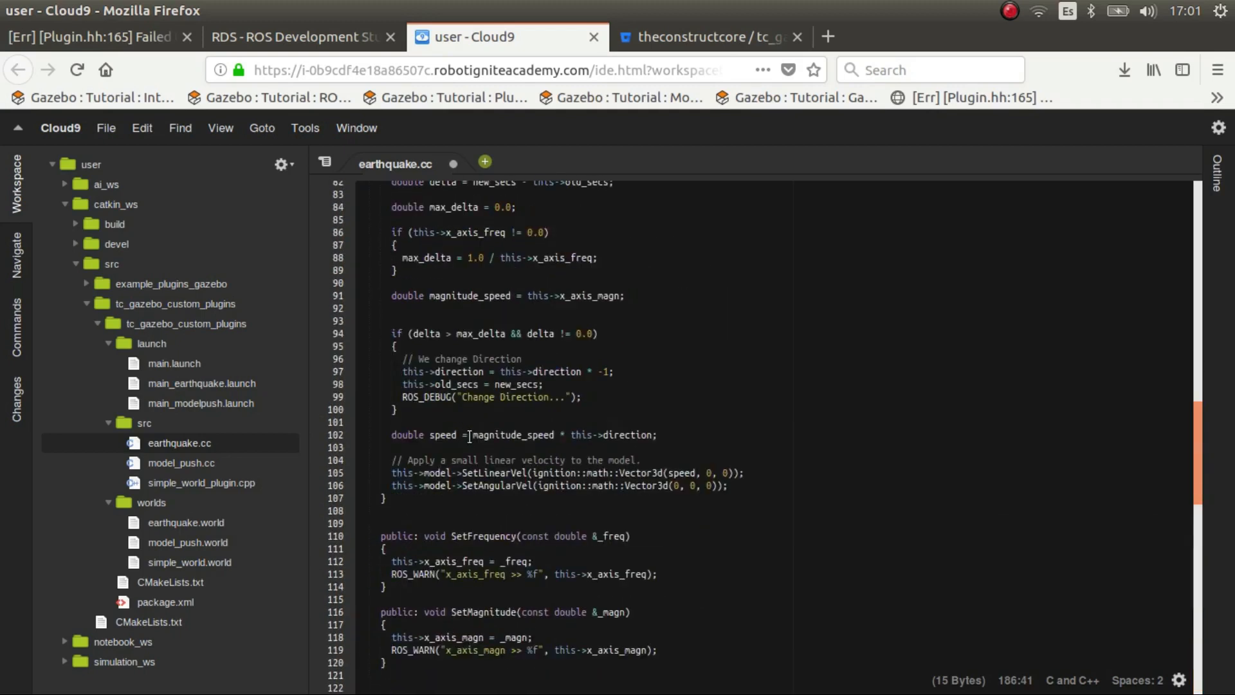
scroll("up", 3)
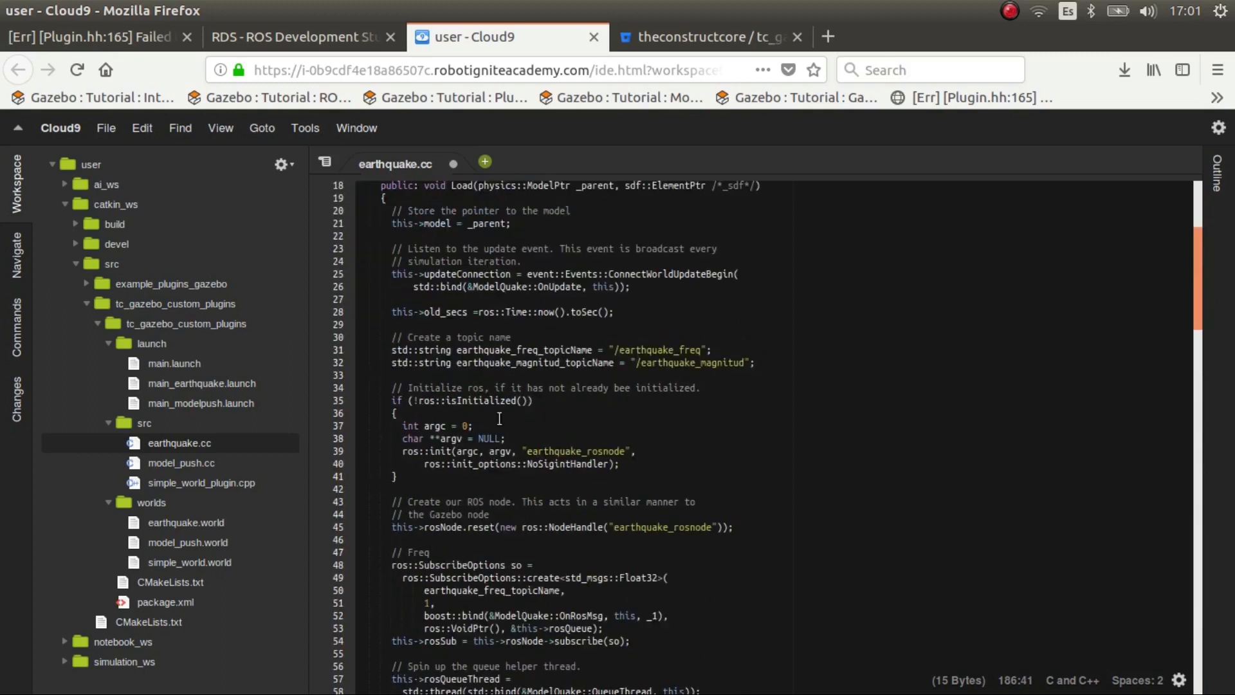
scroll("down", 3)
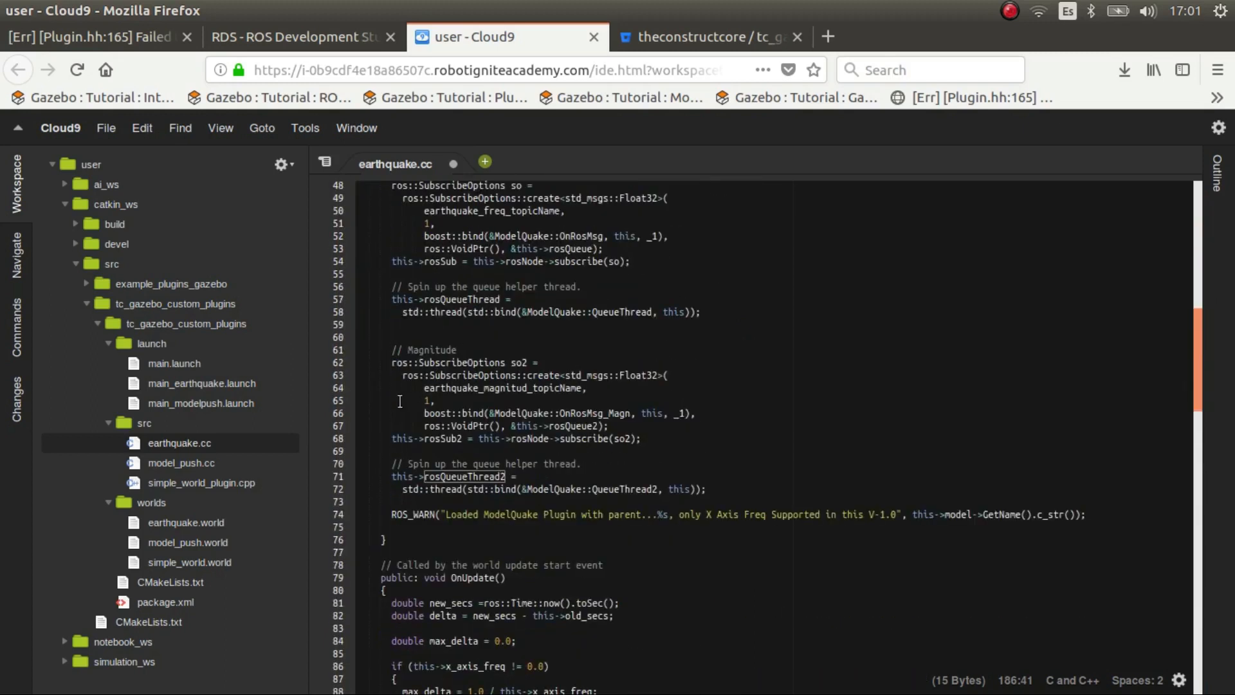
scroll("down", 3)
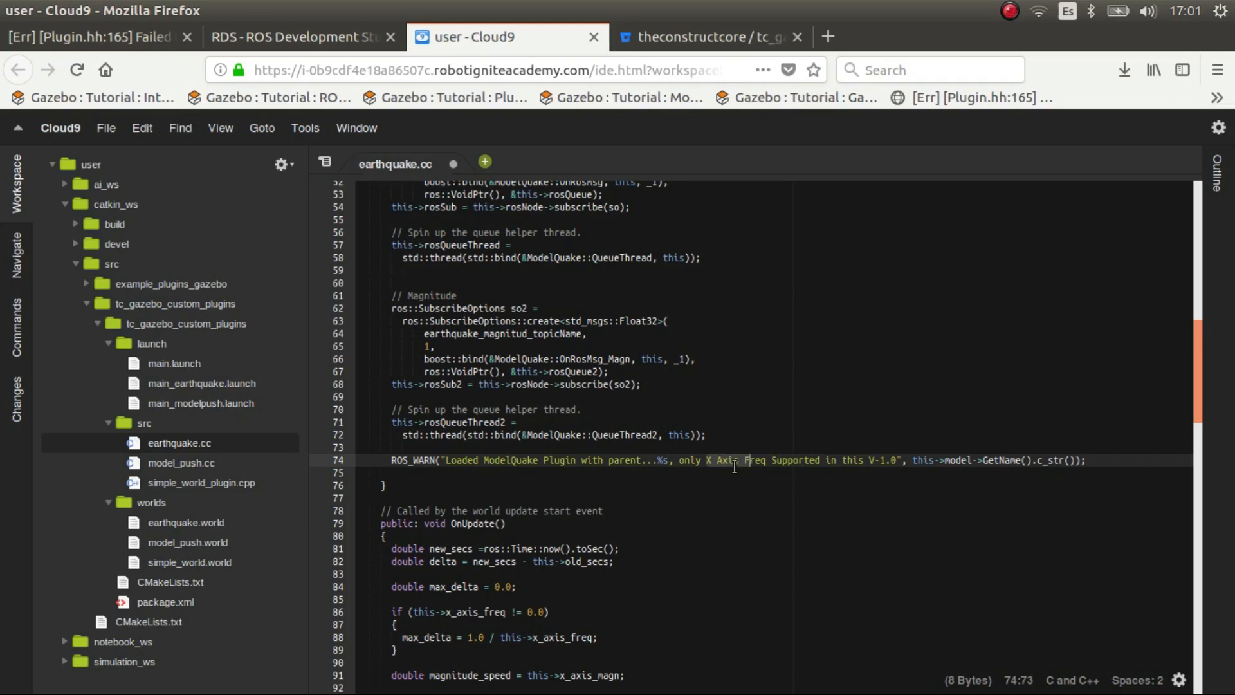
mouse_move(654, 456)
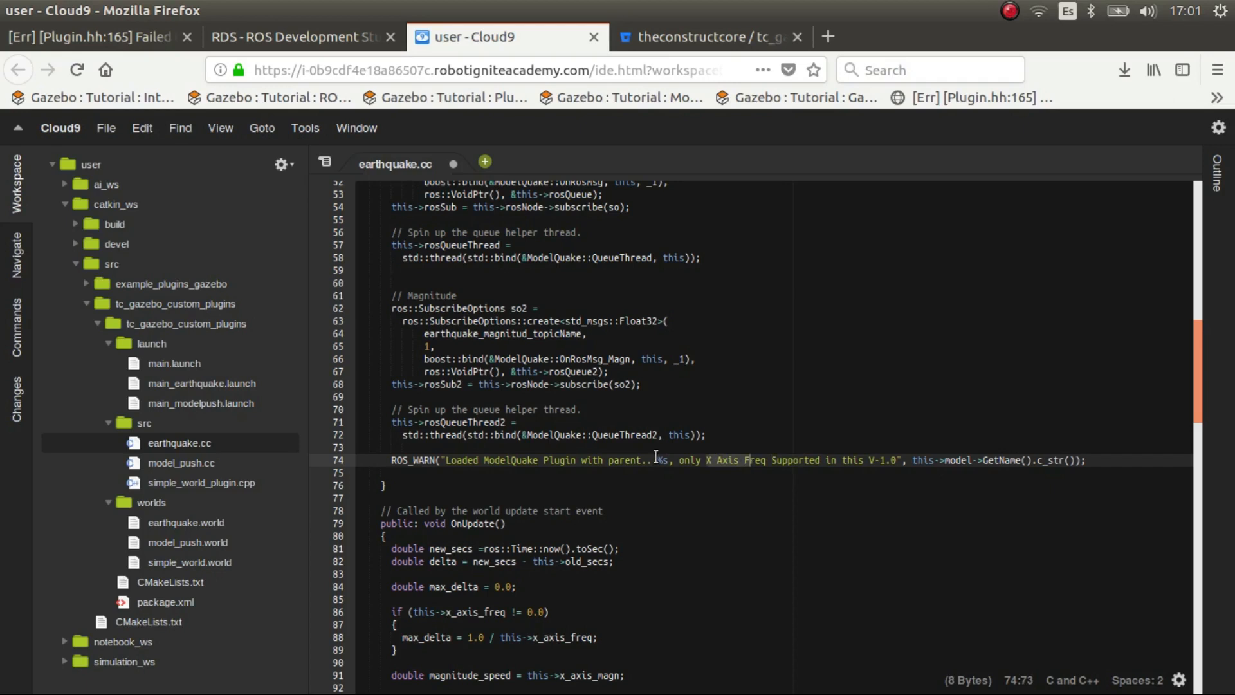
scroll("down", 3)
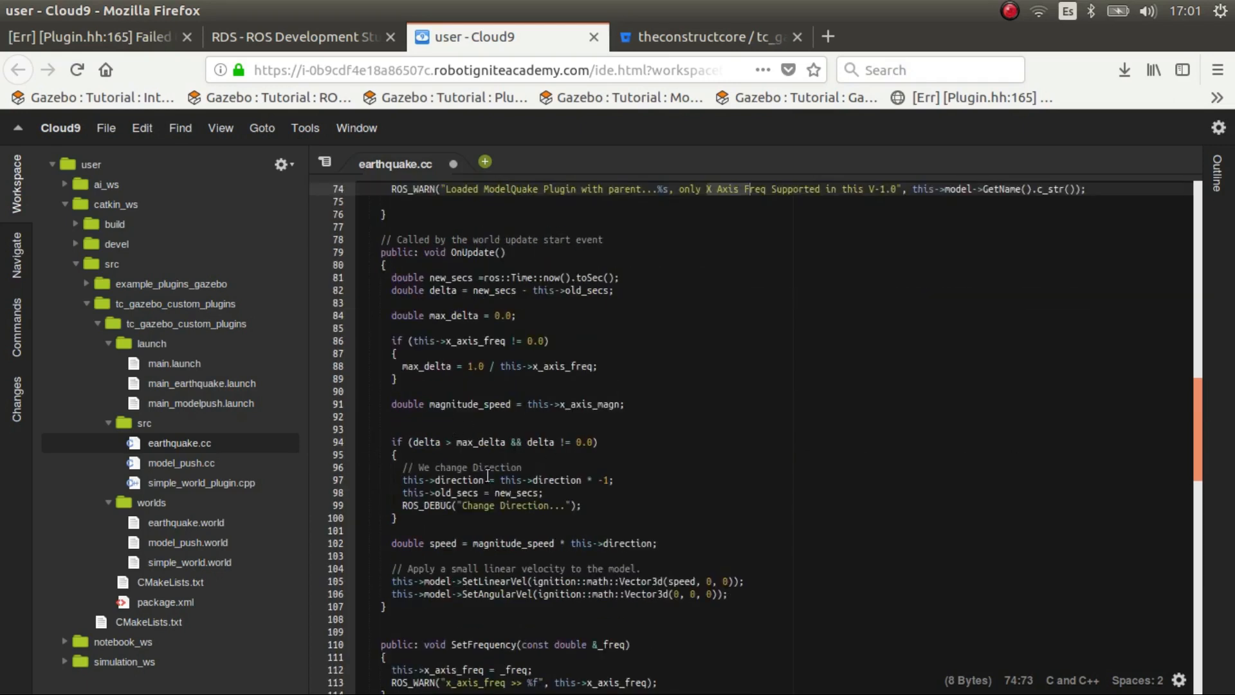
scroll("down", 3)
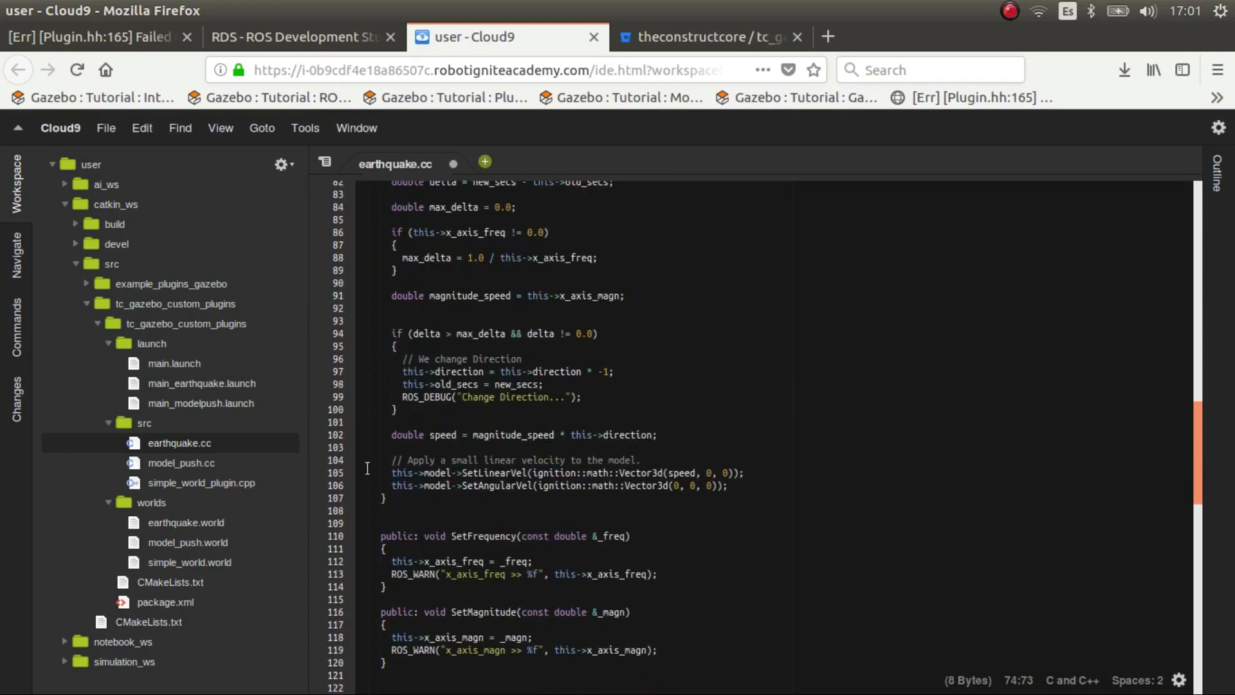
scroll("up", 3)
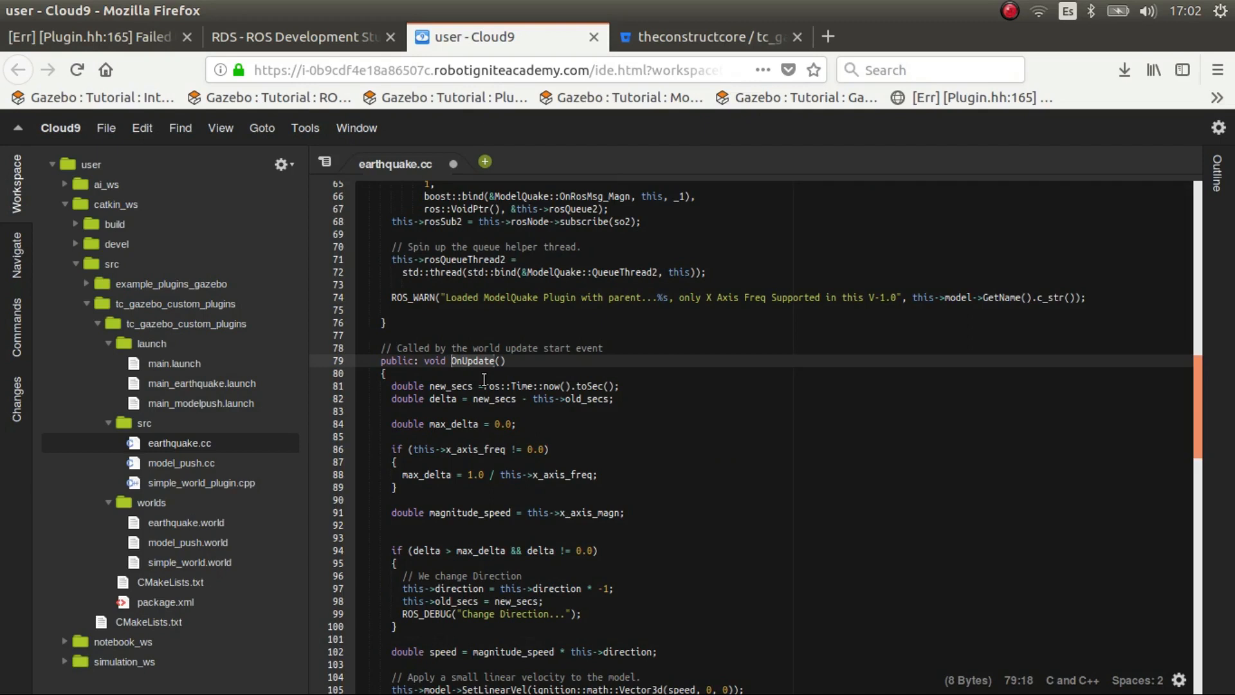
mouse_move(181, 462)
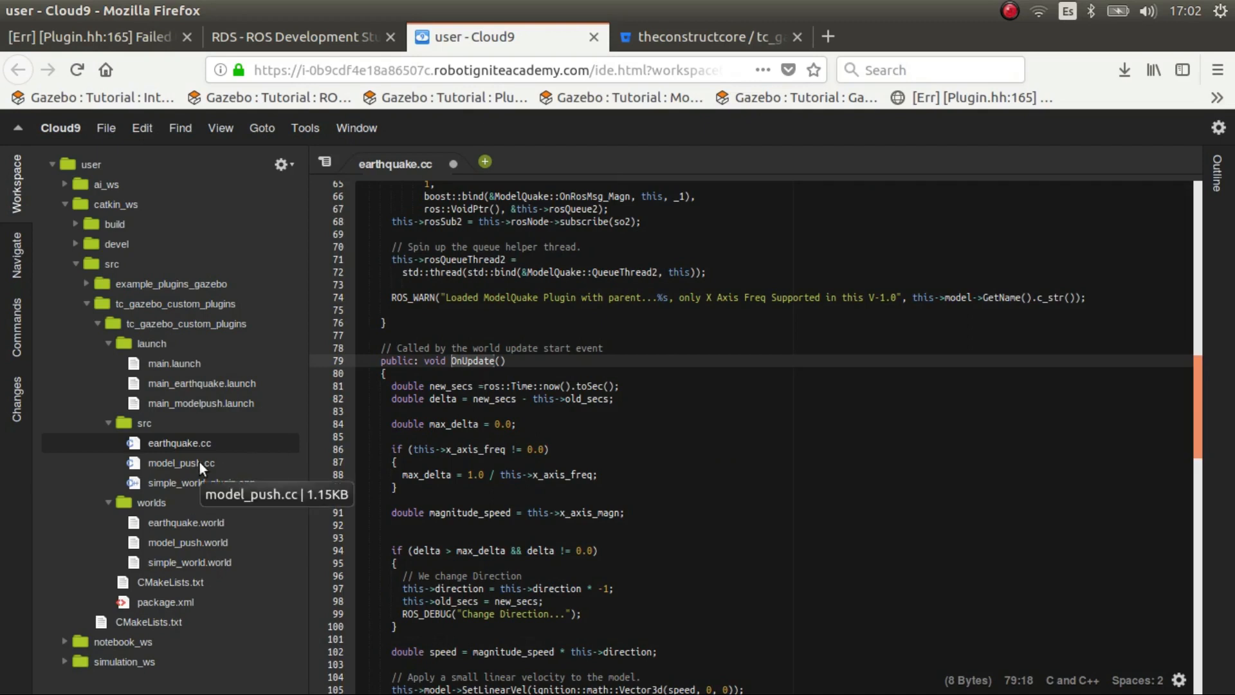
left_click(182, 462)
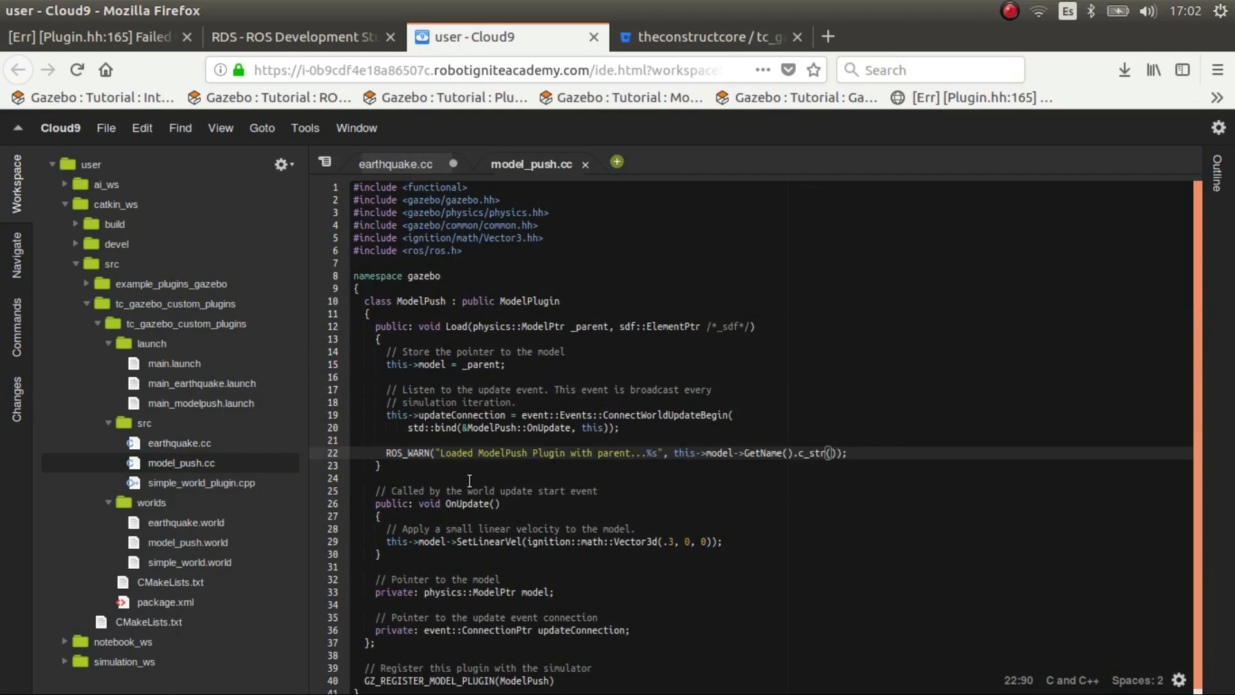
mouse_move(397, 163)
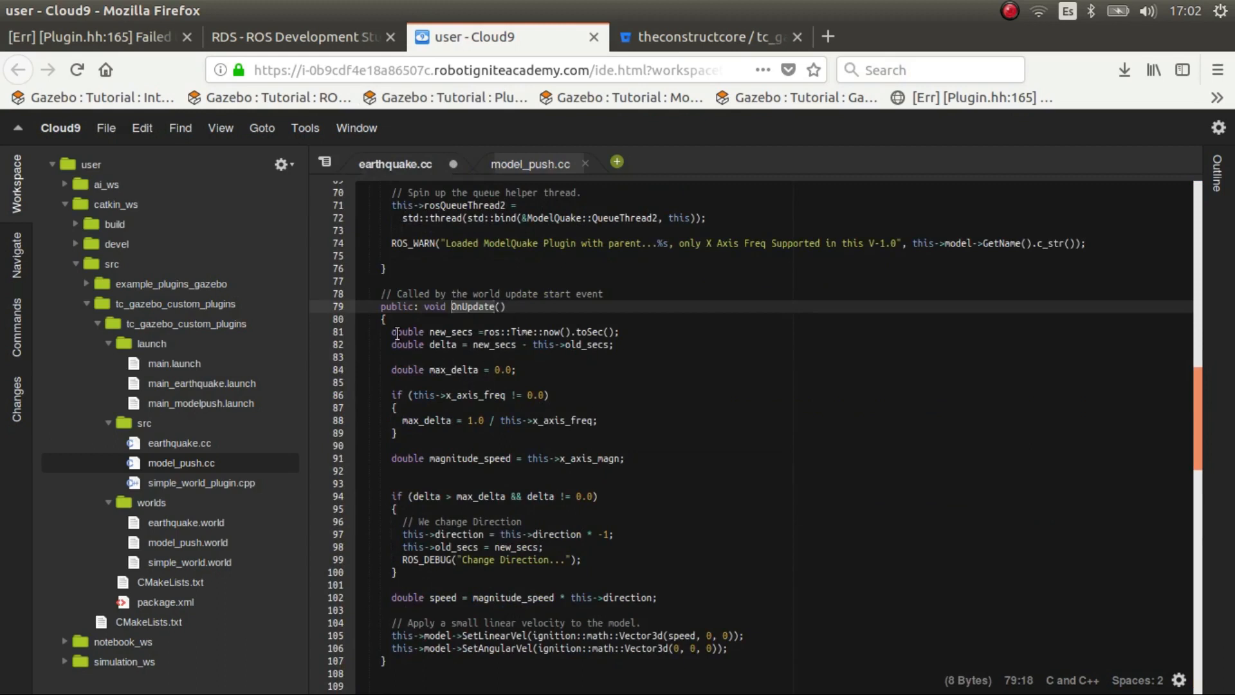
left_click(396, 332)
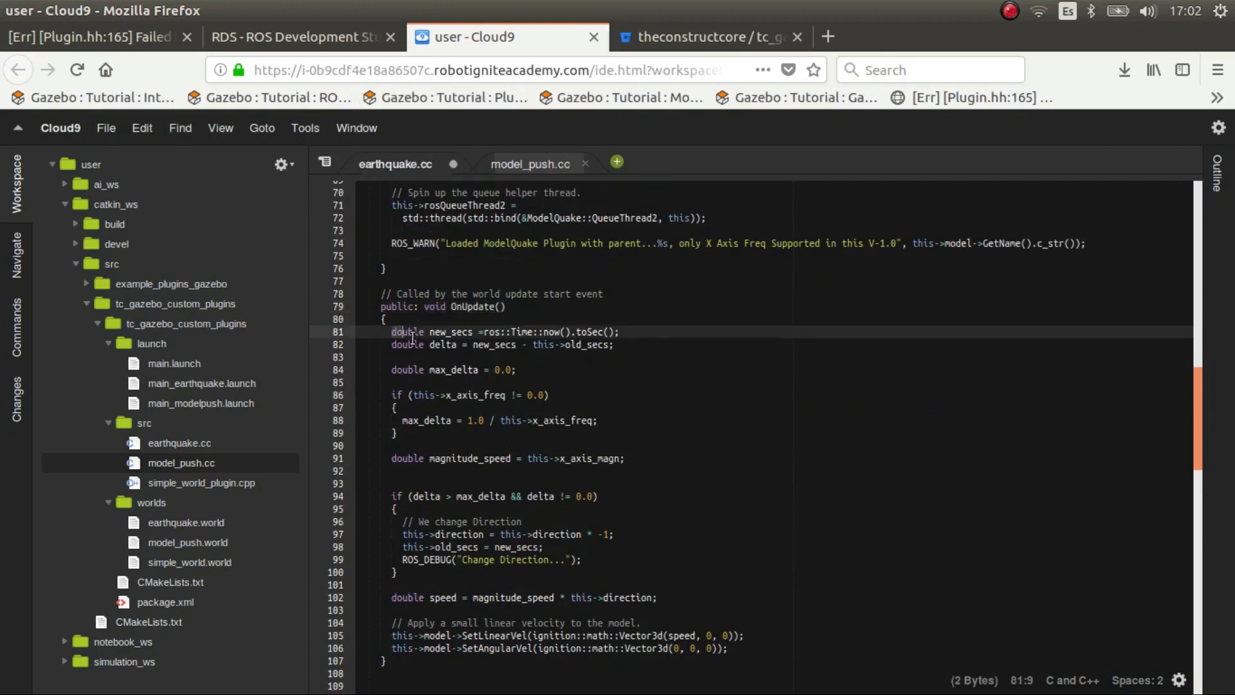
left_click(545, 332)
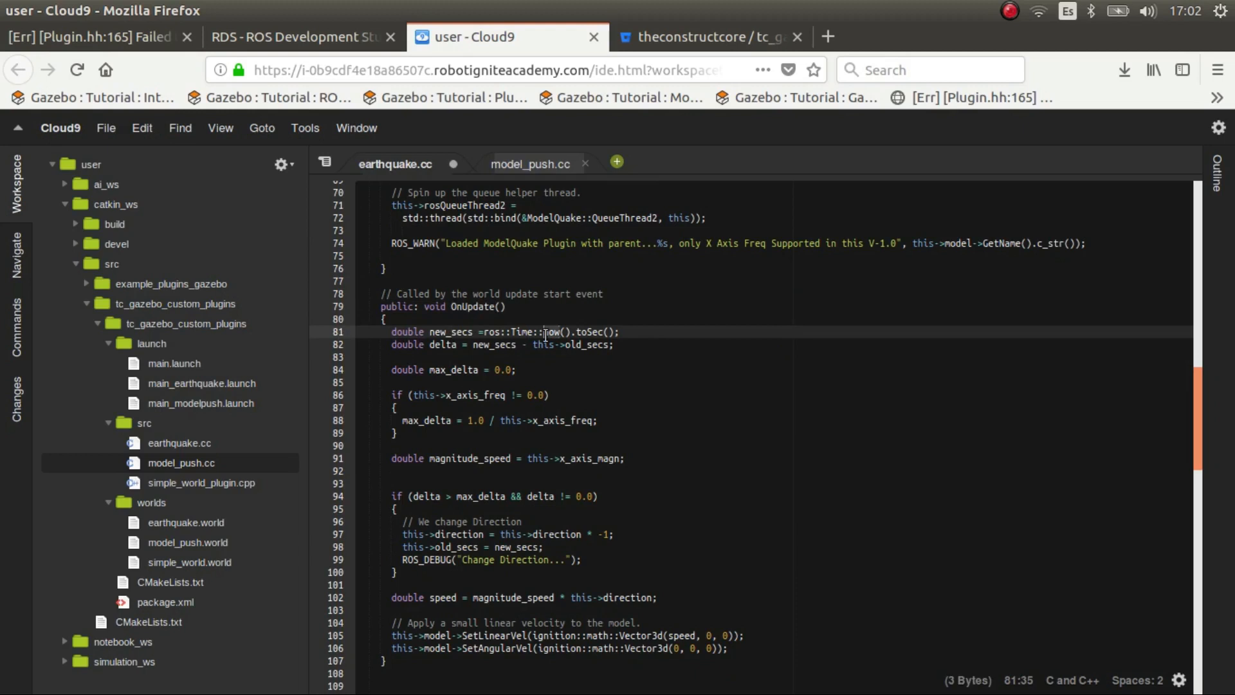
mouse_move(570, 348)
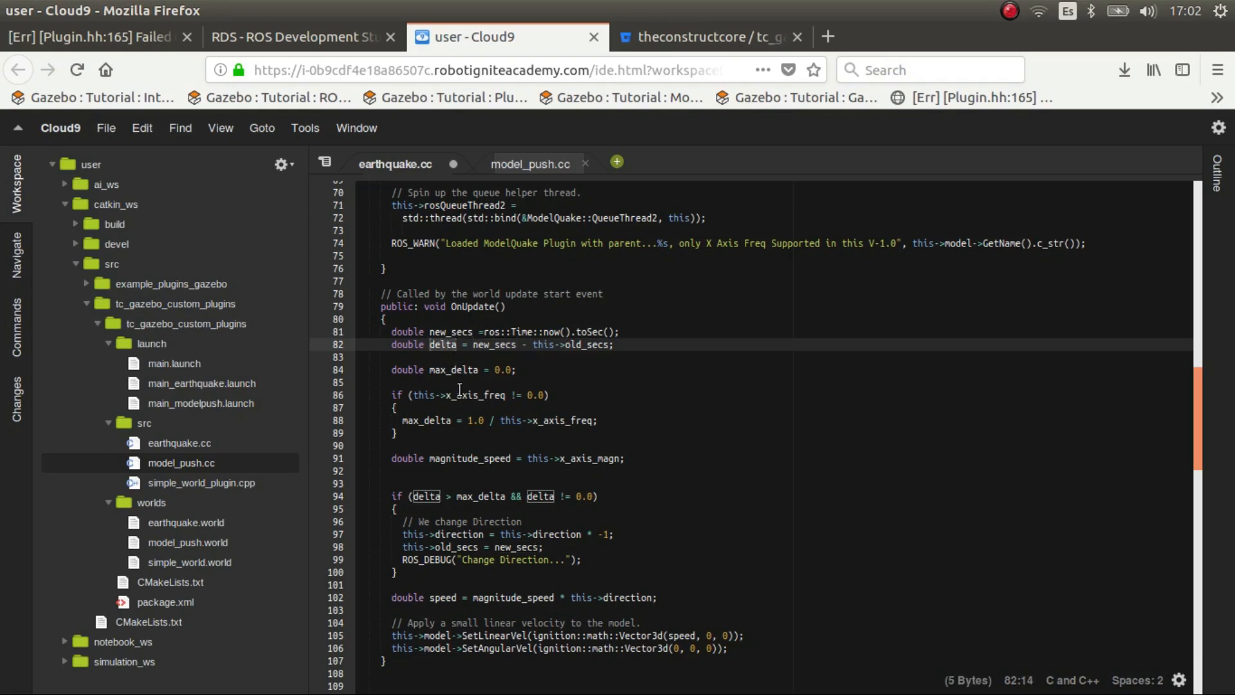
mouse_move(484, 497)
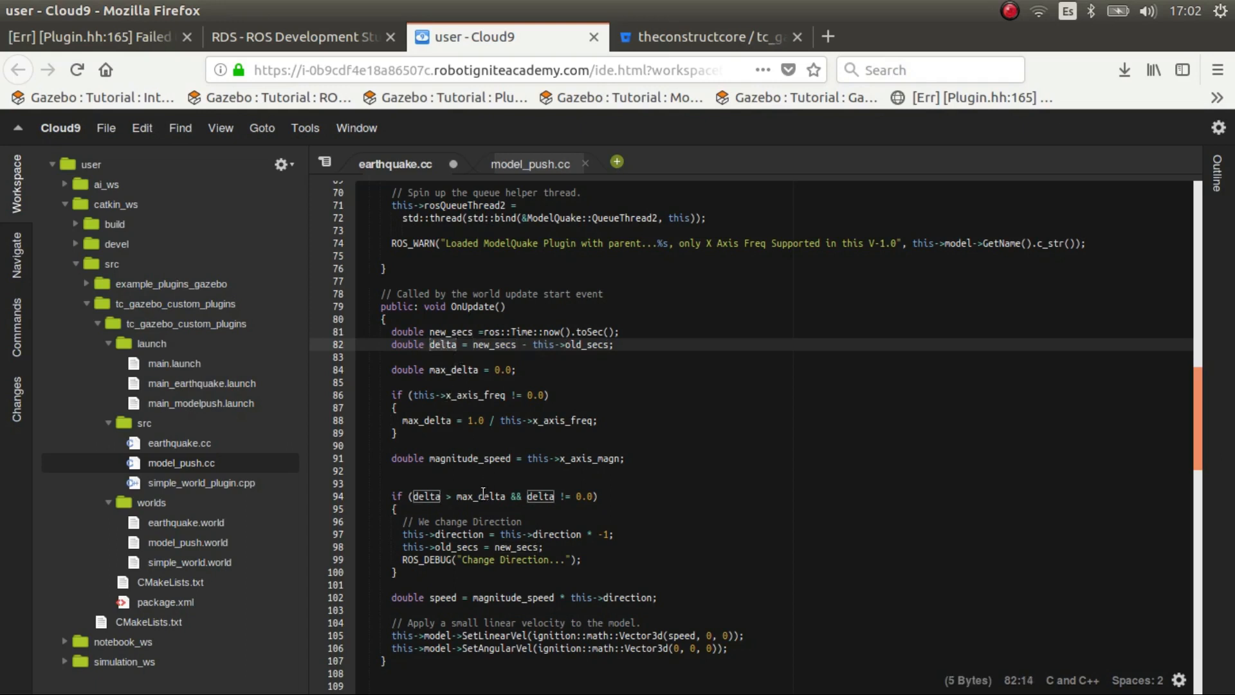
left_click(480, 495)
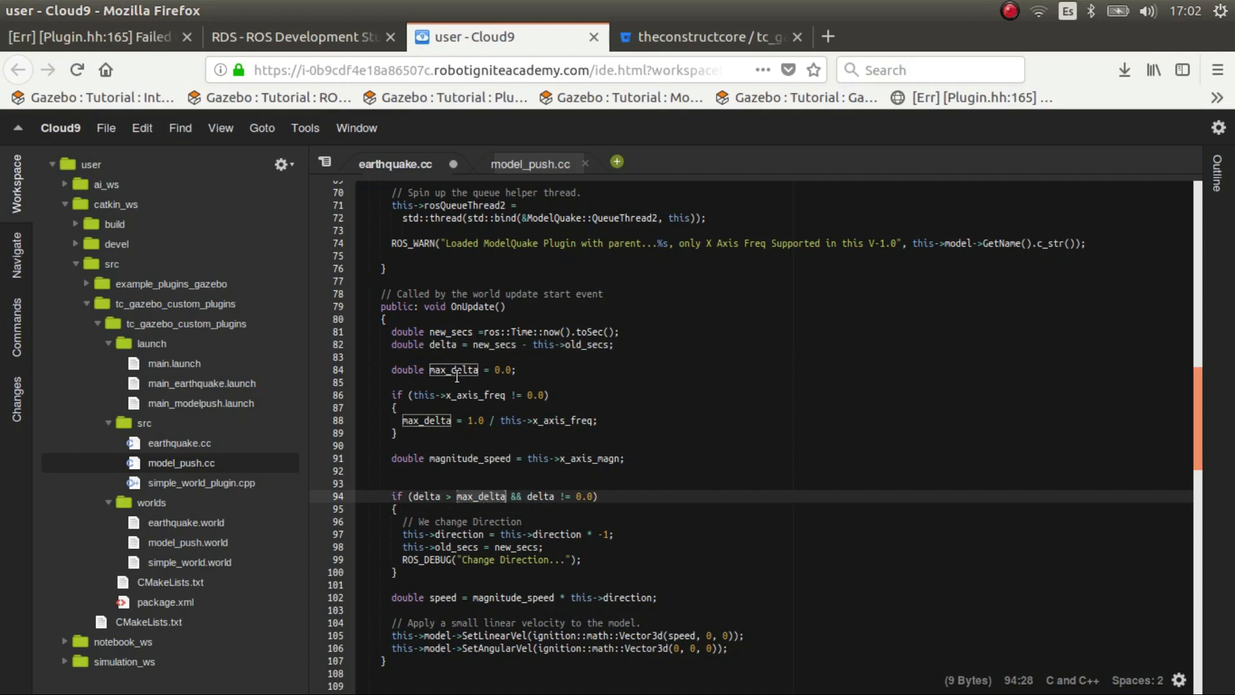
left_click(498, 419)
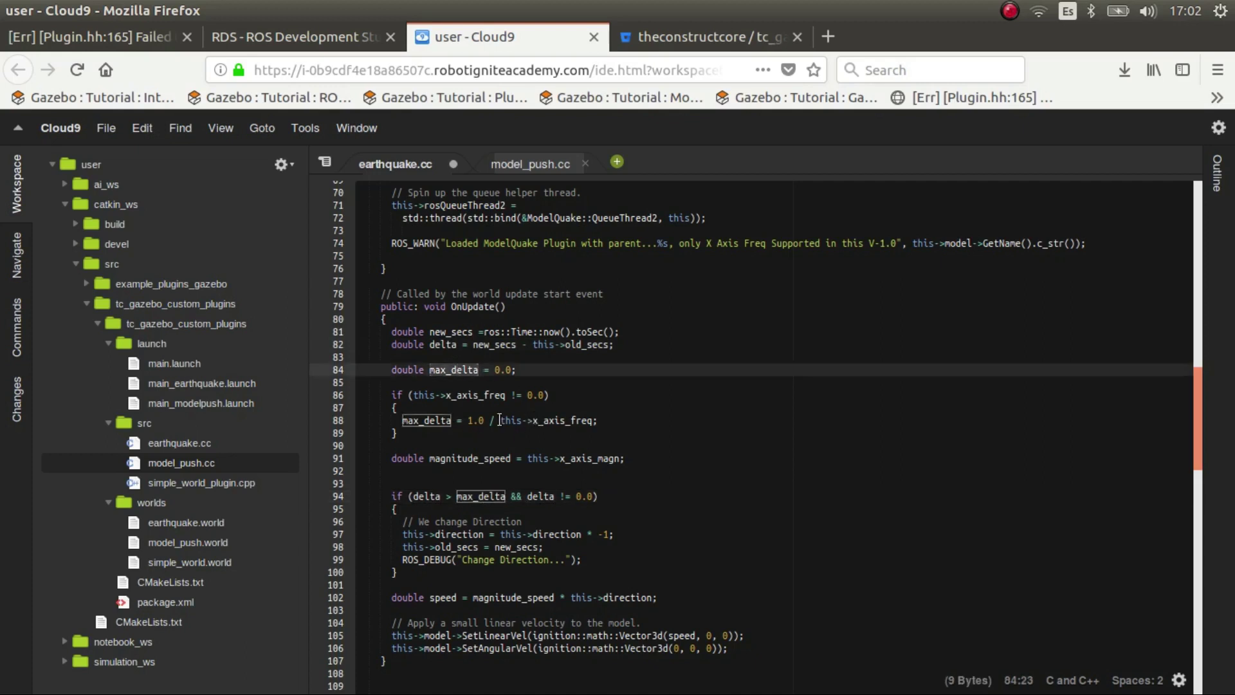
left_click(594, 419)
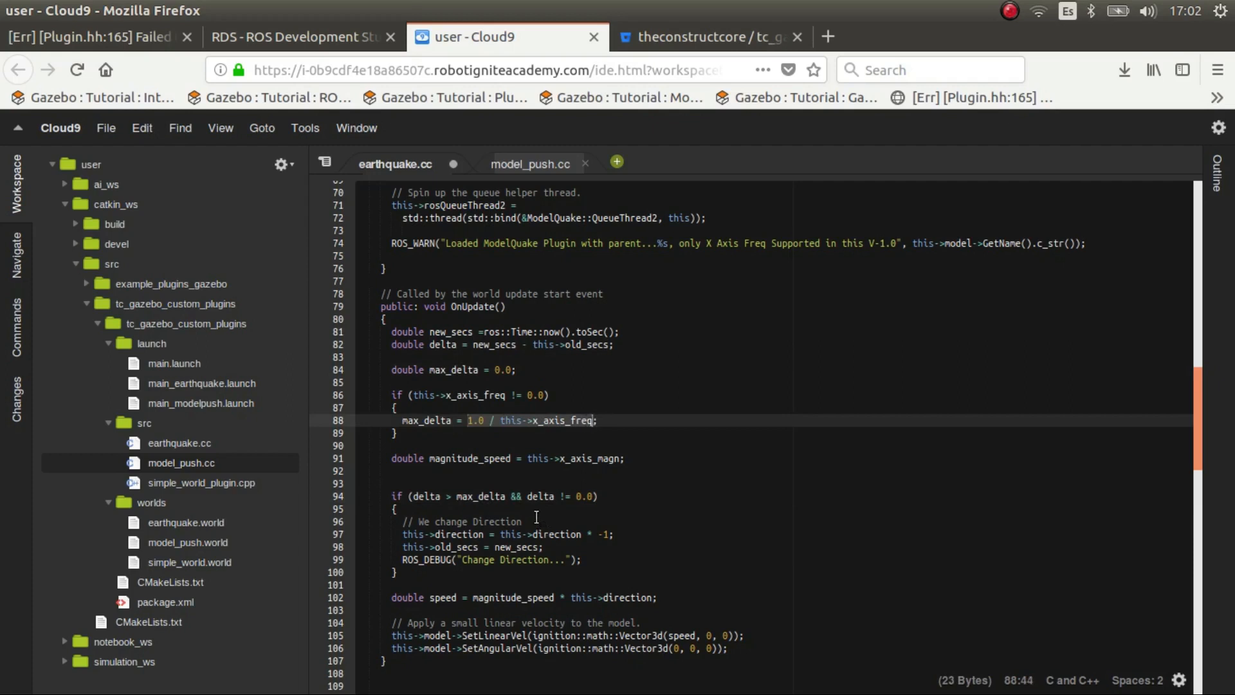
scroll("down", 3)
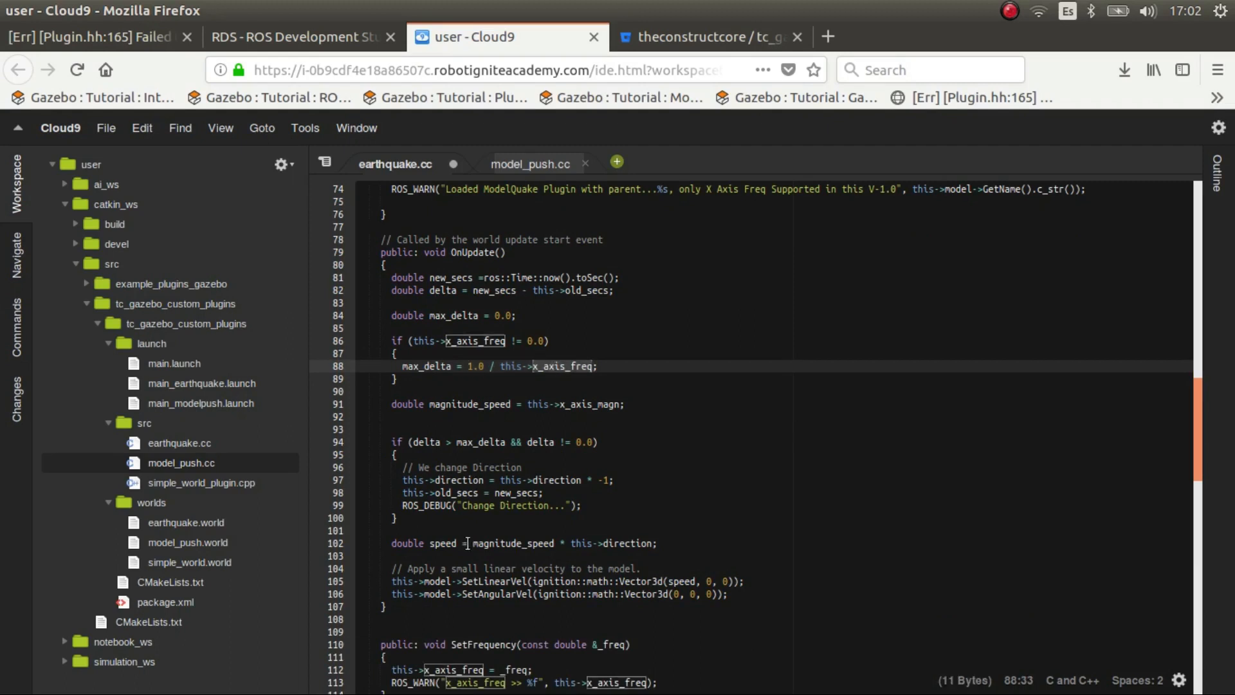
left_click(527, 441)
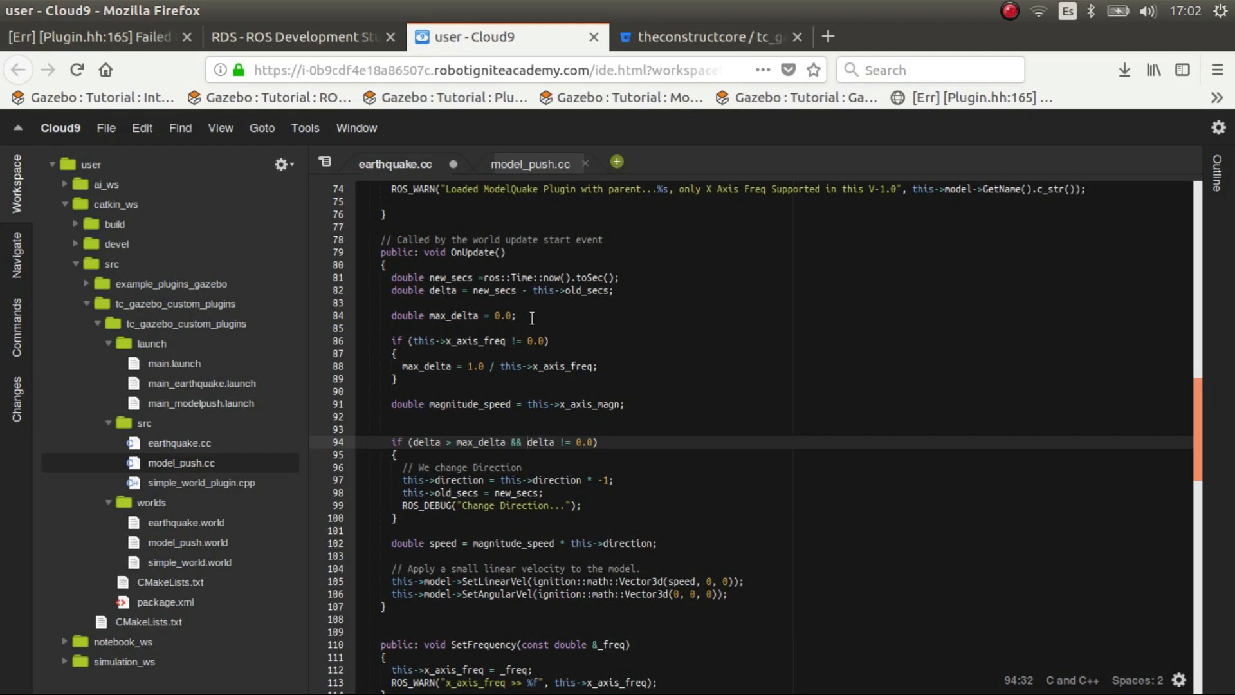
mouse_move(499, 484)
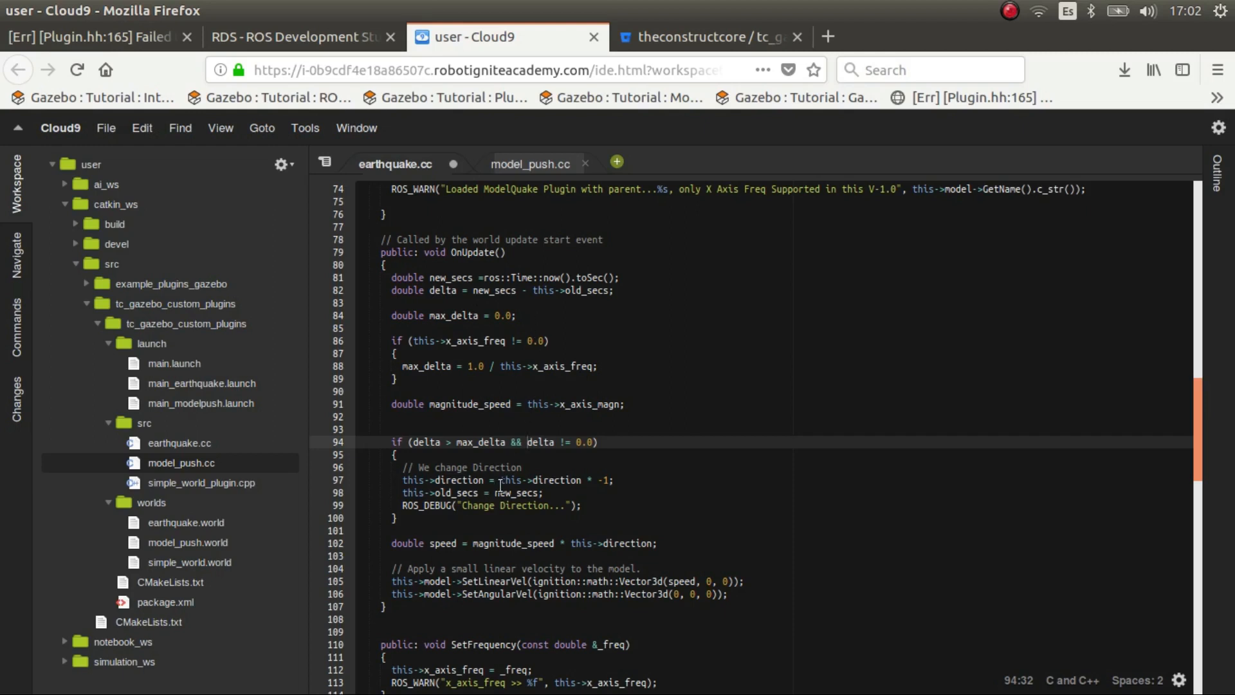
scroll("down", 3)
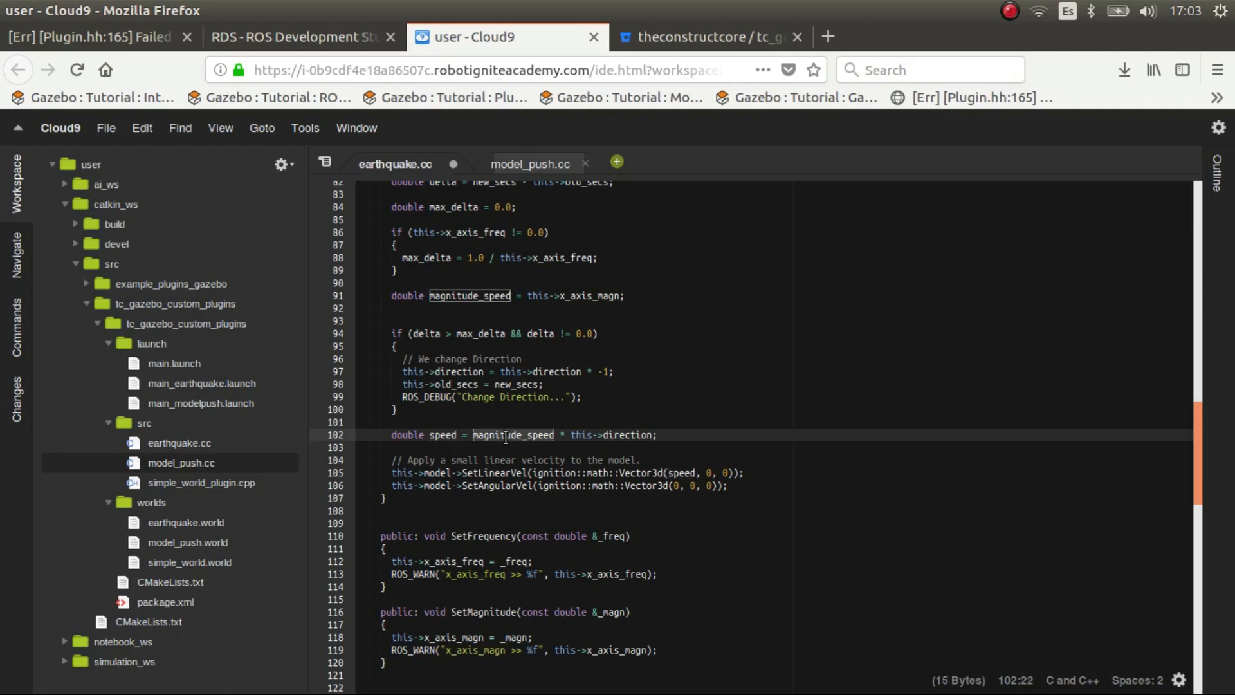
left_click(583, 296)
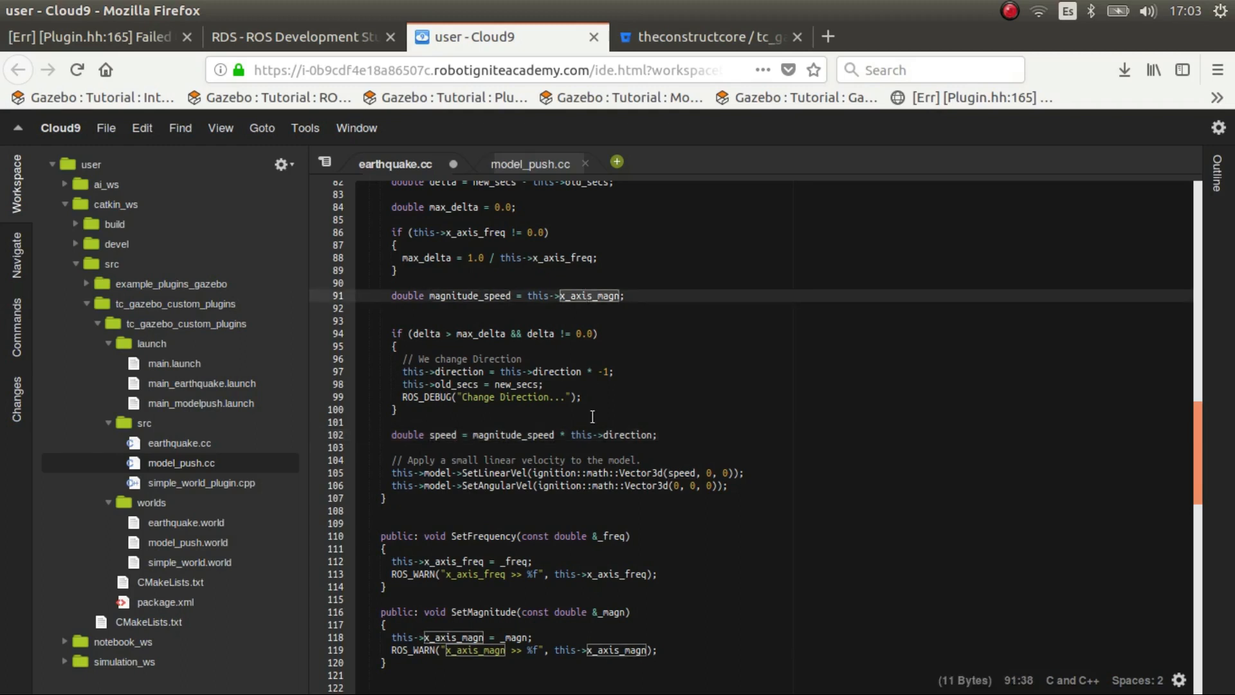
left_click(627, 433)
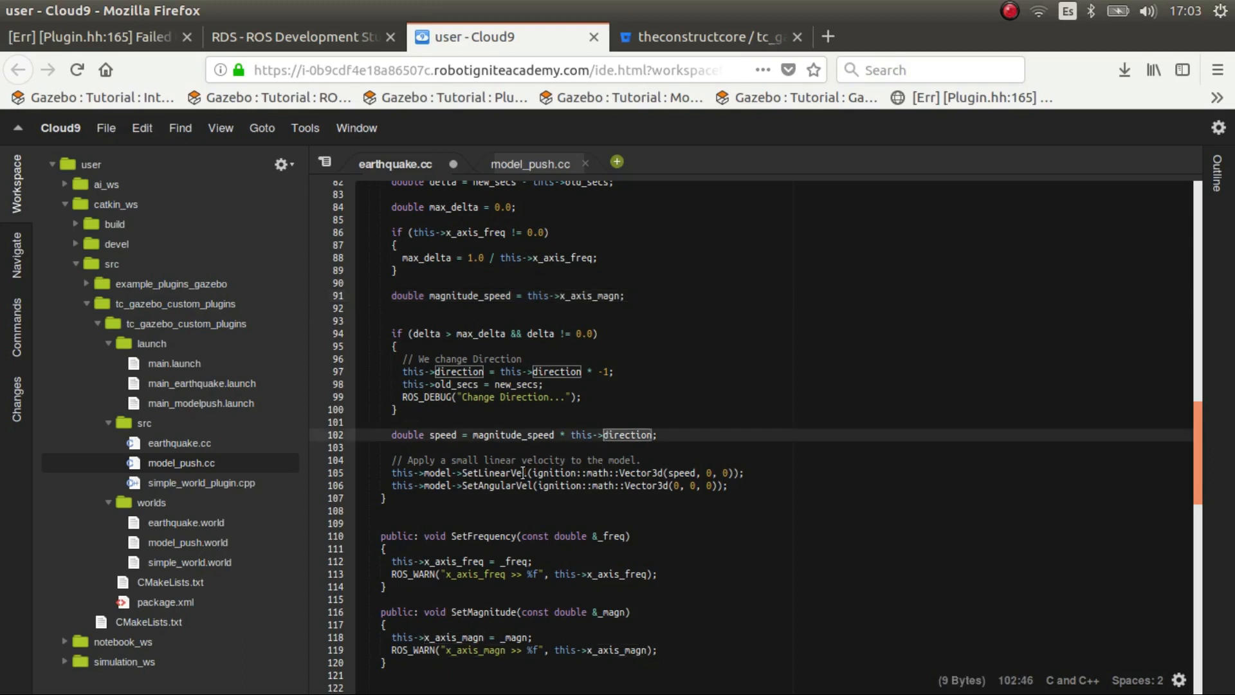
left_click(498, 473)
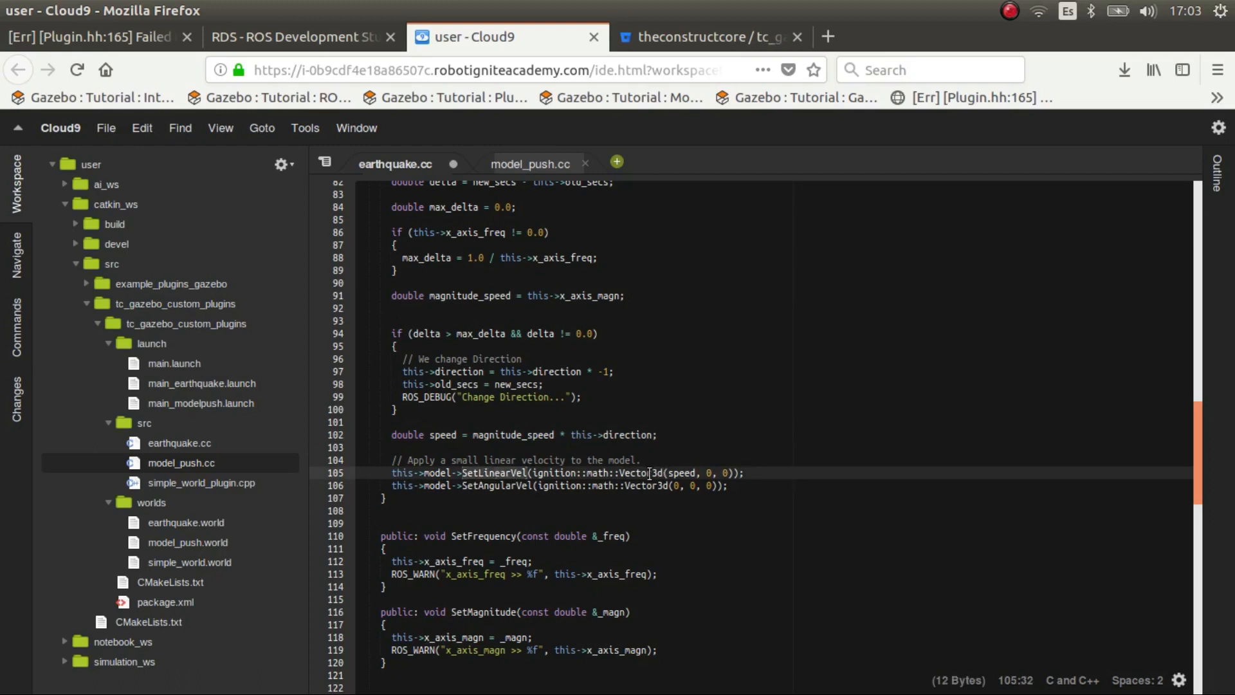
left_click(653, 485)
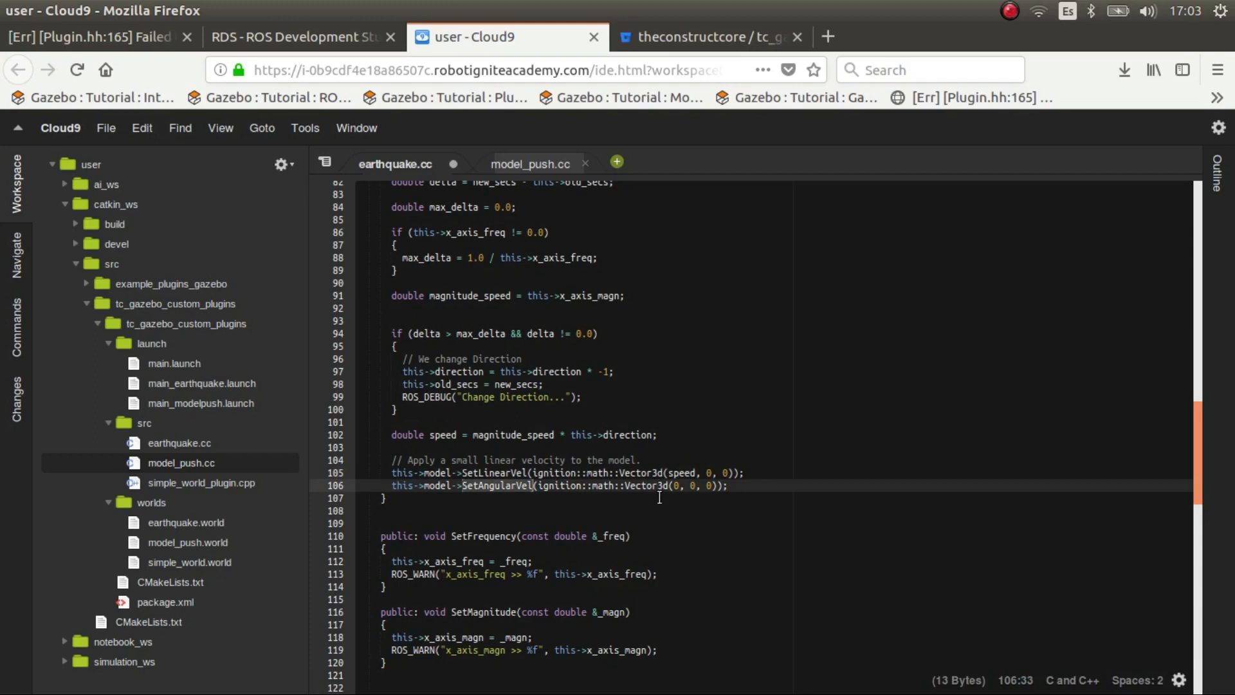
left_click(404, 472)
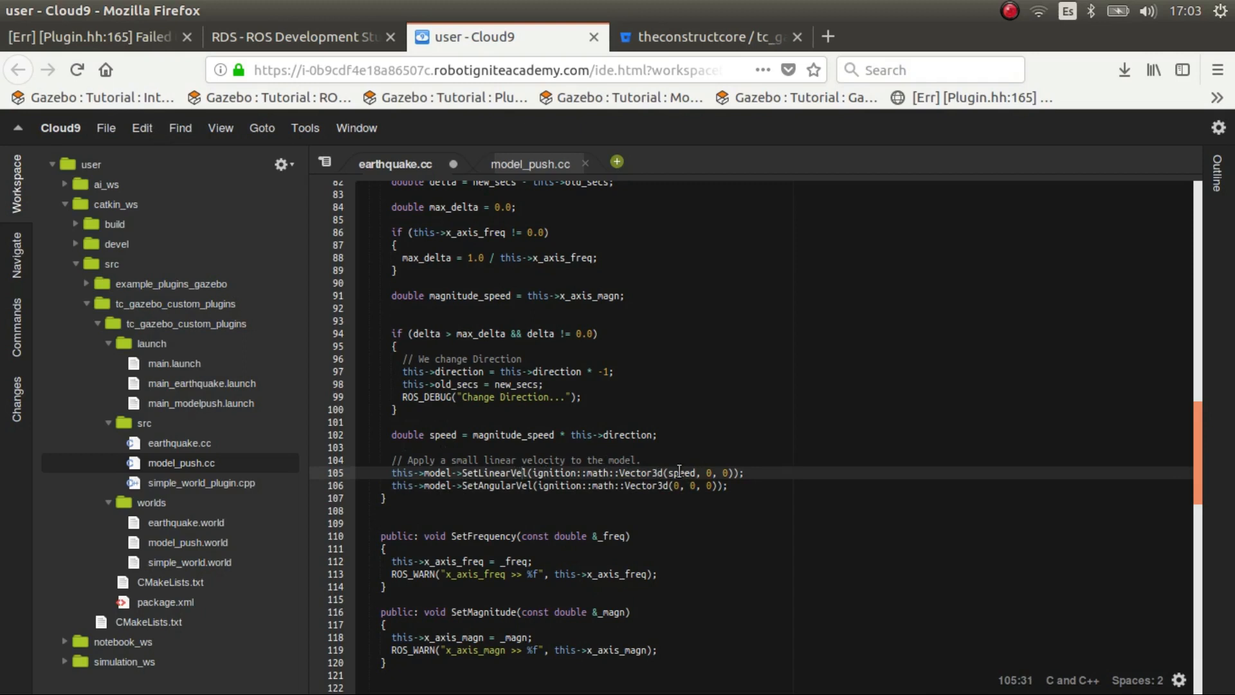
double_click(443, 434)
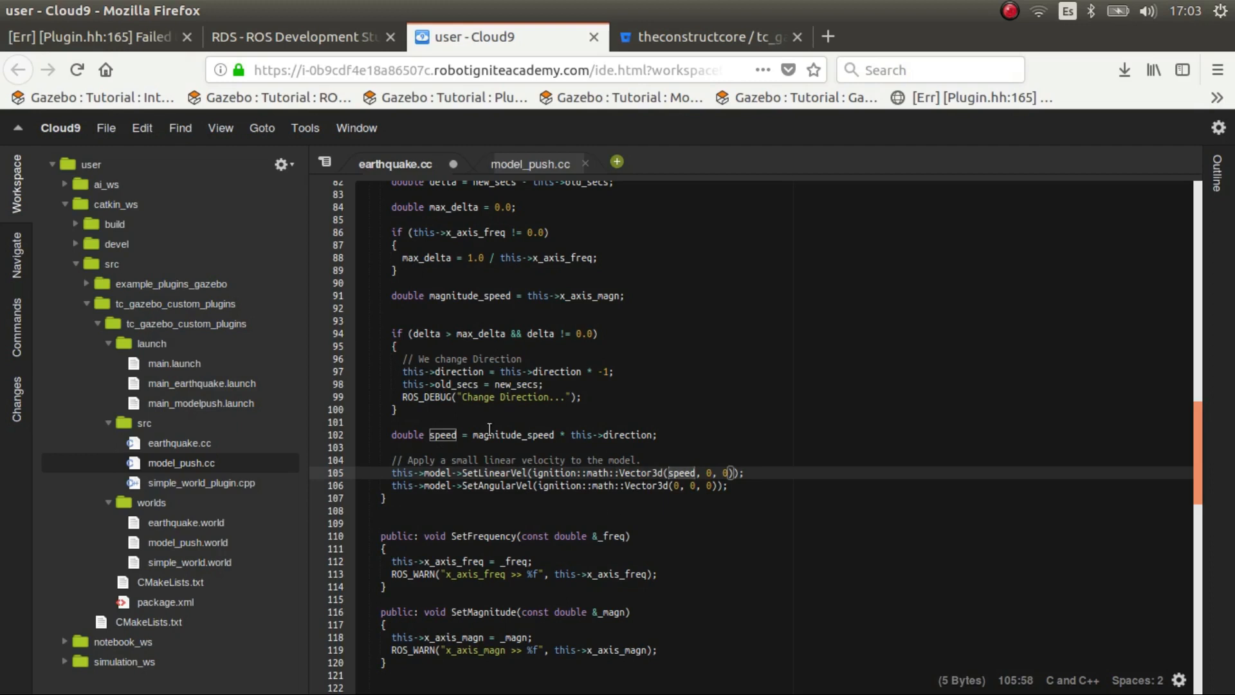
left_click(429, 448)
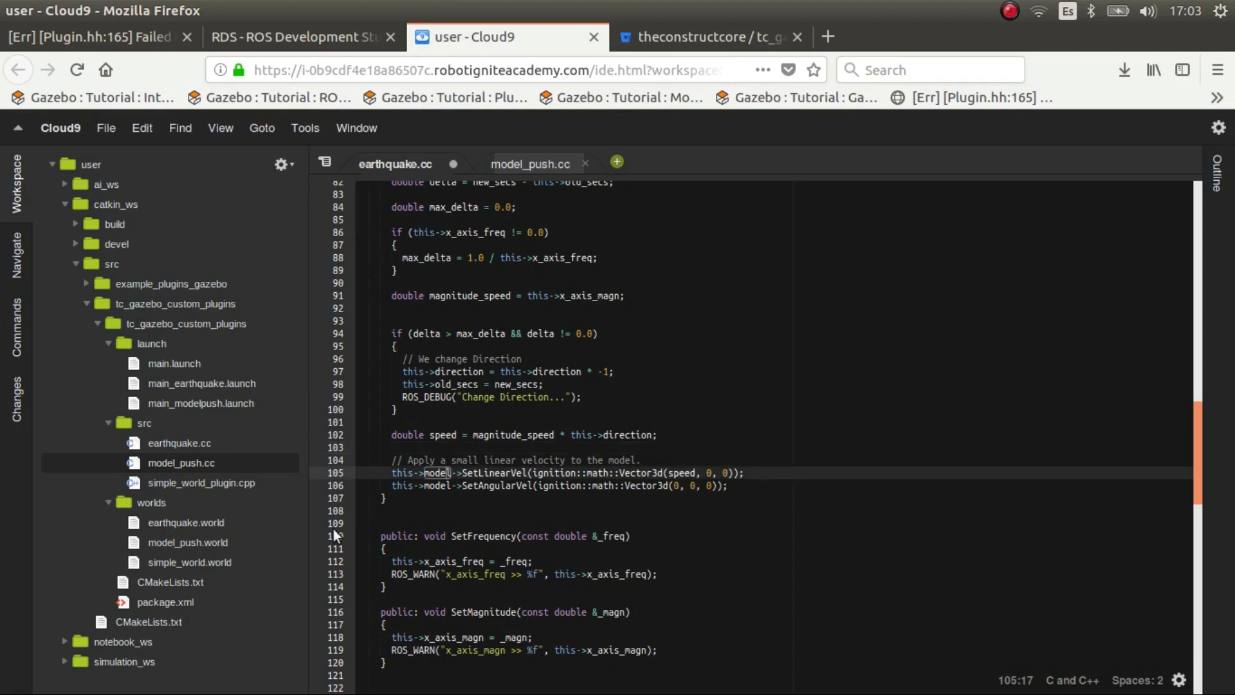
mouse_move(171, 528)
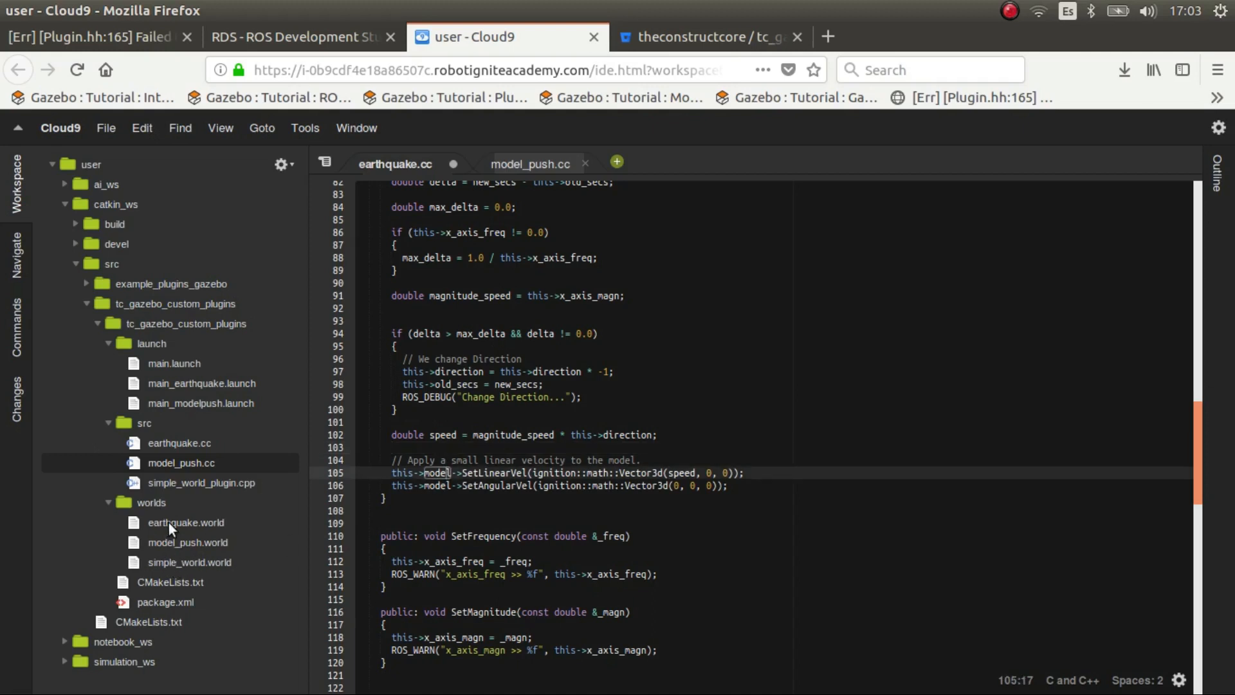
Bring up earthquake.world, noting the sun/ground_plane includes and the ground box friction values
double_click(185, 522)
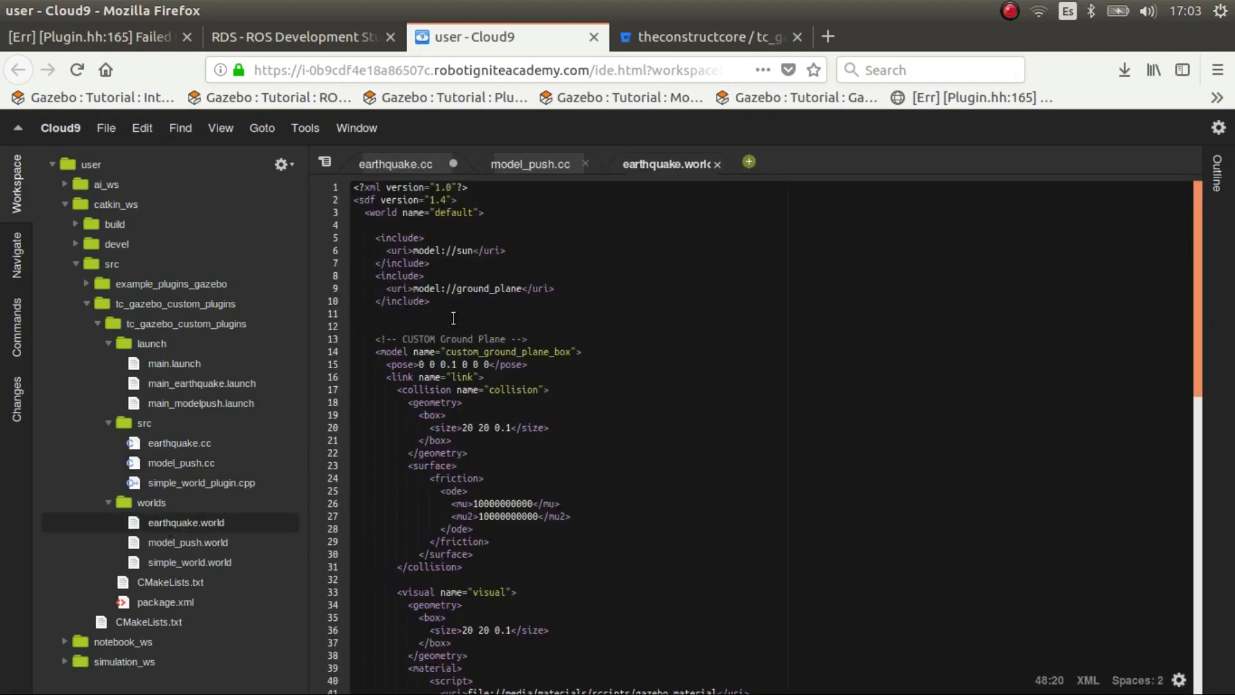
left_click(377, 237)
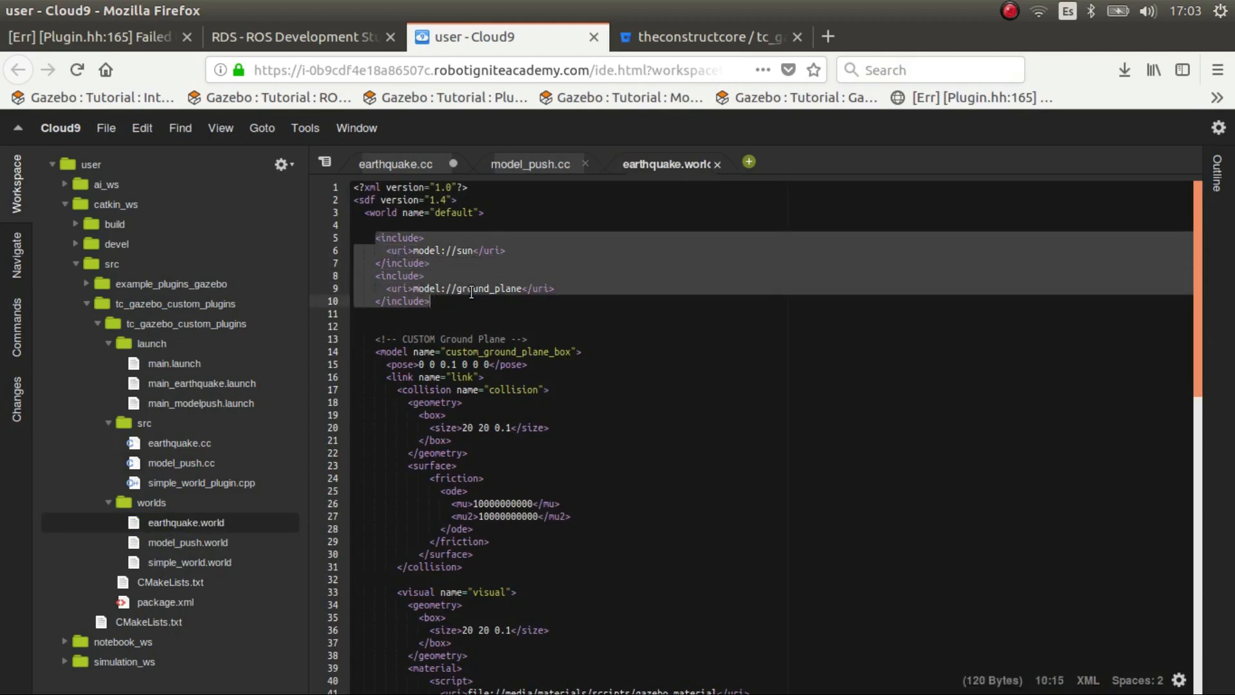
scroll("down", 3)
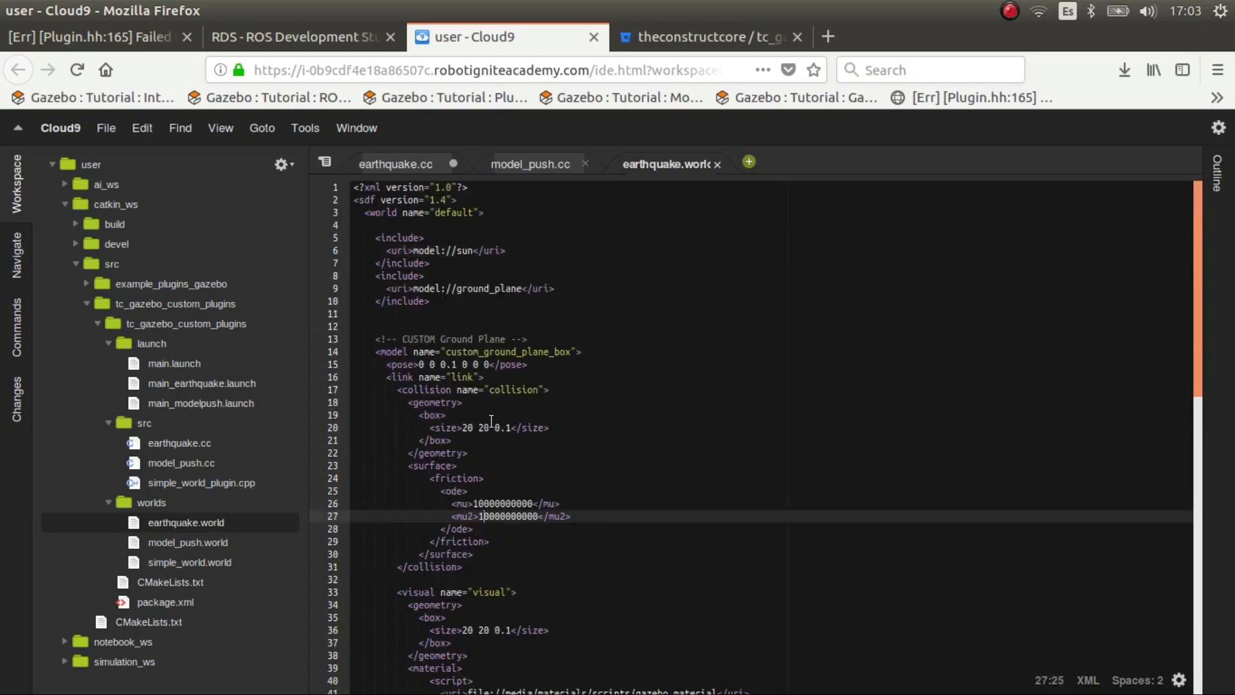
left_click(473, 288)
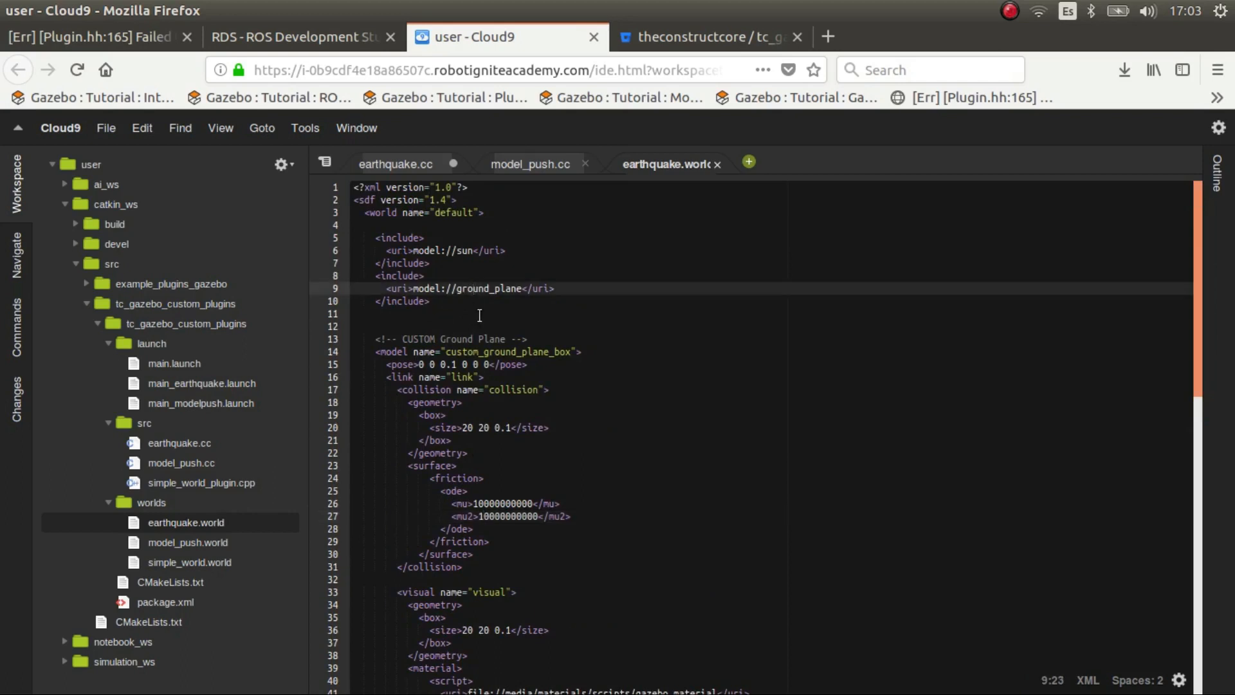
mouse_move(486, 330)
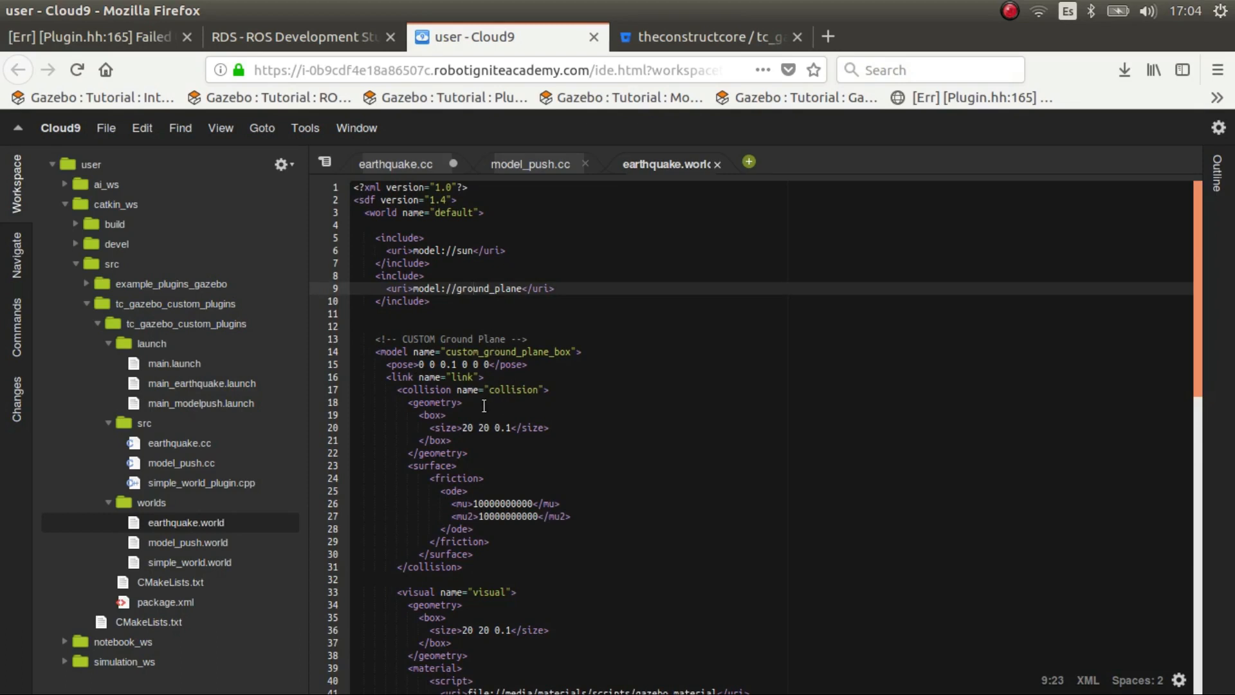
Scroll through the custom_ground_plane_box model down to its earthquake_plugin tag and back
scroll("down", 3)
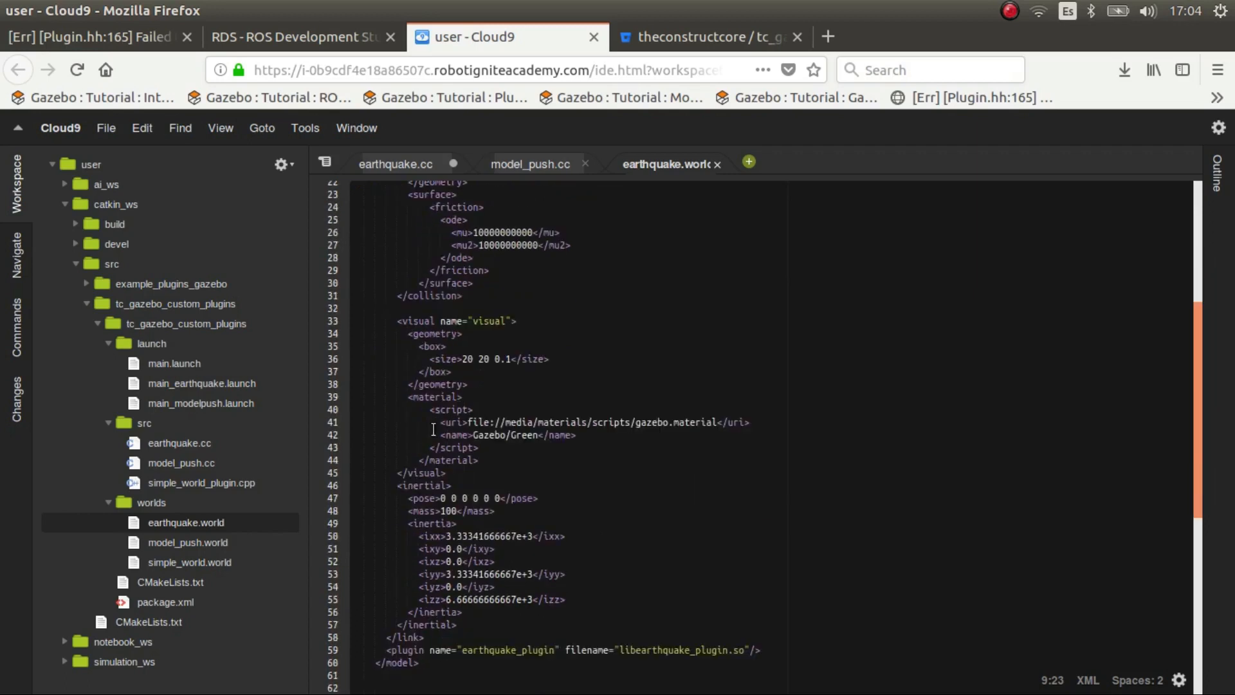
scroll("up", 3)
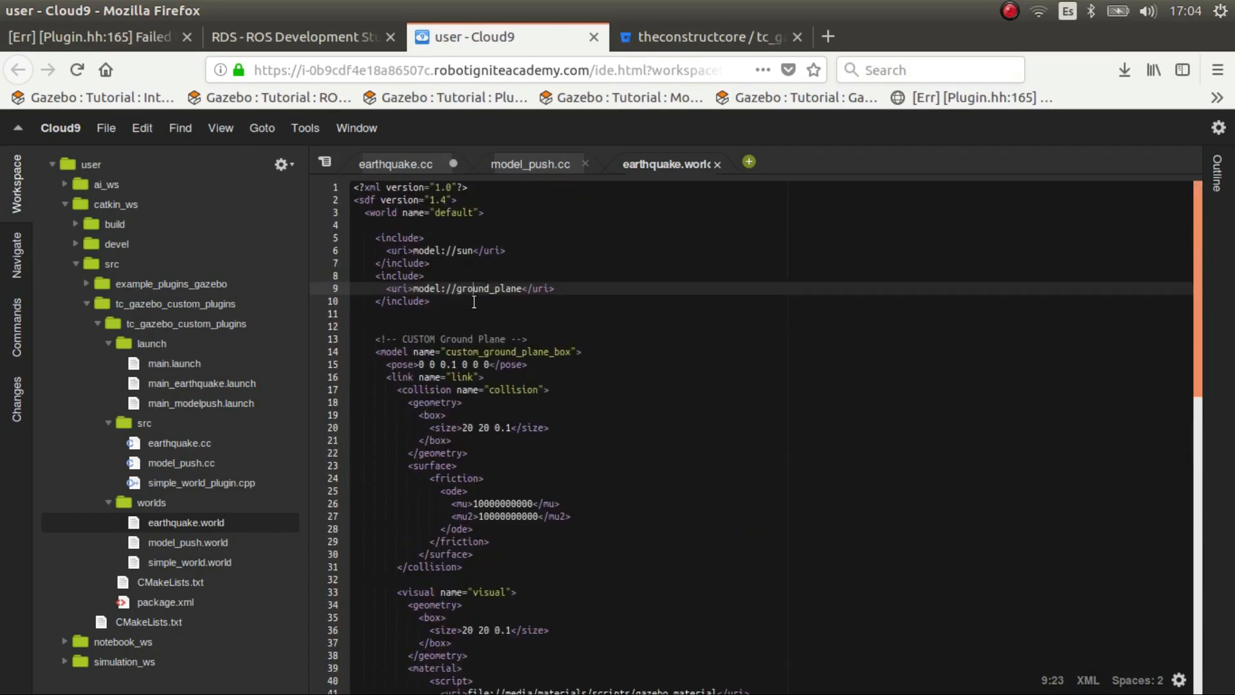
scroll("down", 3)
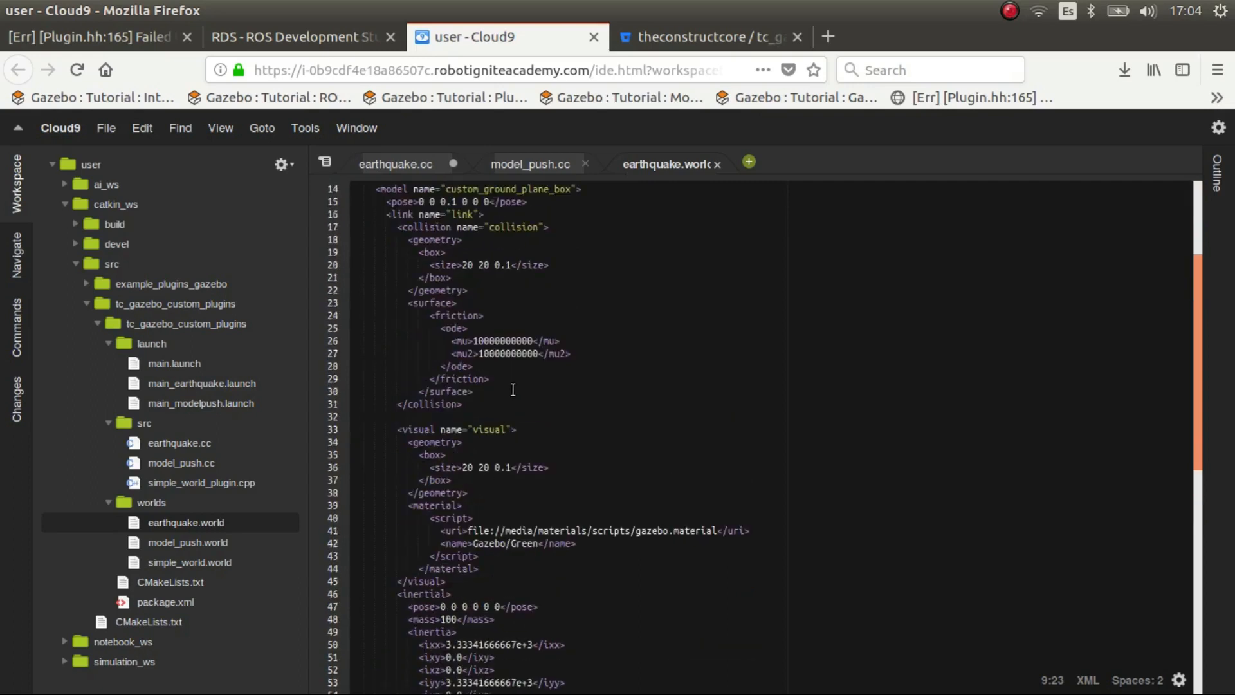
mouse_move(516, 386)
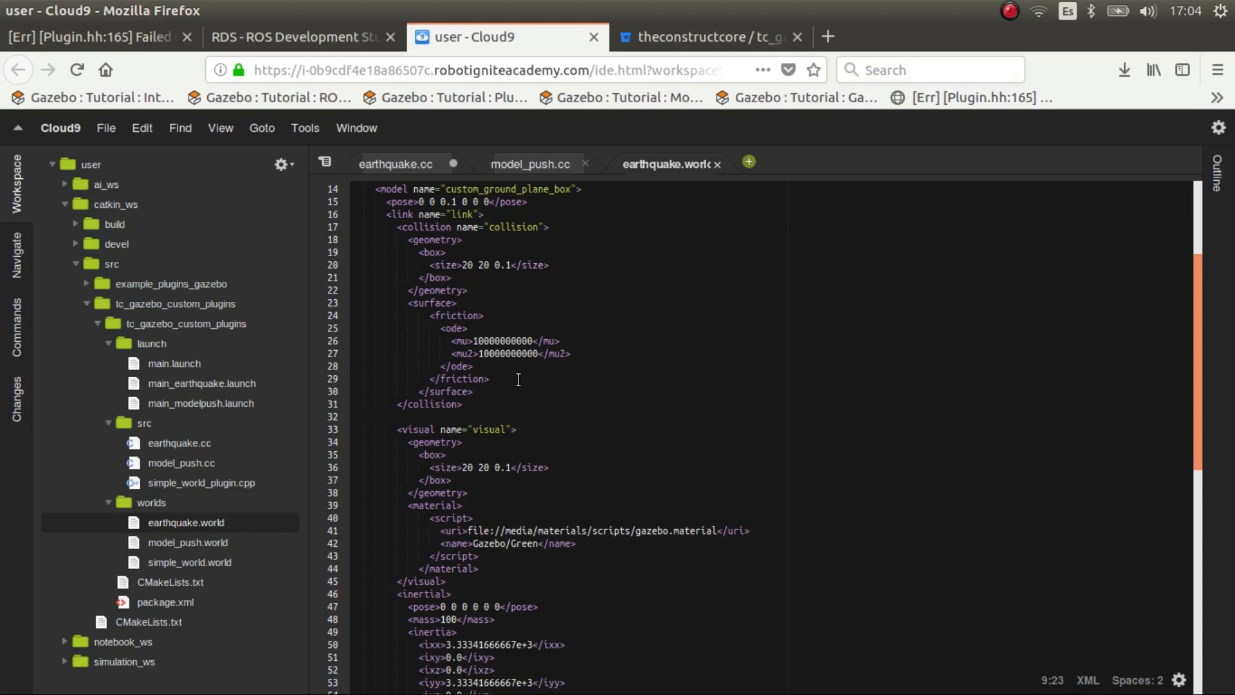
scroll("down", 3)
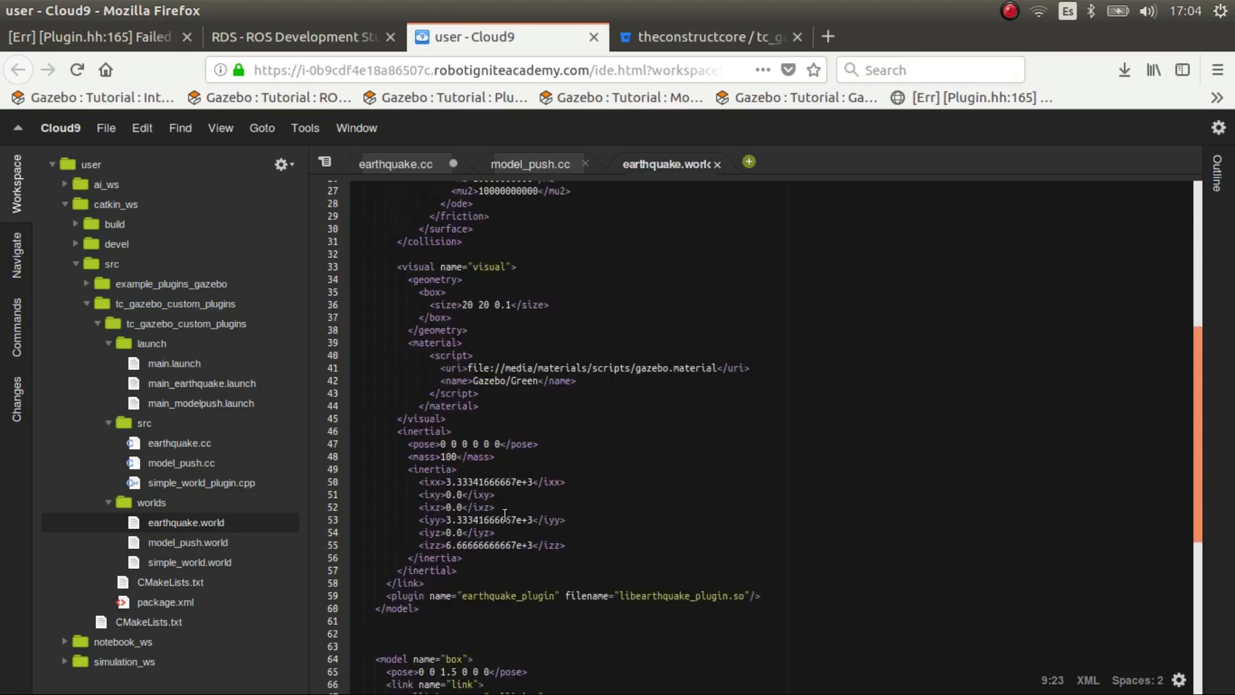
scroll("up", 3)
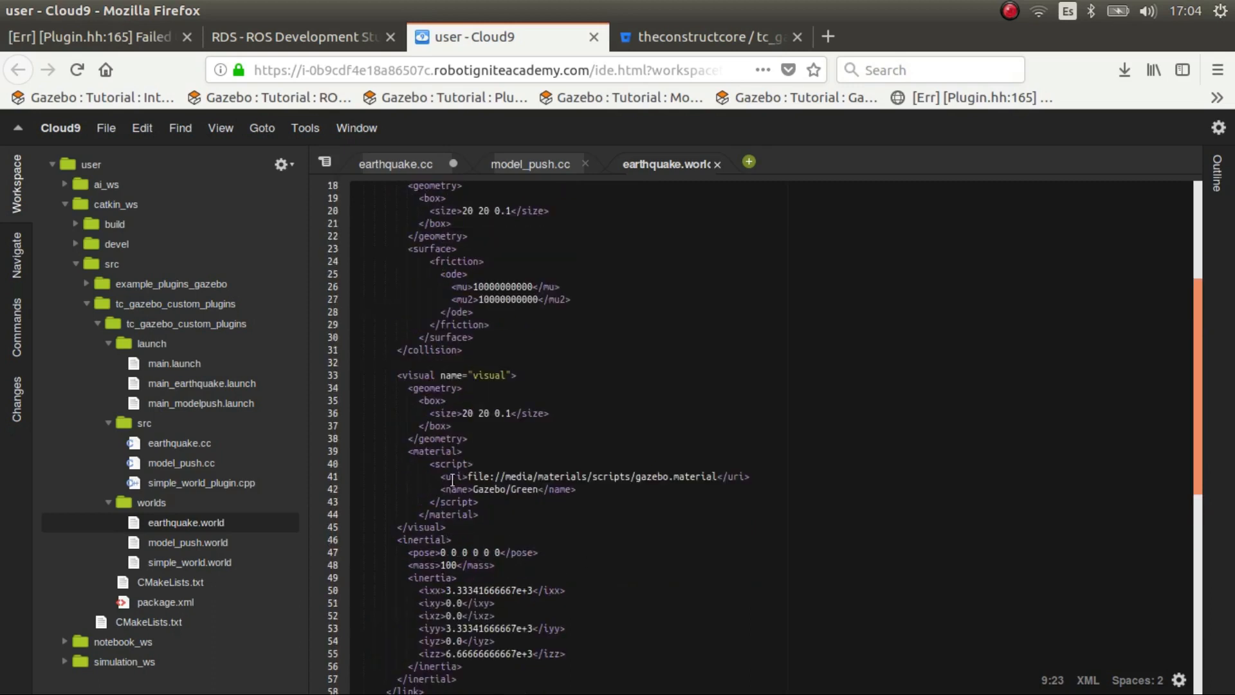
scroll("up", 3)
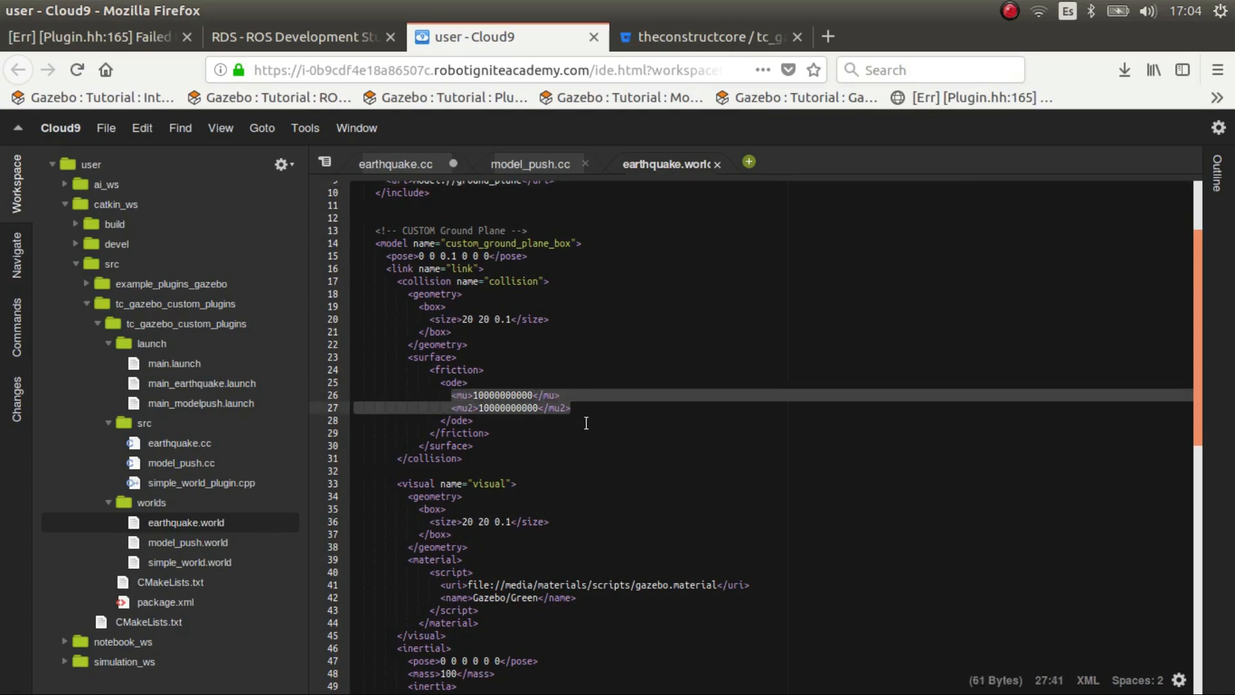
mouse_move(557, 462)
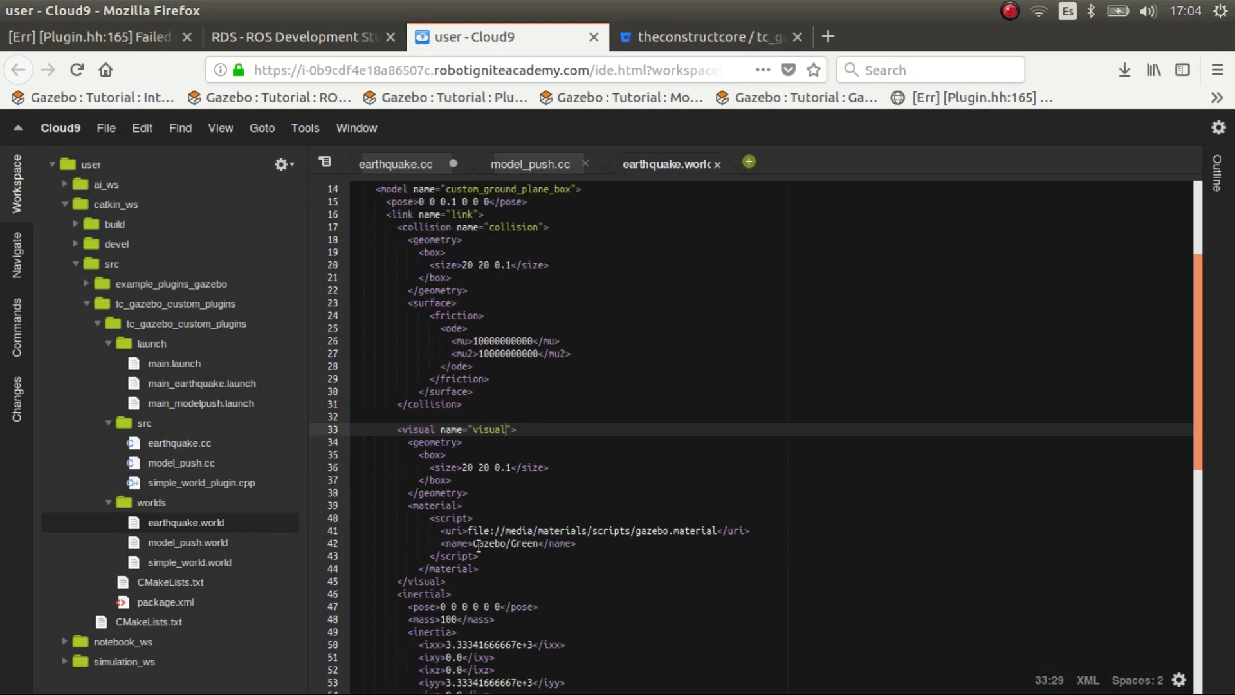
Review the ground box's Green material, its mass value and the earthquake_plugin declaration
left_click(472, 519)
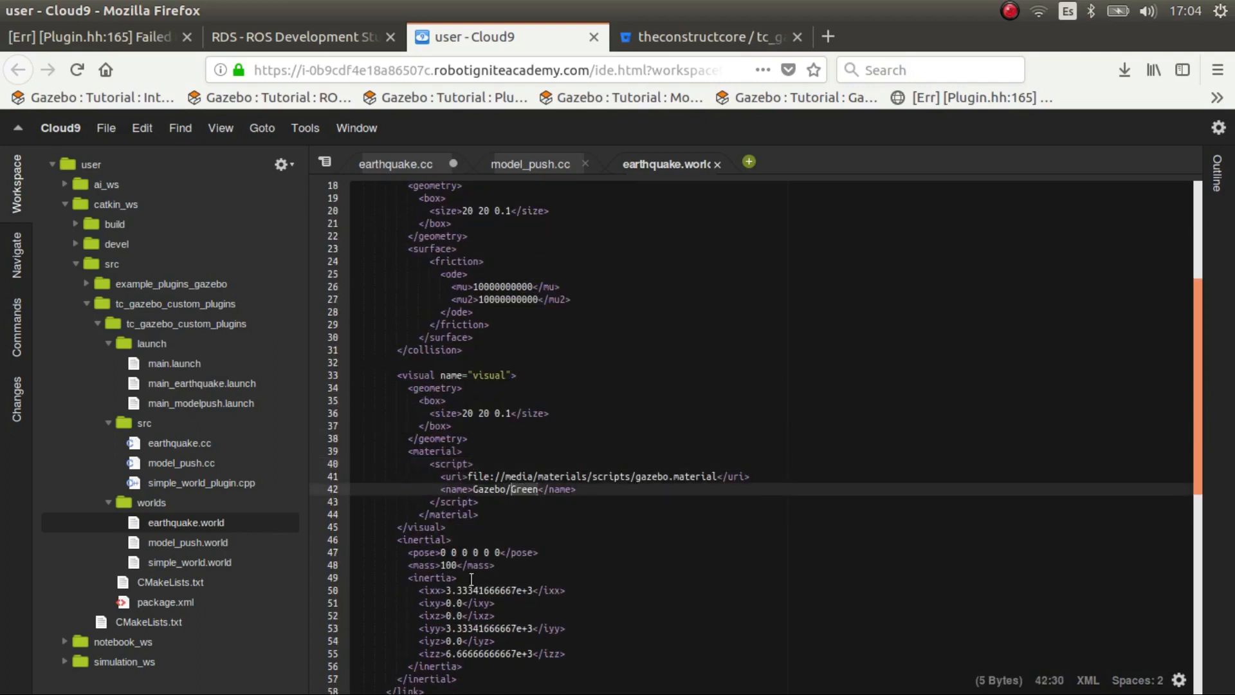
scroll("down", 3)
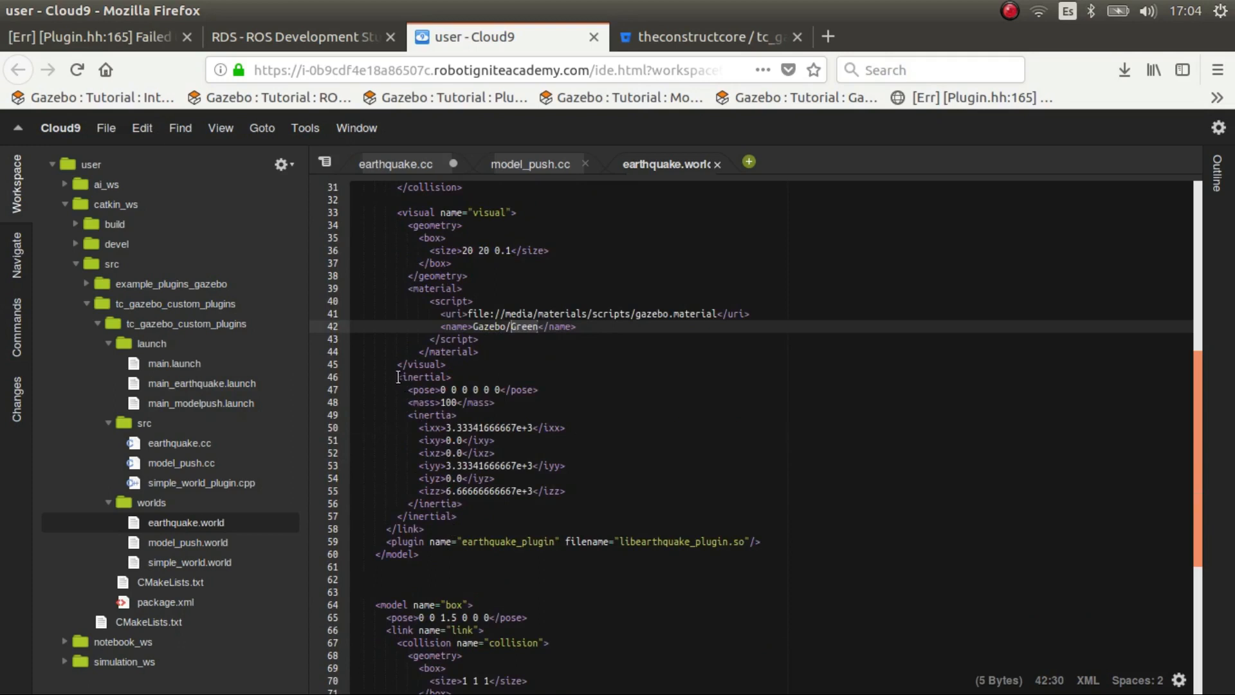
left_click(472, 402)
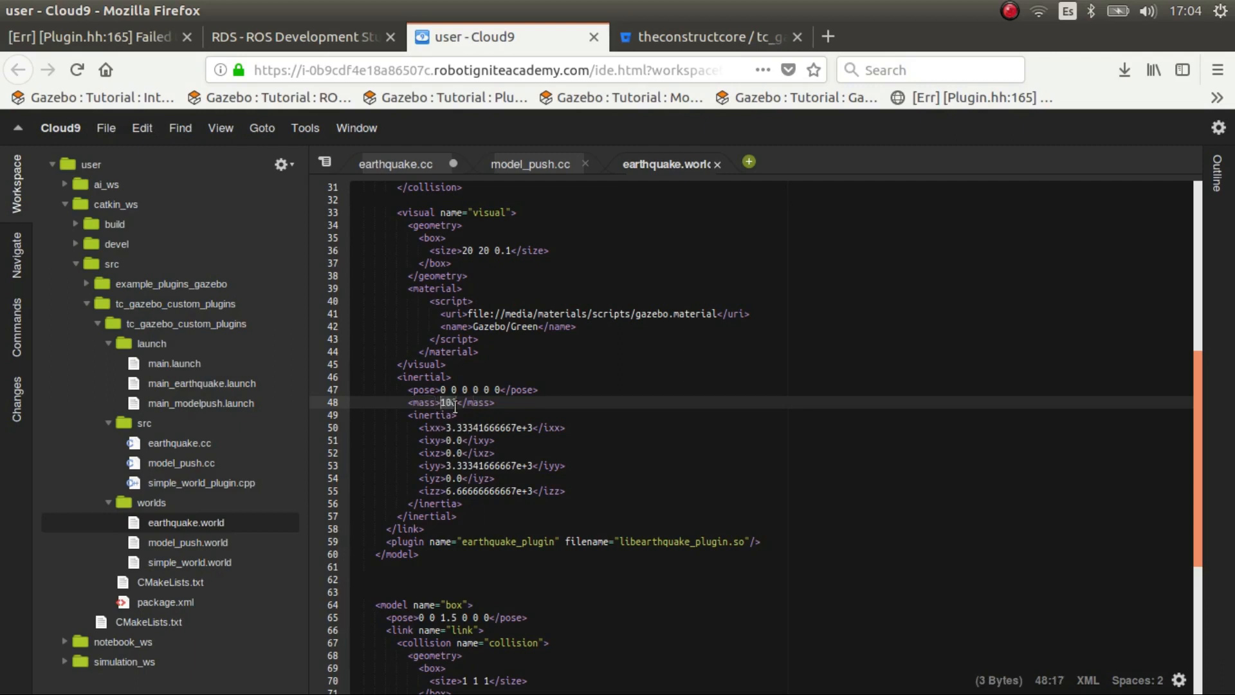
type("0")
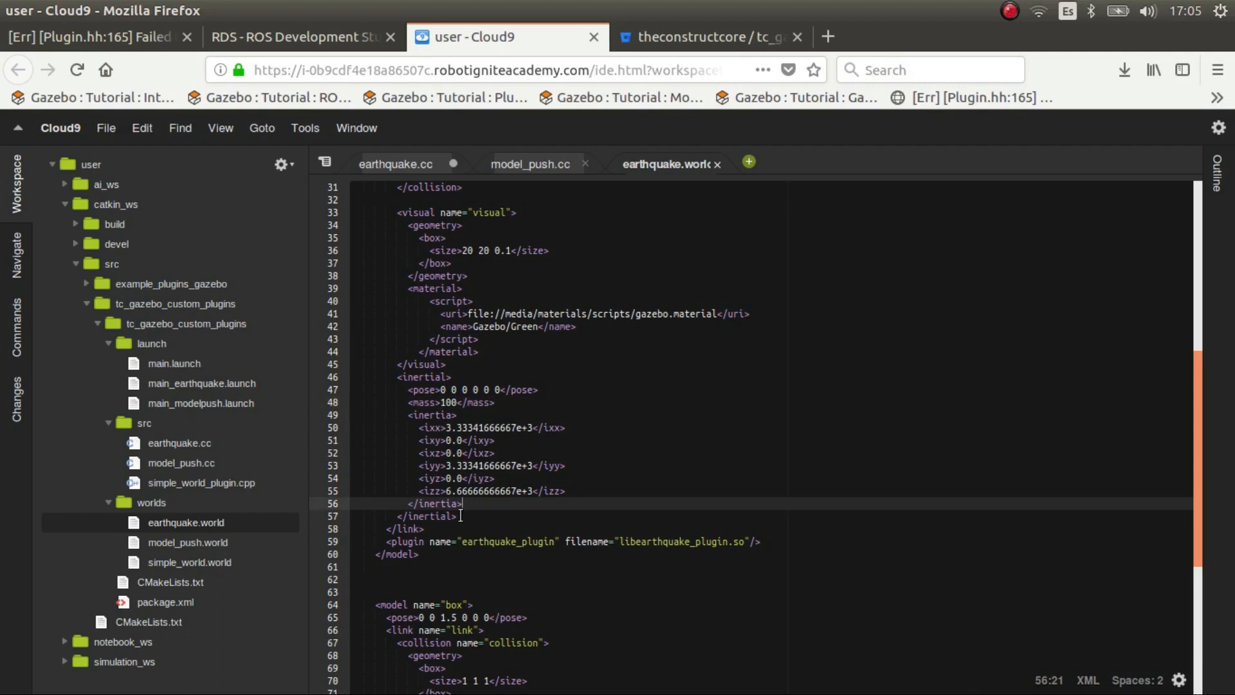
left_click(387, 542)
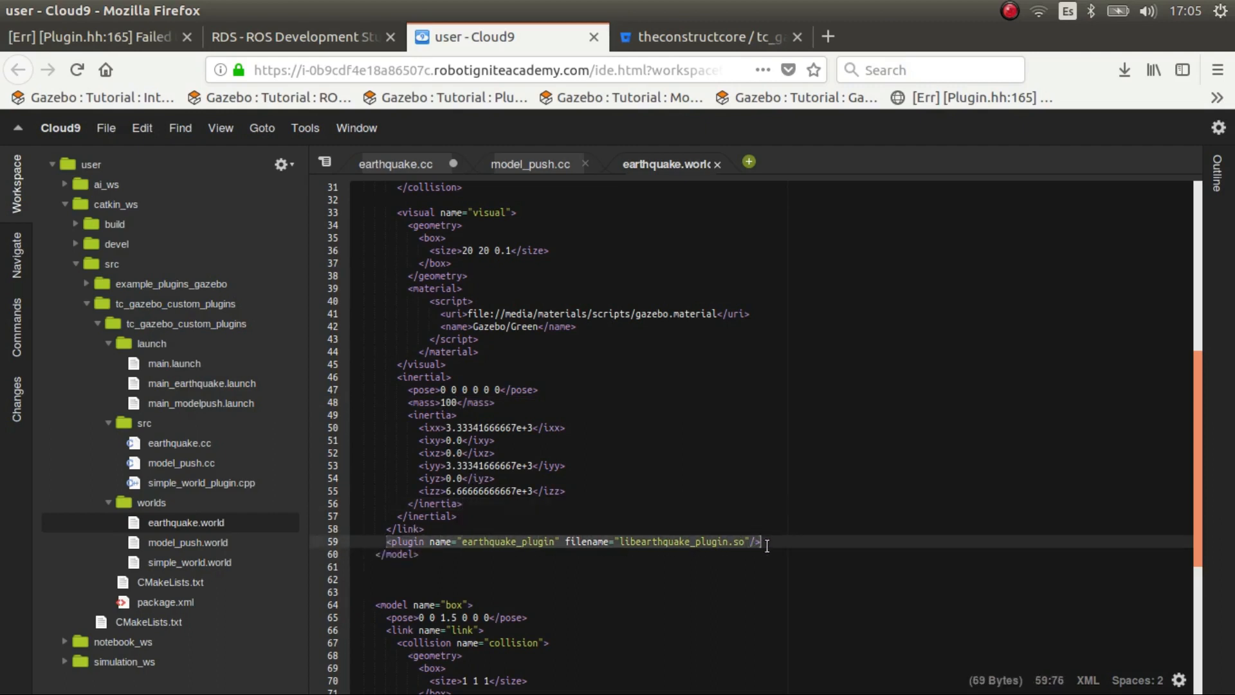
Scroll back over the ground box's inertia and mass entries in earthquake.world
scroll("up", 3)
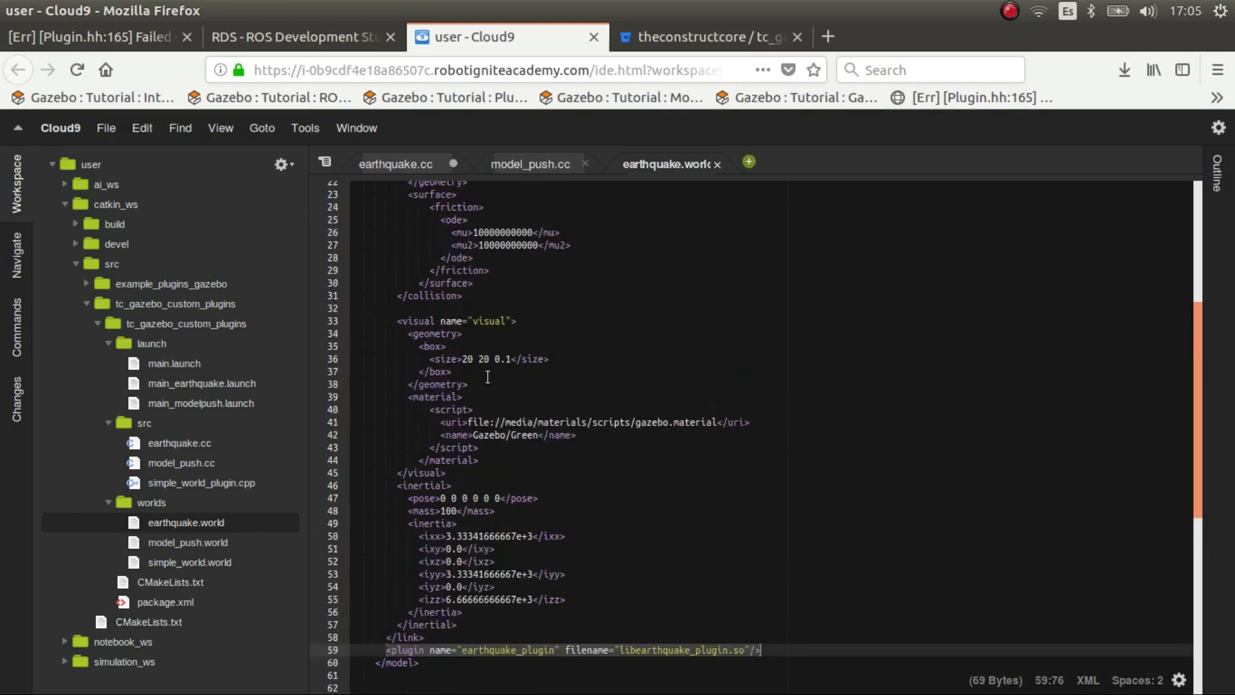
scroll("up", 3)
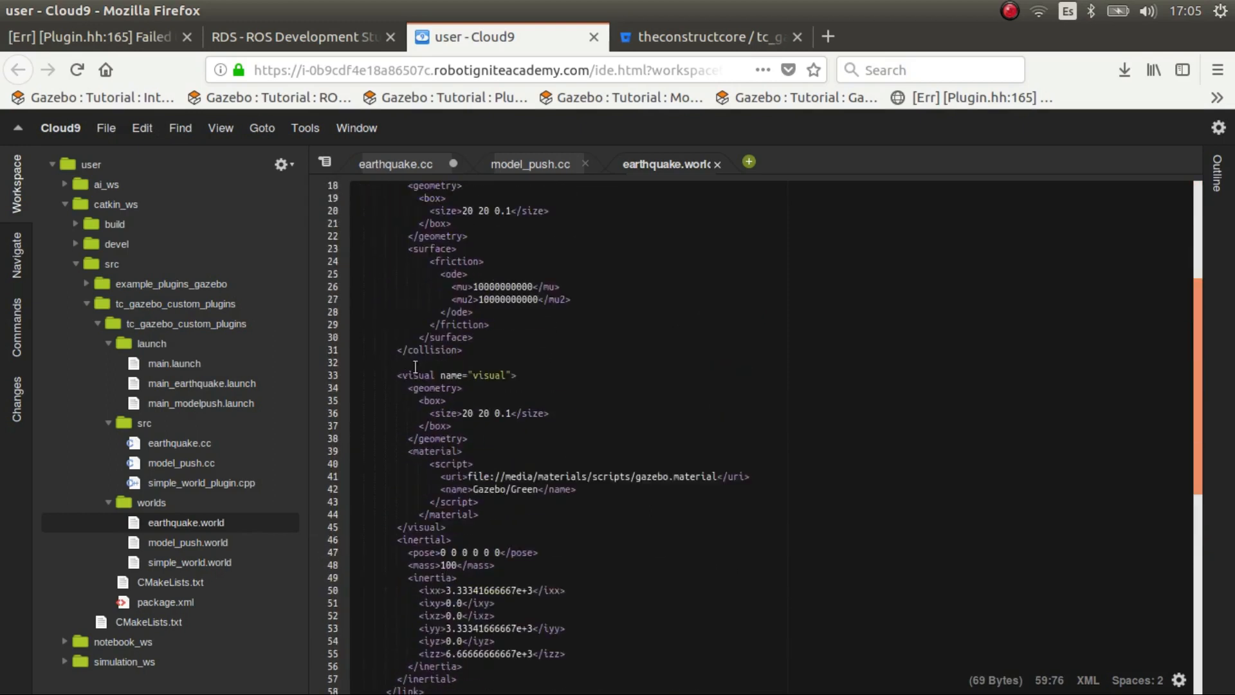
scroll("down", 3)
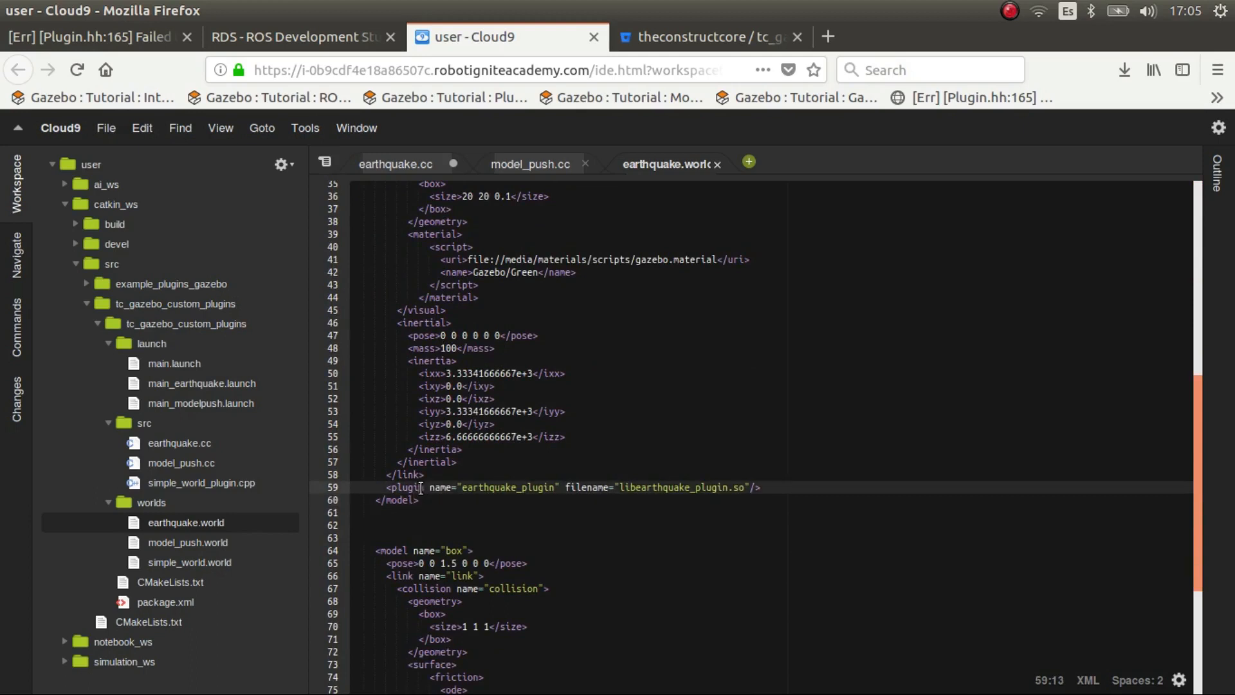
scroll("up", 3)
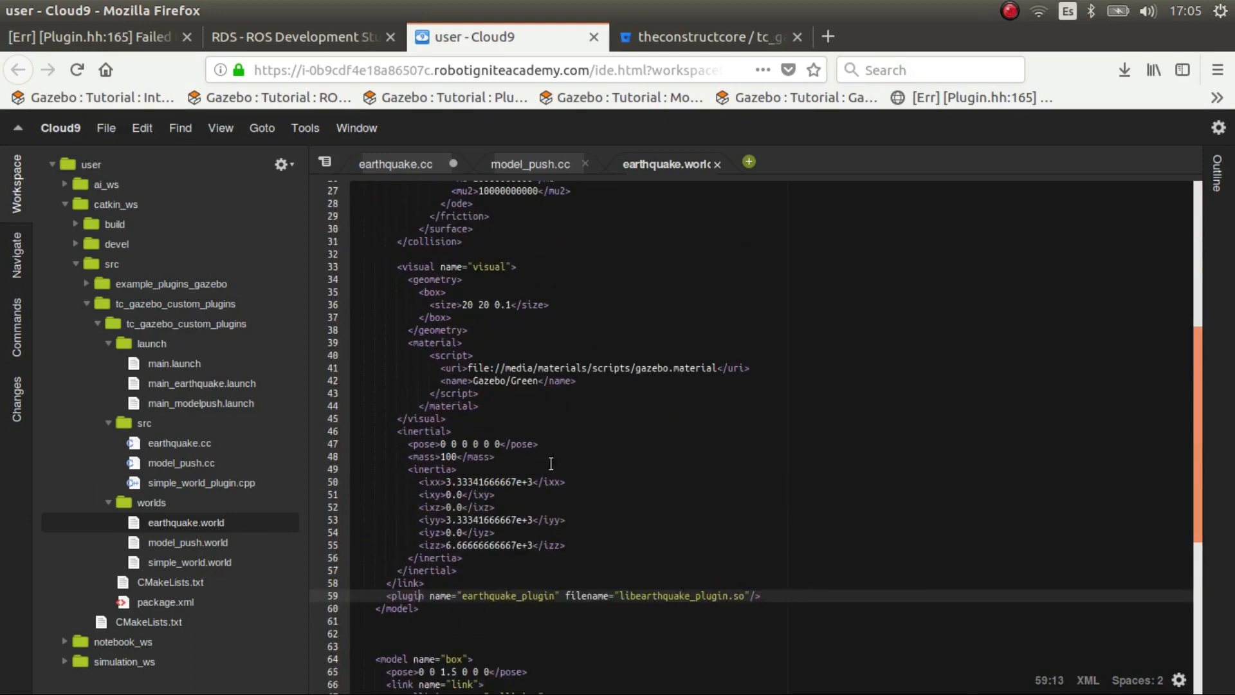
scroll("up", 3)
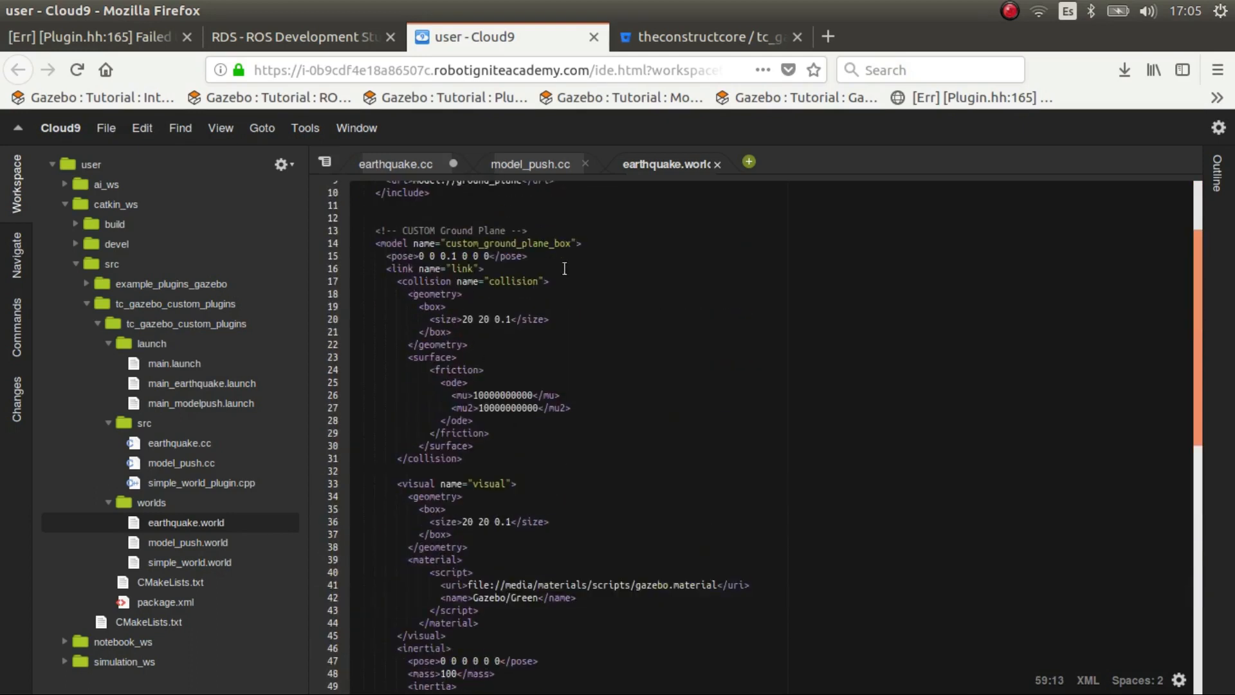
scroll("down", 3)
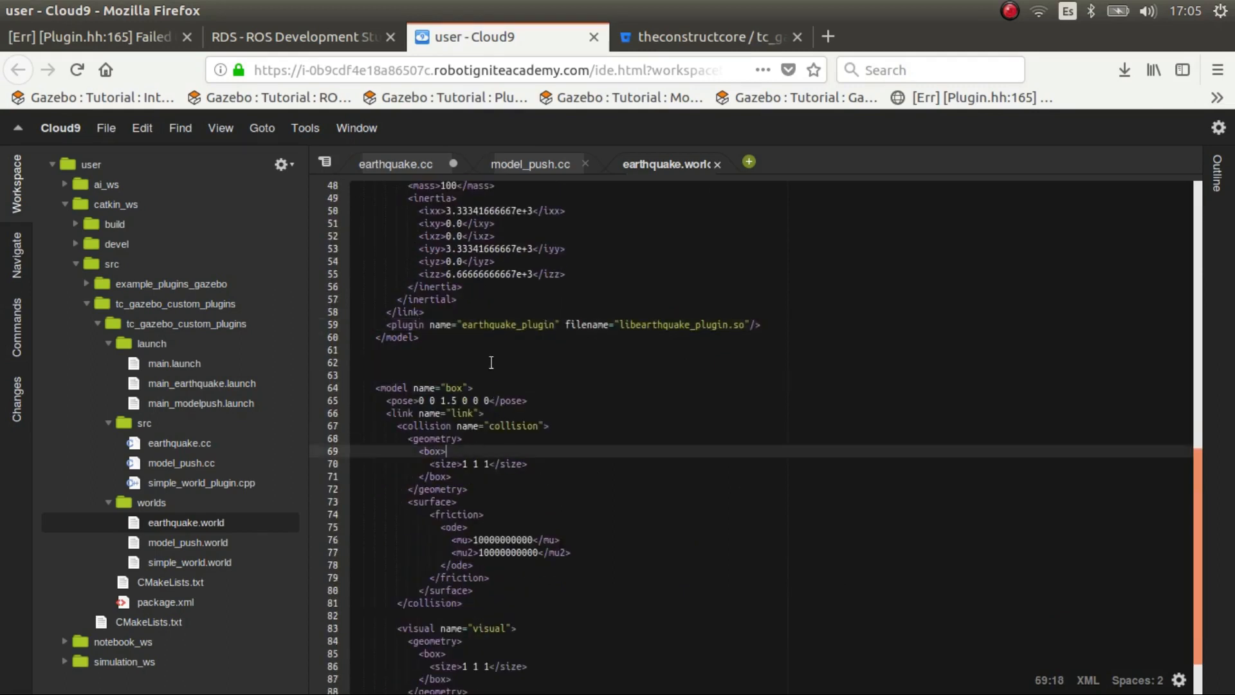
mouse_move(466, 166)
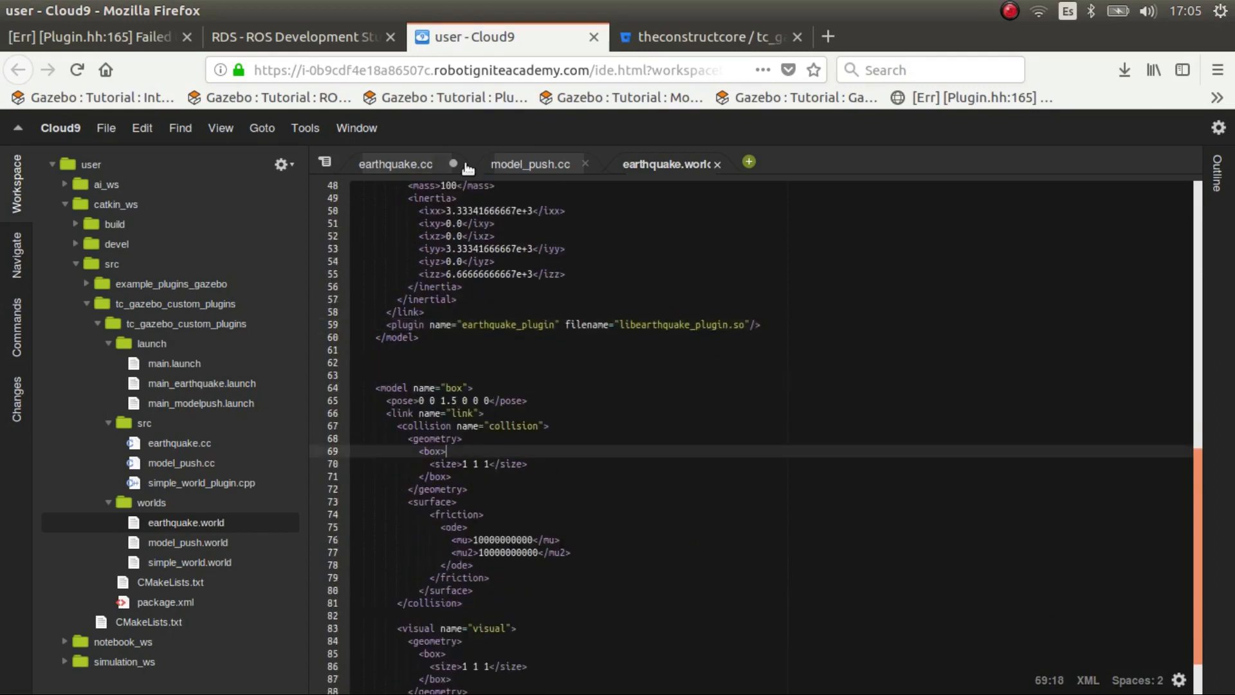
Load main_earthquake.launch and highlight its paused value true
left_click(201, 383)
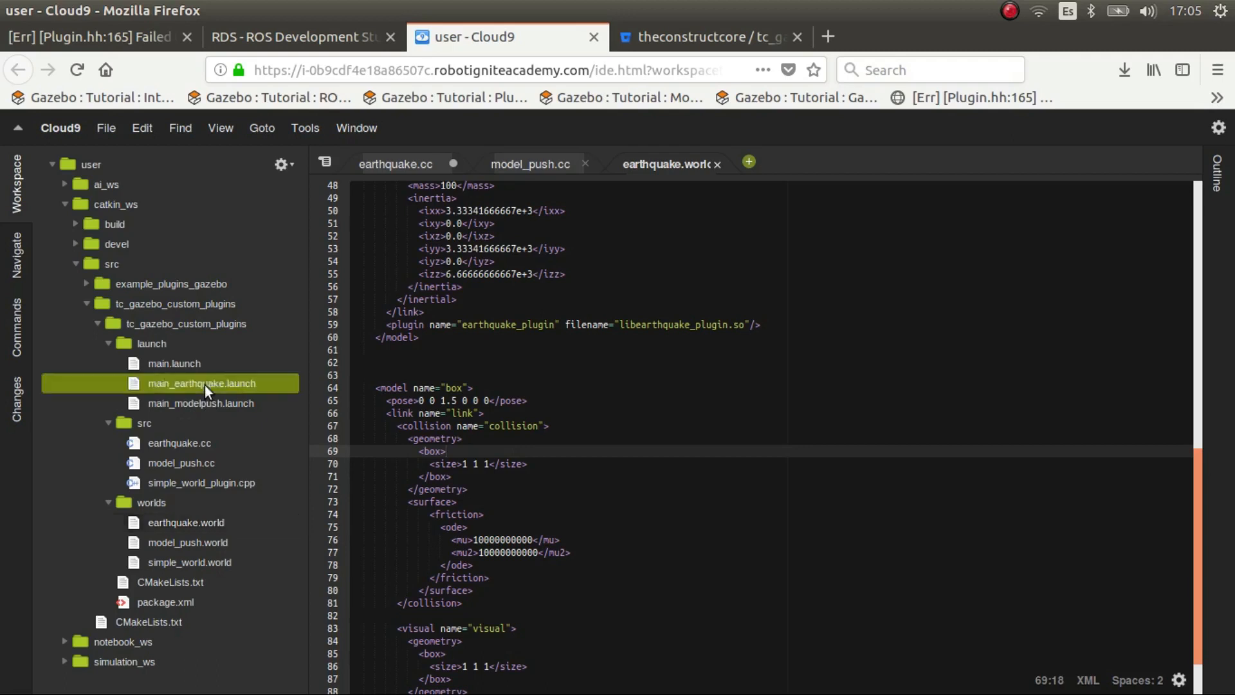
double_click(202, 384)
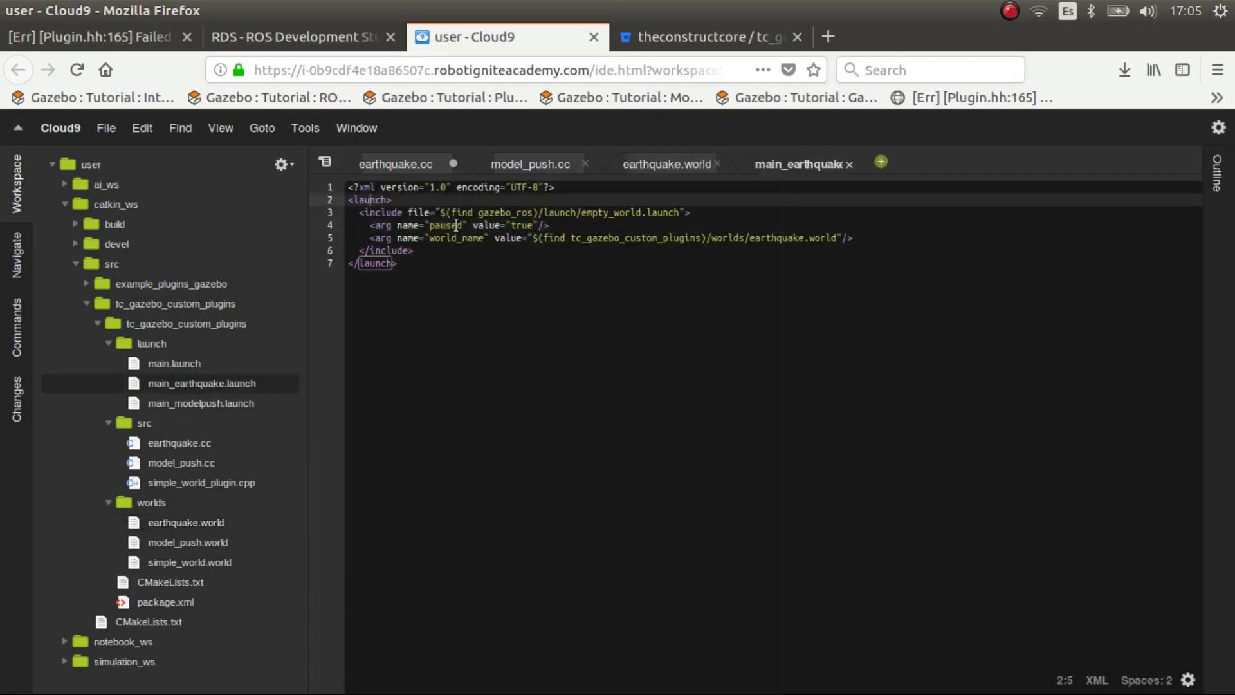
double_click(521, 225)
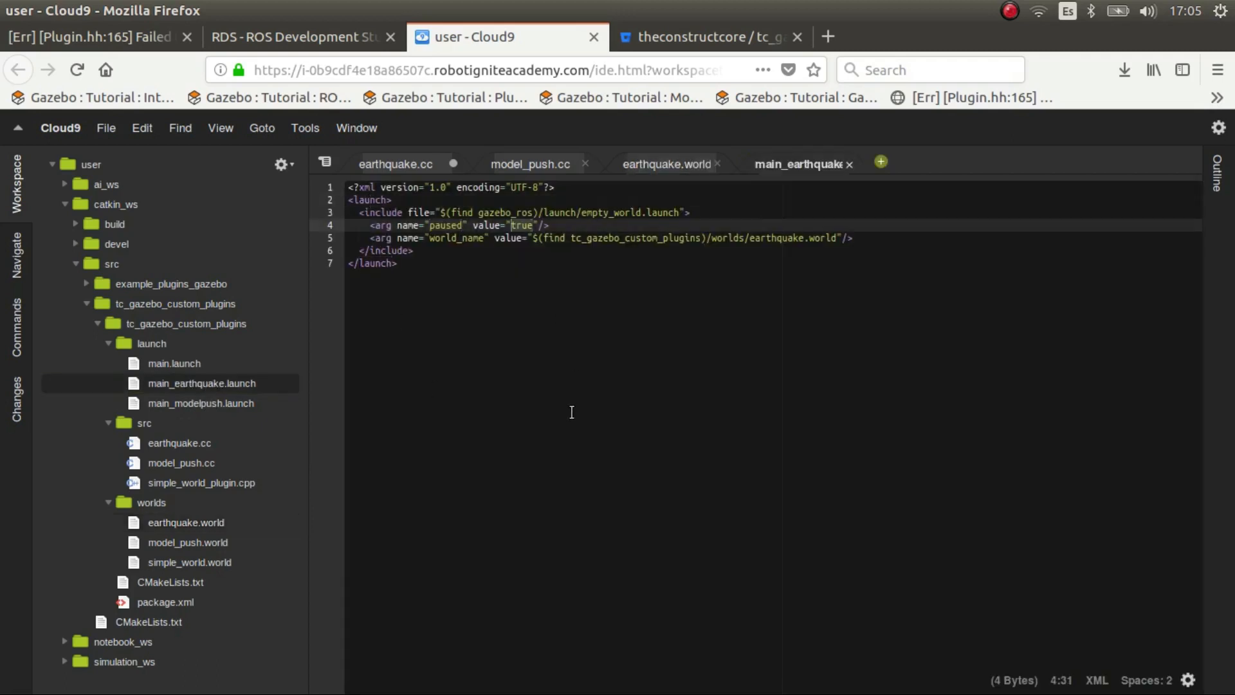
mouse_move(552, 378)
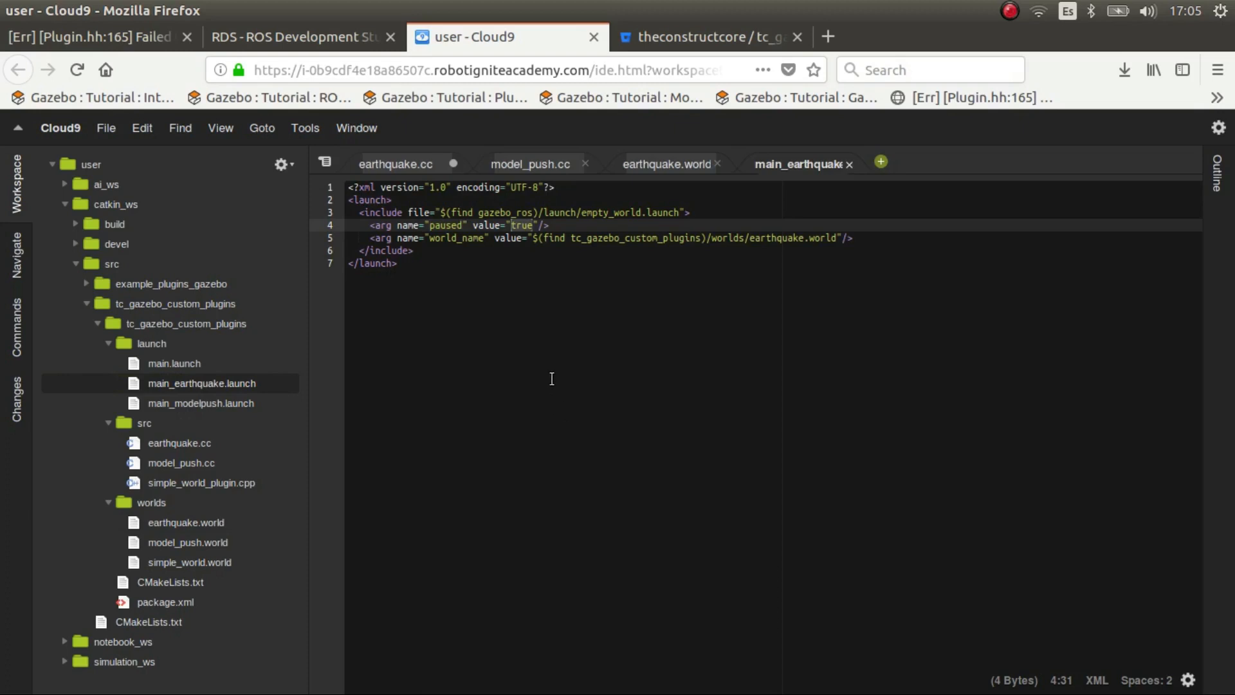
mouse_move(547, 383)
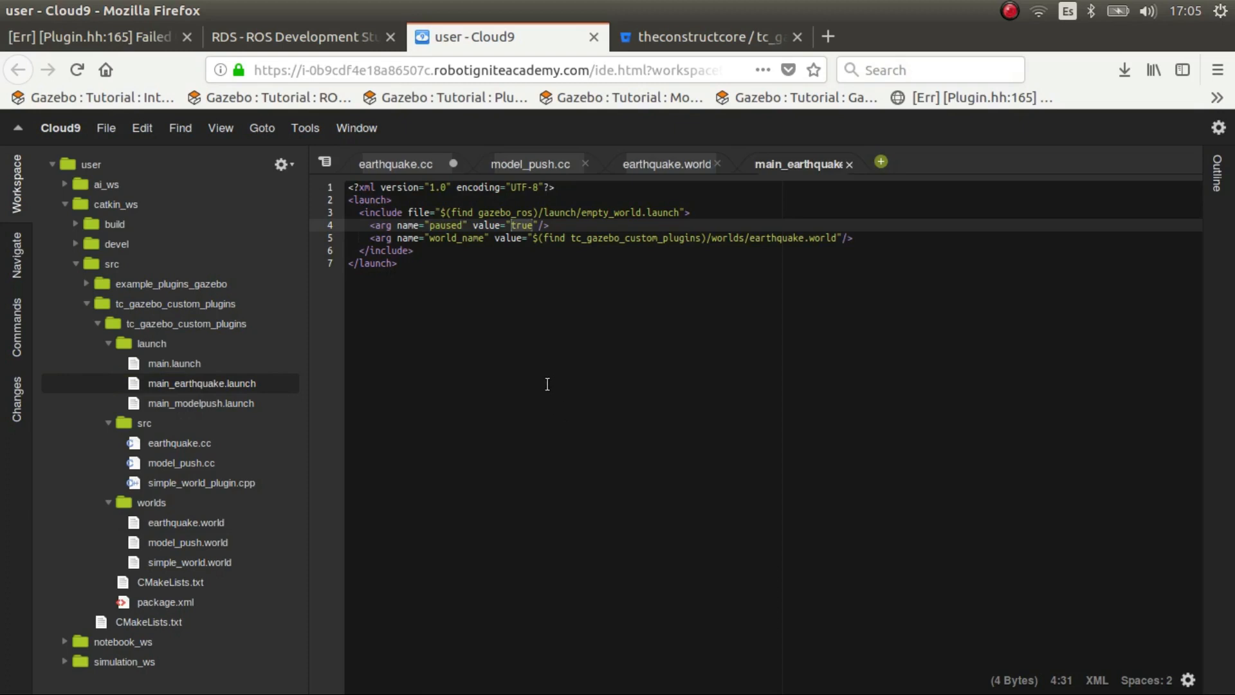
mouse_move(300, 36)
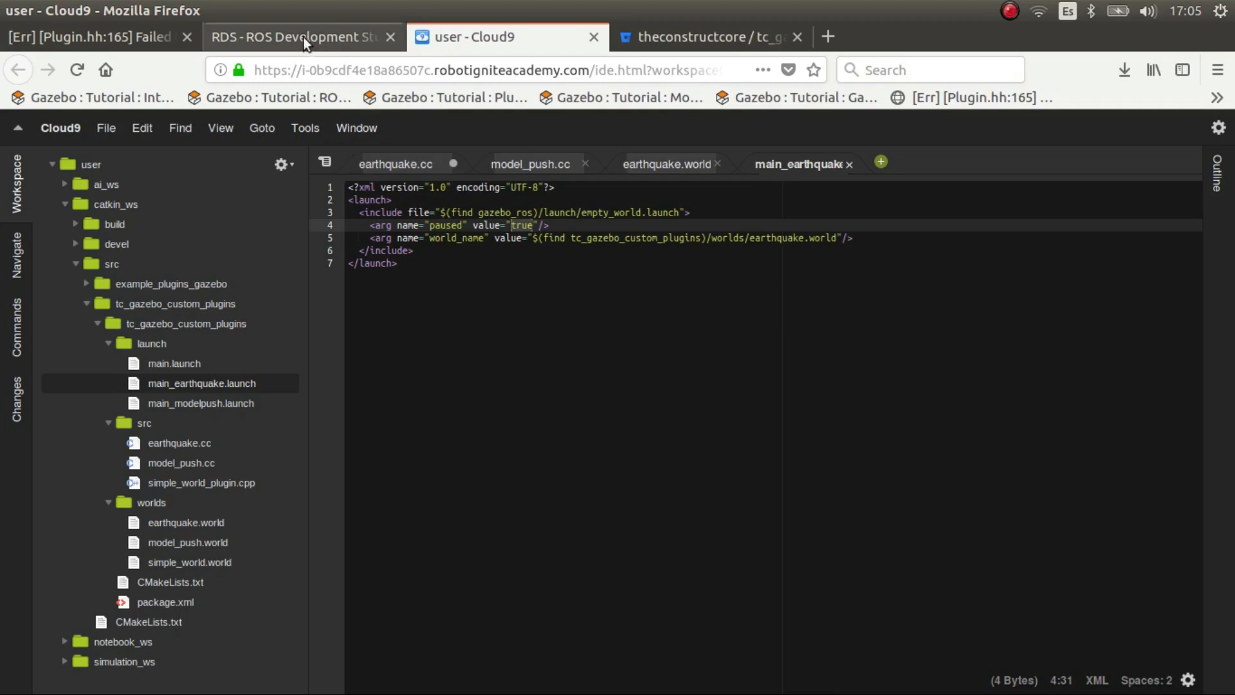
In the RDS shell run roslaunch tc_gazebo_custom_plugins main_earthquake.launch
left_click(301, 37)
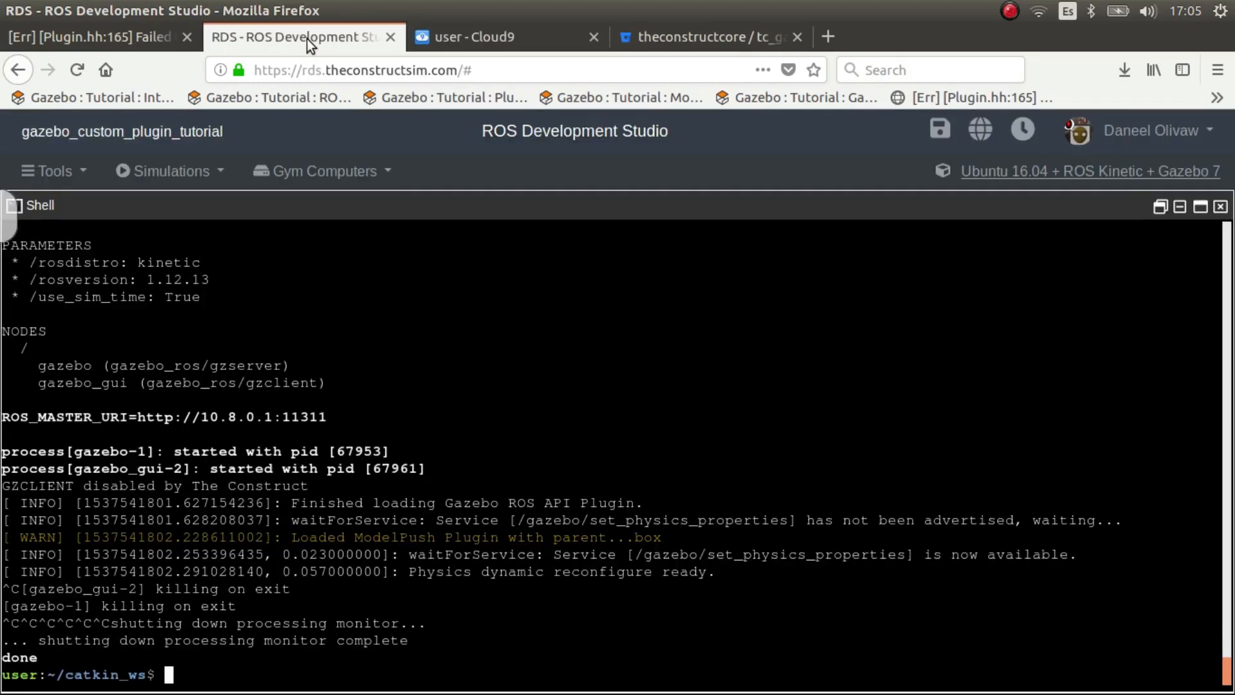
mouse_move(459, 664)
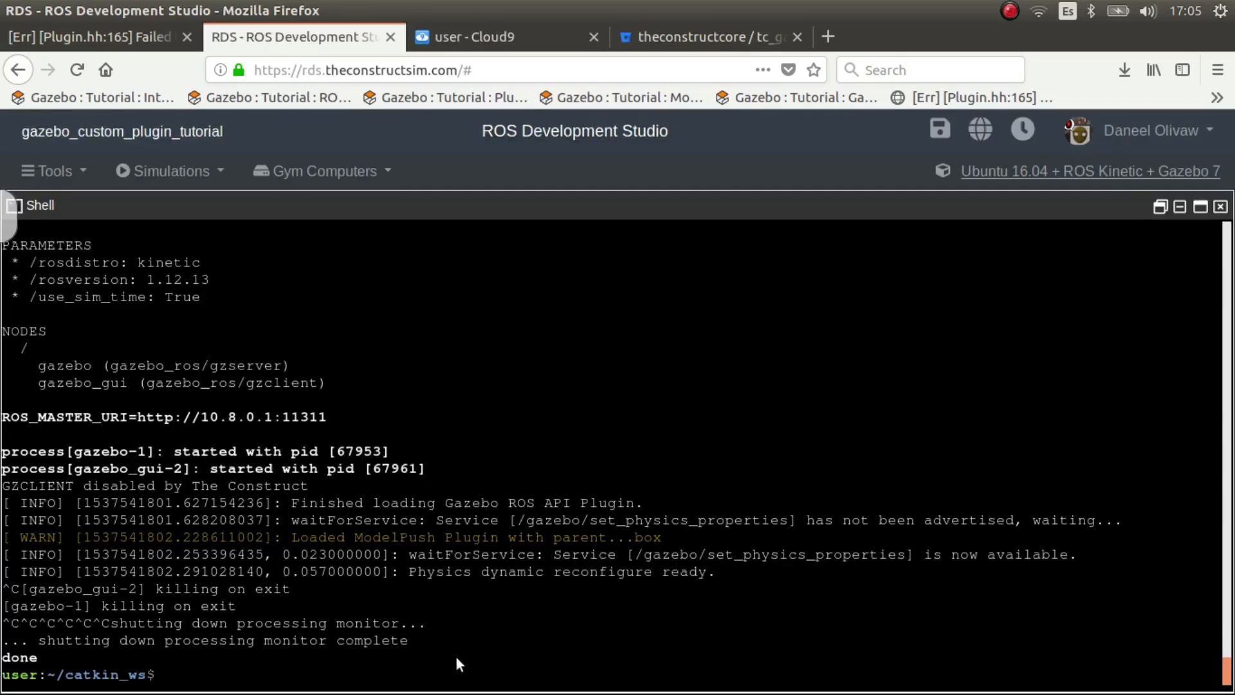
type("roslaunch")
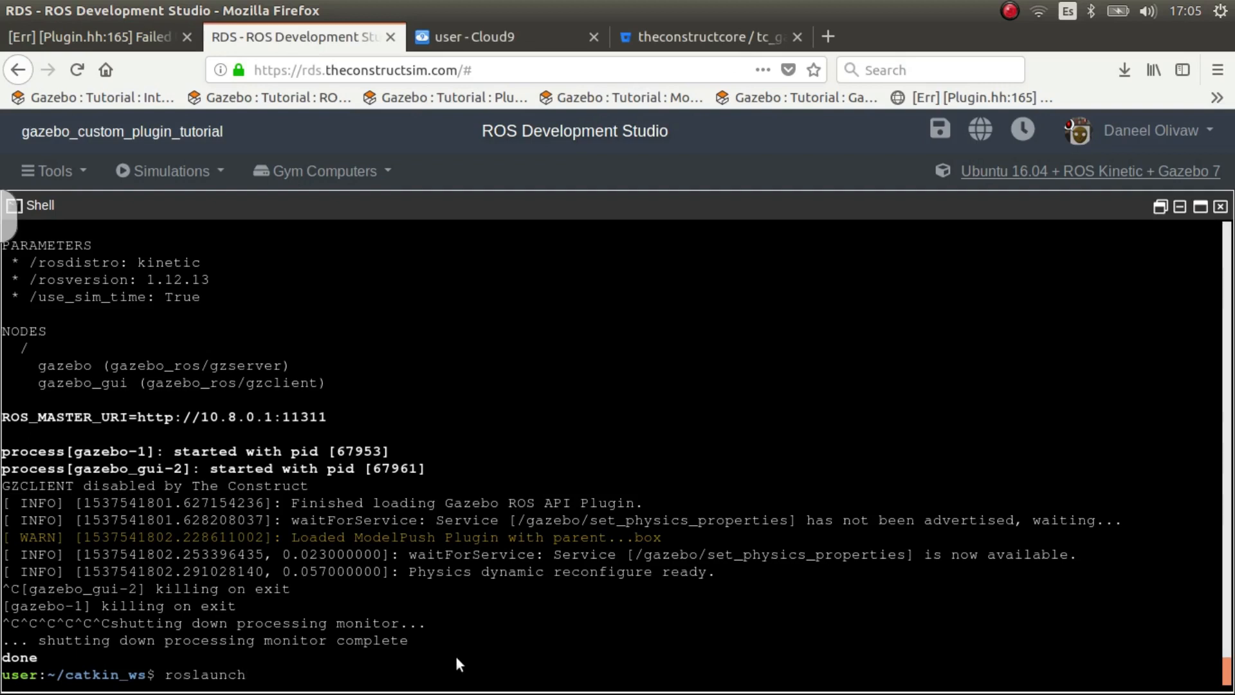
type("tc_gazebo_custom_plugins main")
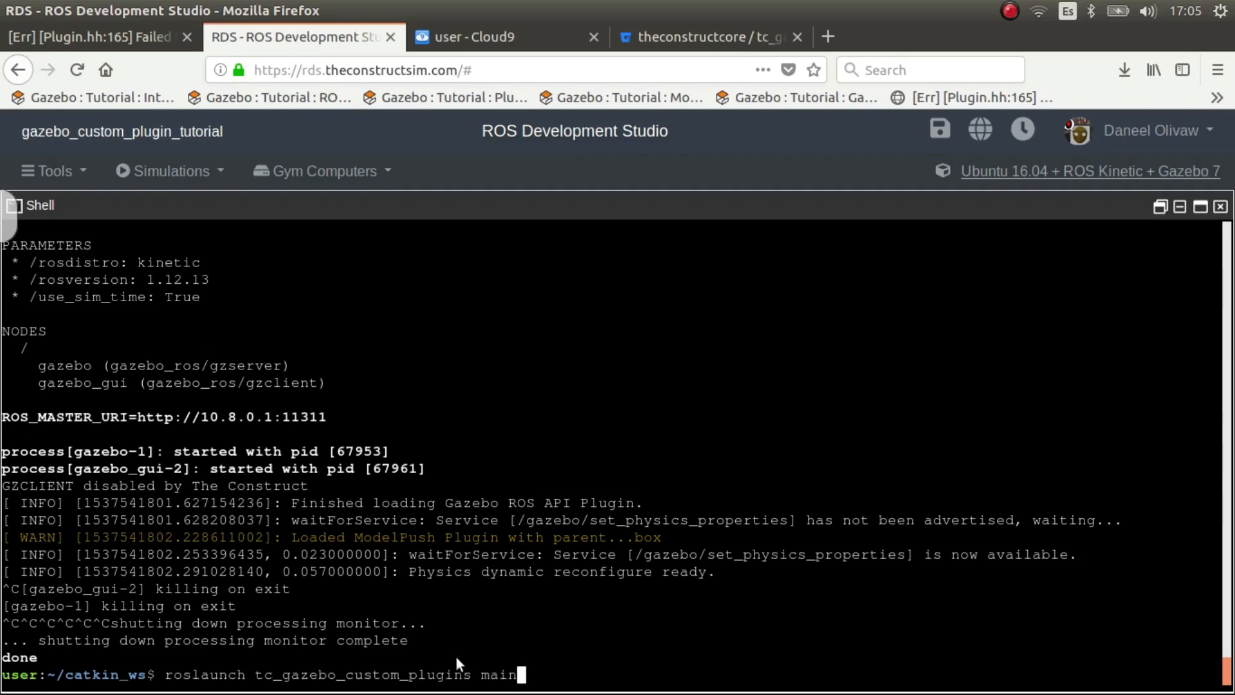
type("_")
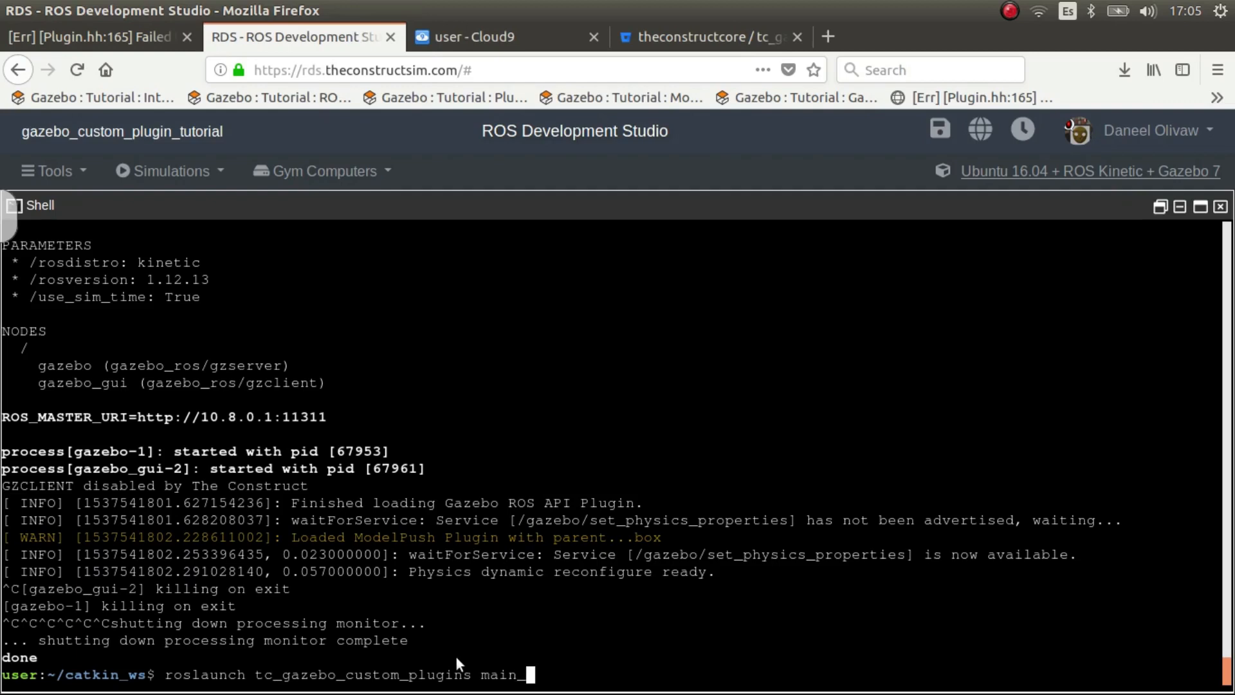
type("earthquake.launch")
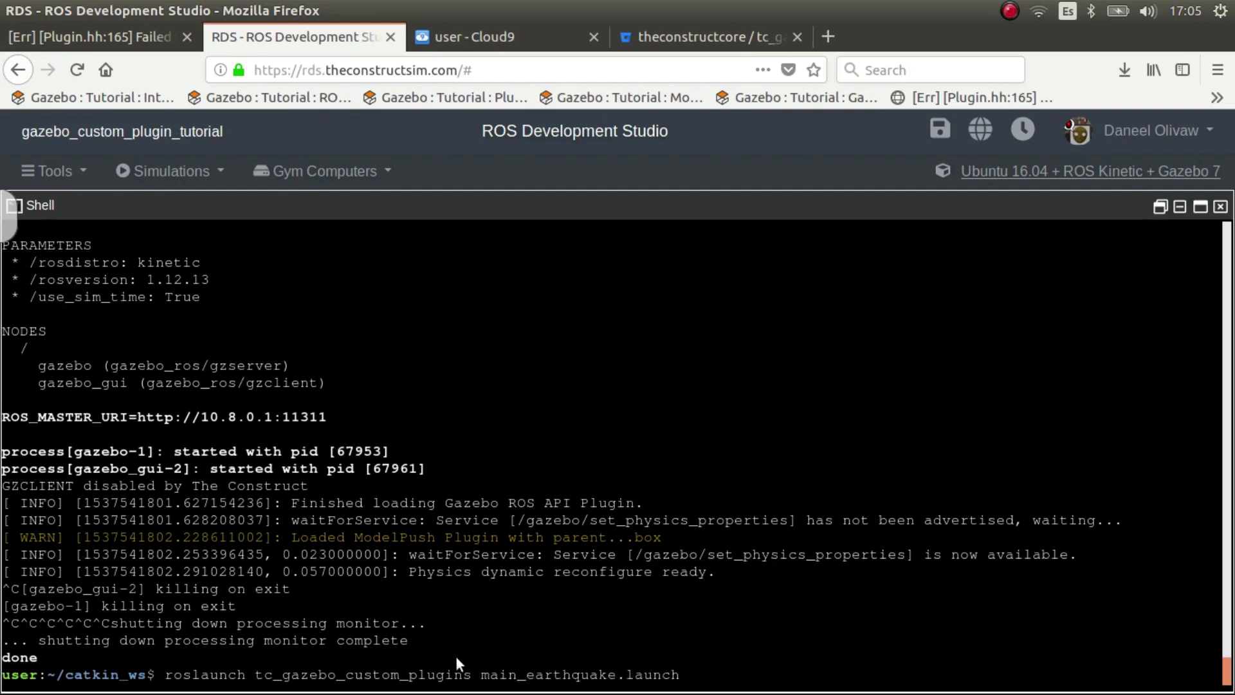
key("Return")
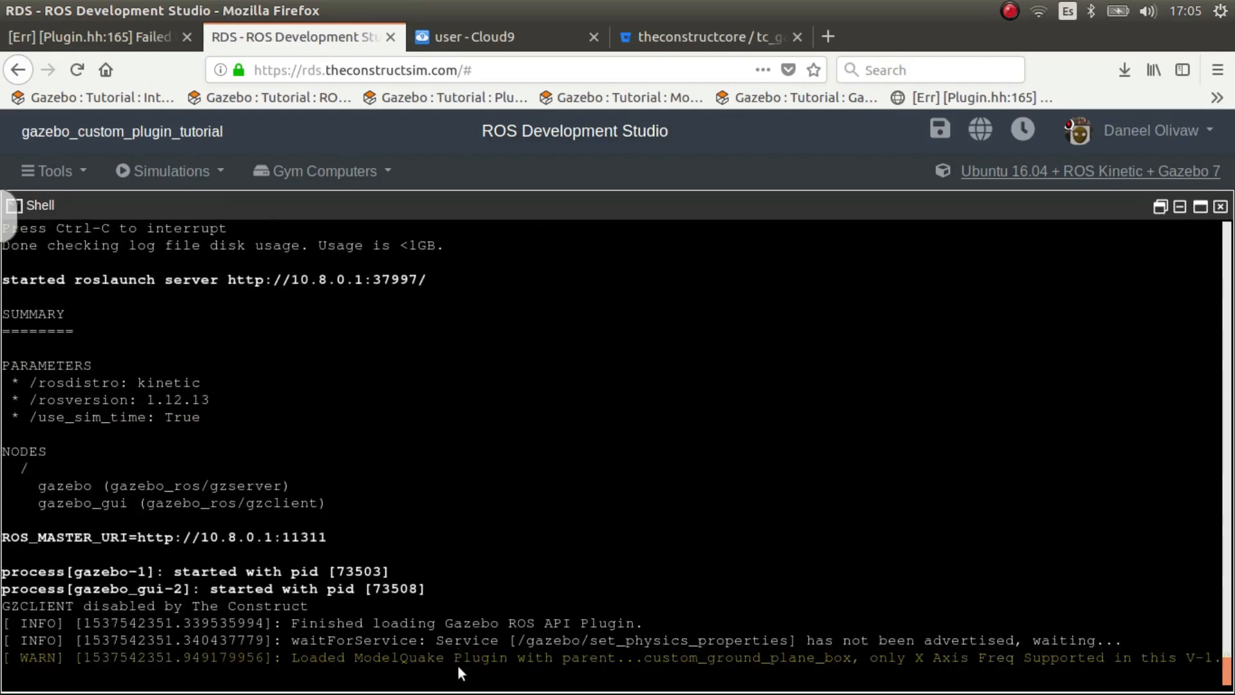
mouse_move(437, 567)
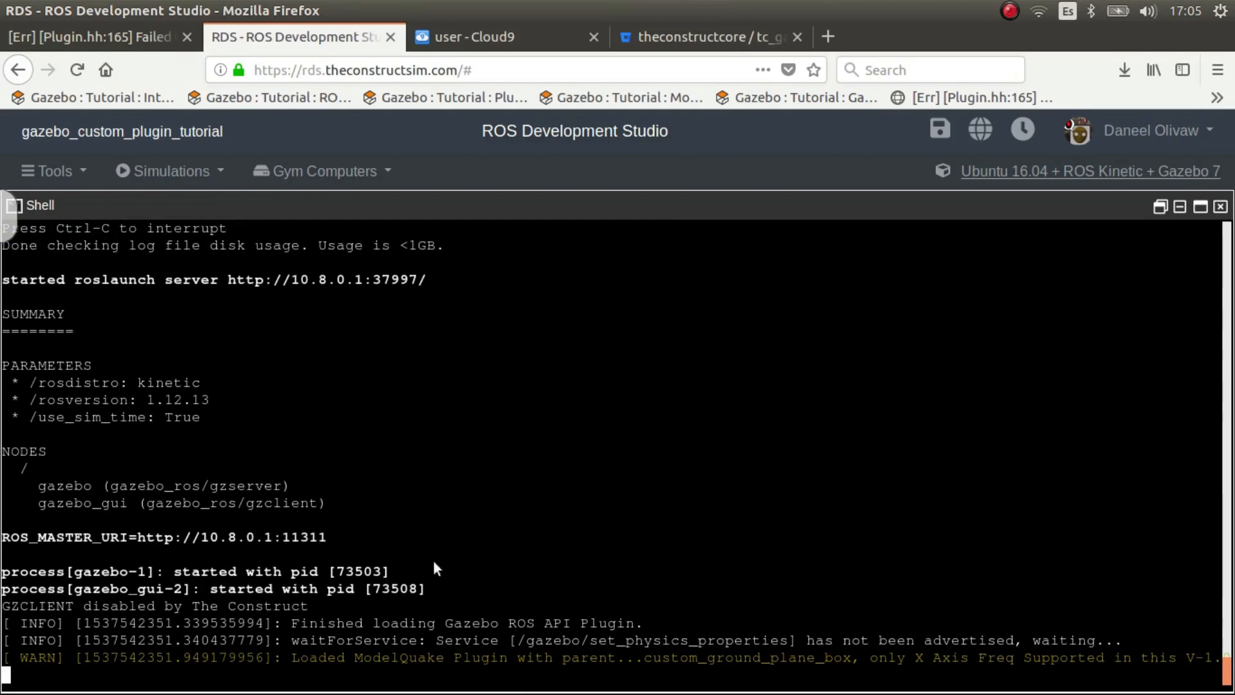
mouse_move(886, 669)
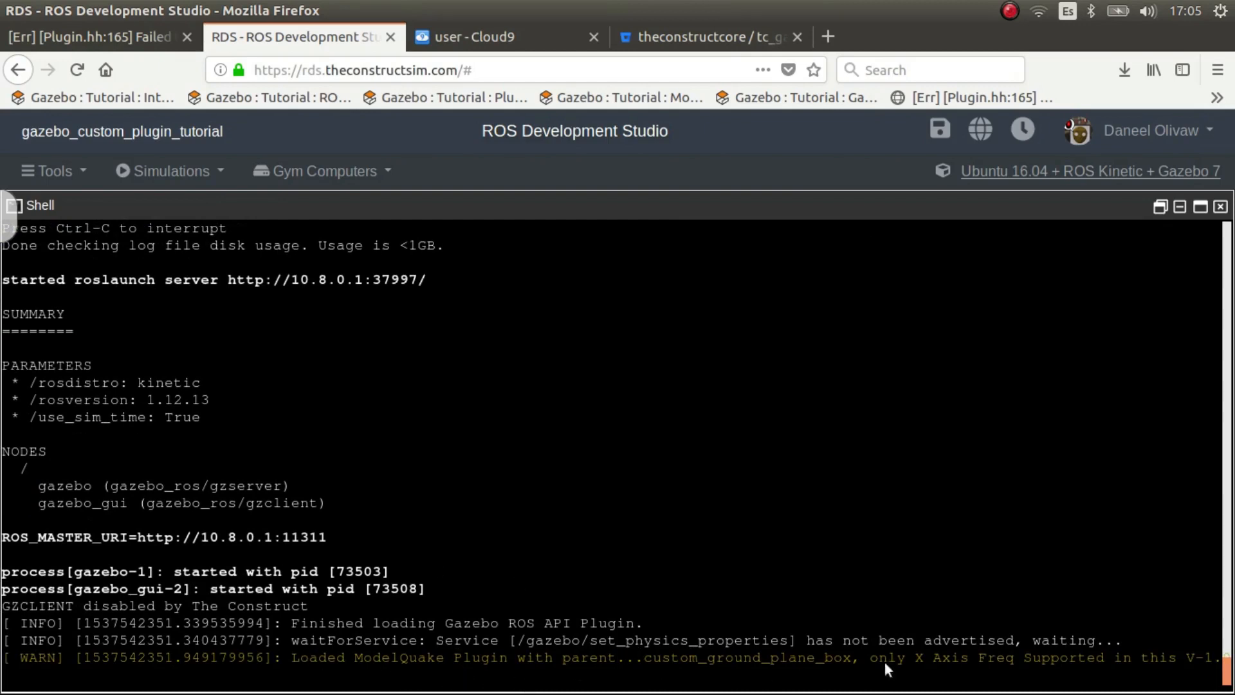
Bring up the Gazebo view and place spheres and cylinders on the green ground box beside the cube
left_click(51, 171)
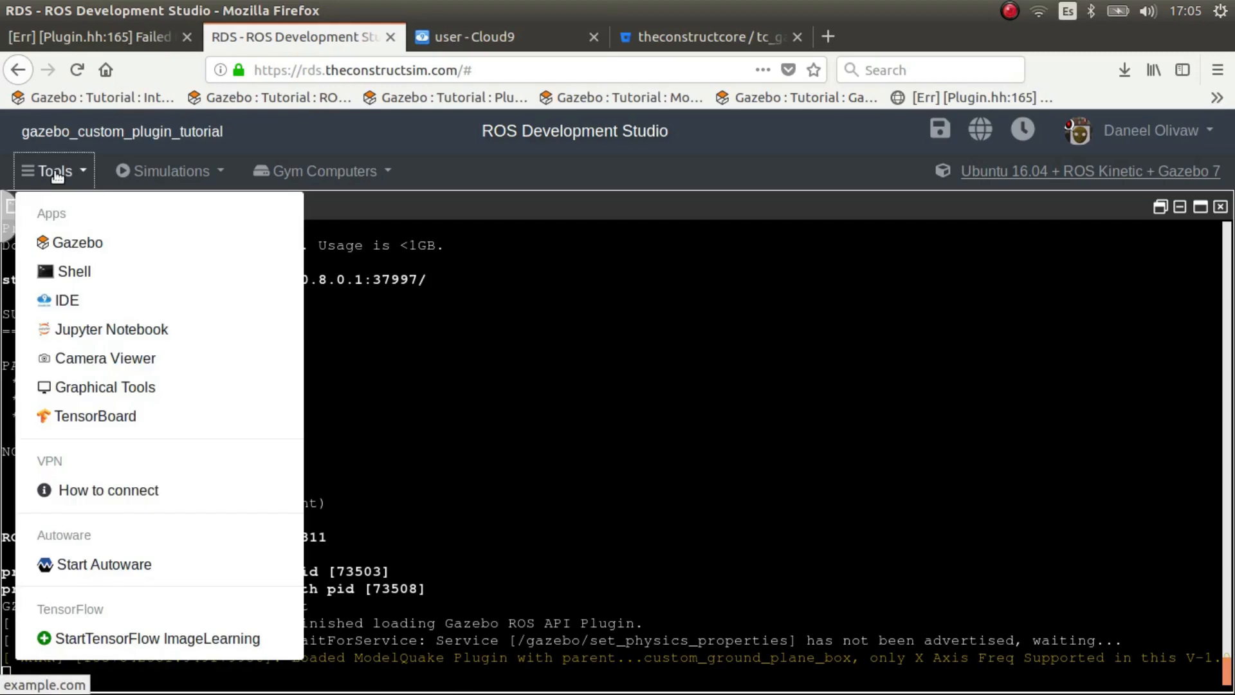
left_click(80, 242)
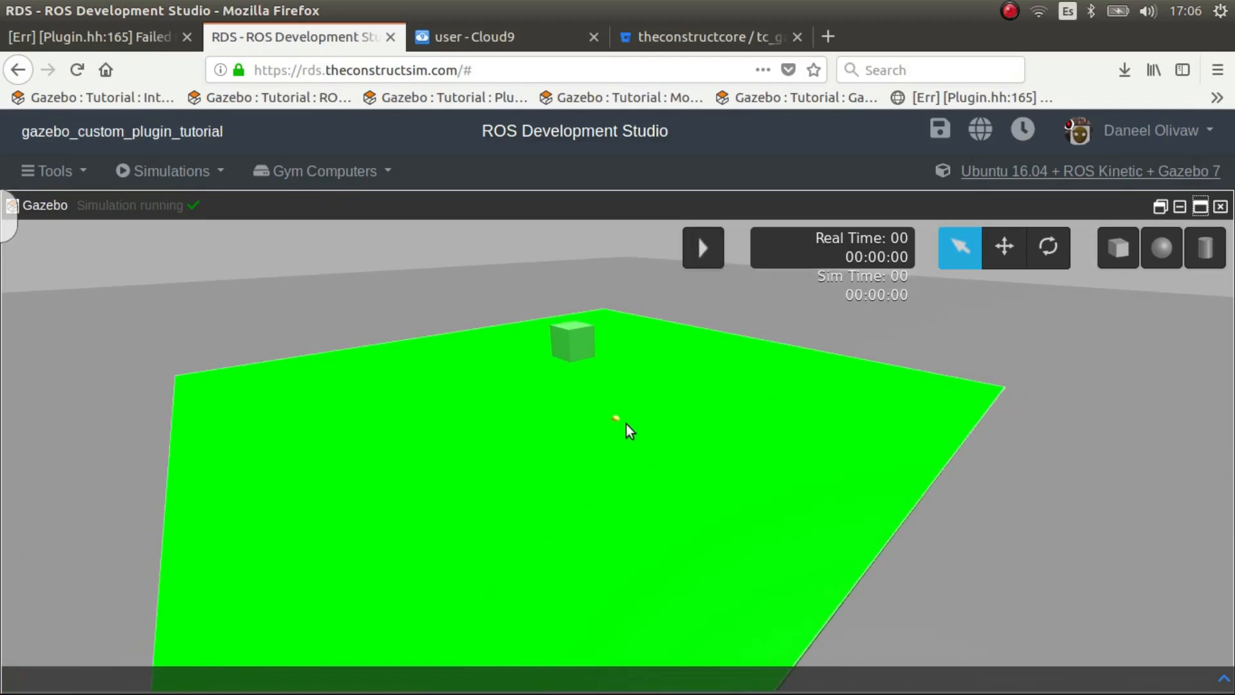
mouse_move(1162, 247)
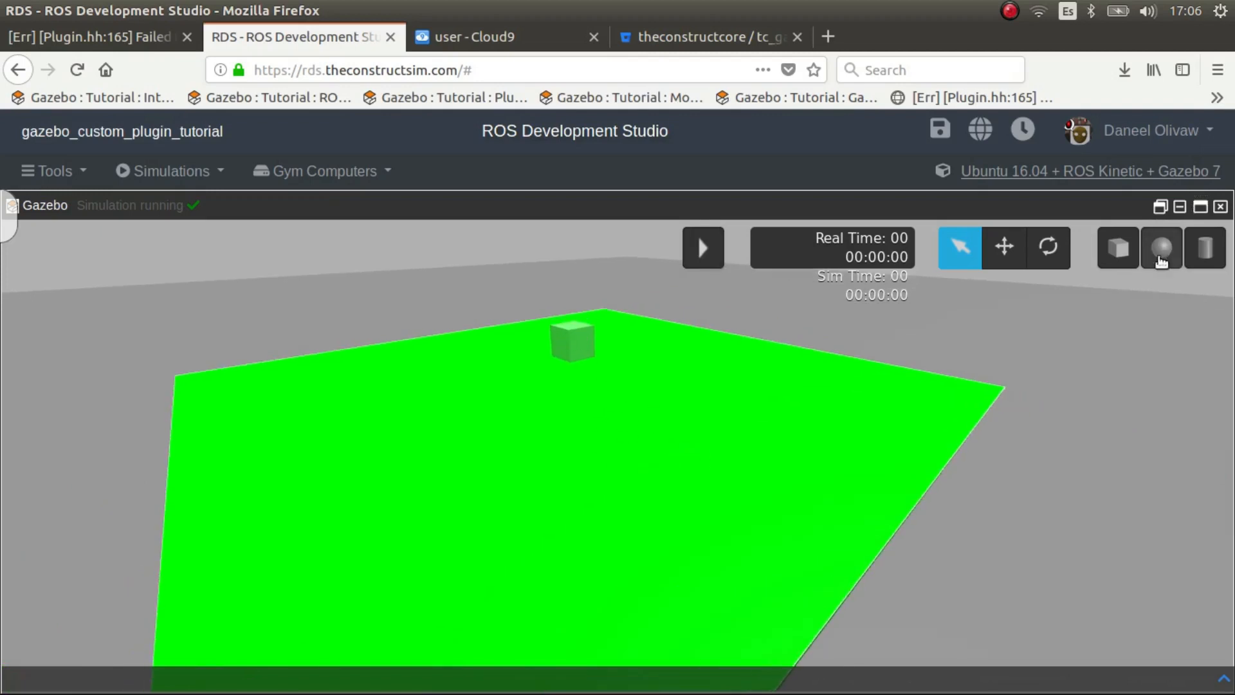
left_click(1160, 247)
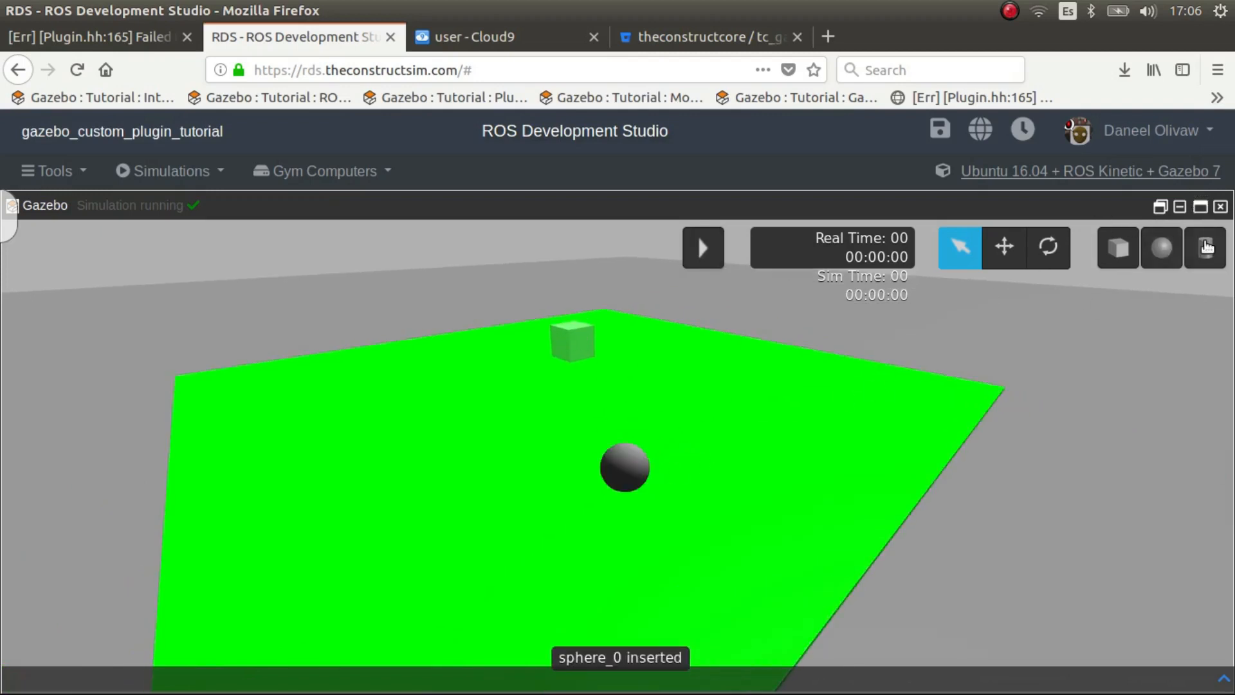
left_click(1206, 247)
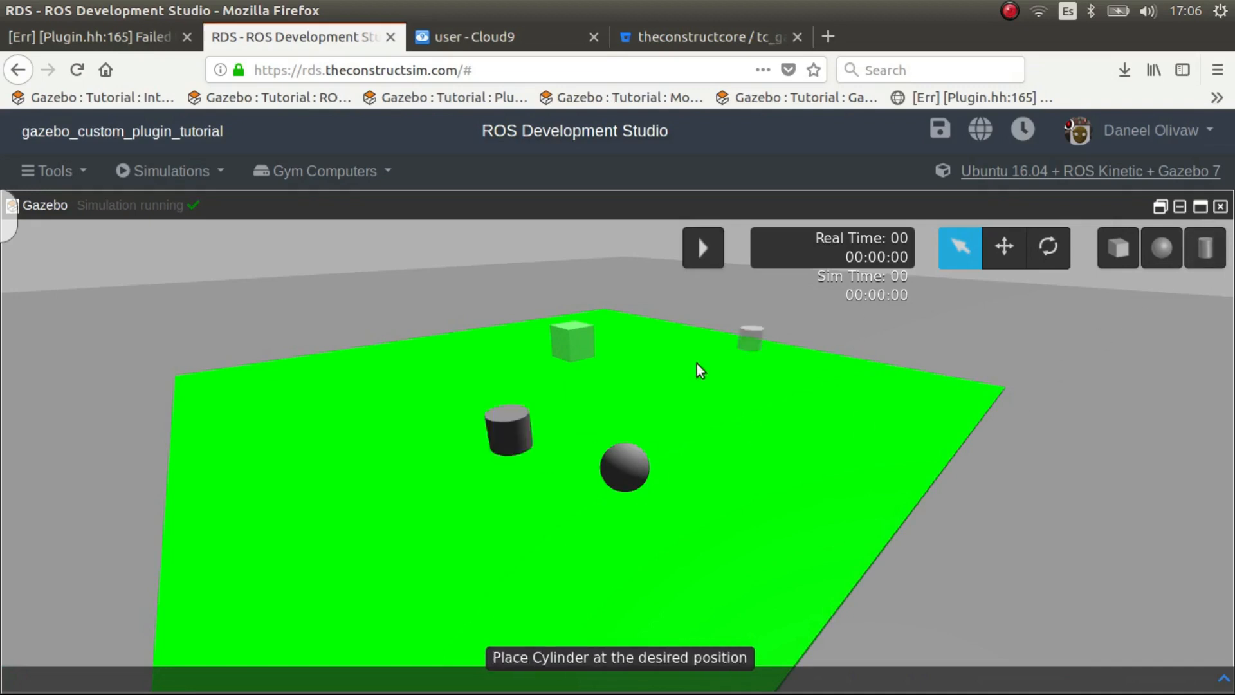
left_click(700, 369)
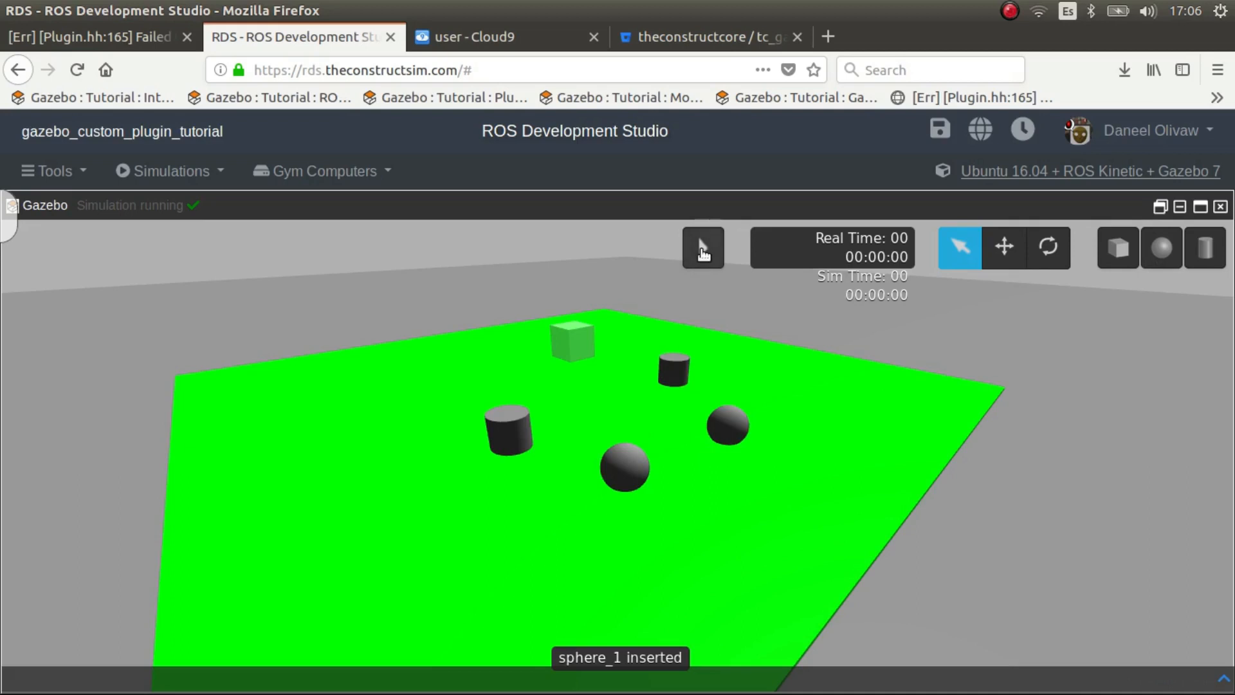
Start the physics with Play and bring up a Shell from the Tools menu
left_click(702, 247)
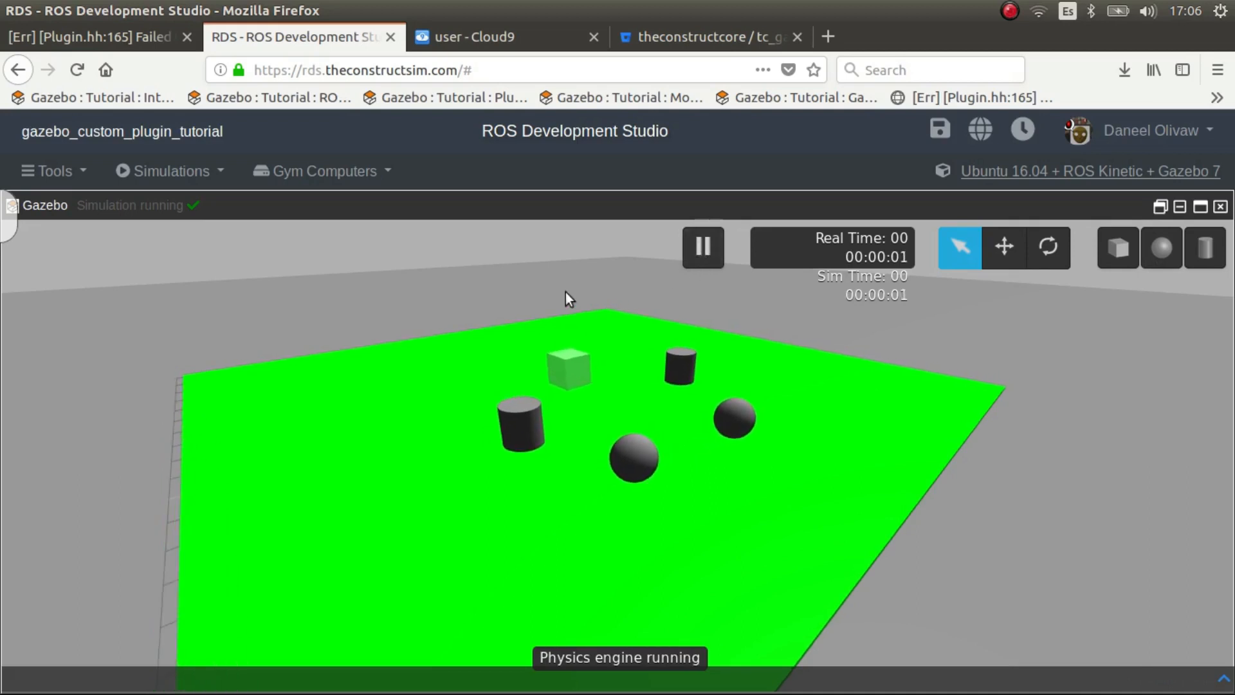
mouse_move(244, 393)
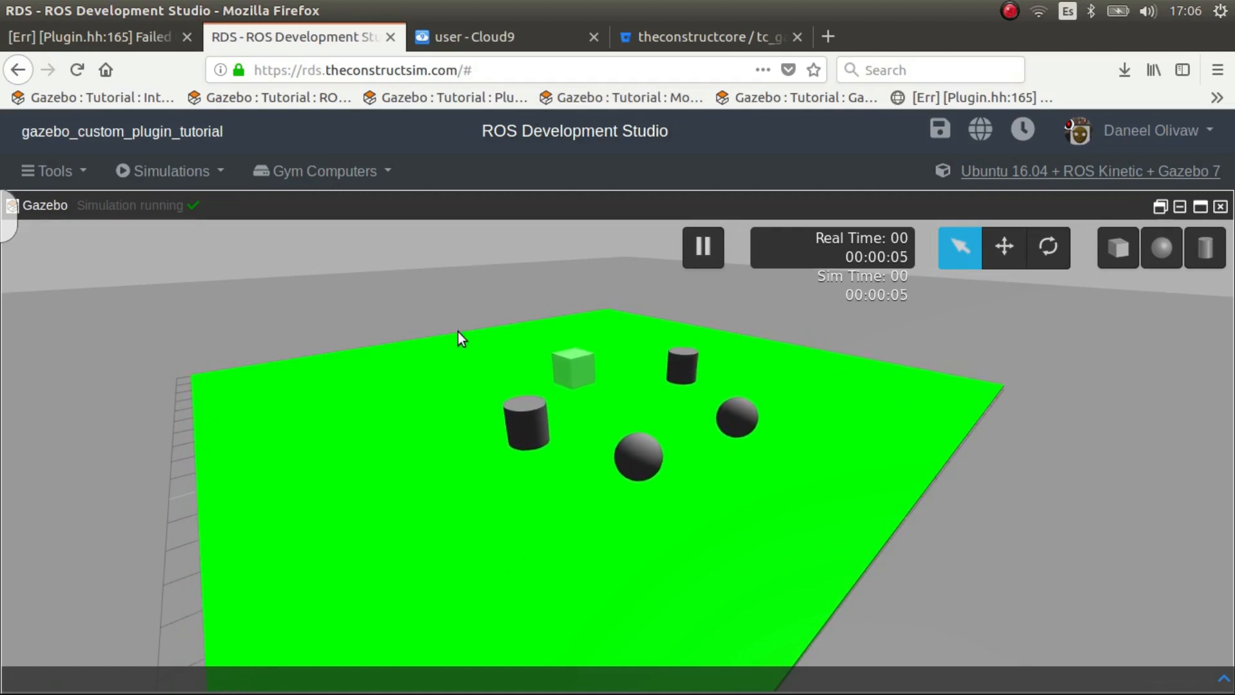
mouse_move(196, 510)
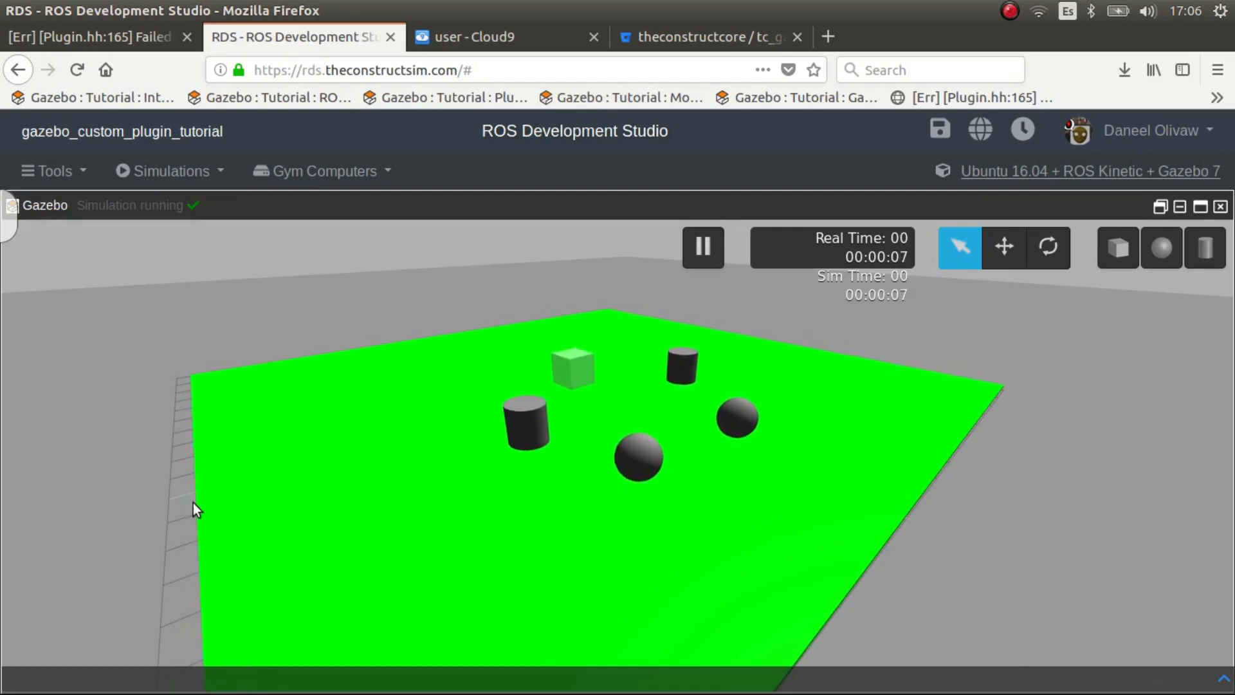
mouse_move(815, 494)
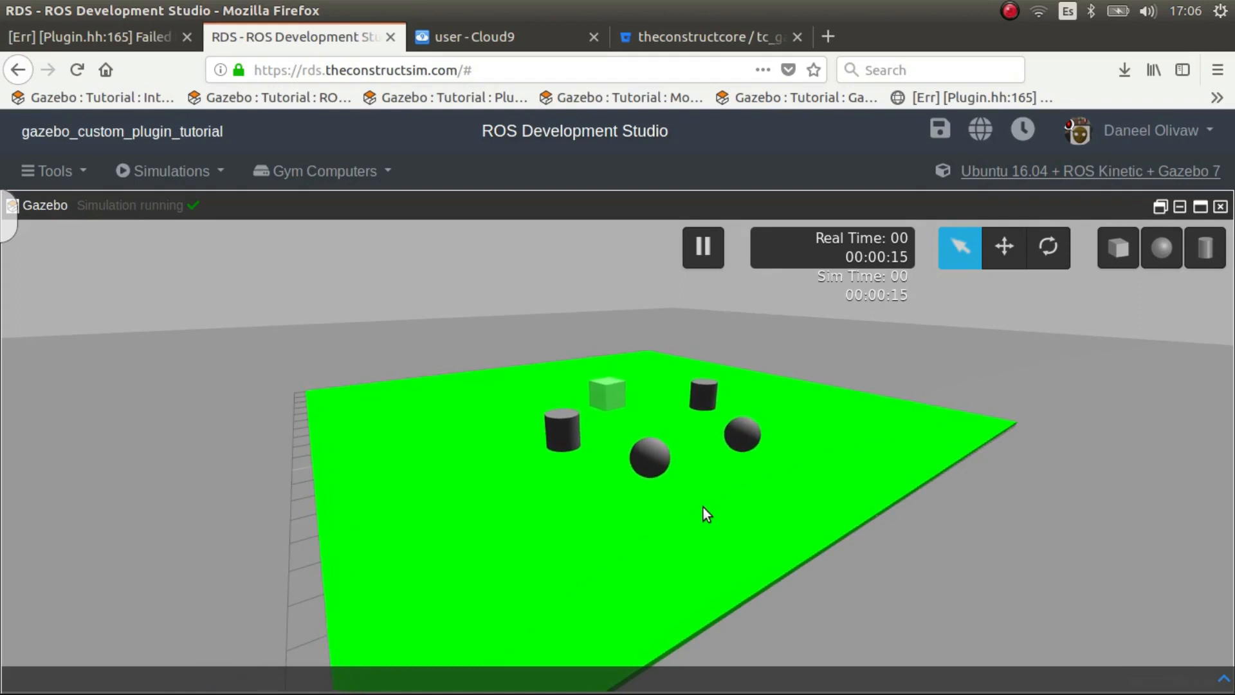
mouse_move(642, 507)
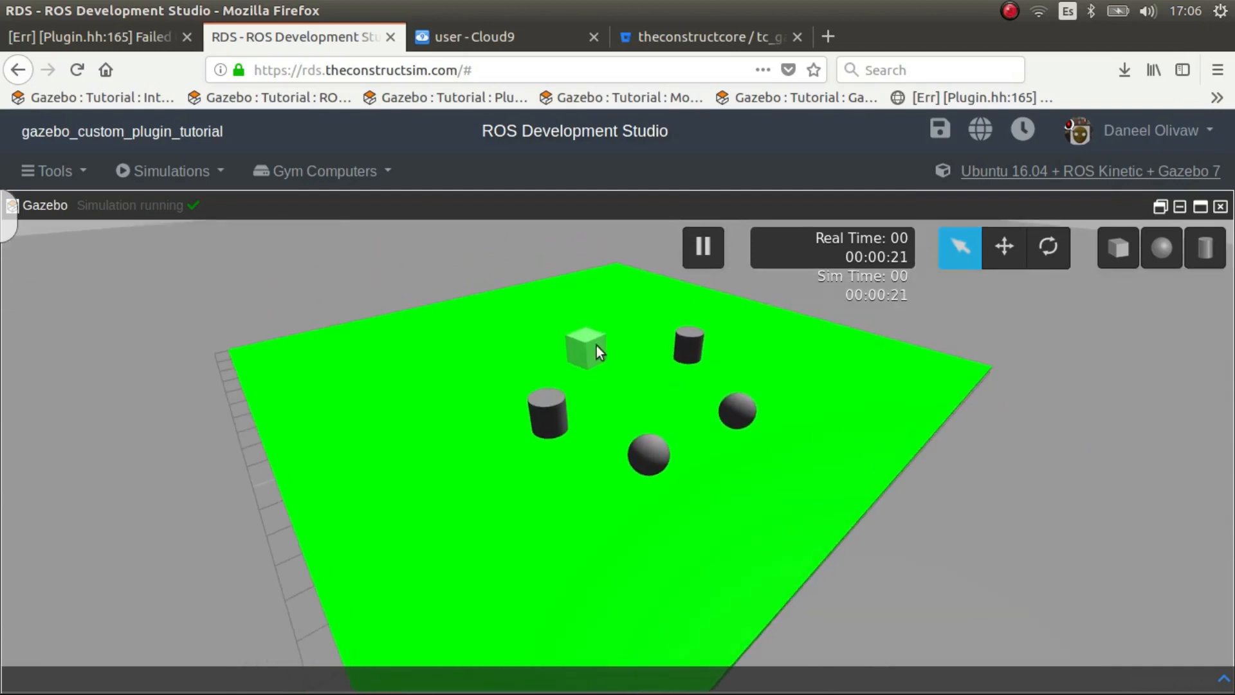
left_click(53, 171)
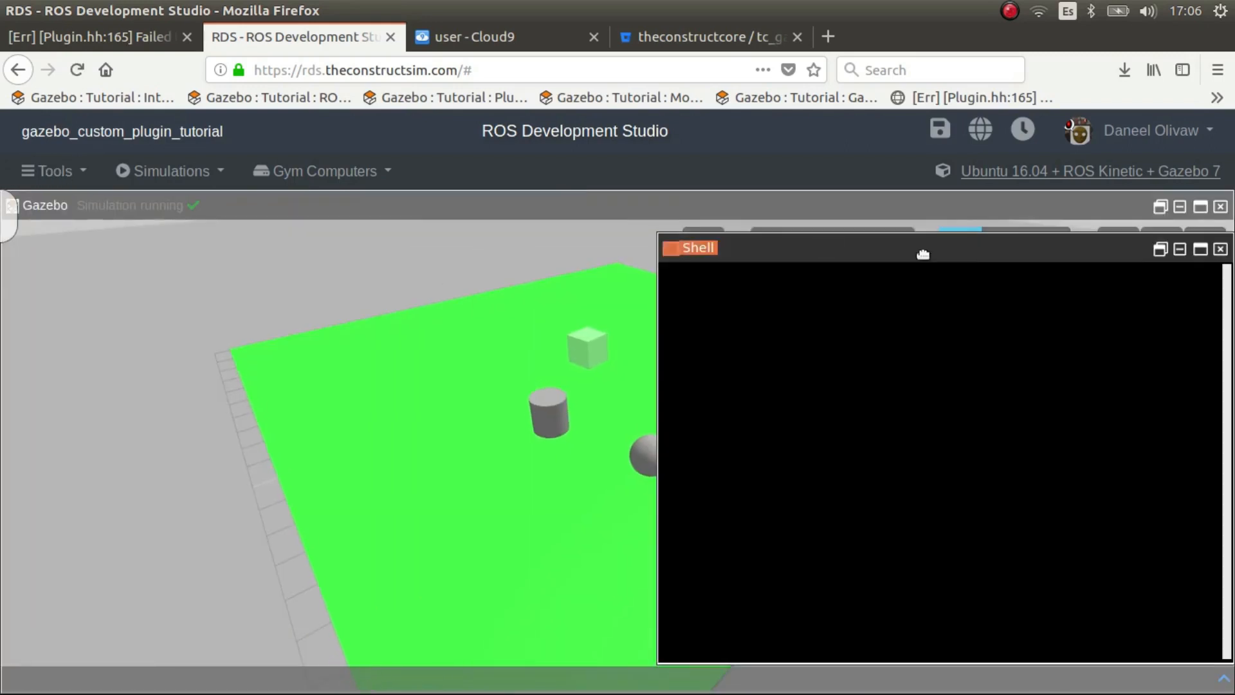
With simulation and shell side by side, publish data: 2.0 to /earthquake_freq as std_msgs/Float32
left_click(544, 206)
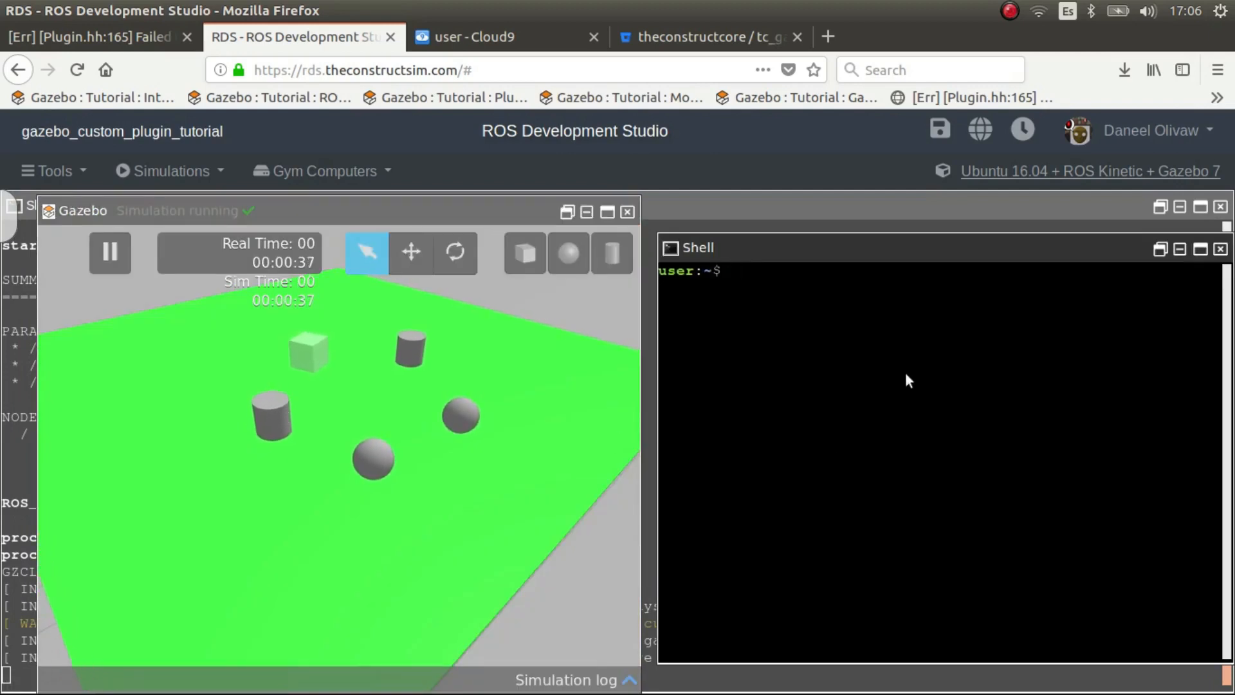
type("rostopic p")
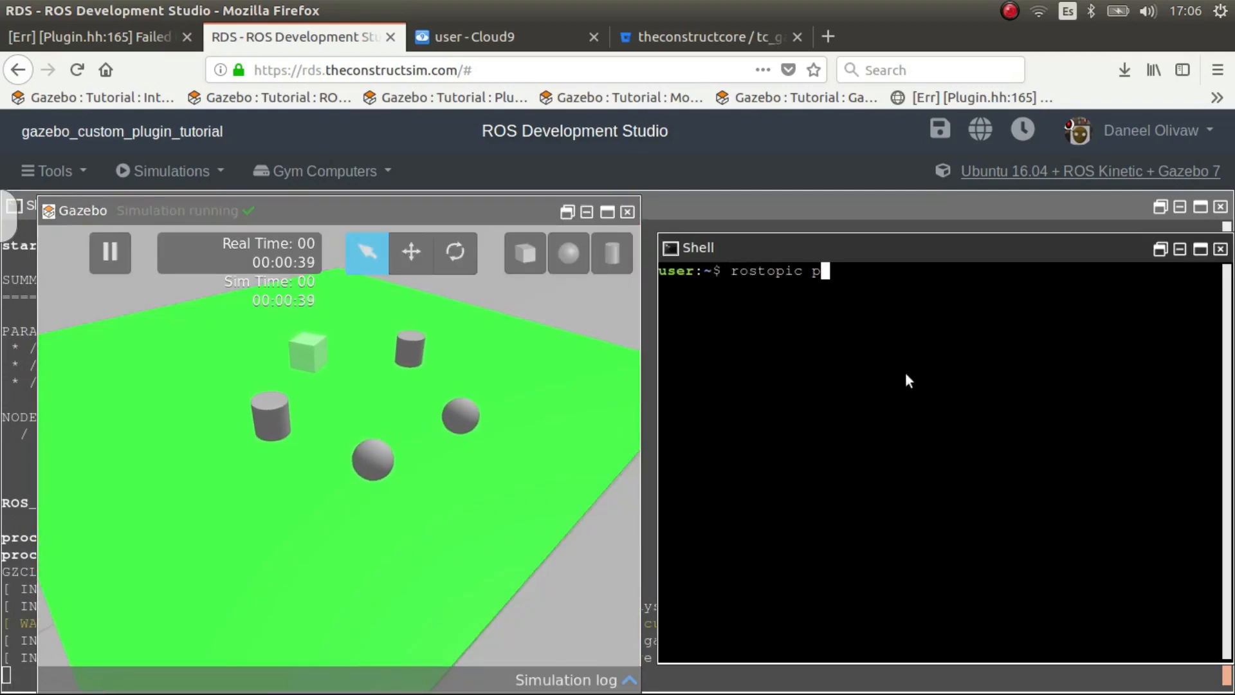
type("ub /ear")
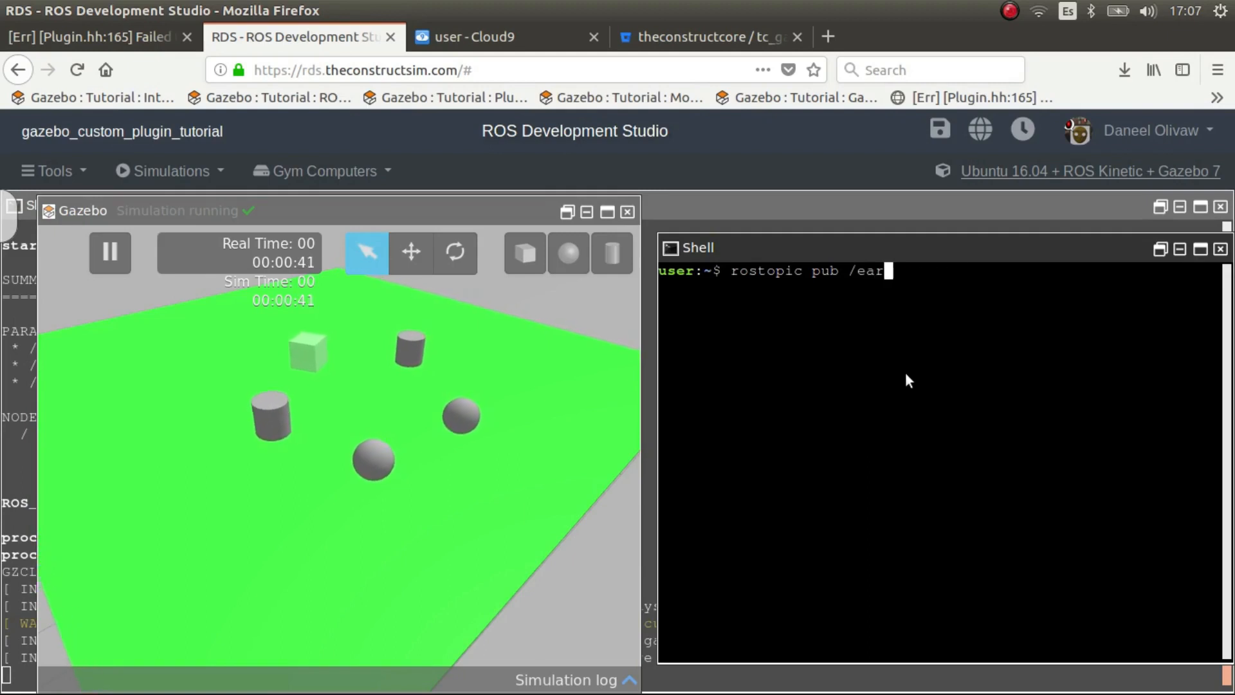
type("thquake_")
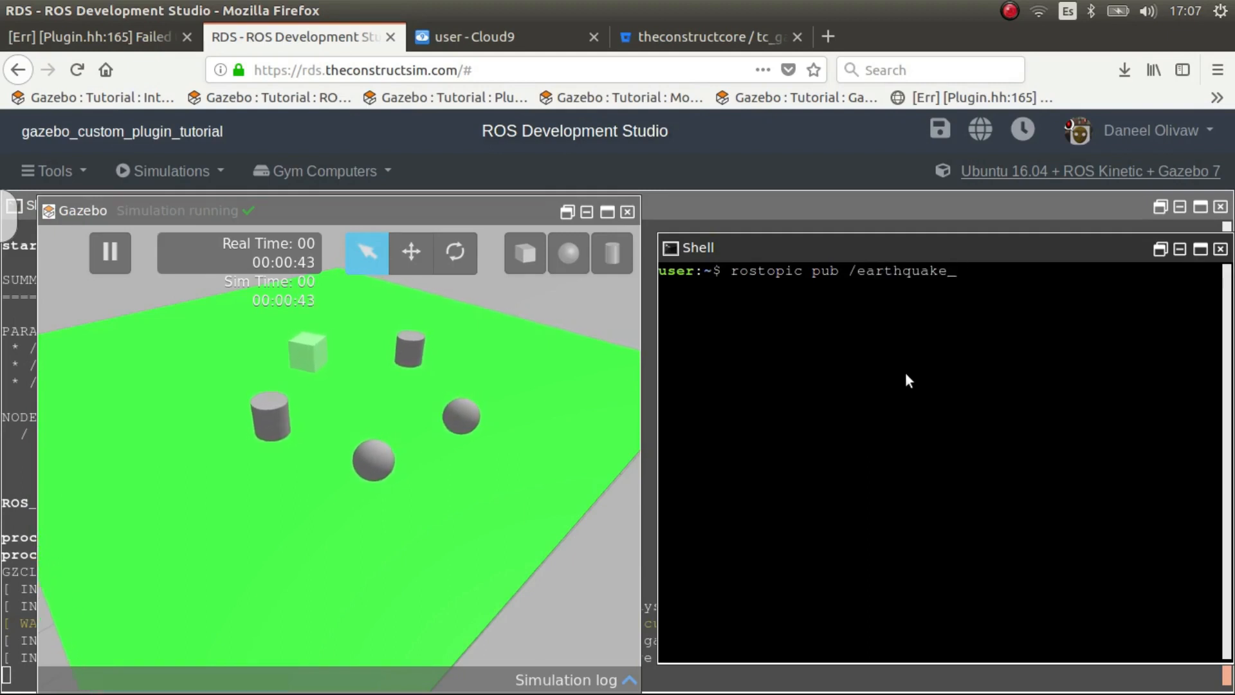
type("_freq std_msgs/Float32 \"data: 2.0")
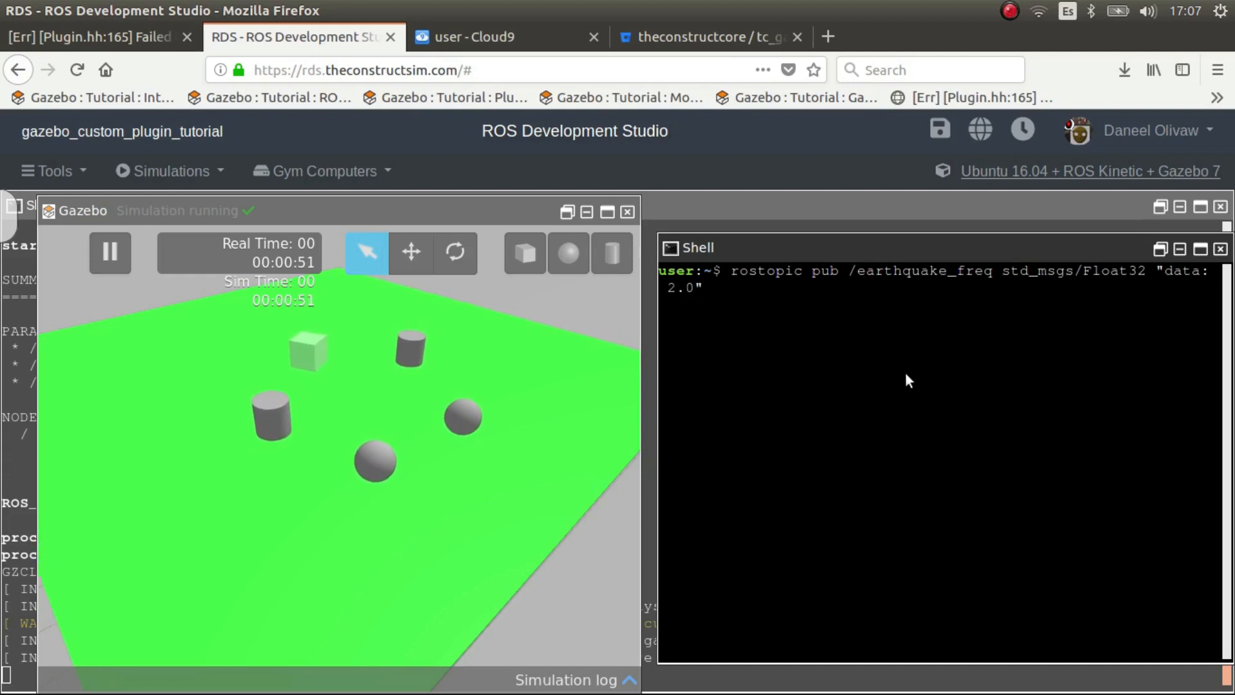
key("Return")
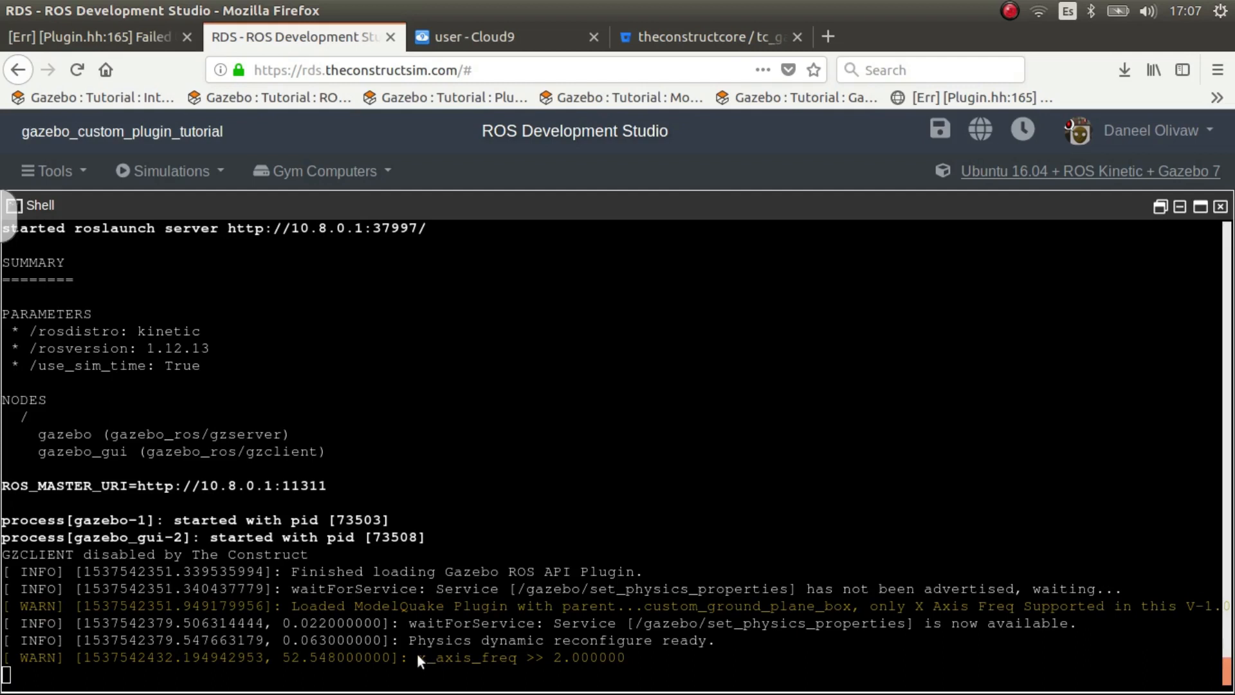
mouse_move(23, 222)
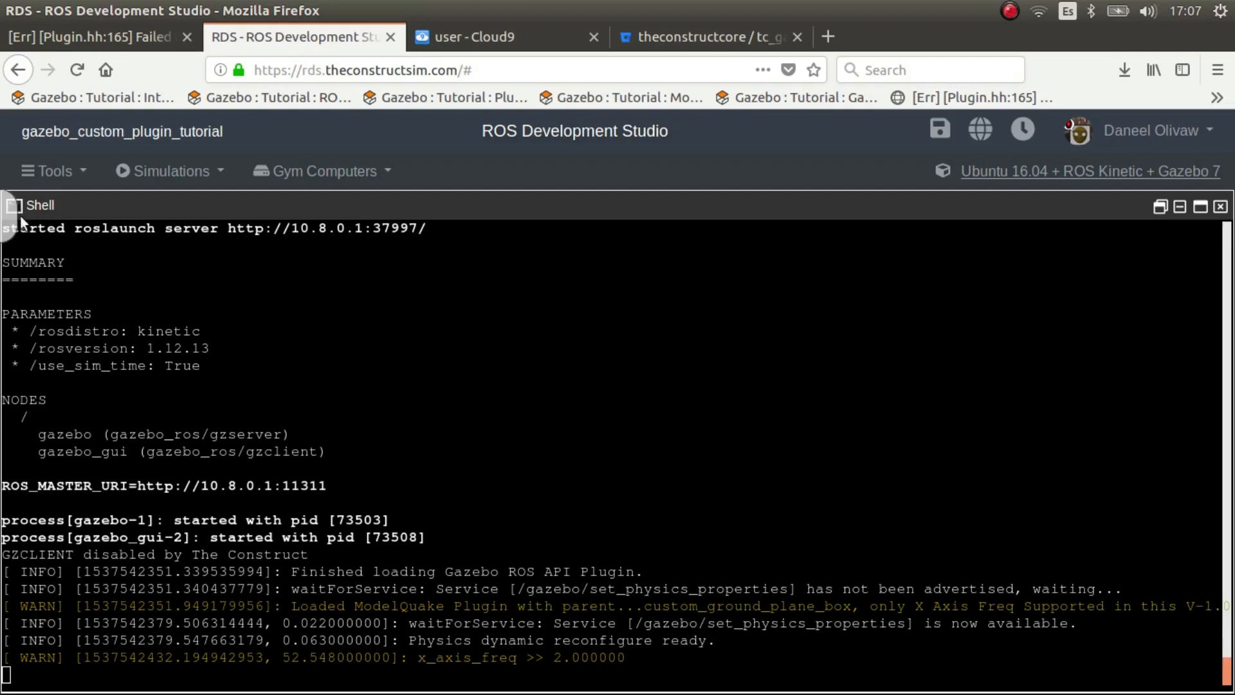
Return to the Gazebo/Shell view and publish frequencies 5.0 then 1.0 to /earthquake_freq, stopping with Ctrl+C
left_click(25, 271)
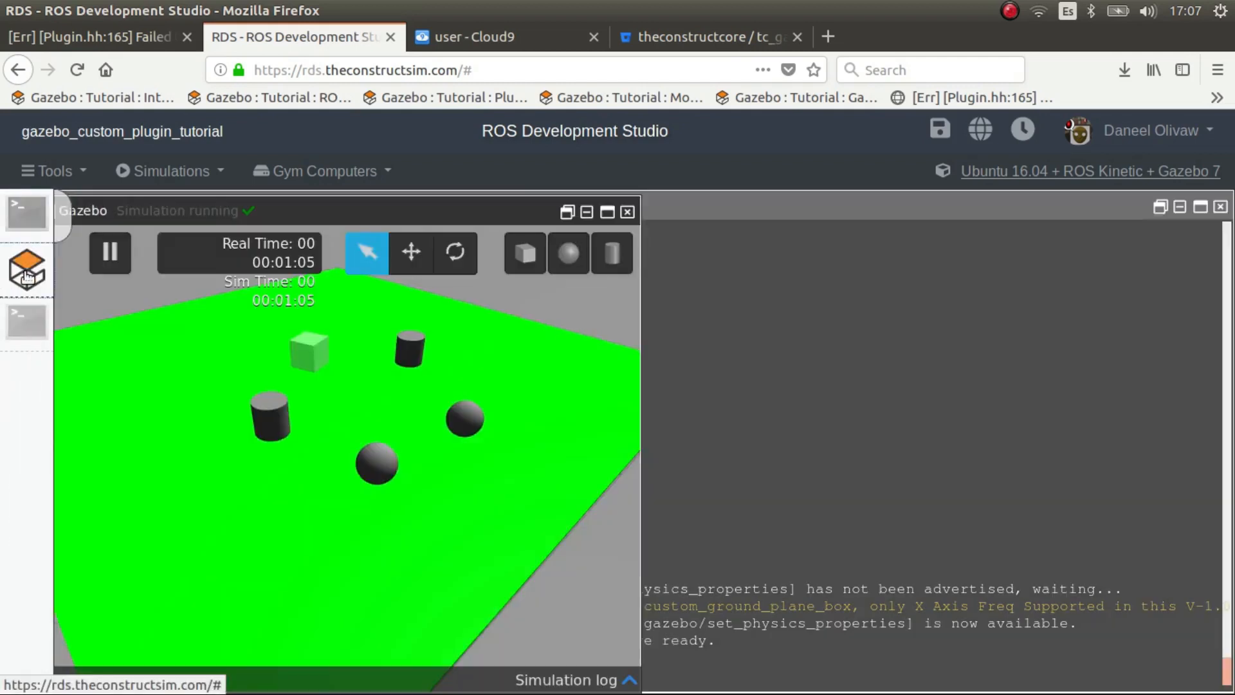
left_click(26, 321)
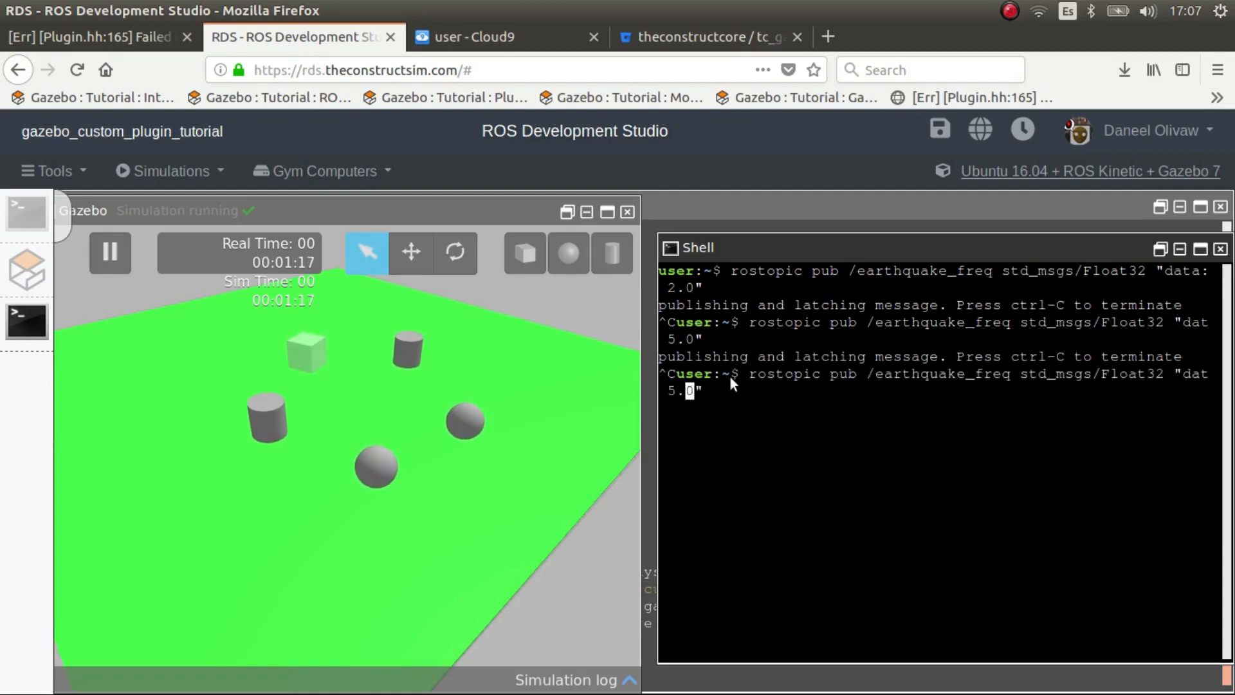
key("Return")
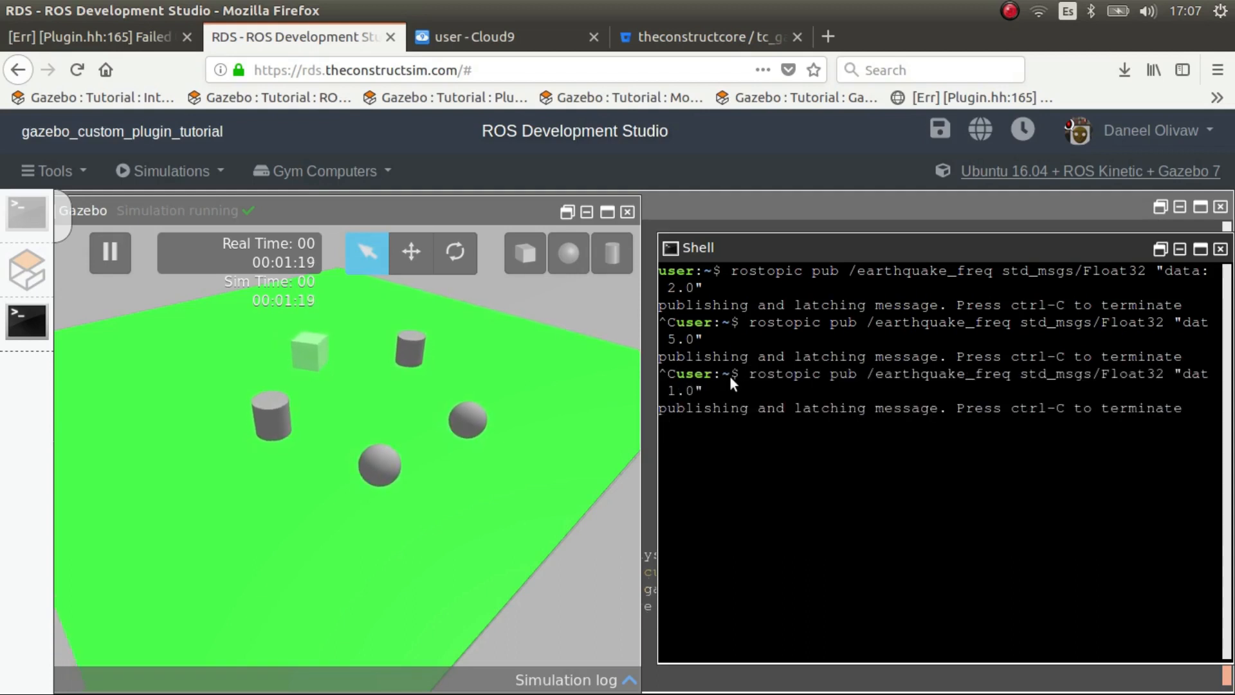
key("ctrl+c")
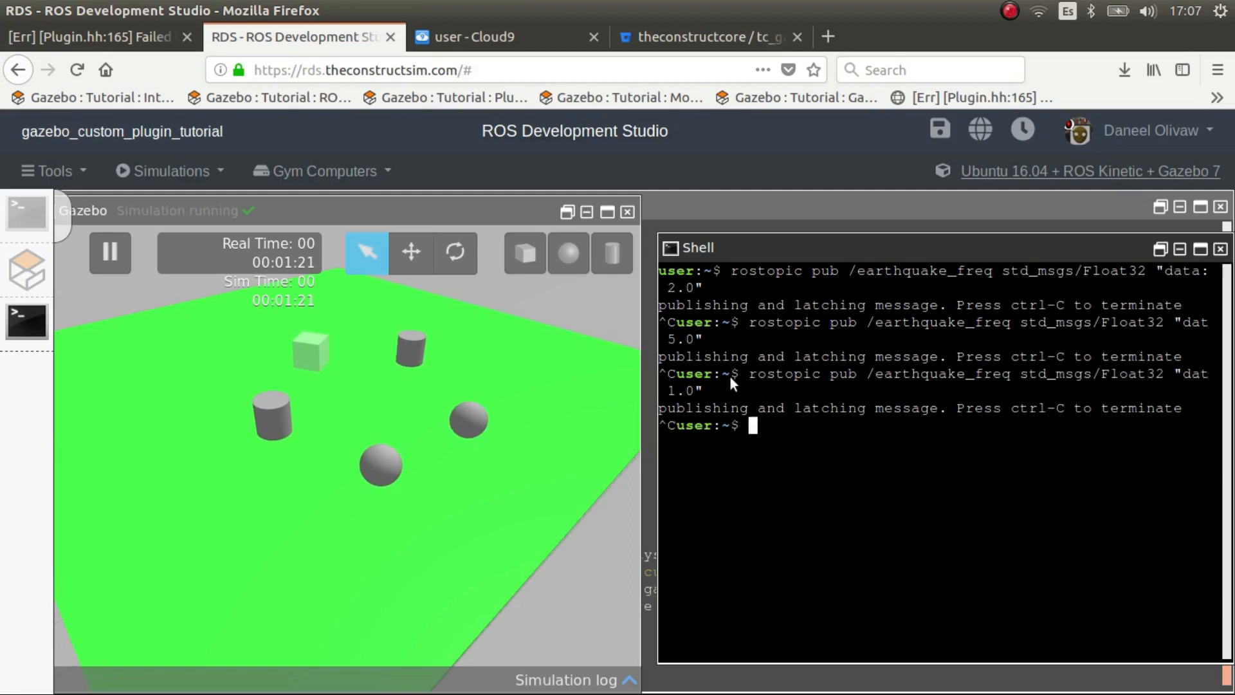
Publish magnitude 2.0 to /earthquake_magnitud via rostopic pub std_msgs/Float32
type("rostopic pub /earthquake_magnitud std_msgs/Float3")
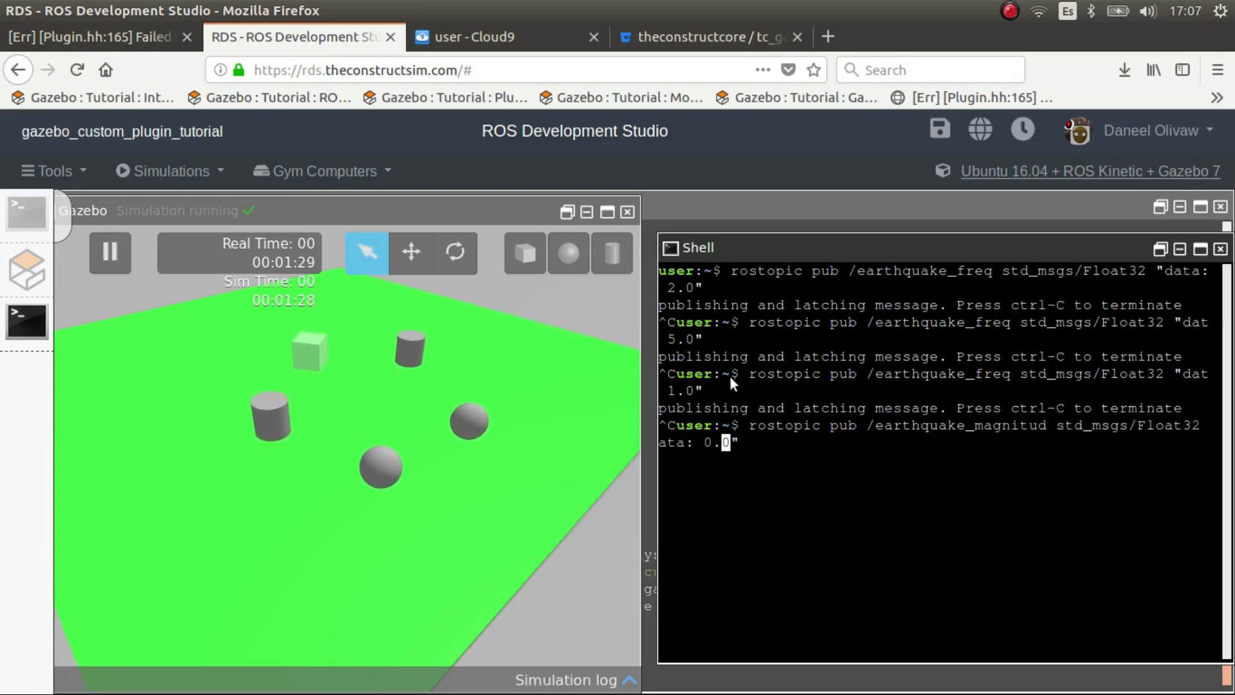
type("2.0")
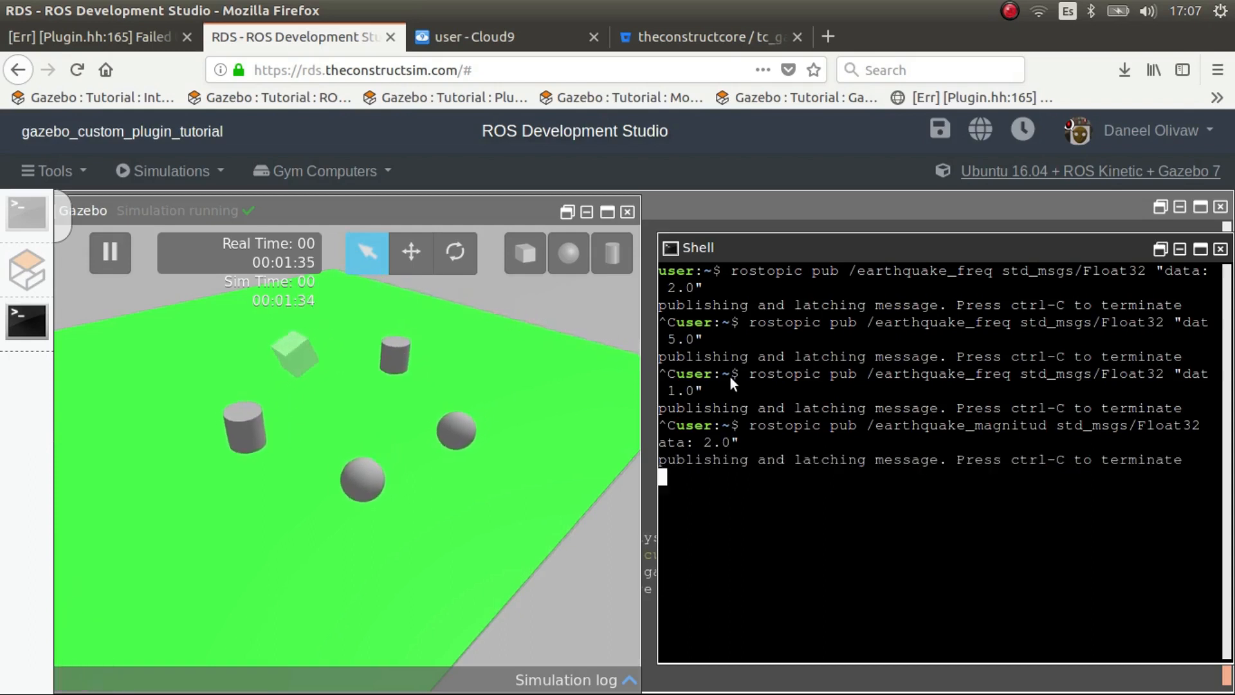
mouse_move(771, 504)
type("rostopic pub /earthquakfreq std_msgs/Float32 \"data: 1.0")
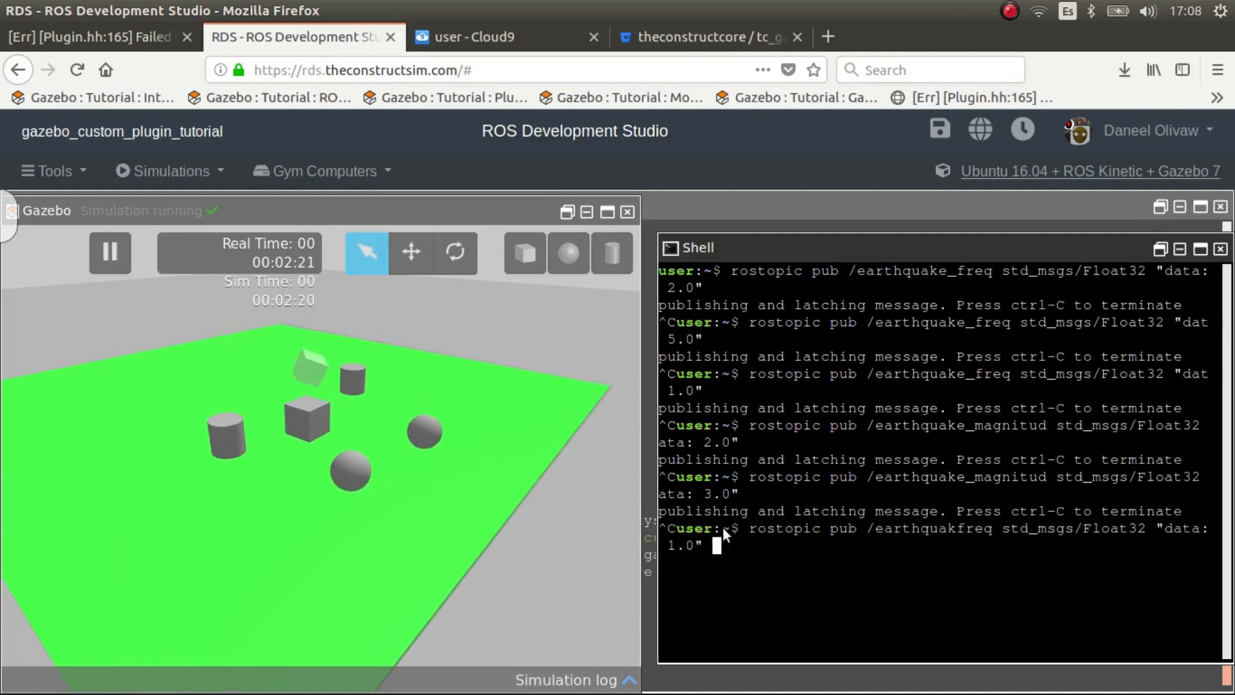
Publish frequency 10.0 to /earthquake_freq, then prepare a magnitude 30.0 publish command
type("0")
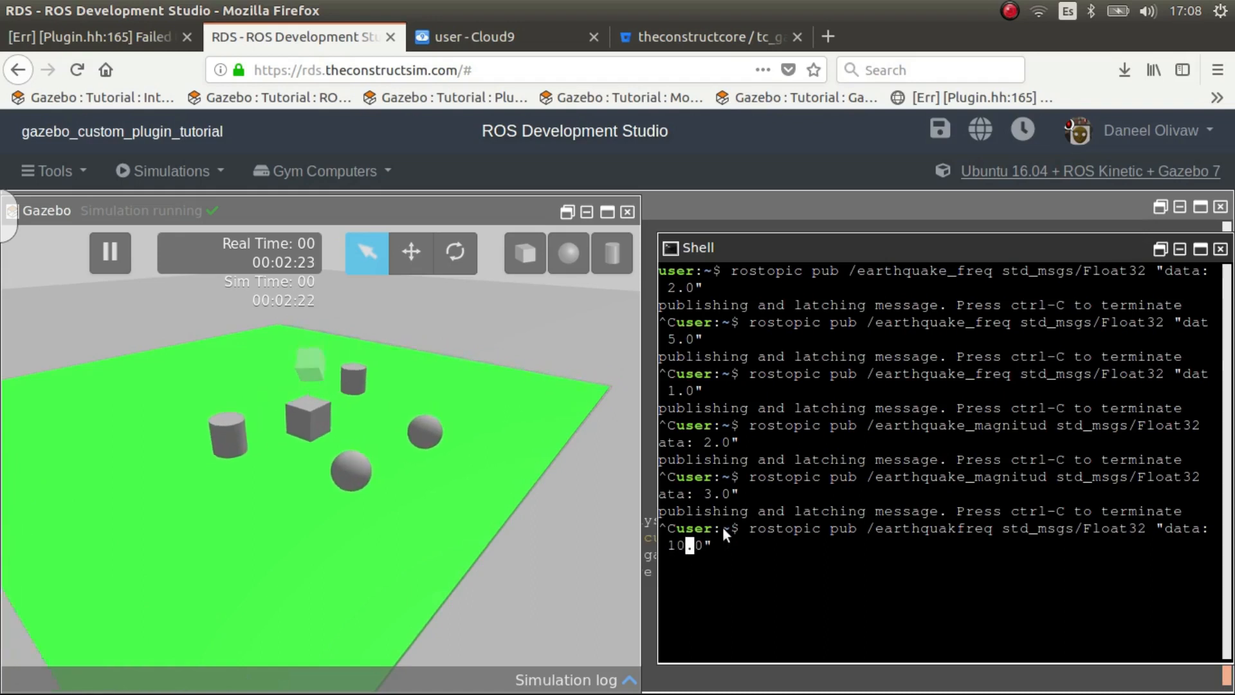
key("Return")
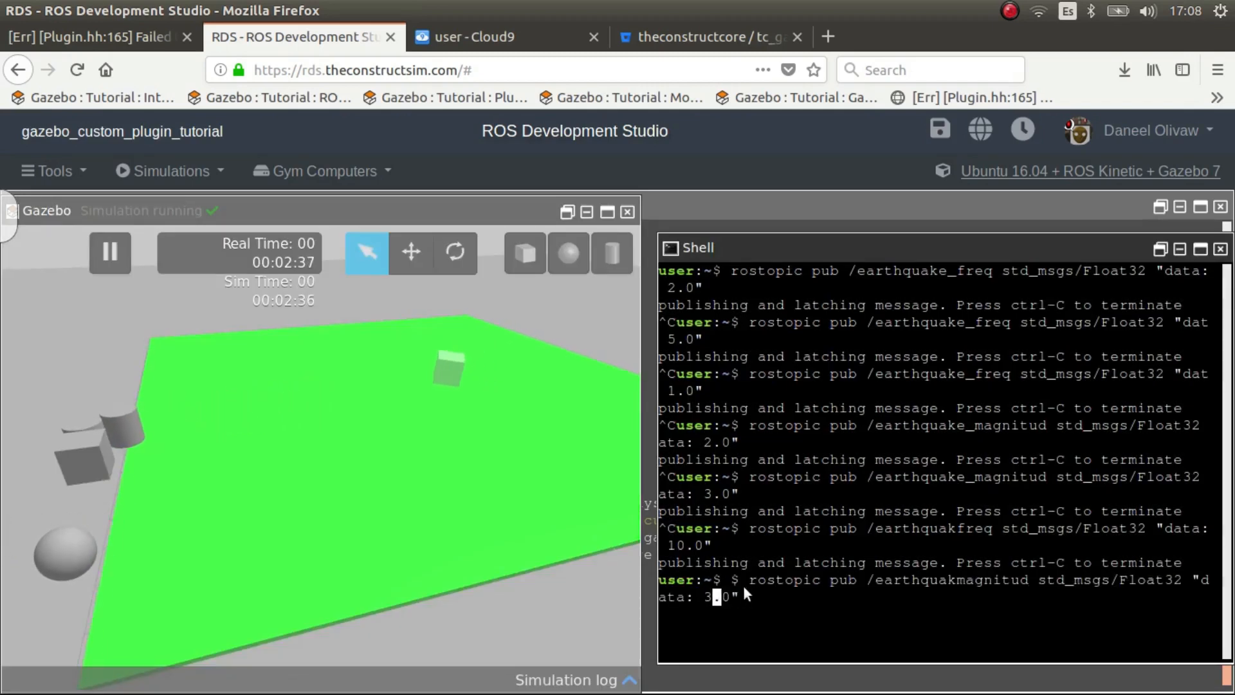
type("0")
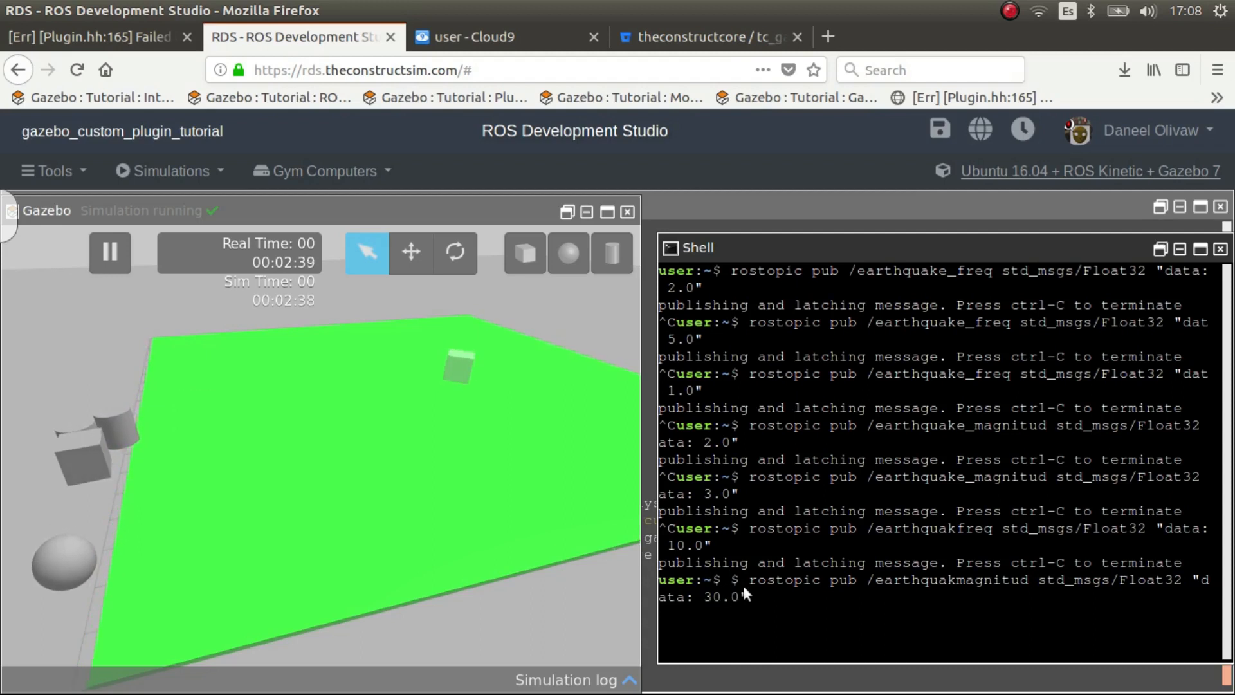